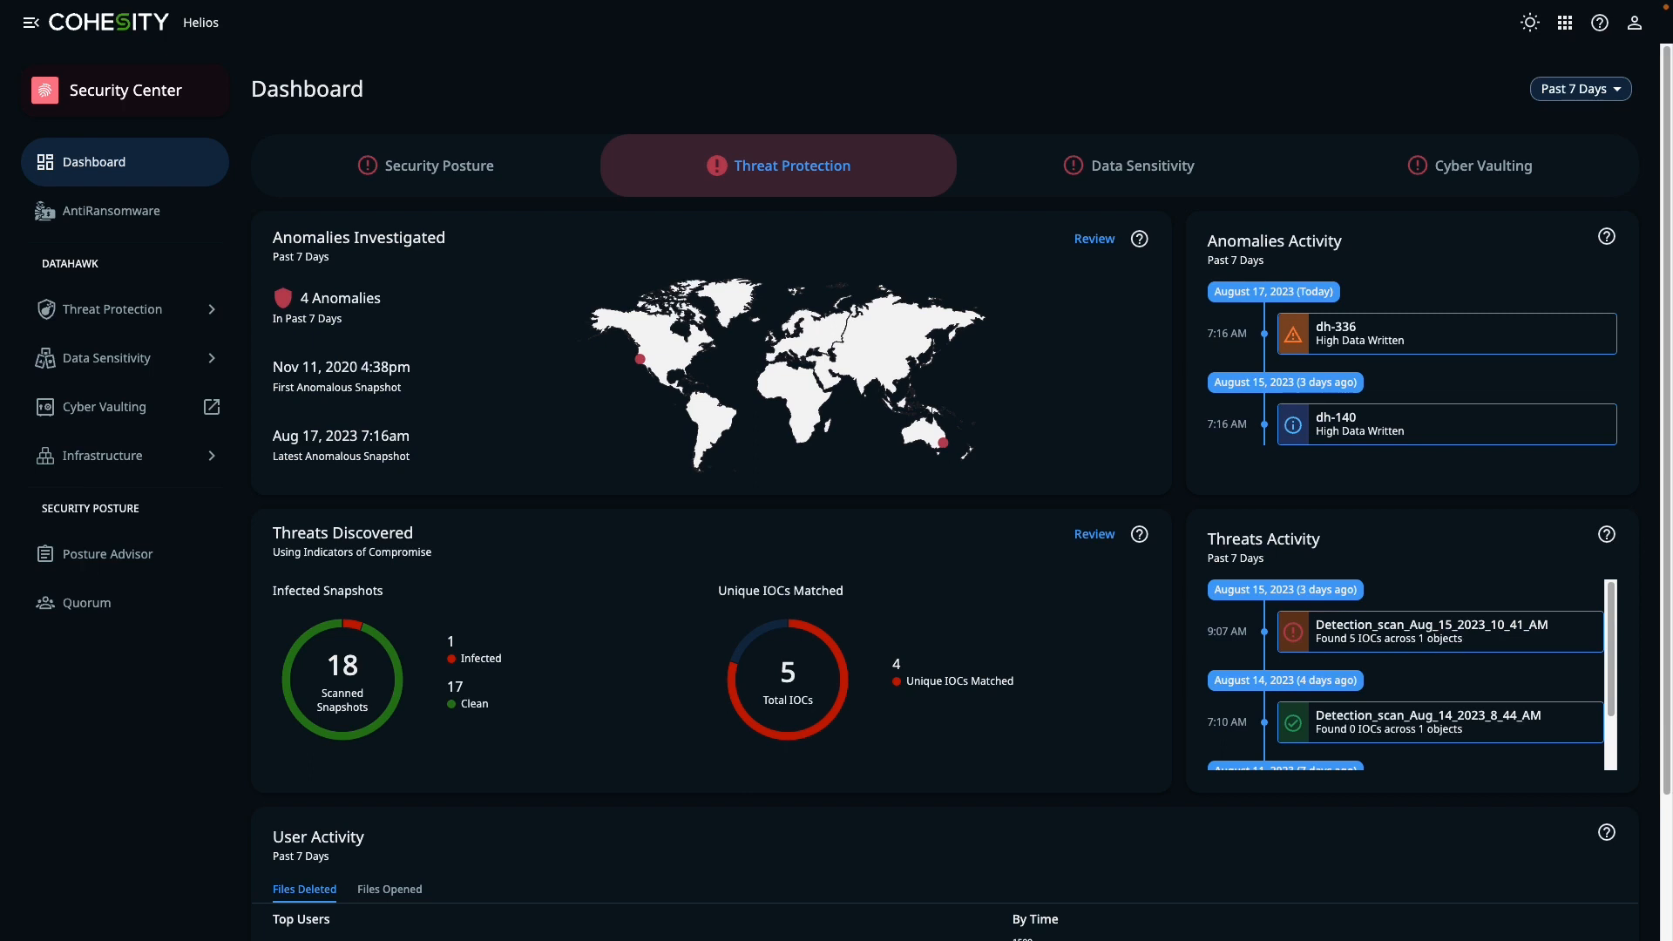
{"action": "mouse_move", "coordinate": [1366, 461]}
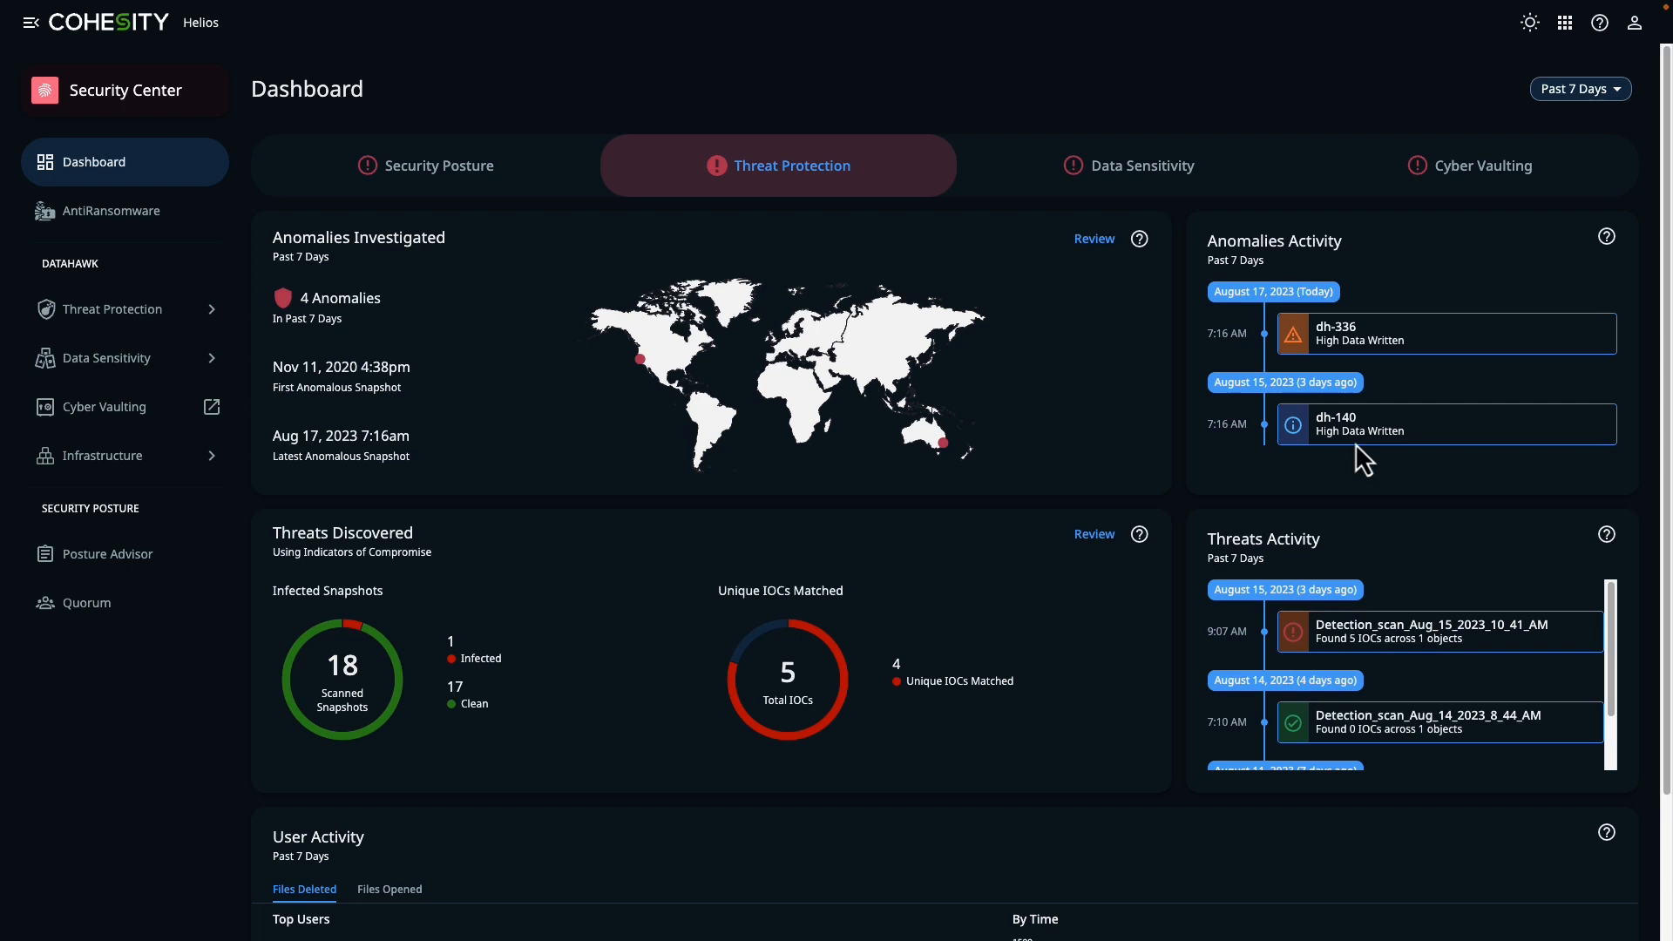
{"action": "mouse_move", "coordinate": [1310, 361]}
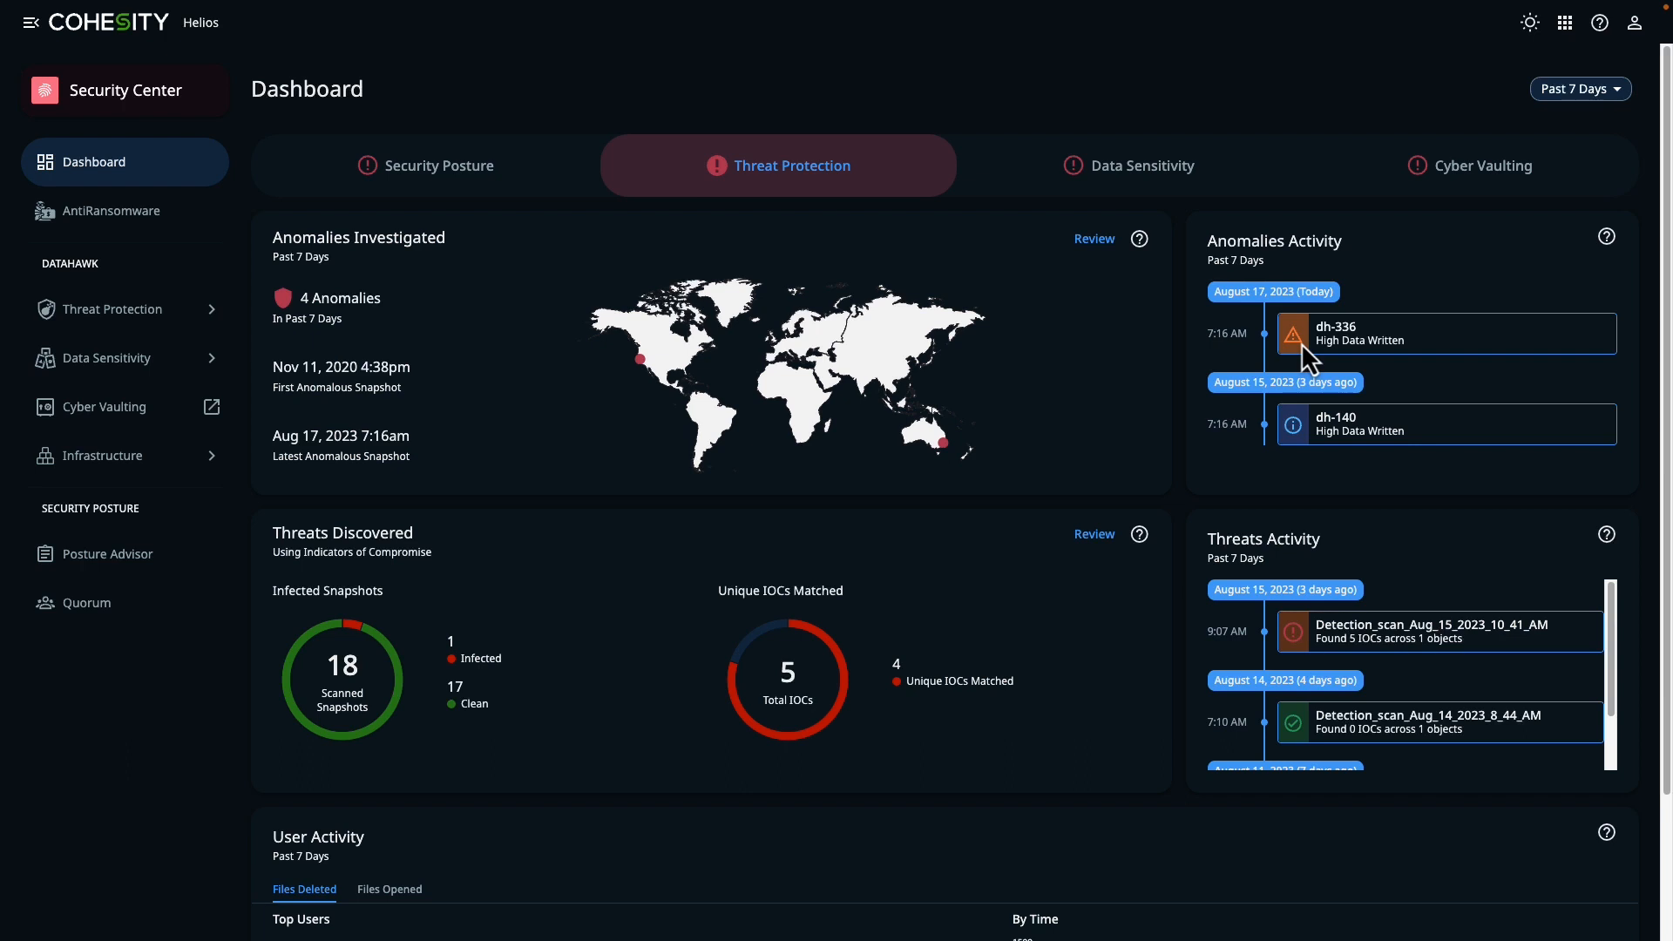
{"action": "mouse_move", "coordinate": [1326, 356]}
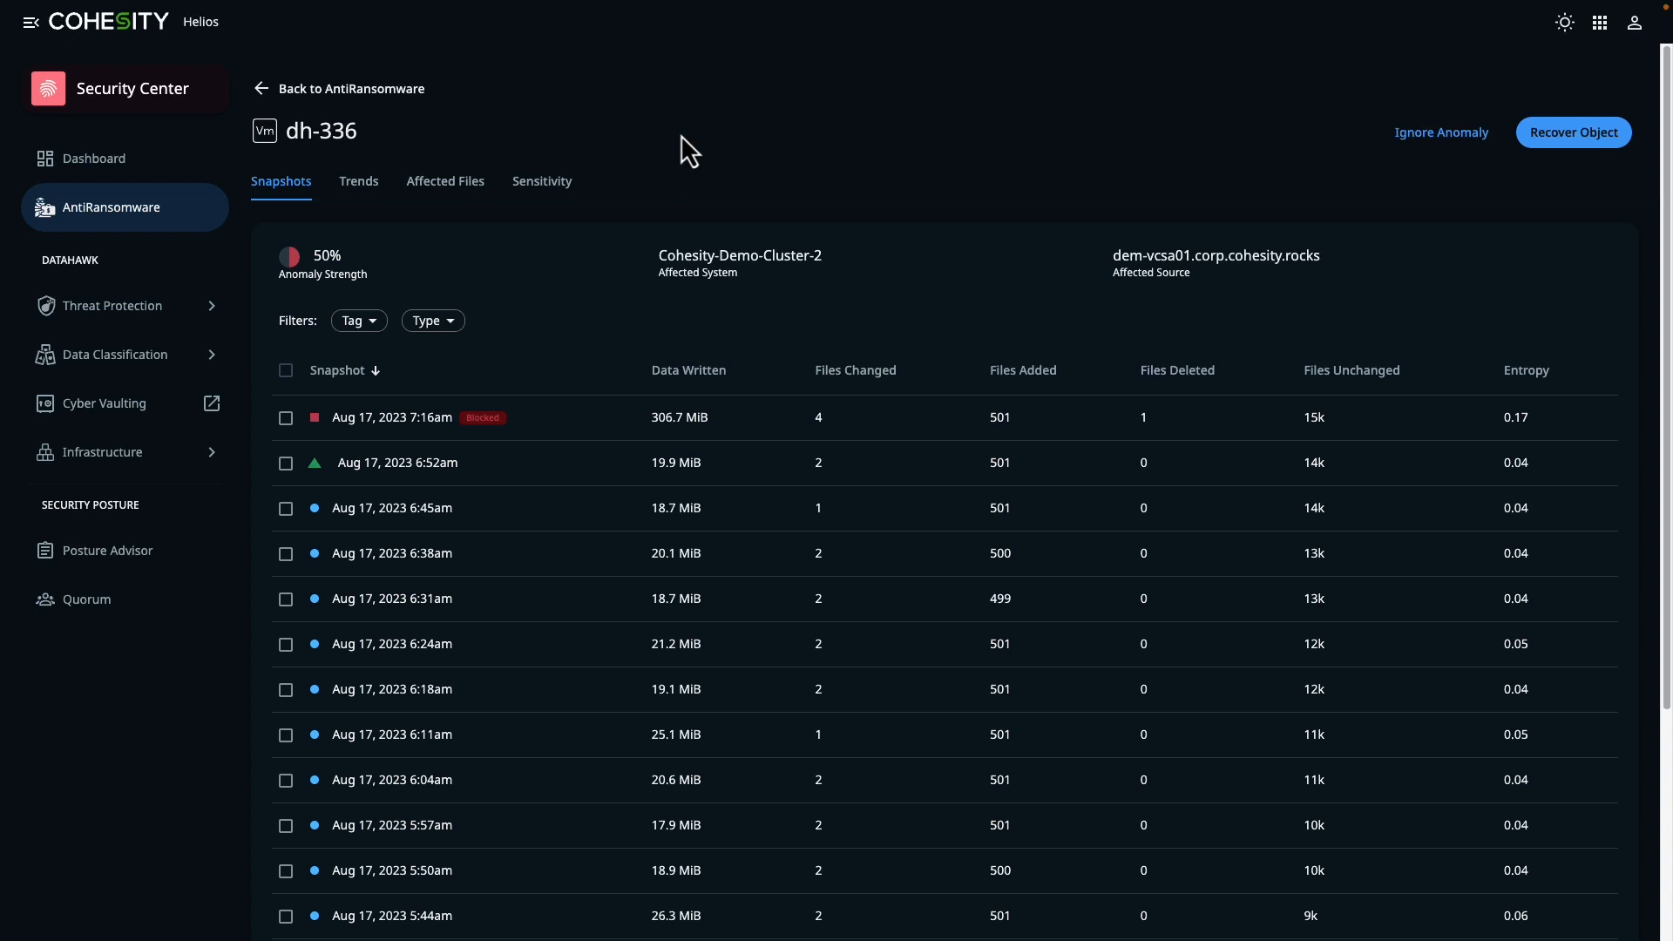
{"action": "mouse_move", "coordinate": [711, 256]}
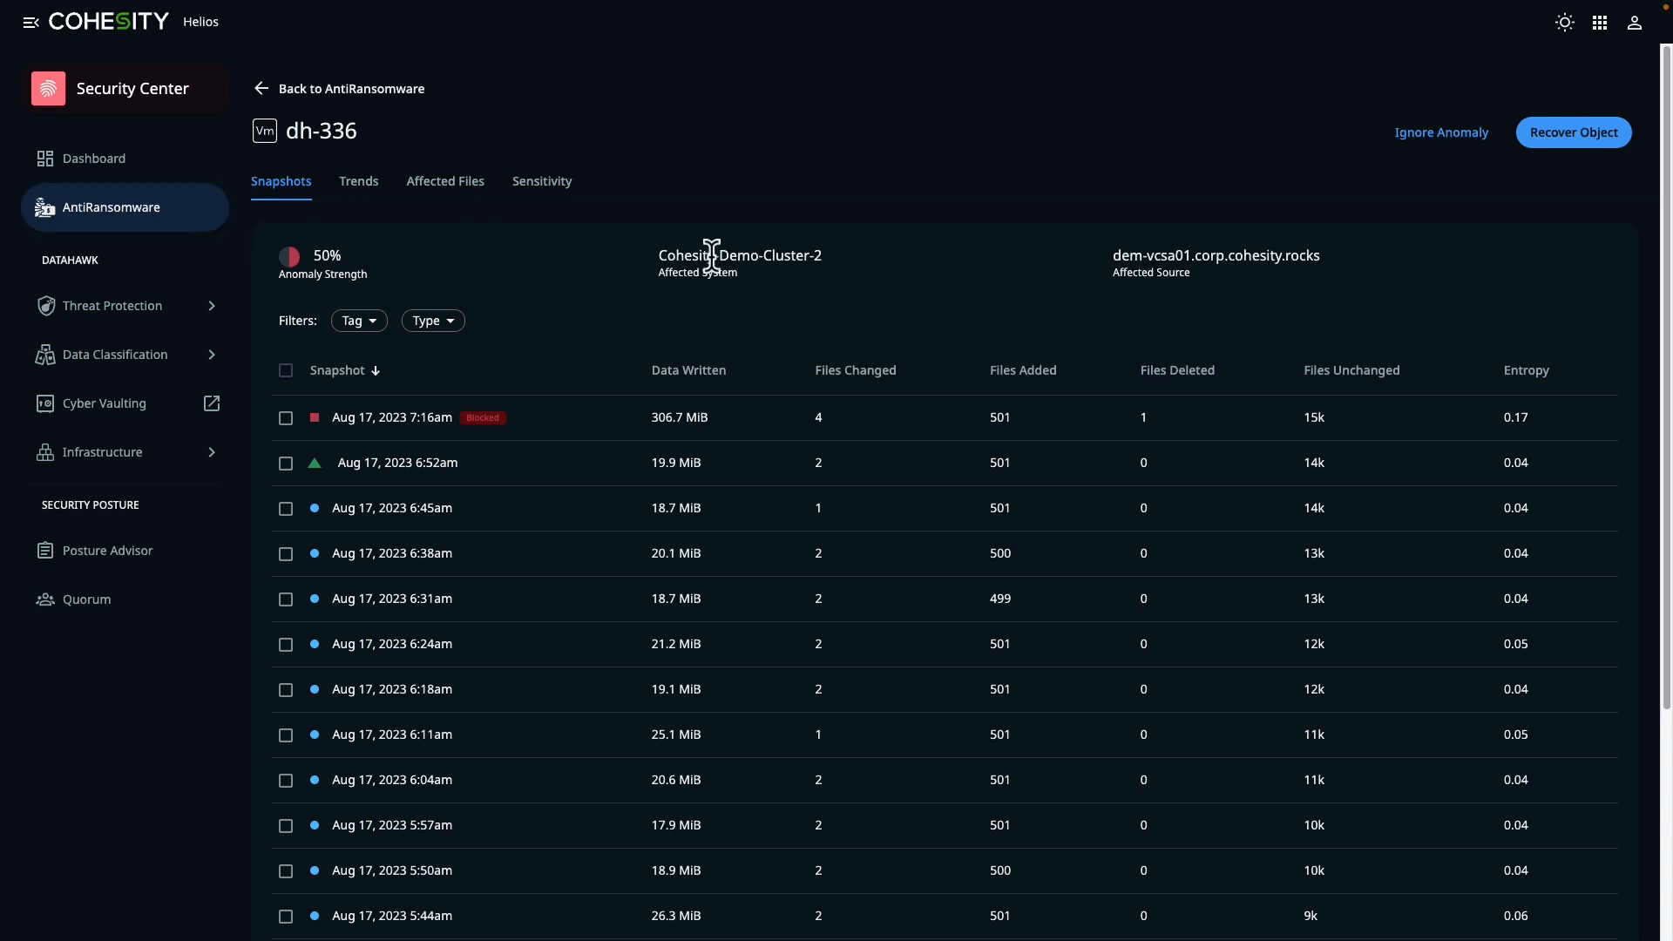
{"action": "mouse_move", "coordinate": [1074, 290]}
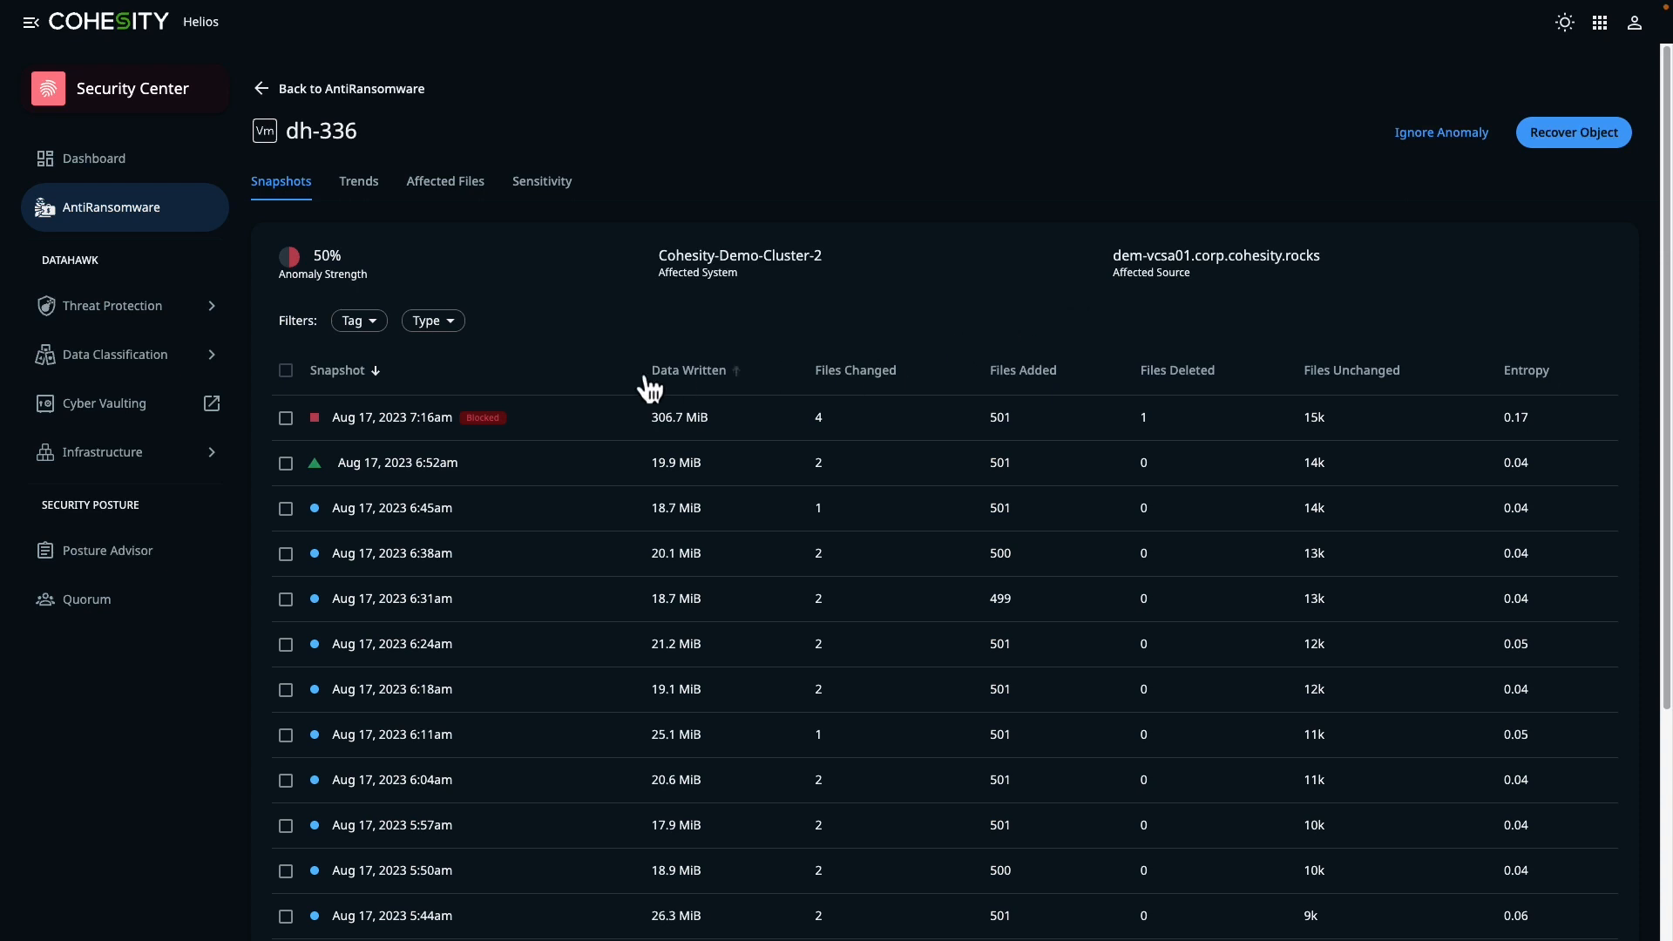
{"action": "mouse_move", "coordinate": [590, 437]}
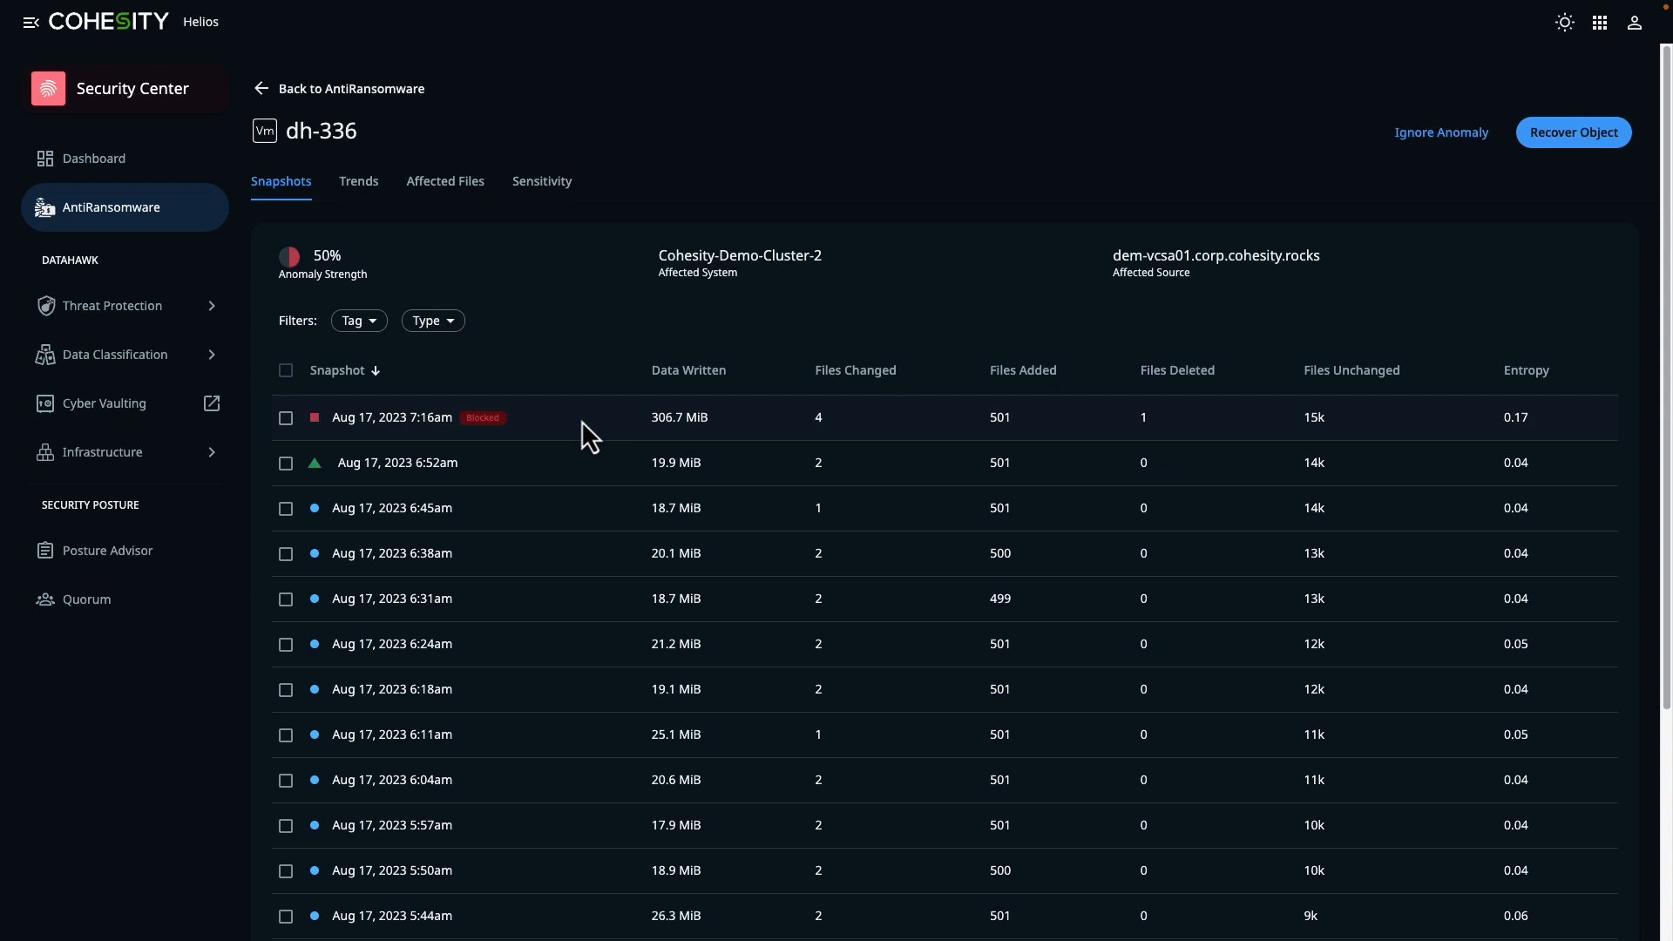
{"action": "mouse_move", "coordinate": [794, 433]}
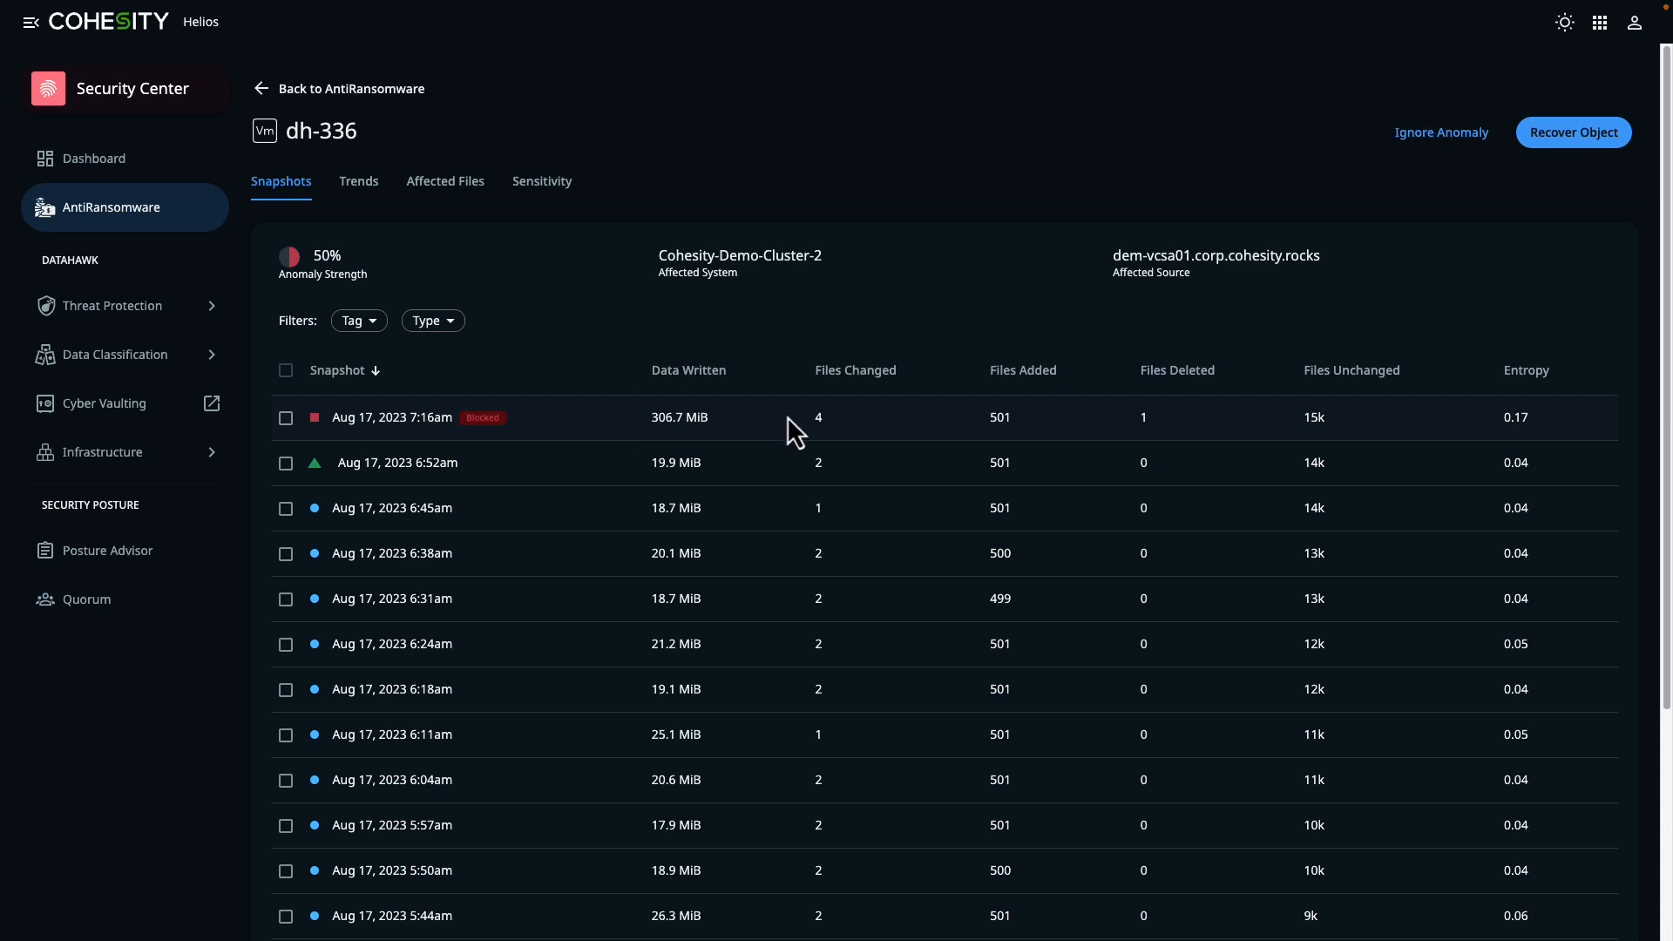
{"action": "mouse_move", "coordinate": [987, 446]}
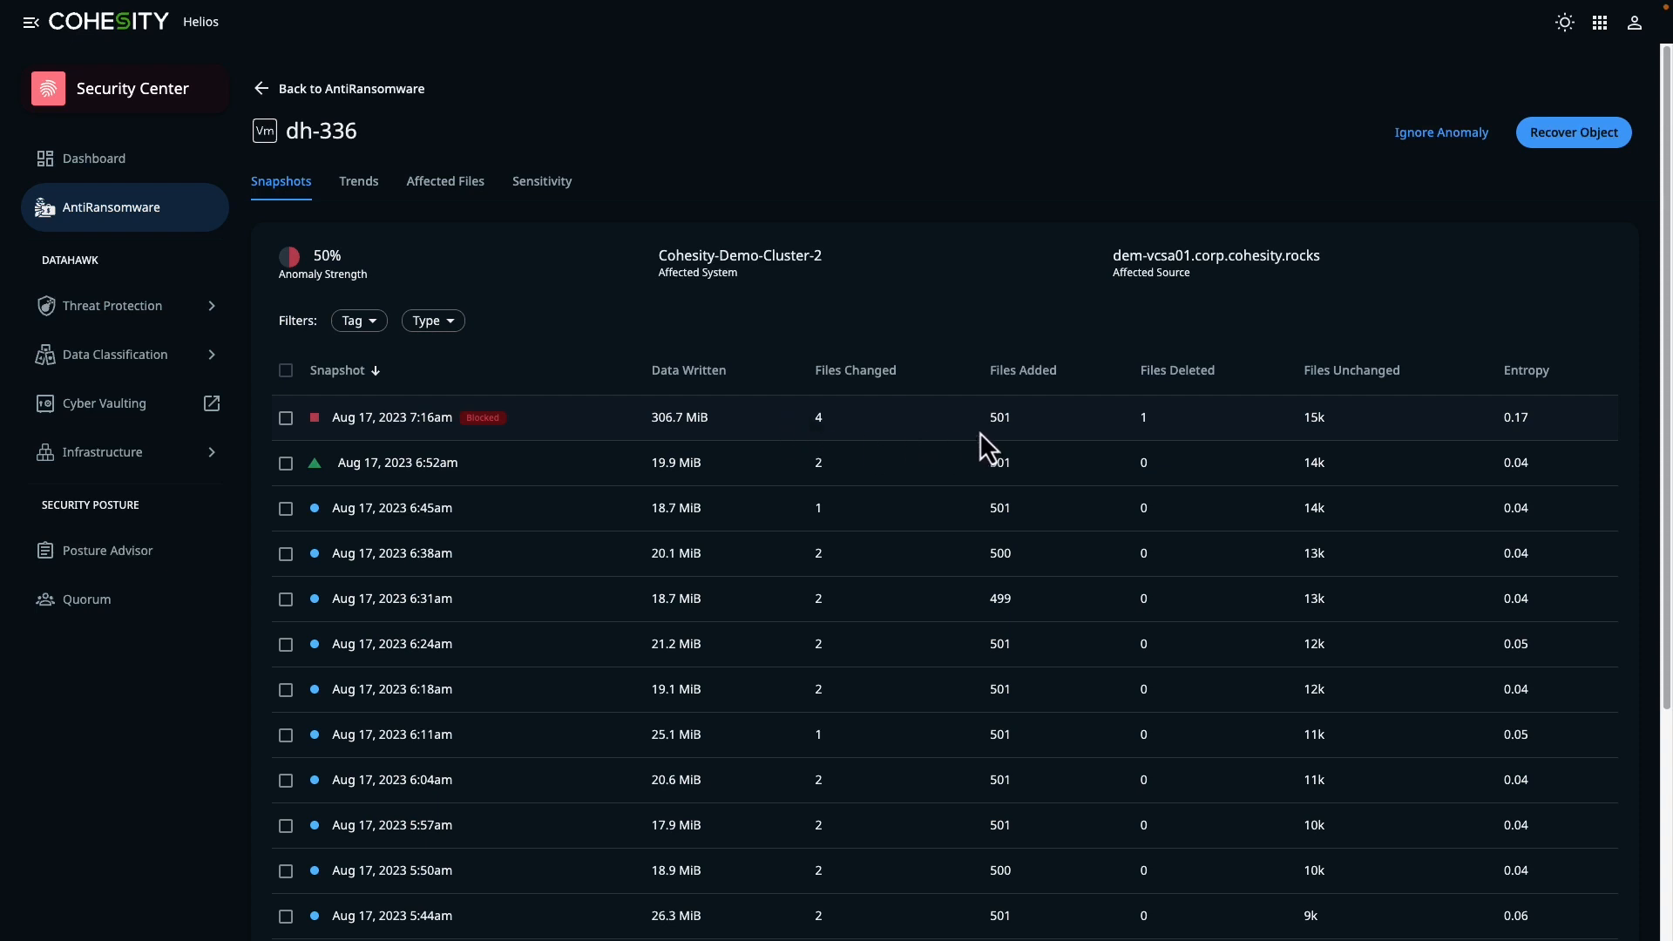
{"action": "mouse_move", "coordinate": [1116, 437]}
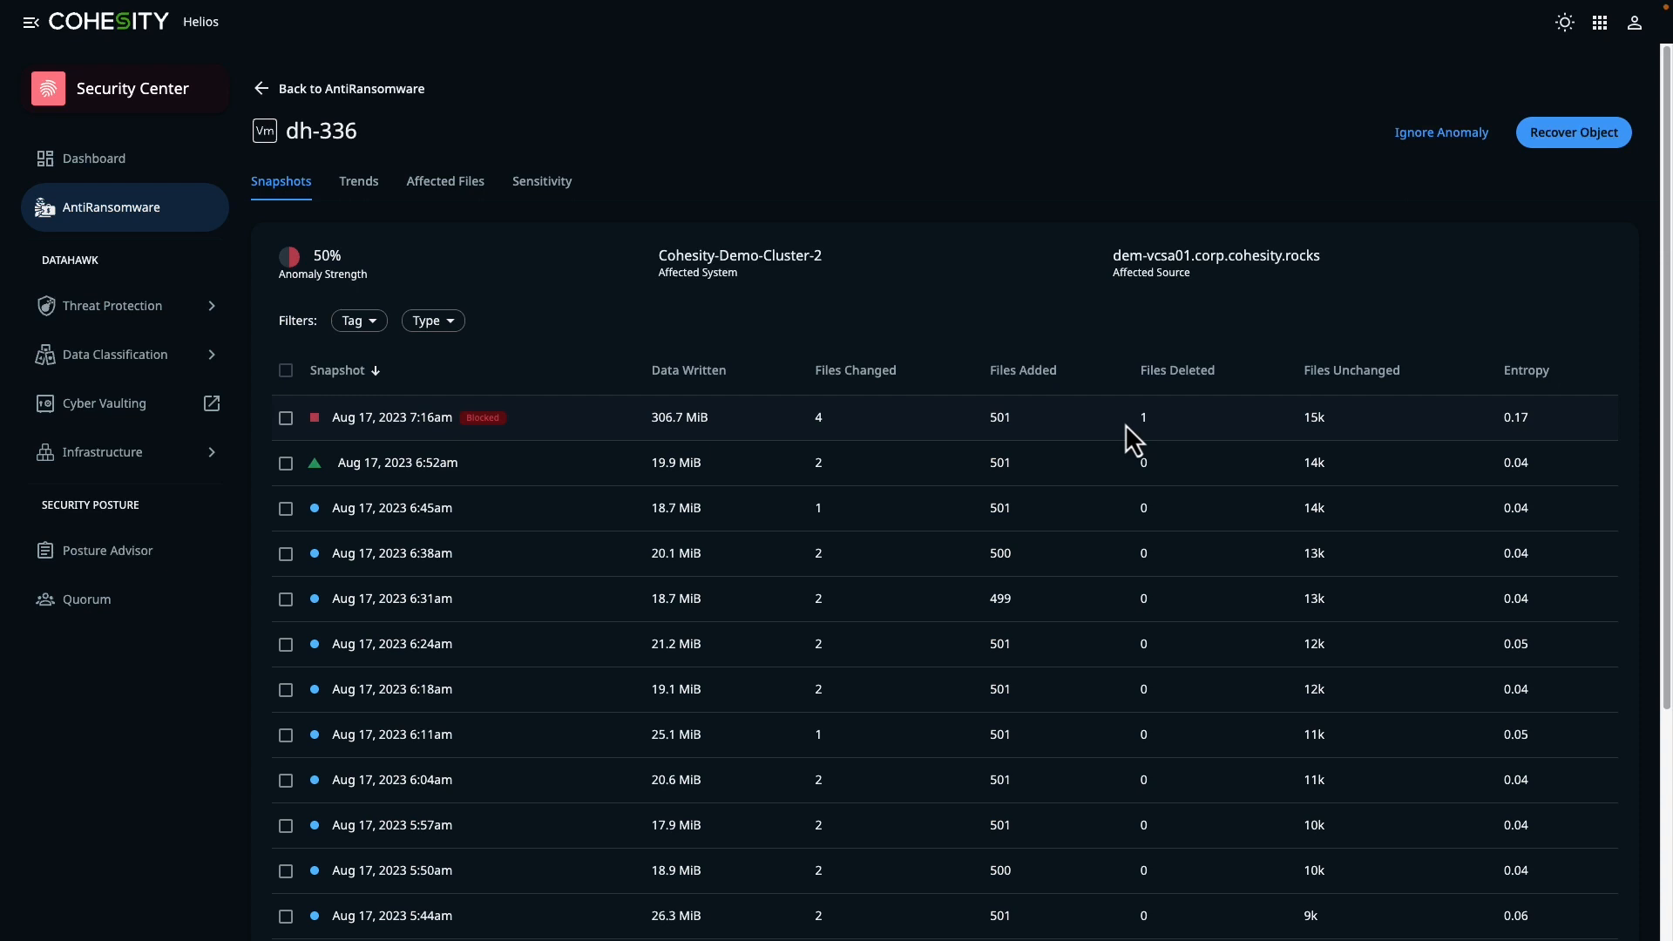
{"action": "mouse_move", "coordinate": [1474, 443]}
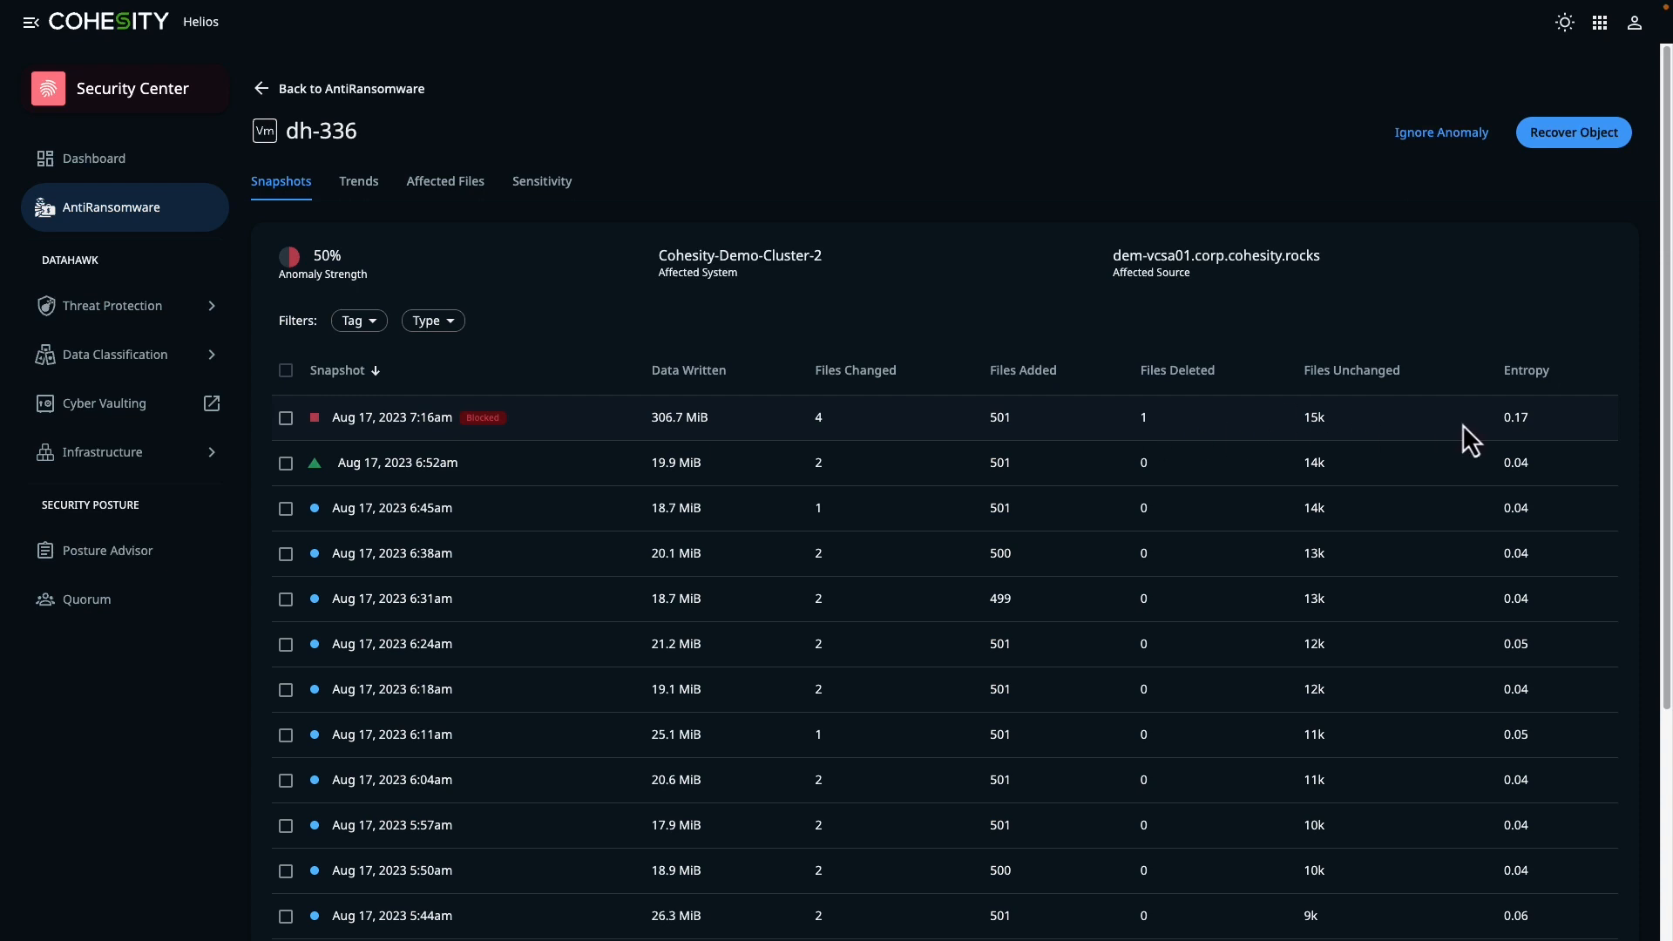
{"action": "mouse_move", "coordinate": [424, 208]}
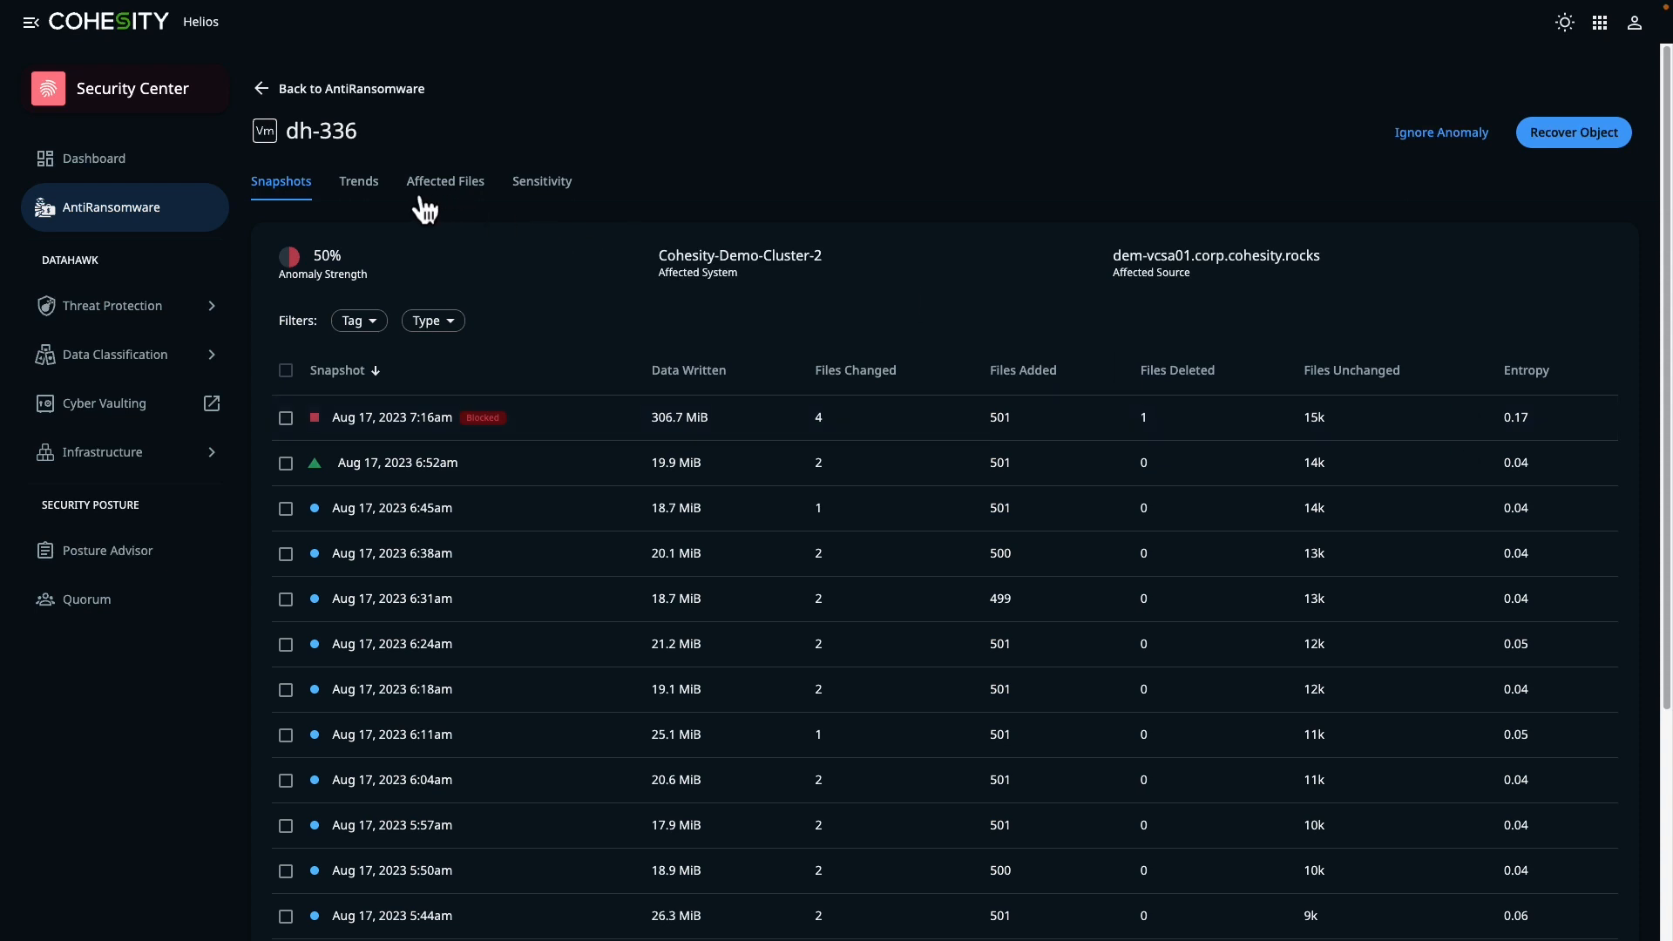
Show dh-336's trend charts for the last 17 snapshots and inspect the 7:16am data-written spike
{"action": "left_click", "coordinate": [359, 180]}
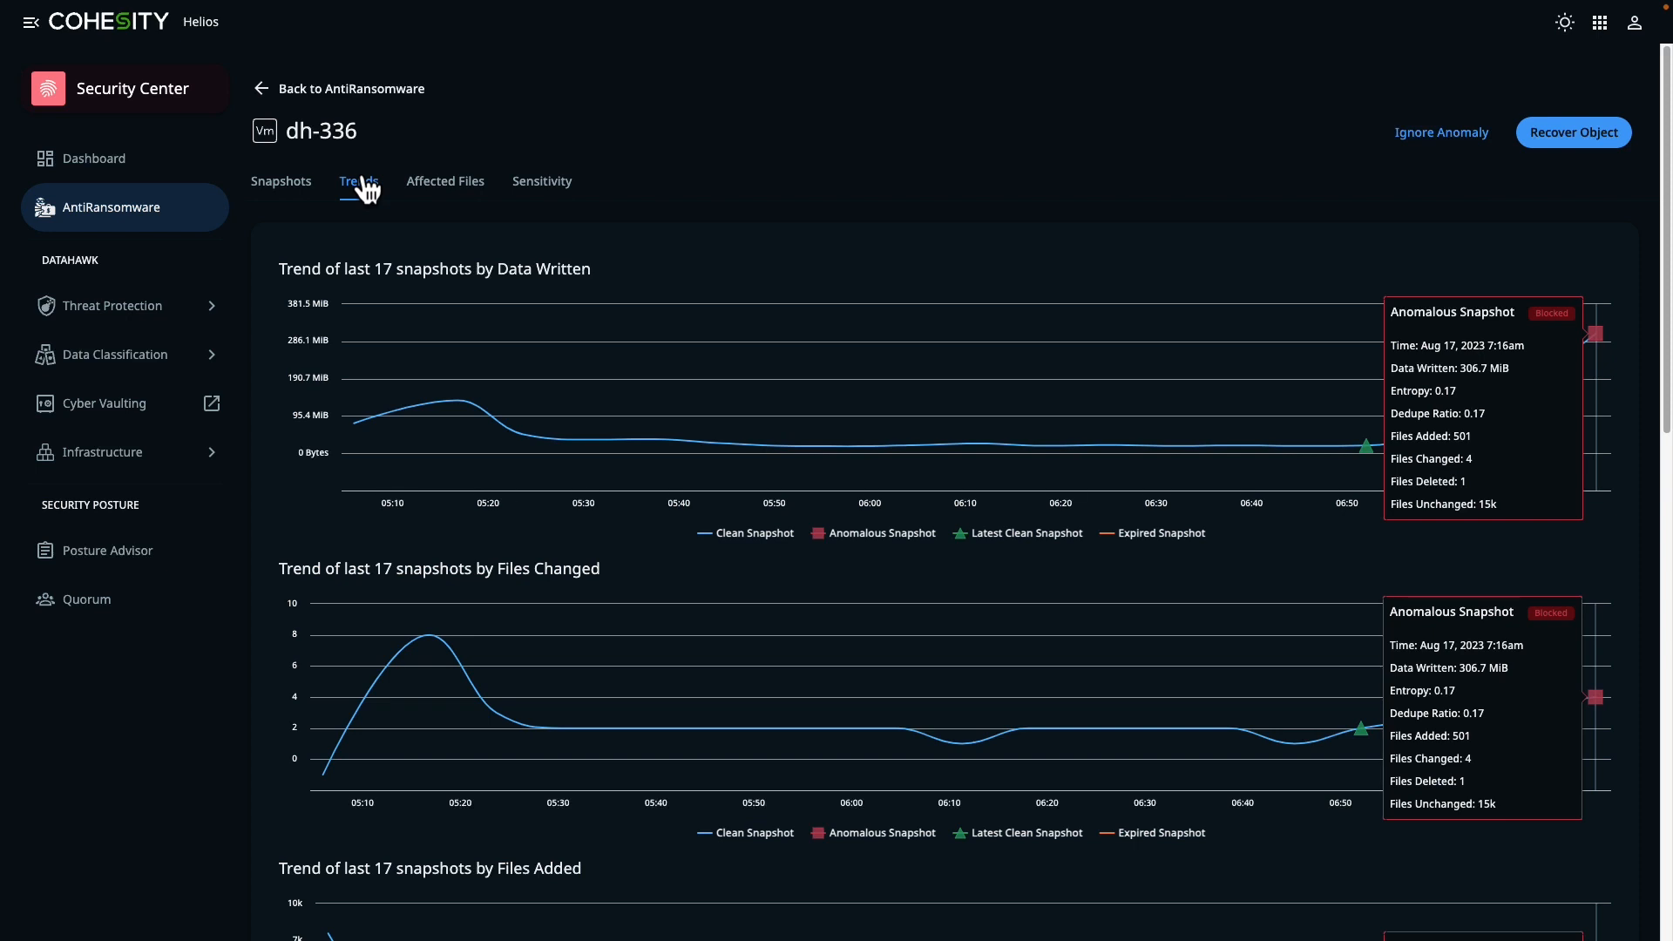
{"action": "mouse_move", "coordinate": [656, 333]}
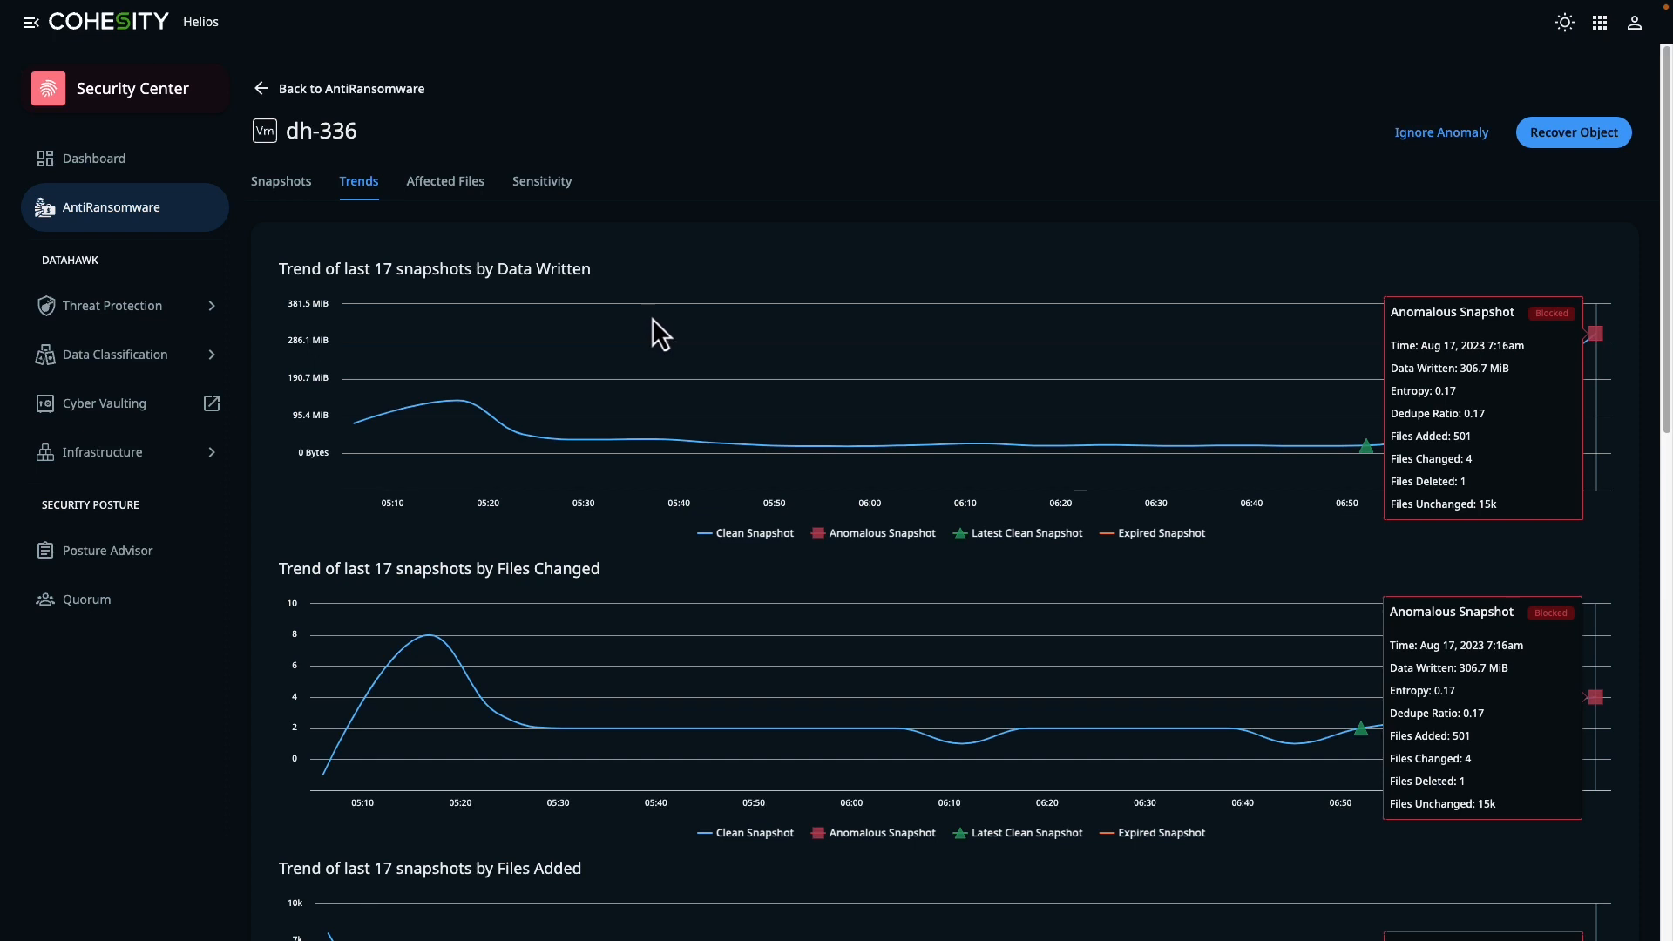
{"action": "mouse_move", "coordinate": [1596, 334]}
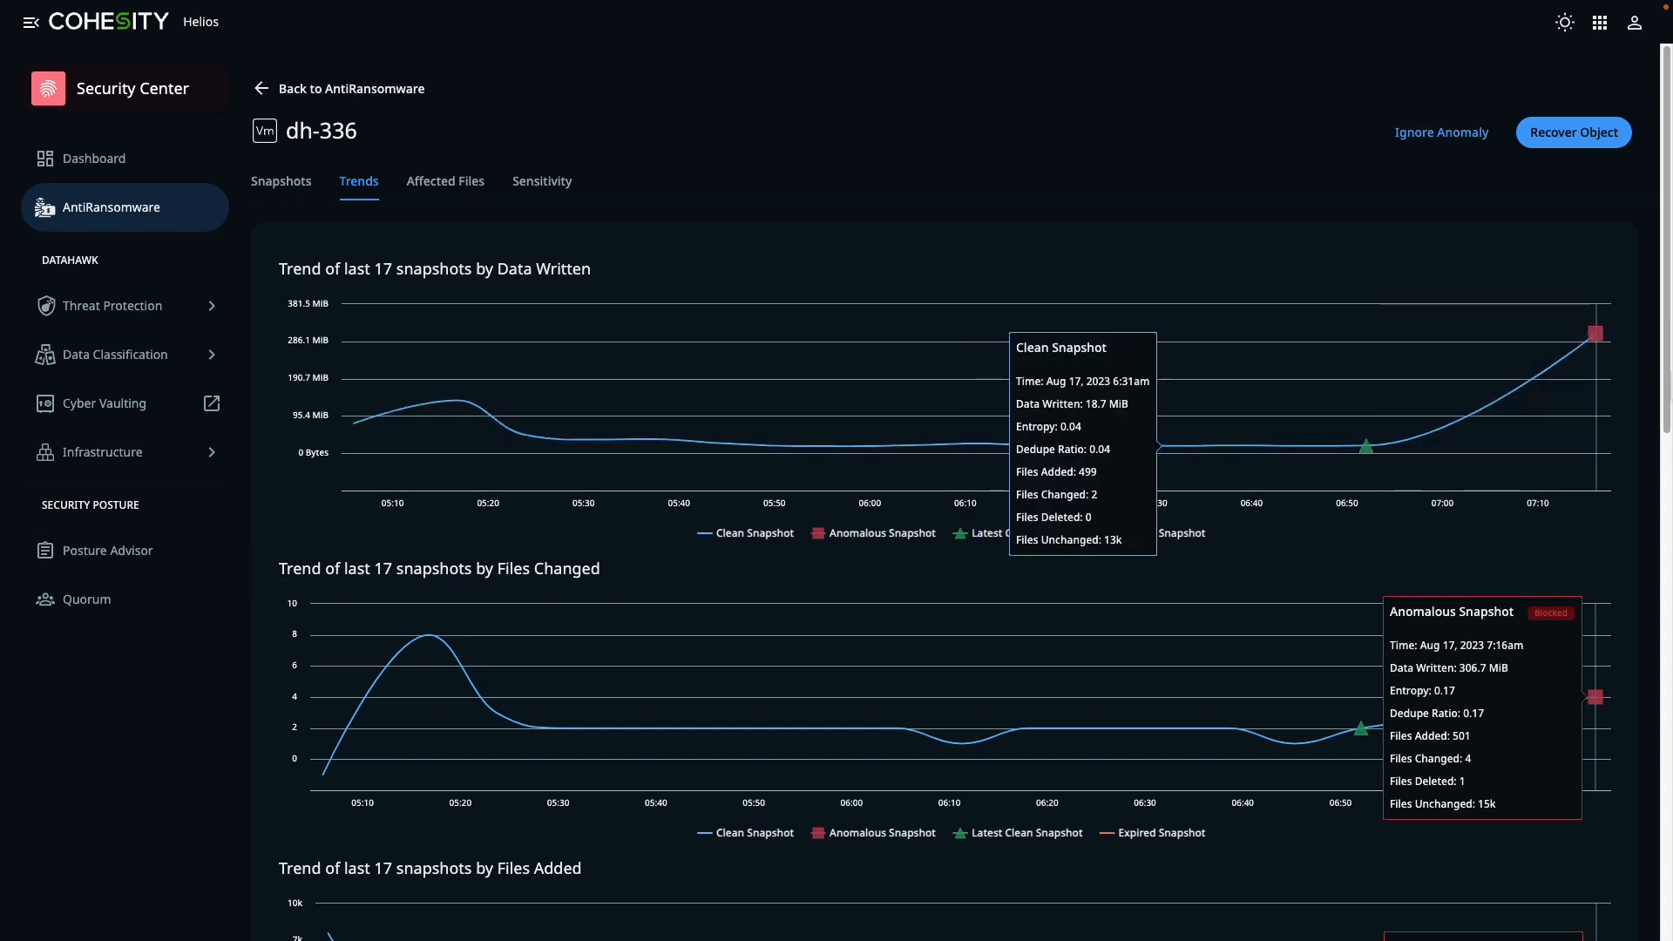
{"action": "mouse_move", "coordinate": [1593, 348]}
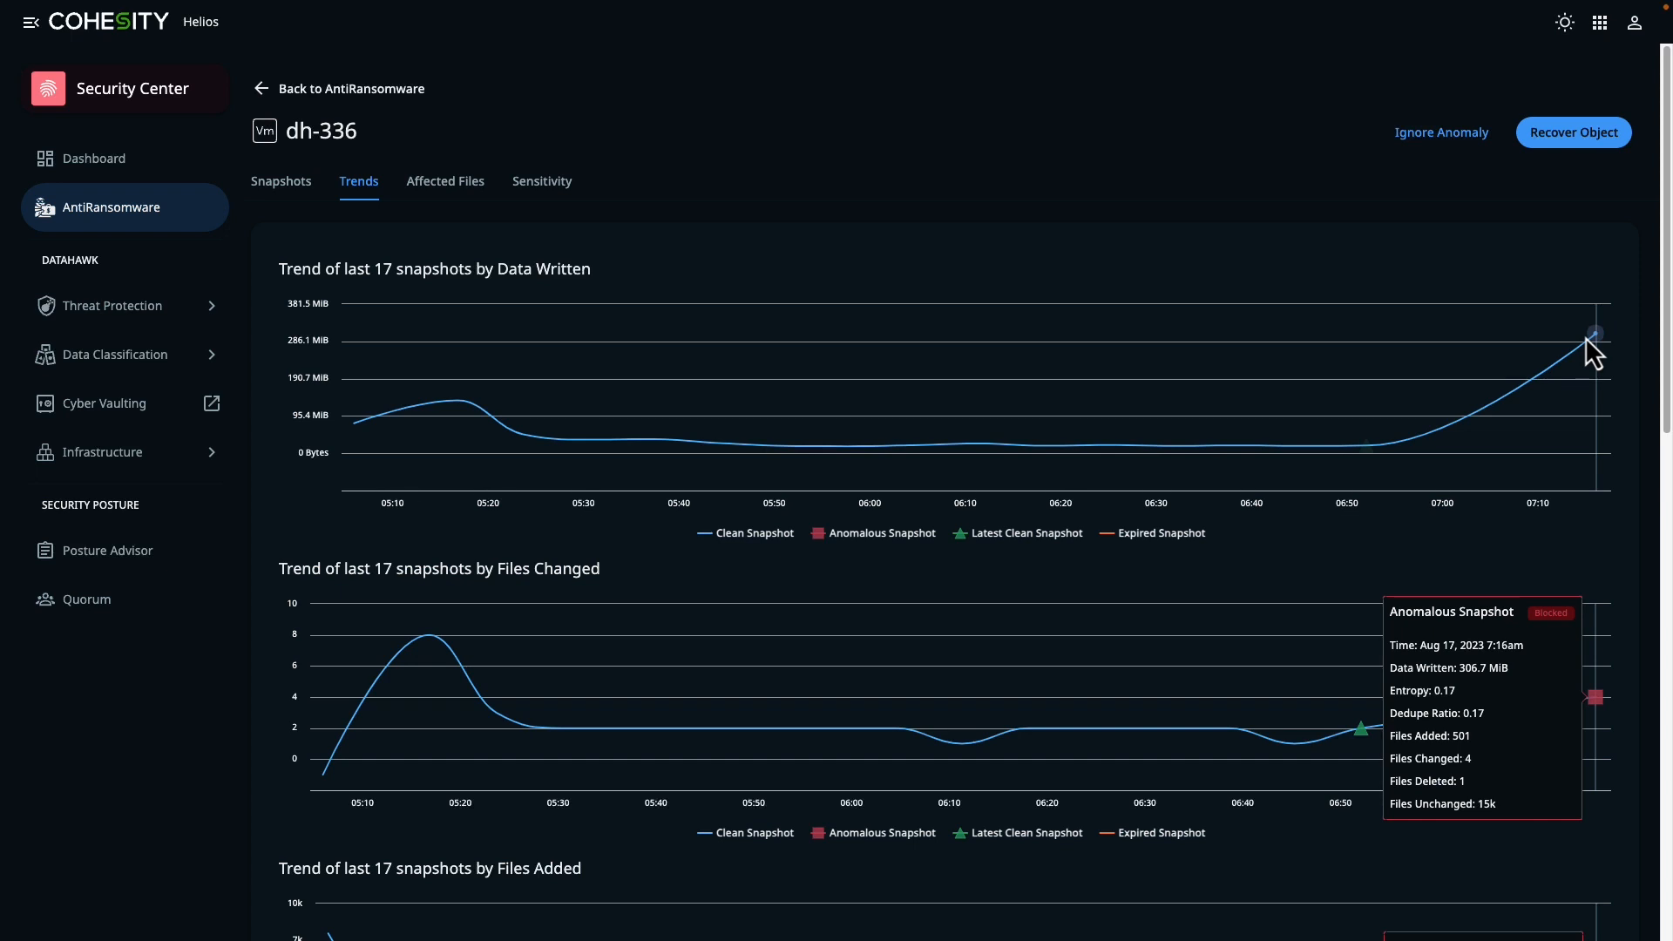
{"action": "left_click", "coordinate": [444, 181]}
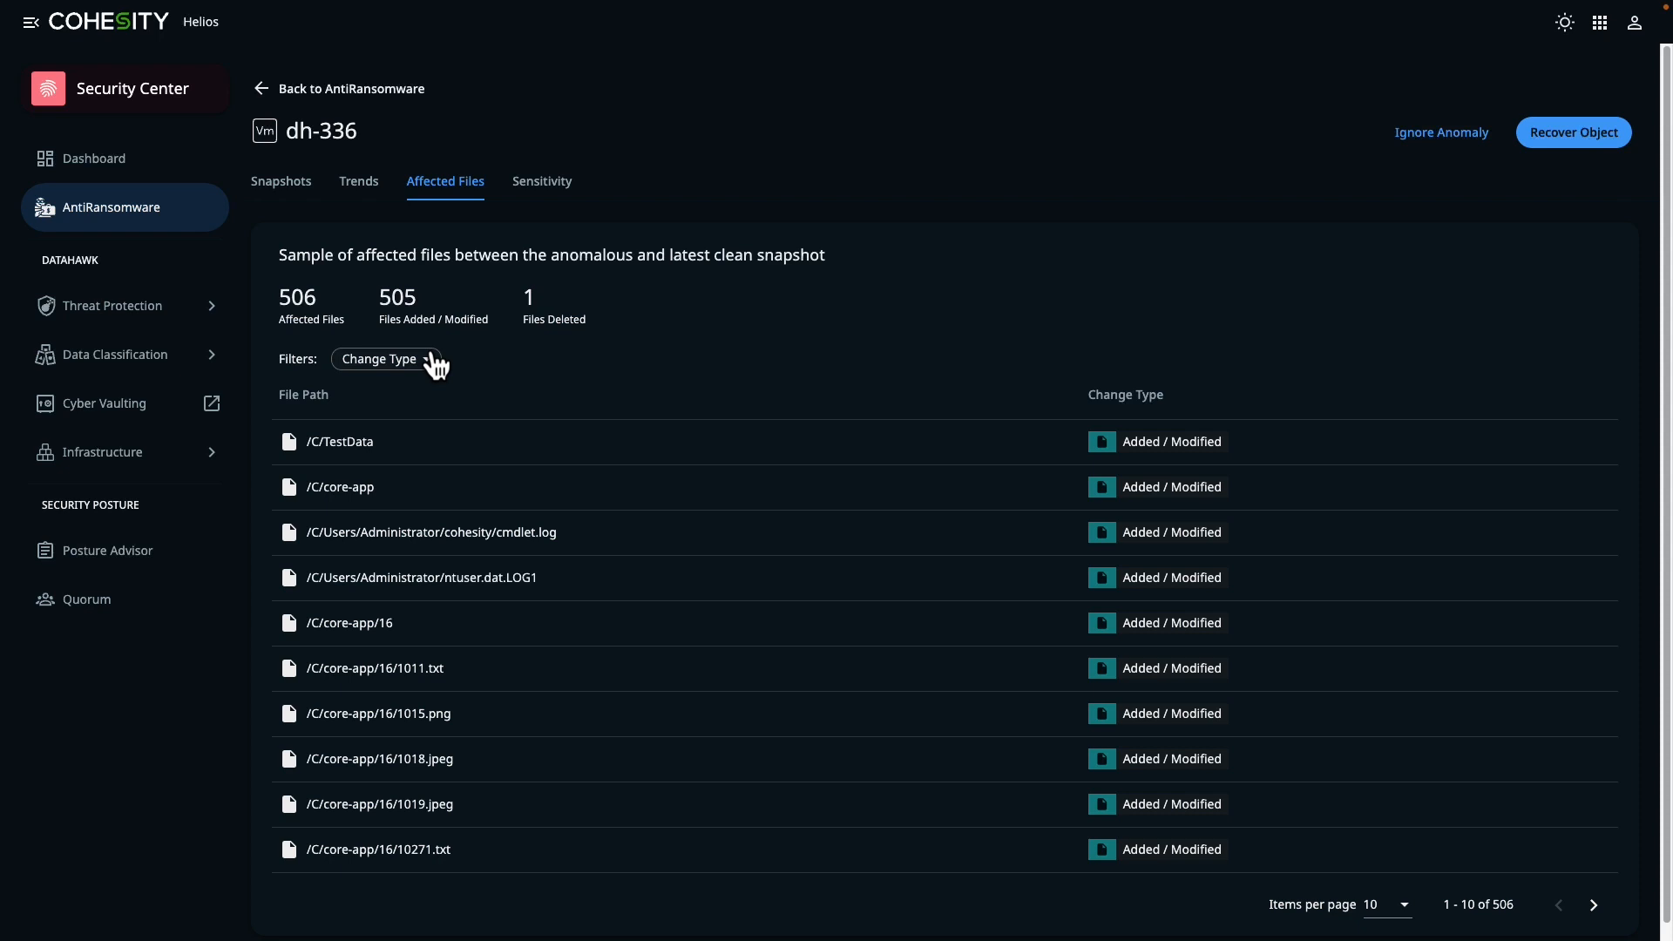
{"action": "mouse_move", "coordinate": [219, 451]}
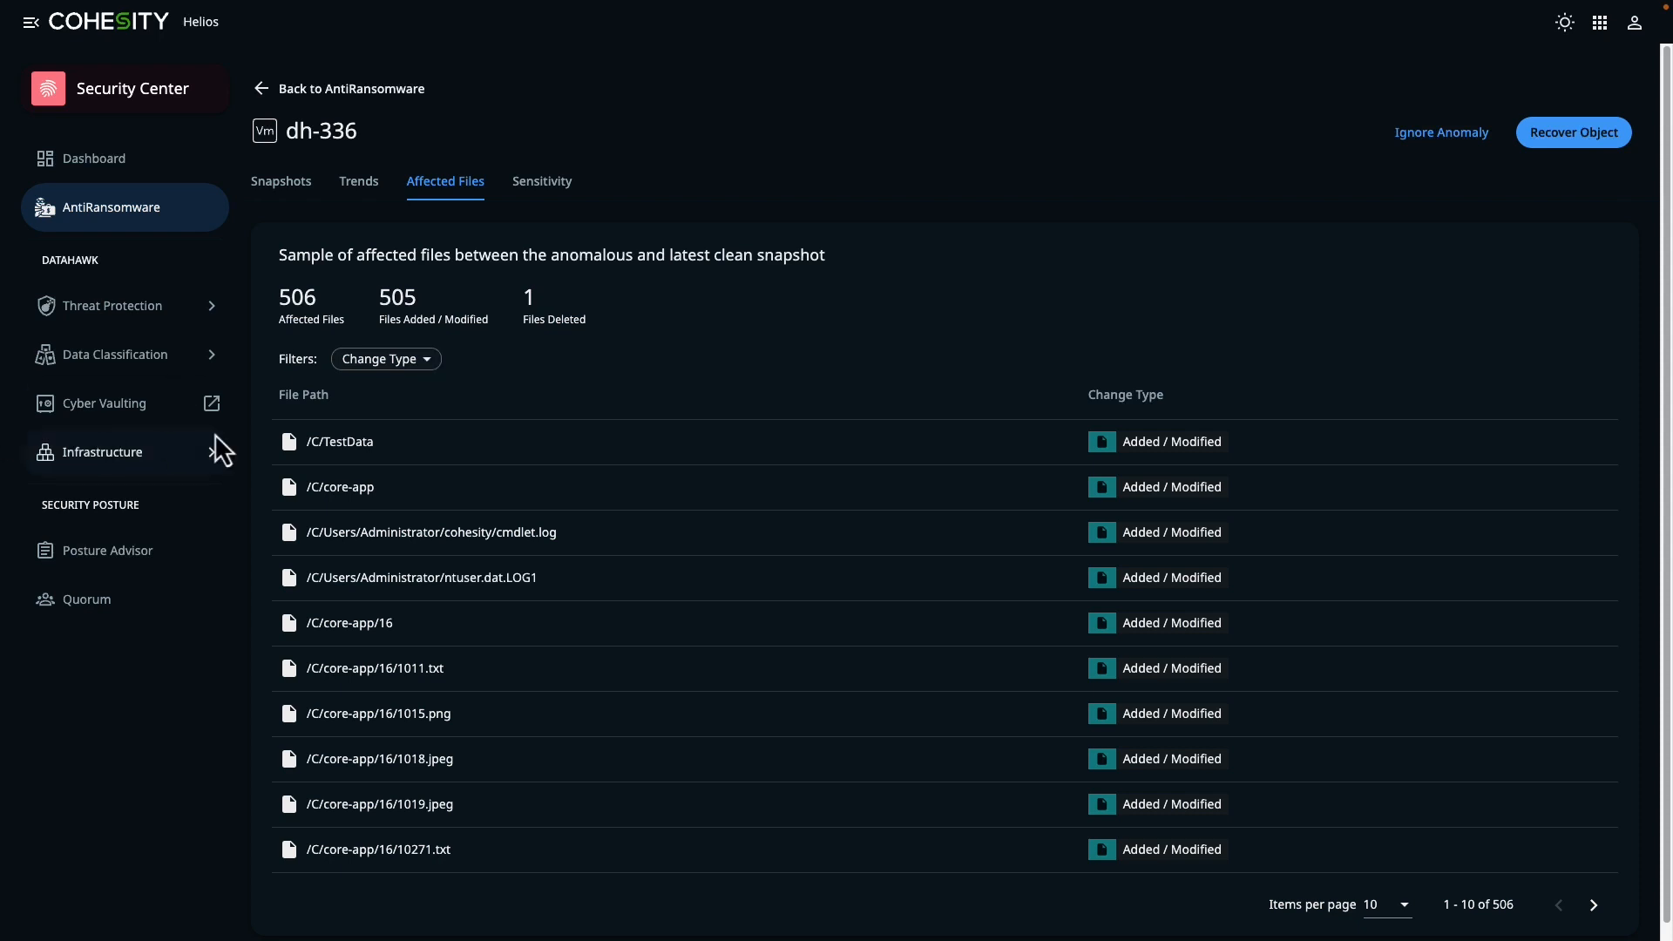
Filter dh-336's affected files to added or modified changes only, showing 505 files
{"action": "left_click", "coordinate": [384, 358]}
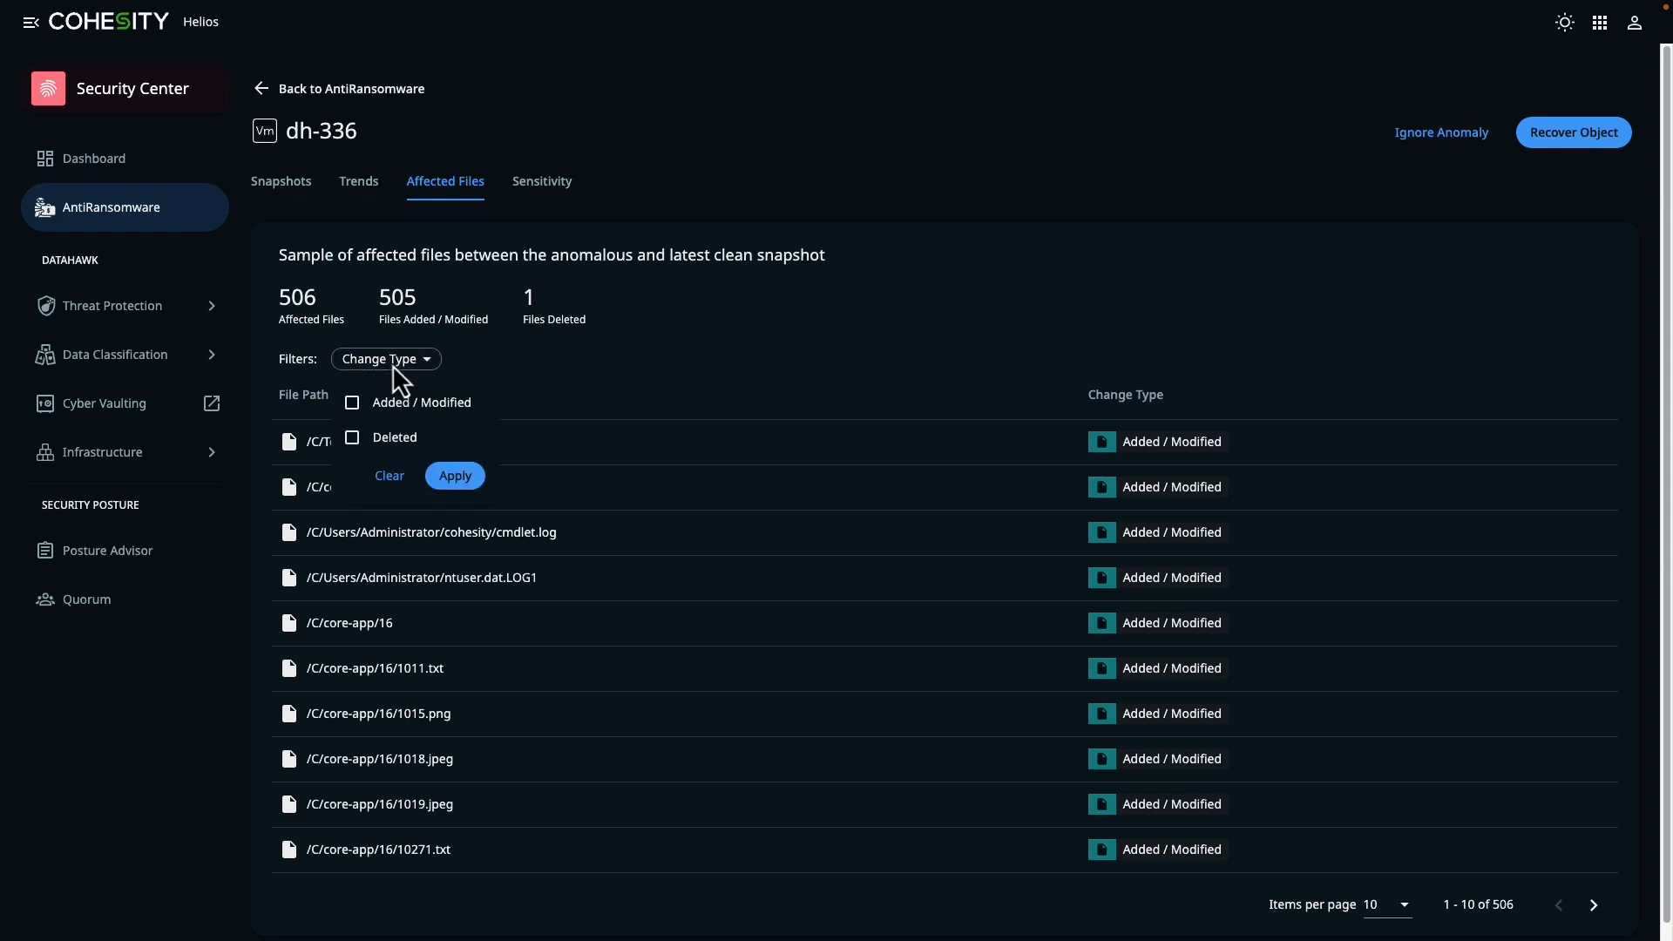
{"action": "left_click", "coordinate": [351, 403]}
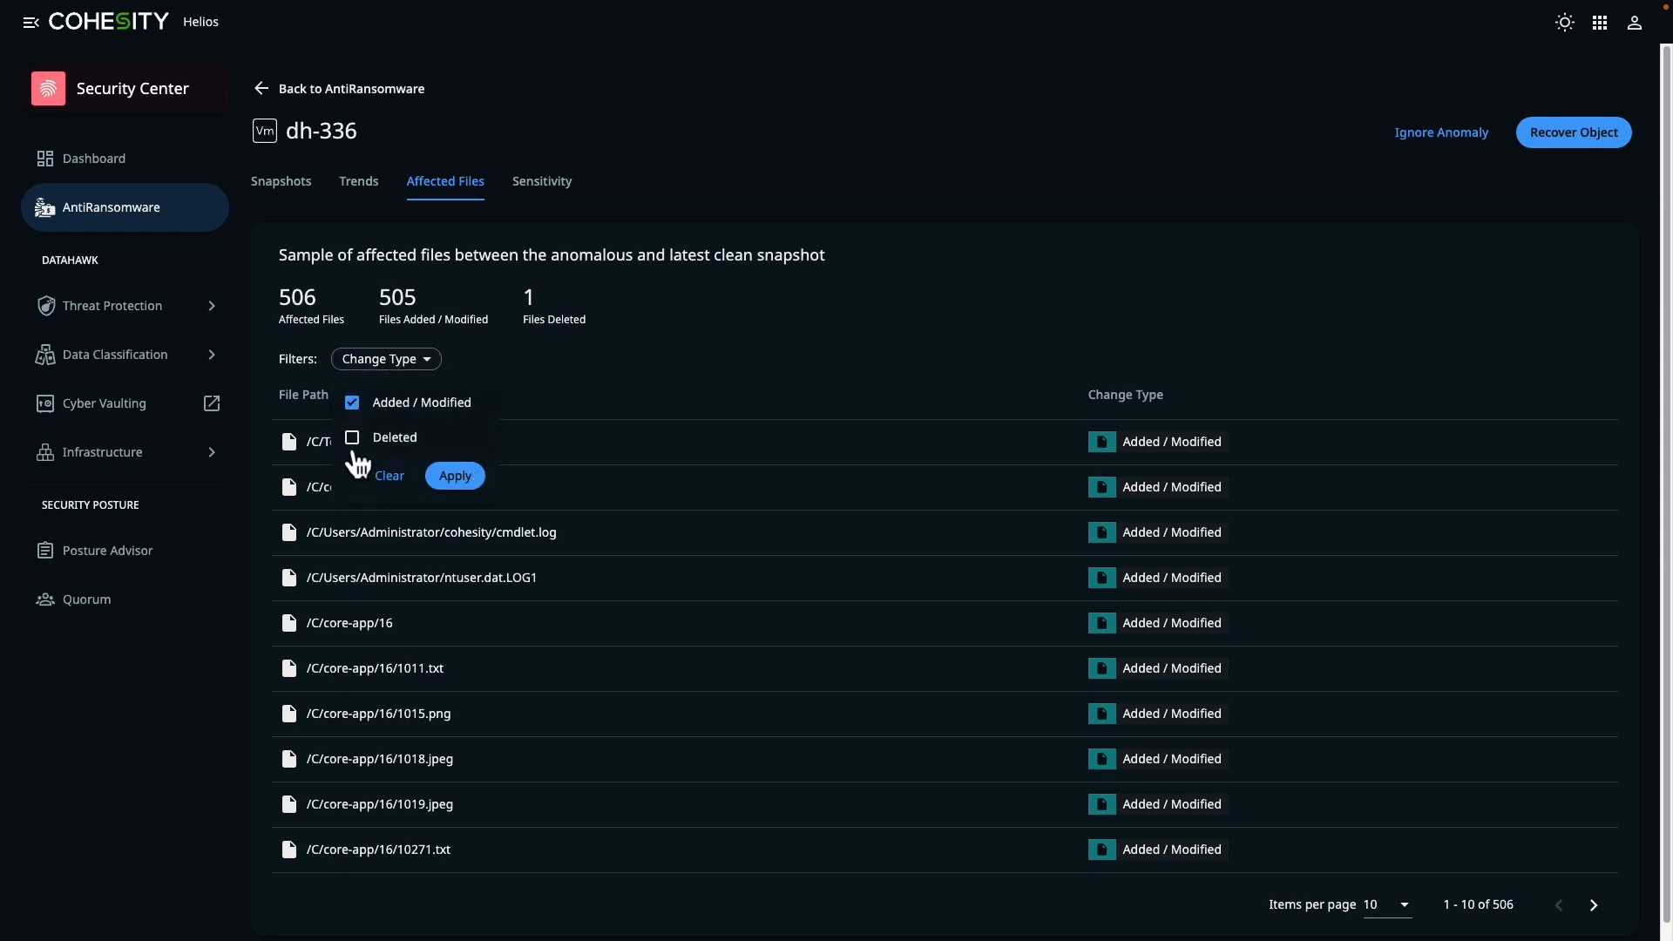
{"action": "left_click", "coordinate": [453, 475]}
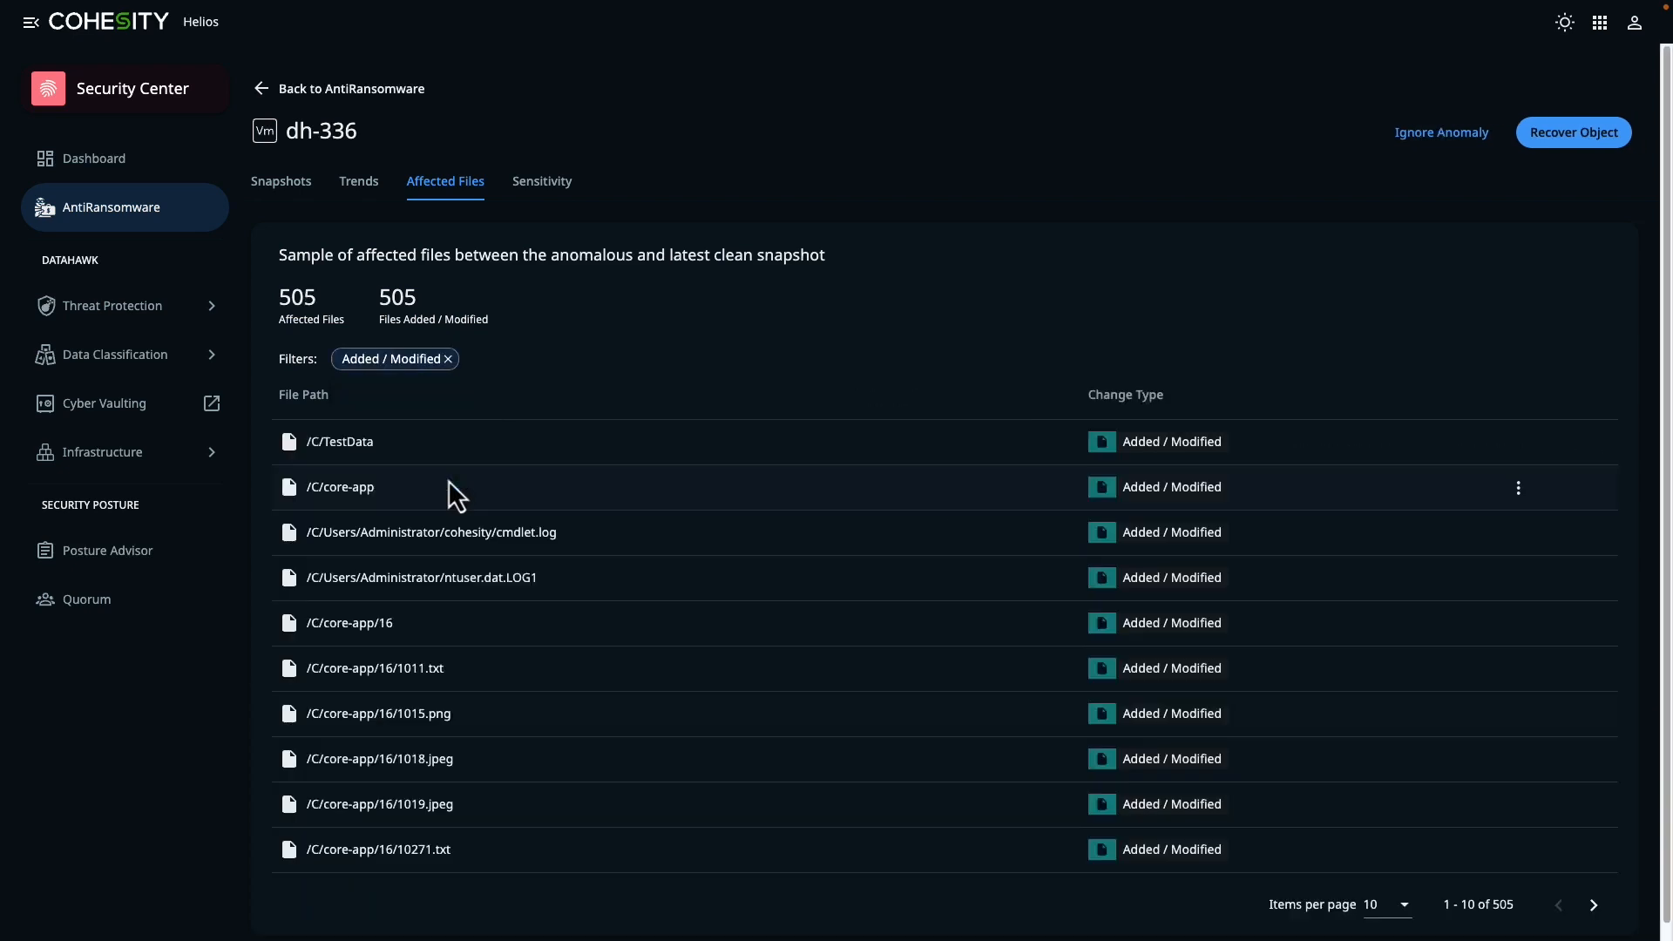
{"action": "mouse_move", "coordinate": [449, 472]}
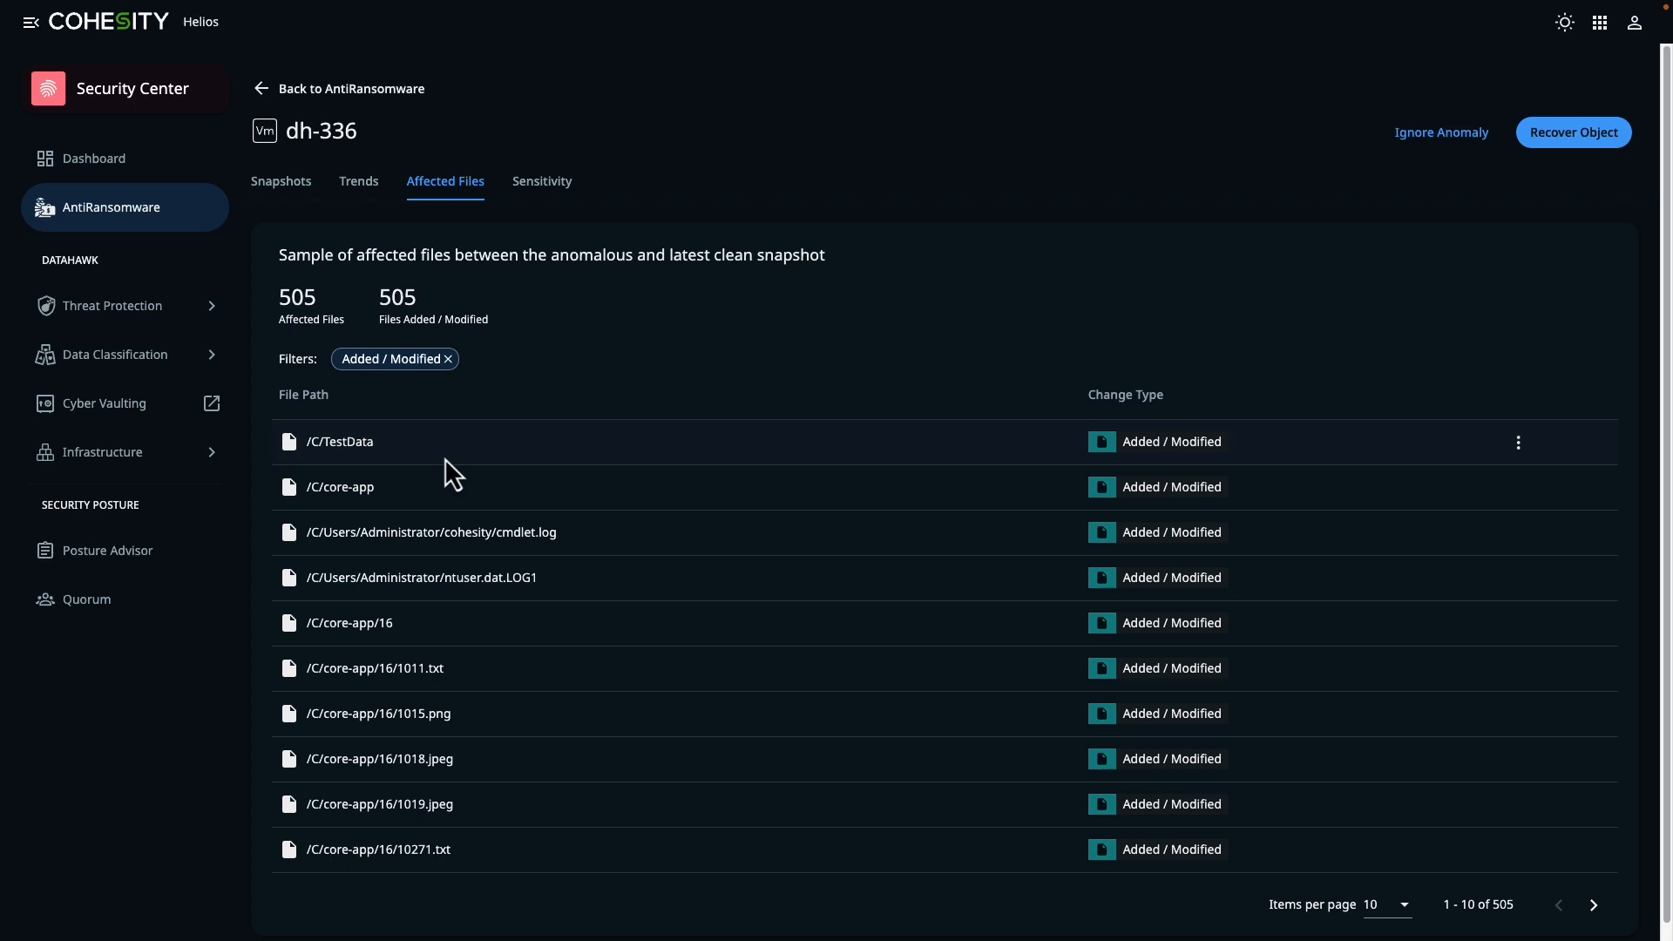
{"action": "mouse_move", "coordinate": [748, 343]}
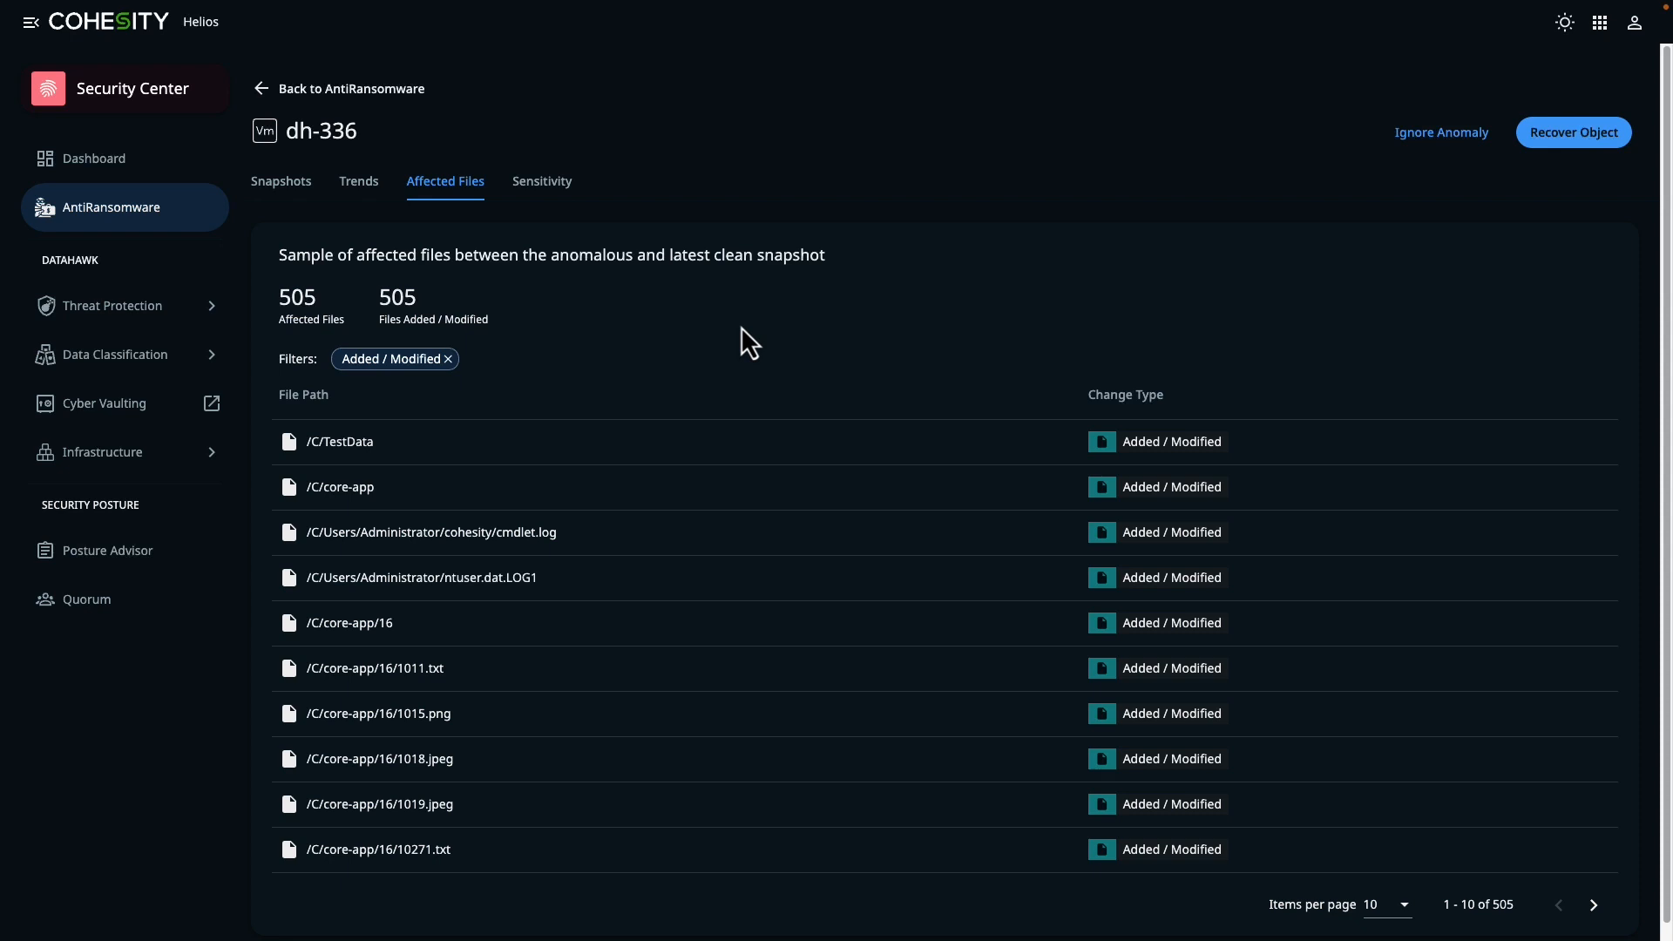
{"action": "mouse_move", "coordinate": [964, 347]}
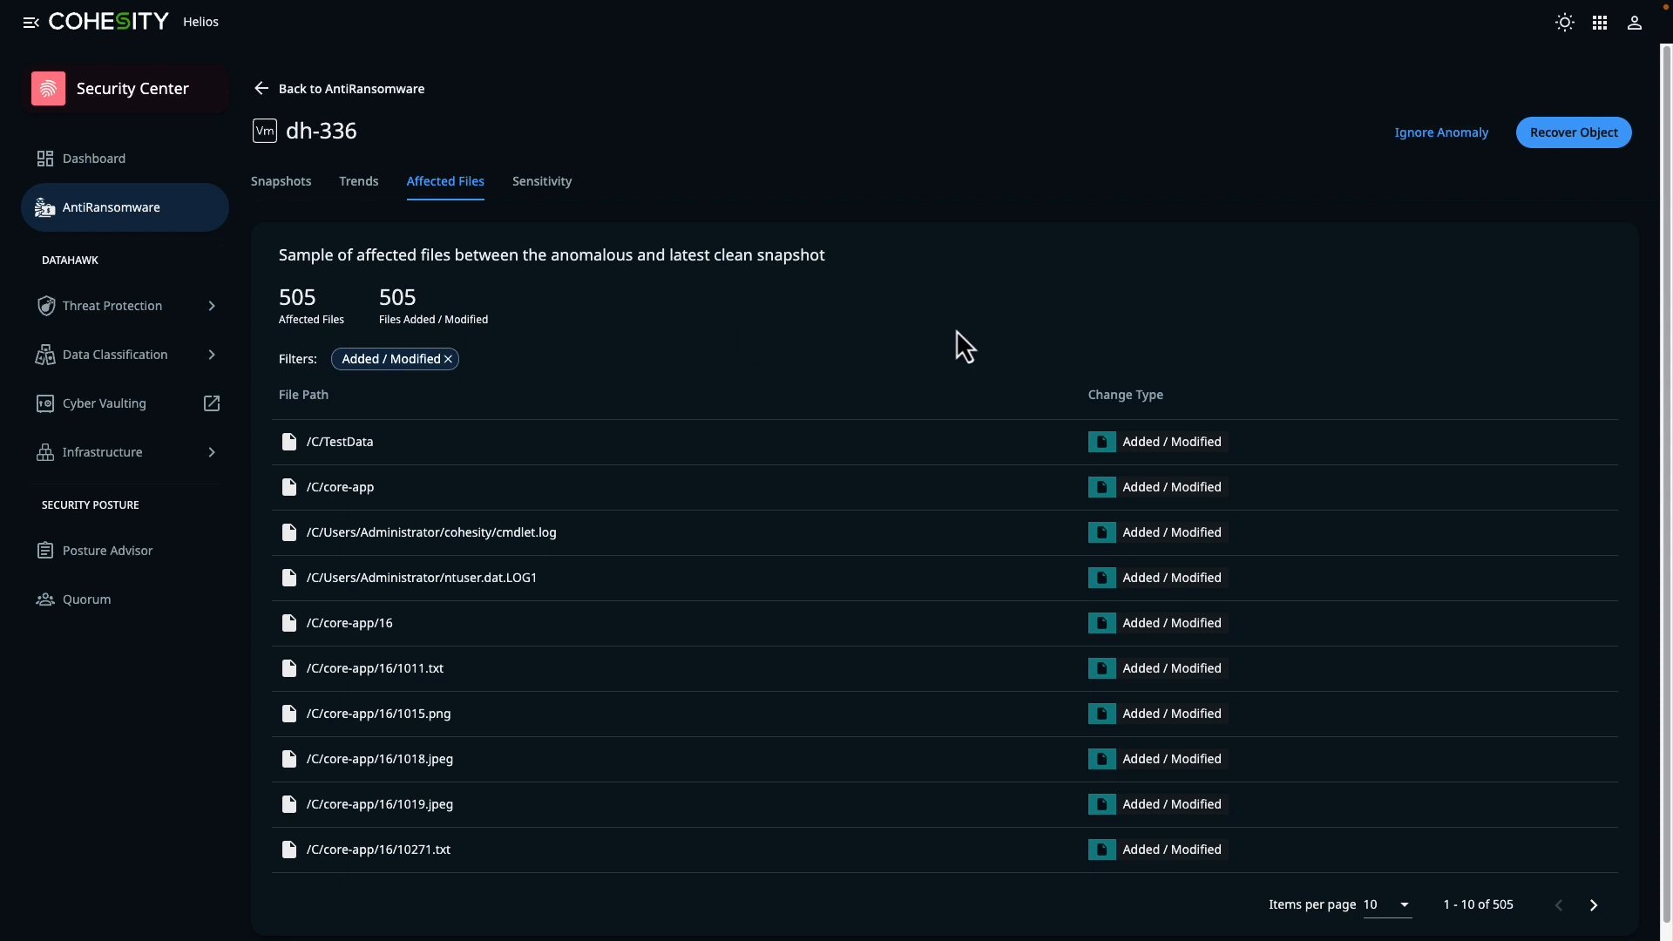
{"action": "mouse_move", "coordinate": [1179, 604]}
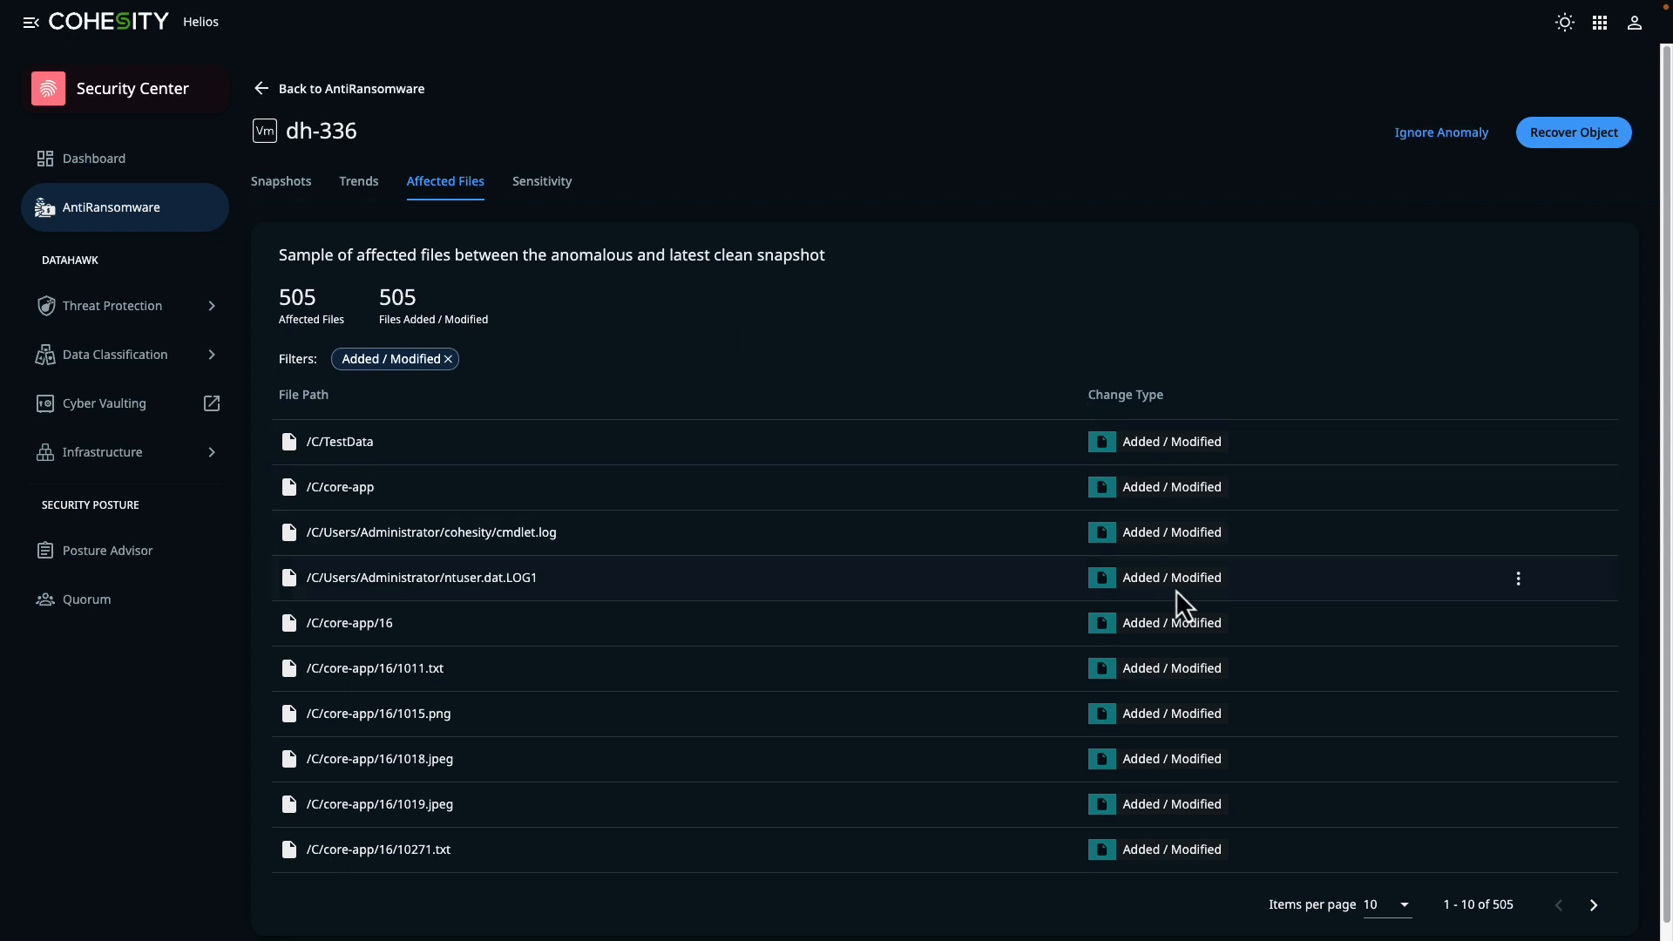
{"action": "mouse_move", "coordinate": [1482, 498]}
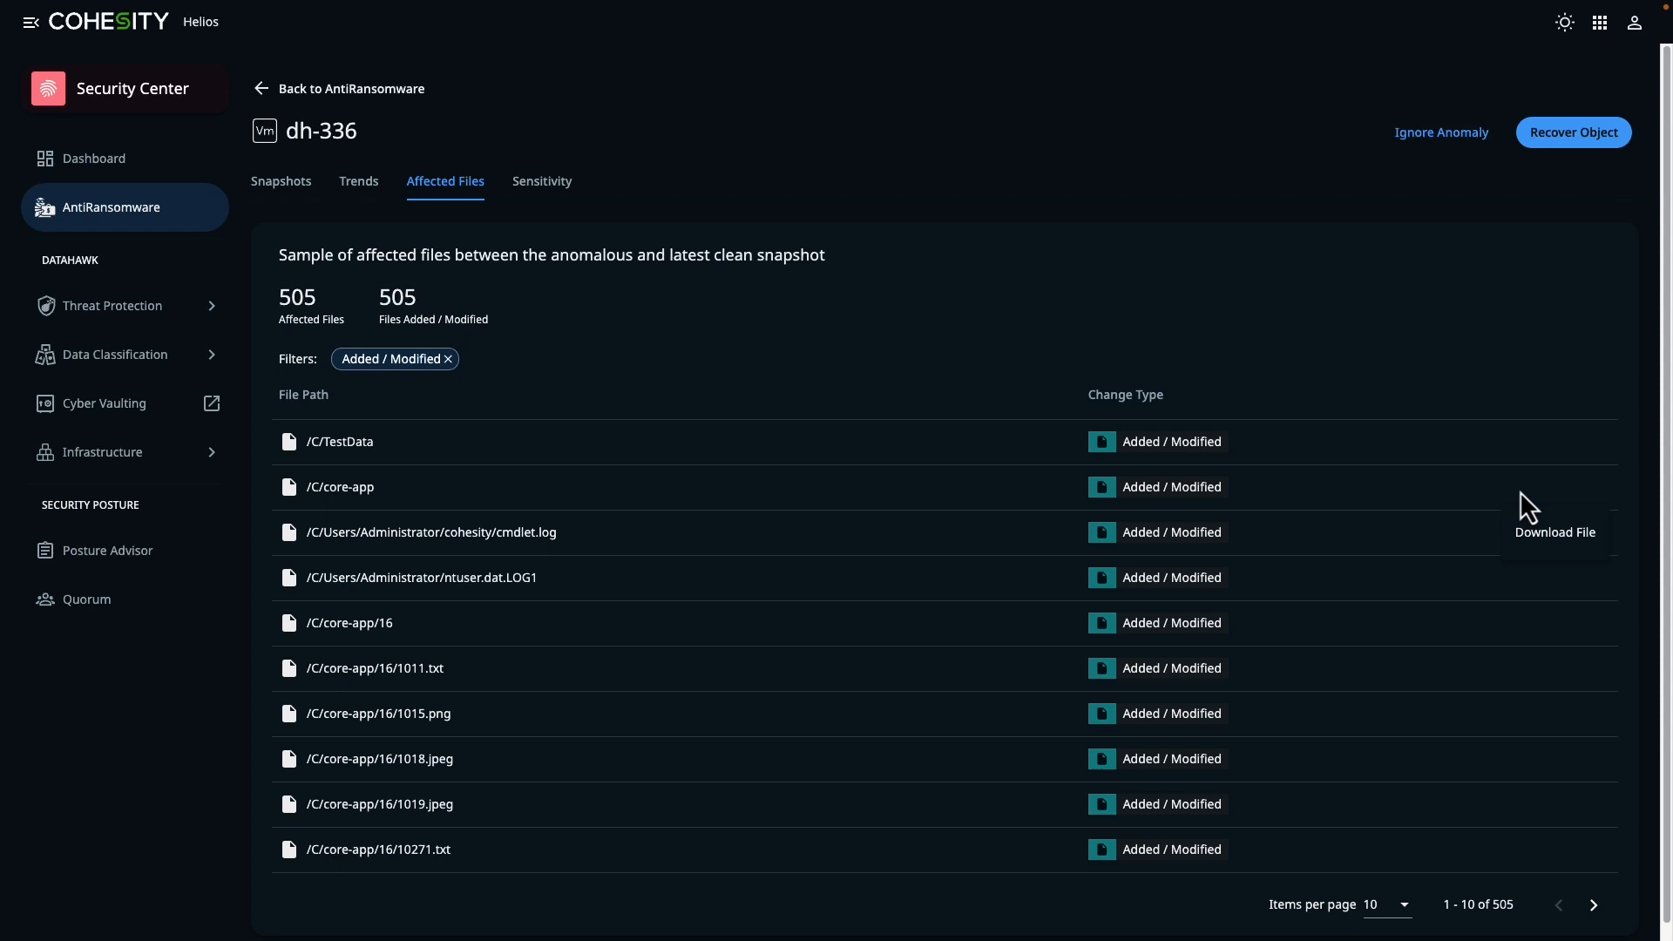
{"action": "mouse_move", "coordinate": [1436, 478]}
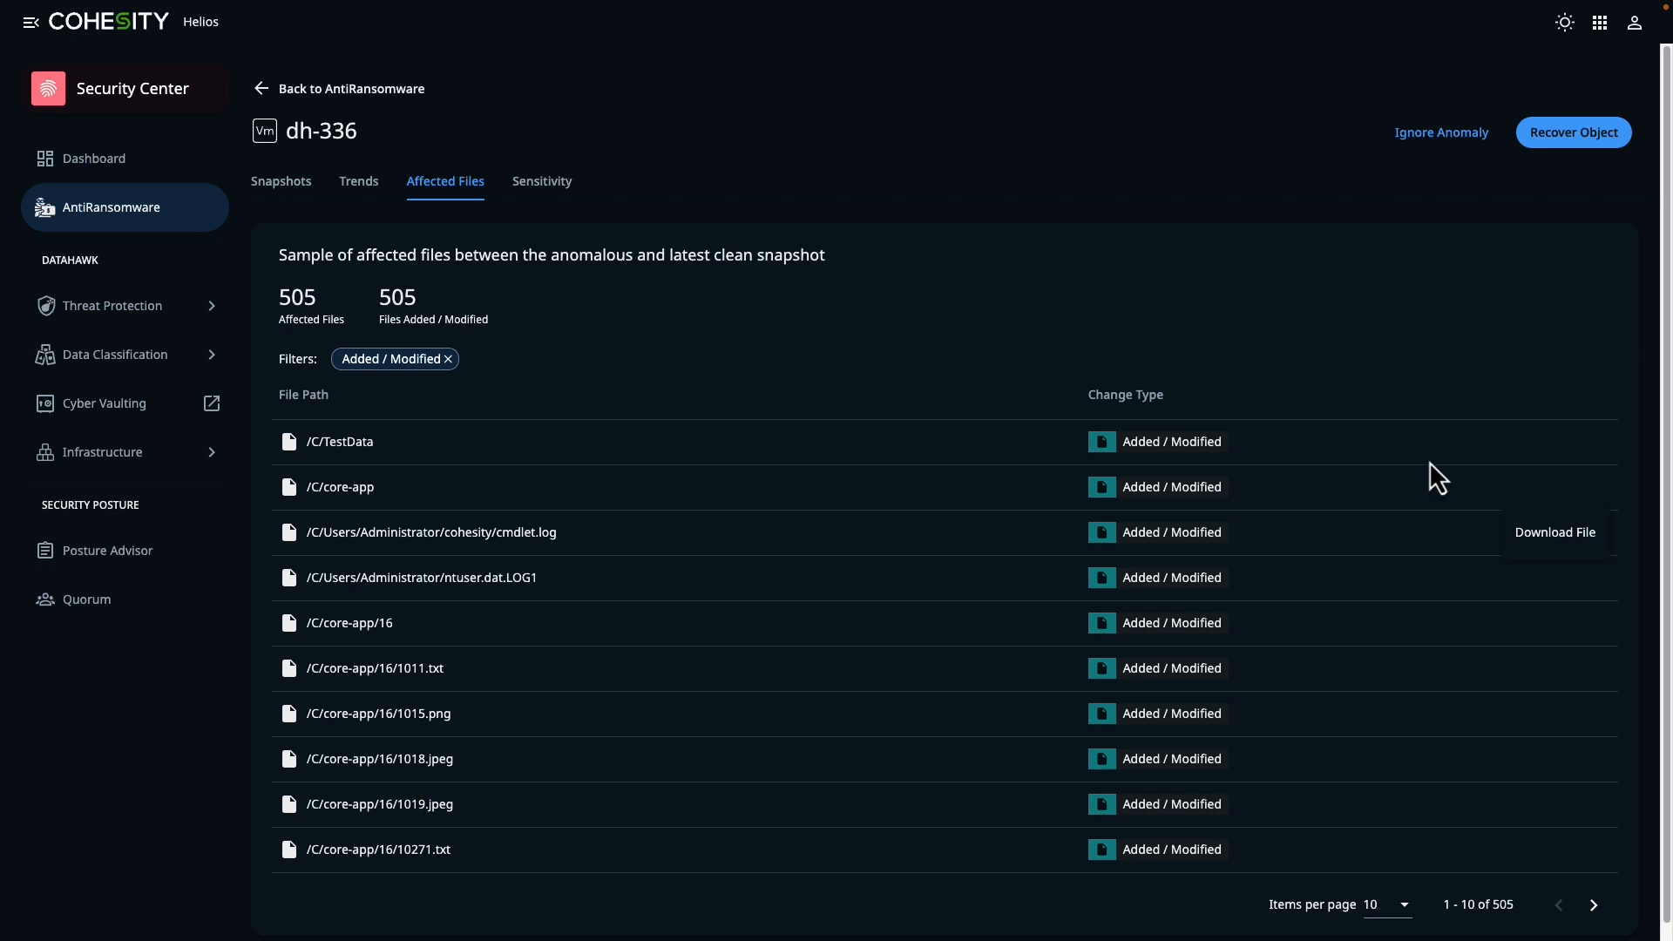
{"action": "mouse_move", "coordinate": [503, 619]}
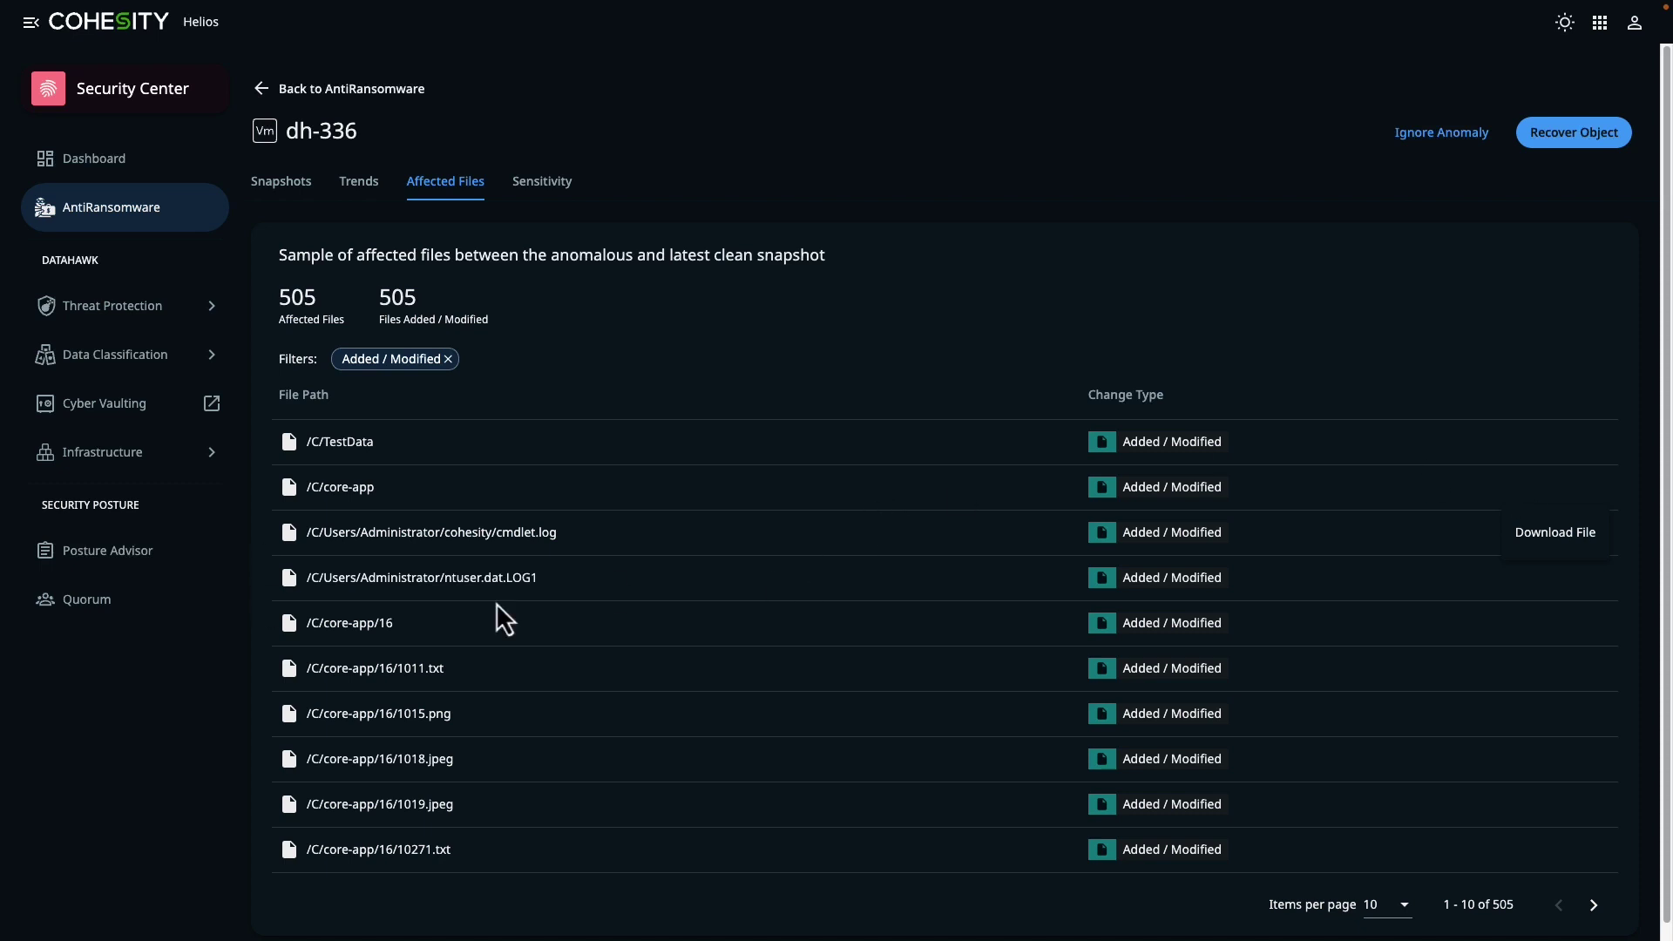
{"action": "mouse_move", "coordinate": [541, 201]}
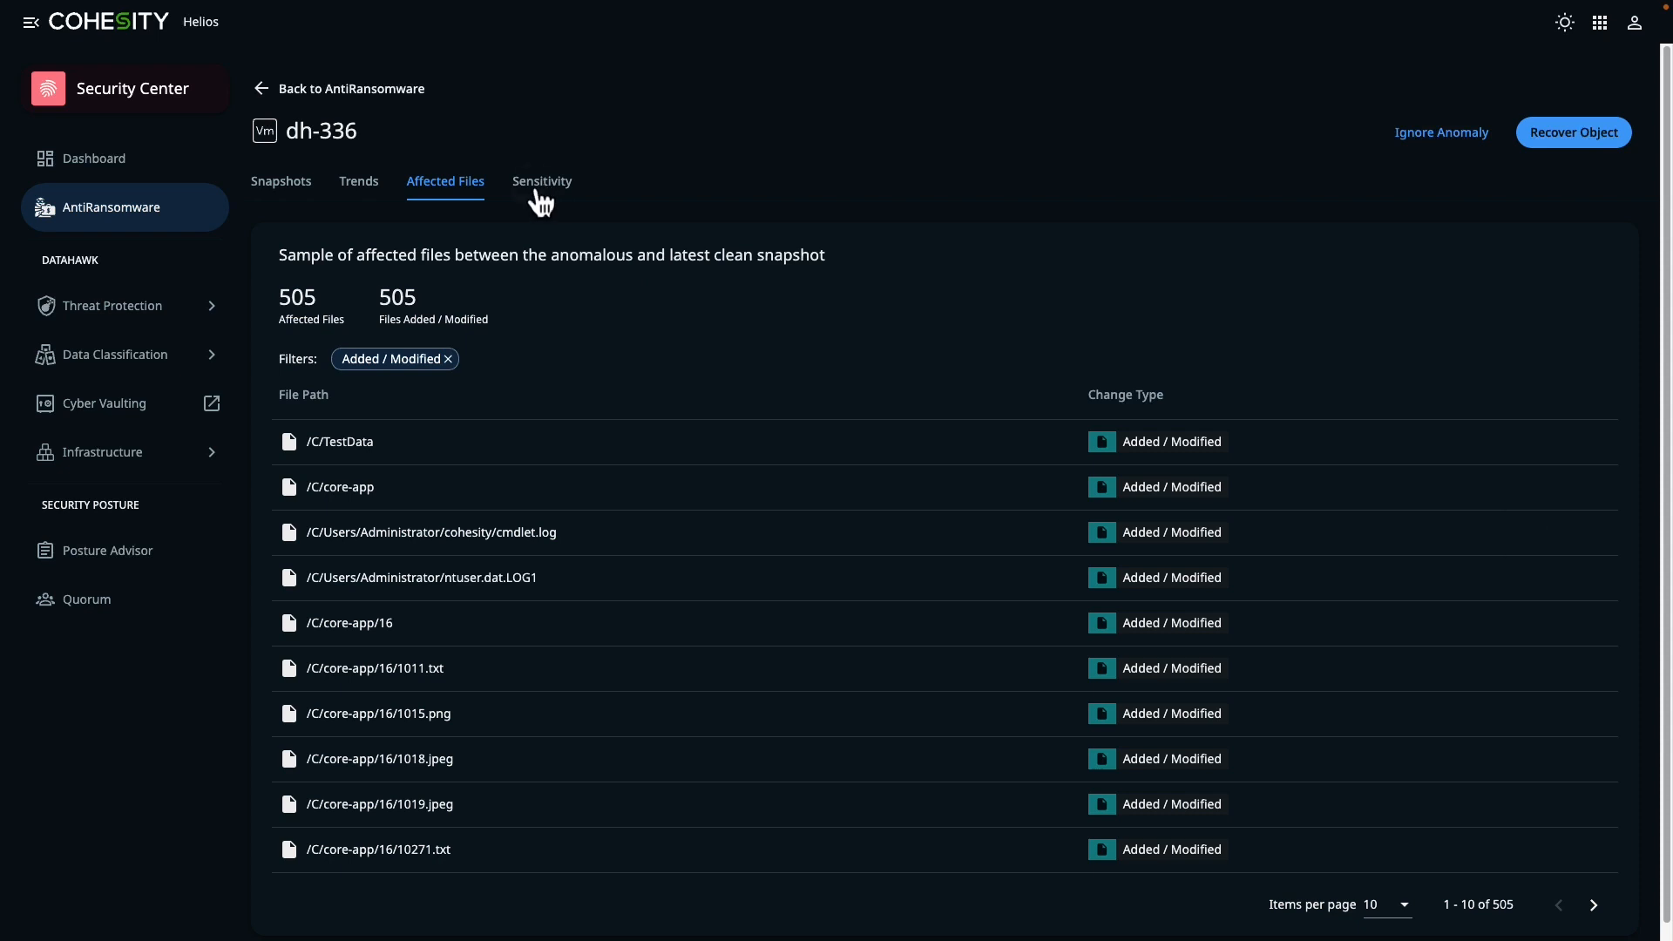
View dh-336's sensitivity patterns and review the 13 Credit Card High matched files
{"action": "left_click", "coordinate": [541, 181]}
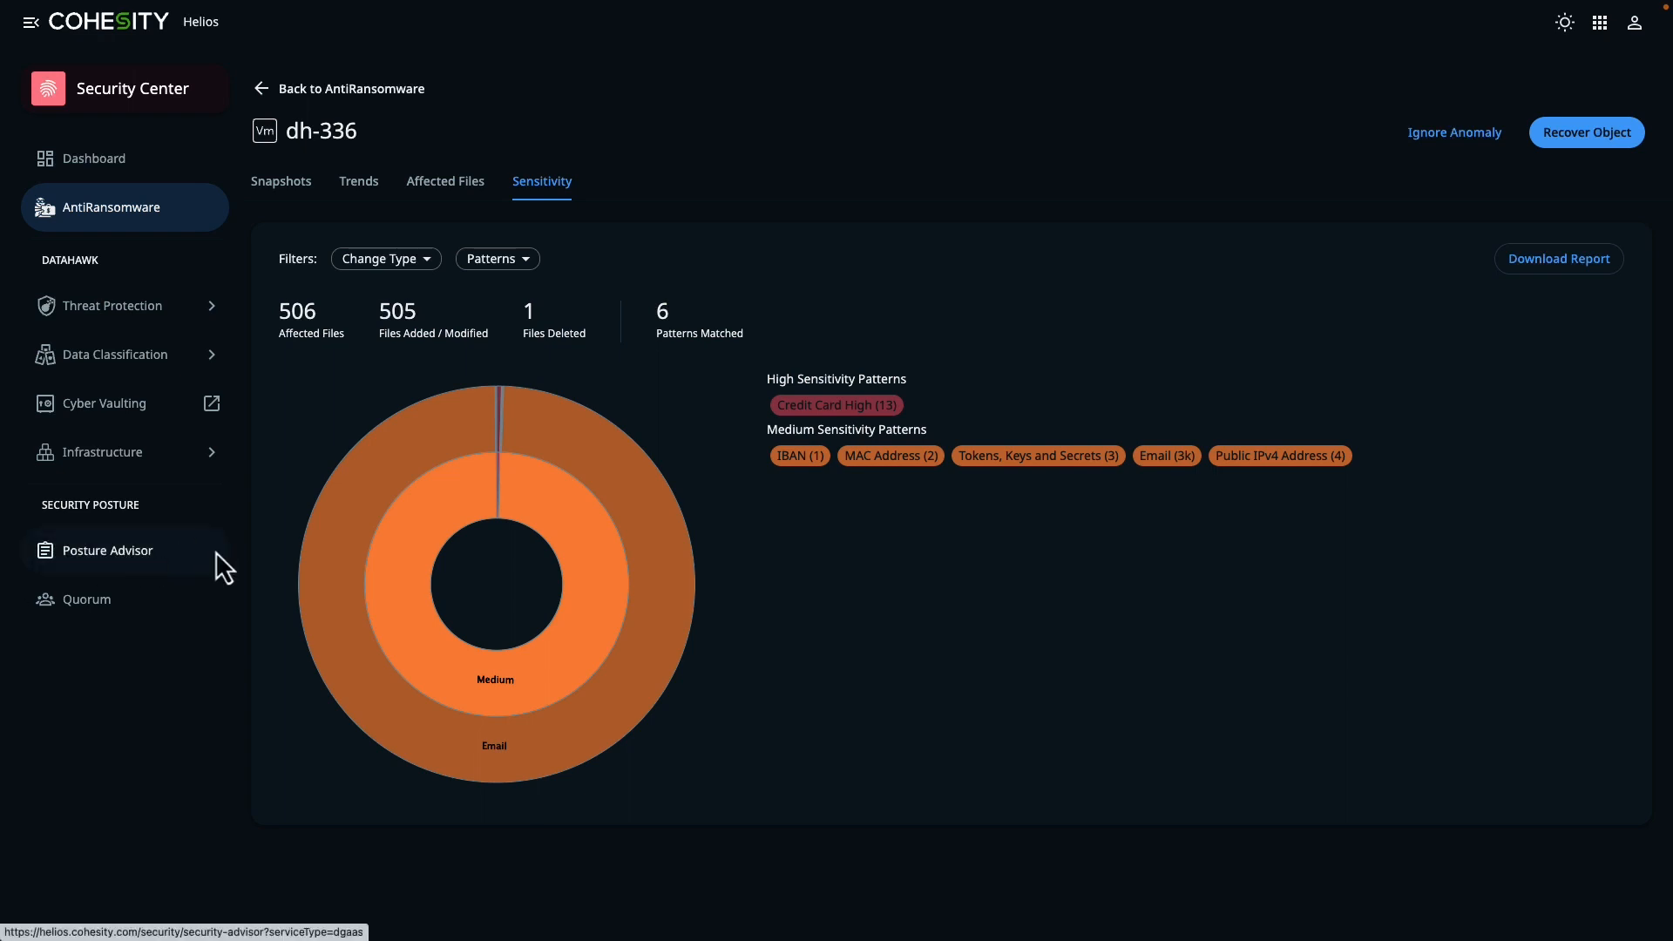
{"action": "mouse_move", "coordinate": [837, 405]}
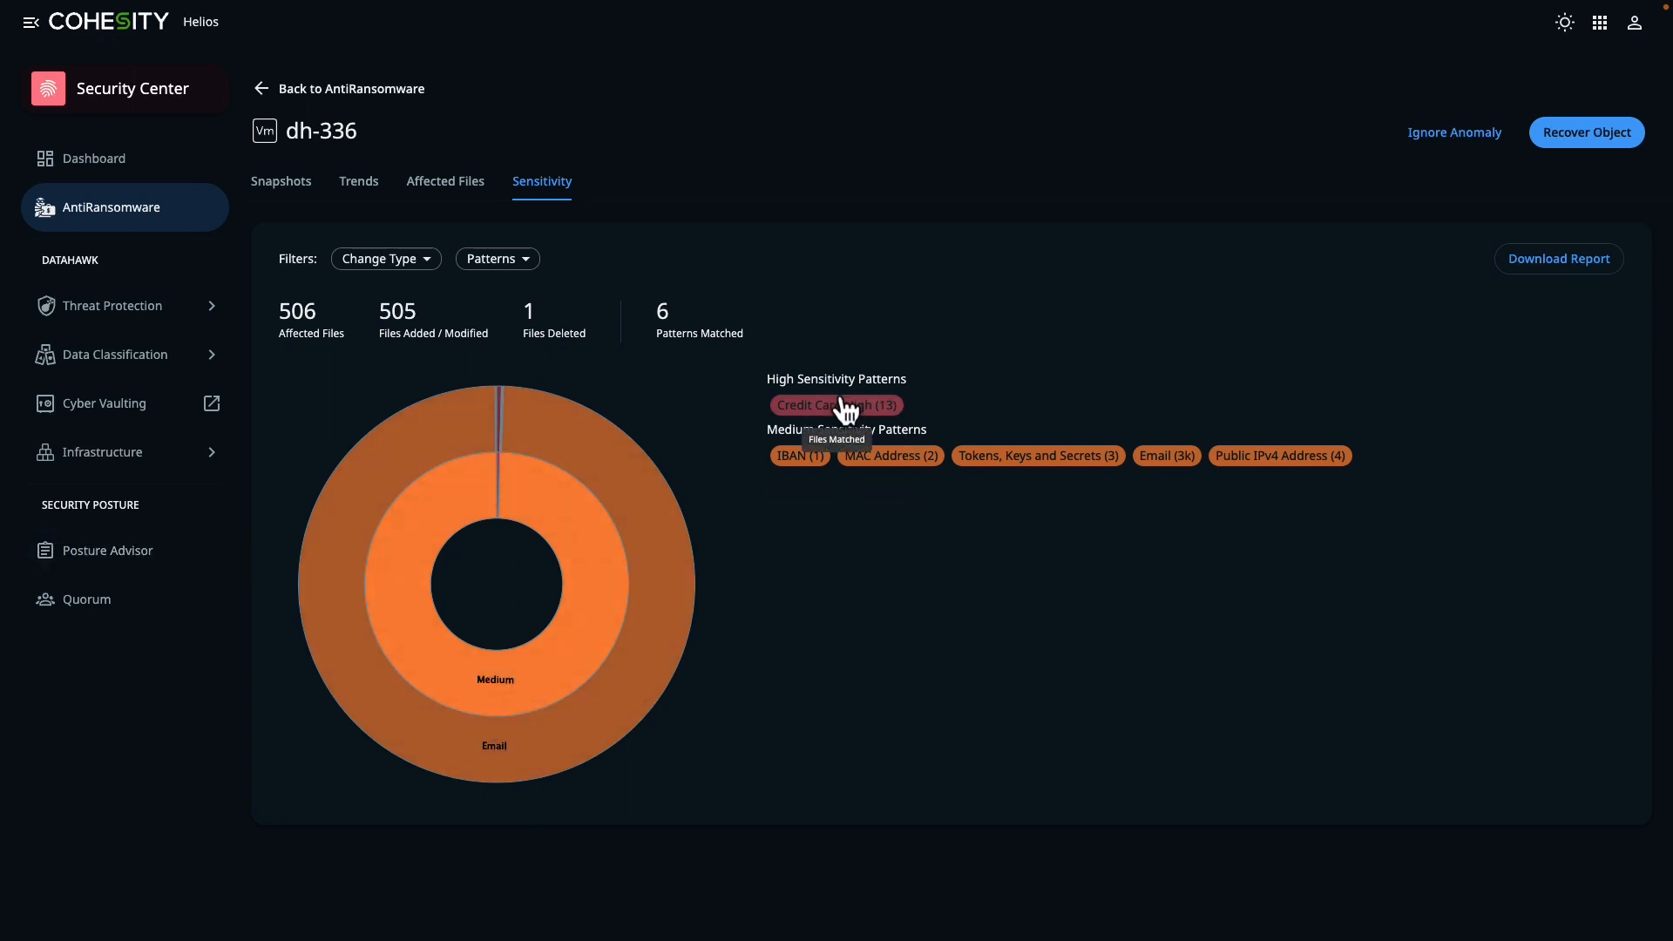
{"action": "left_click", "coordinate": [836, 404]}
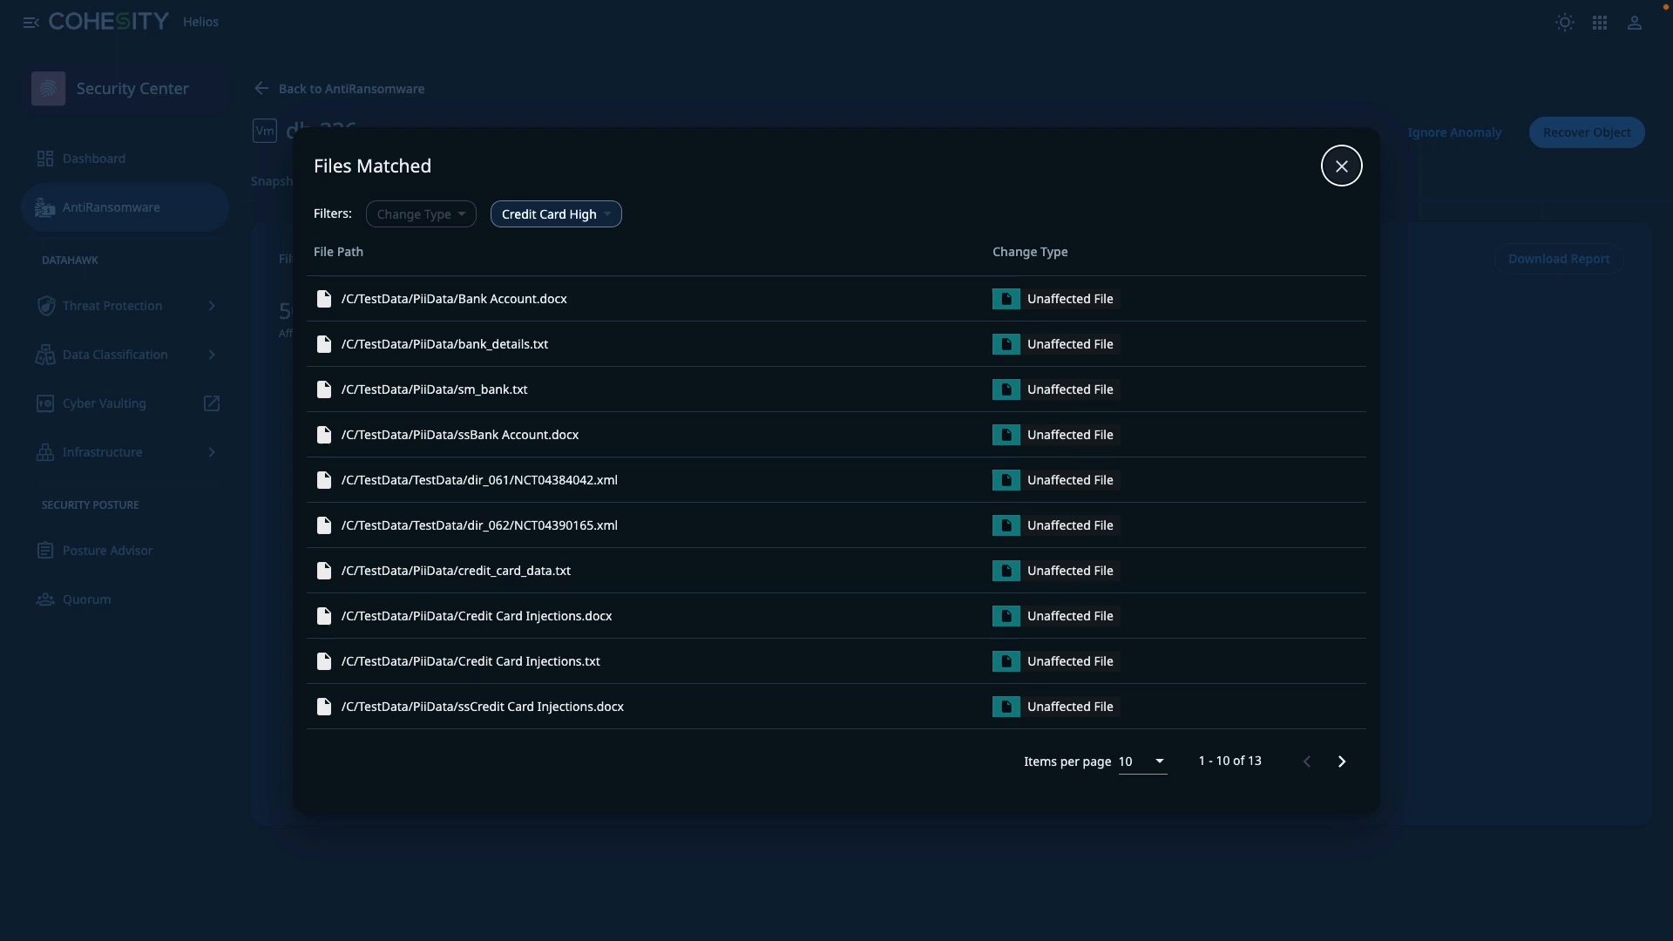
{"action": "mouse_move", "coordinate": [1341, 165]}
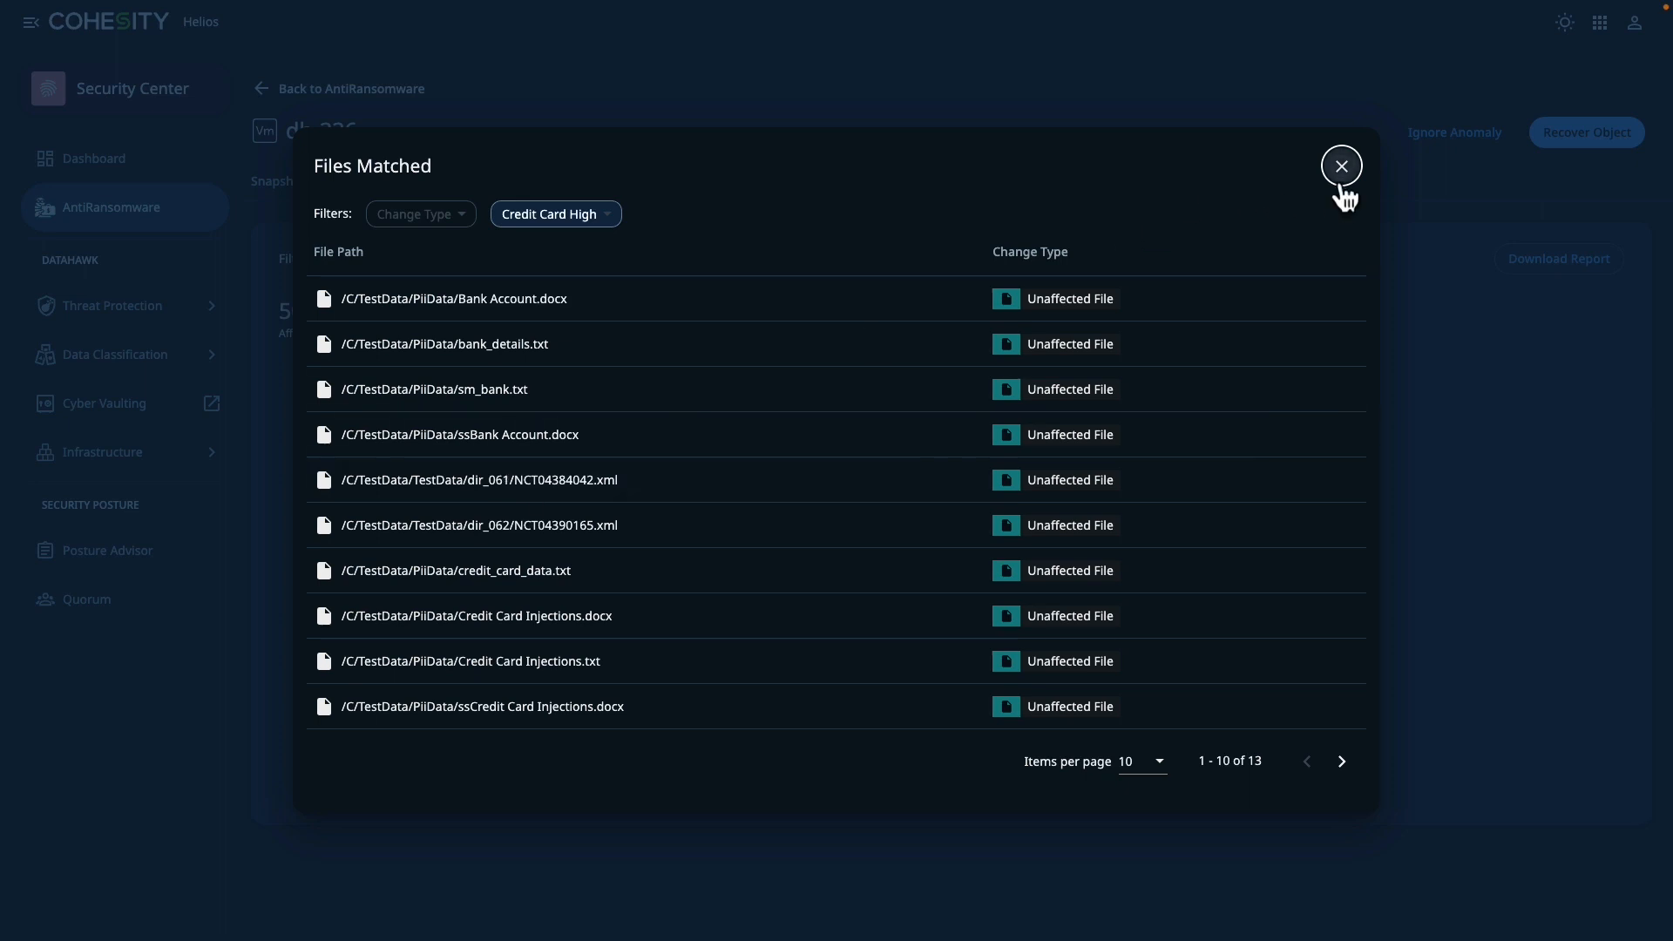
{"action": "left_click", "coordinate": [1341, 165]}
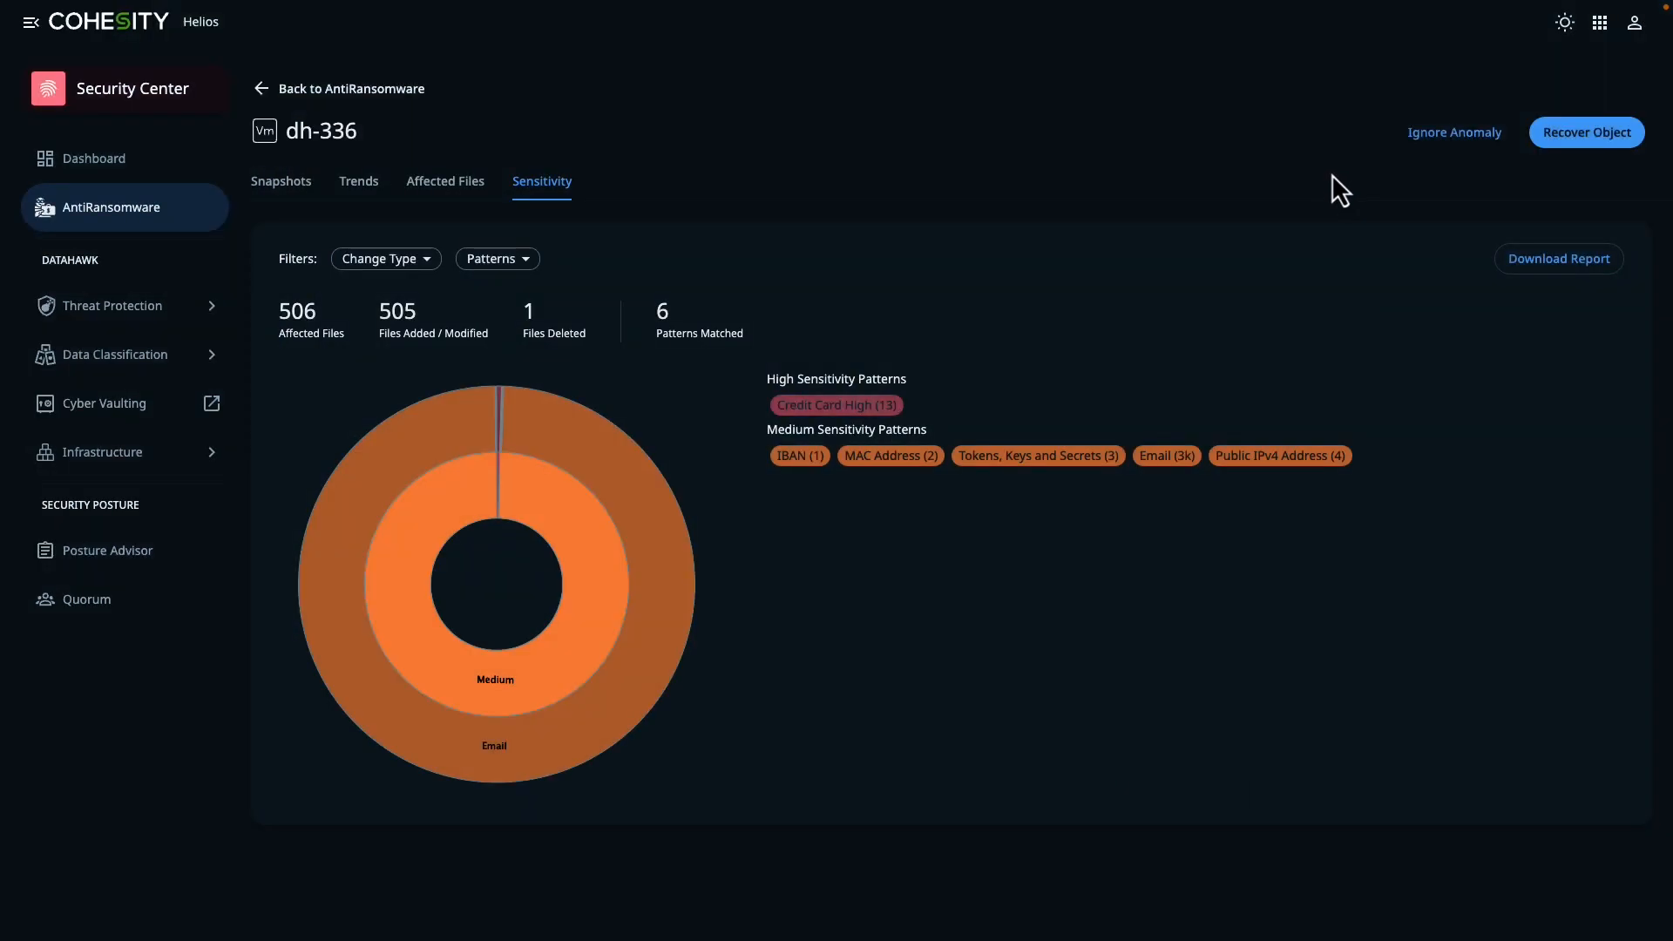
{"action": "mouse_move", "coordinate": [155, 336]}
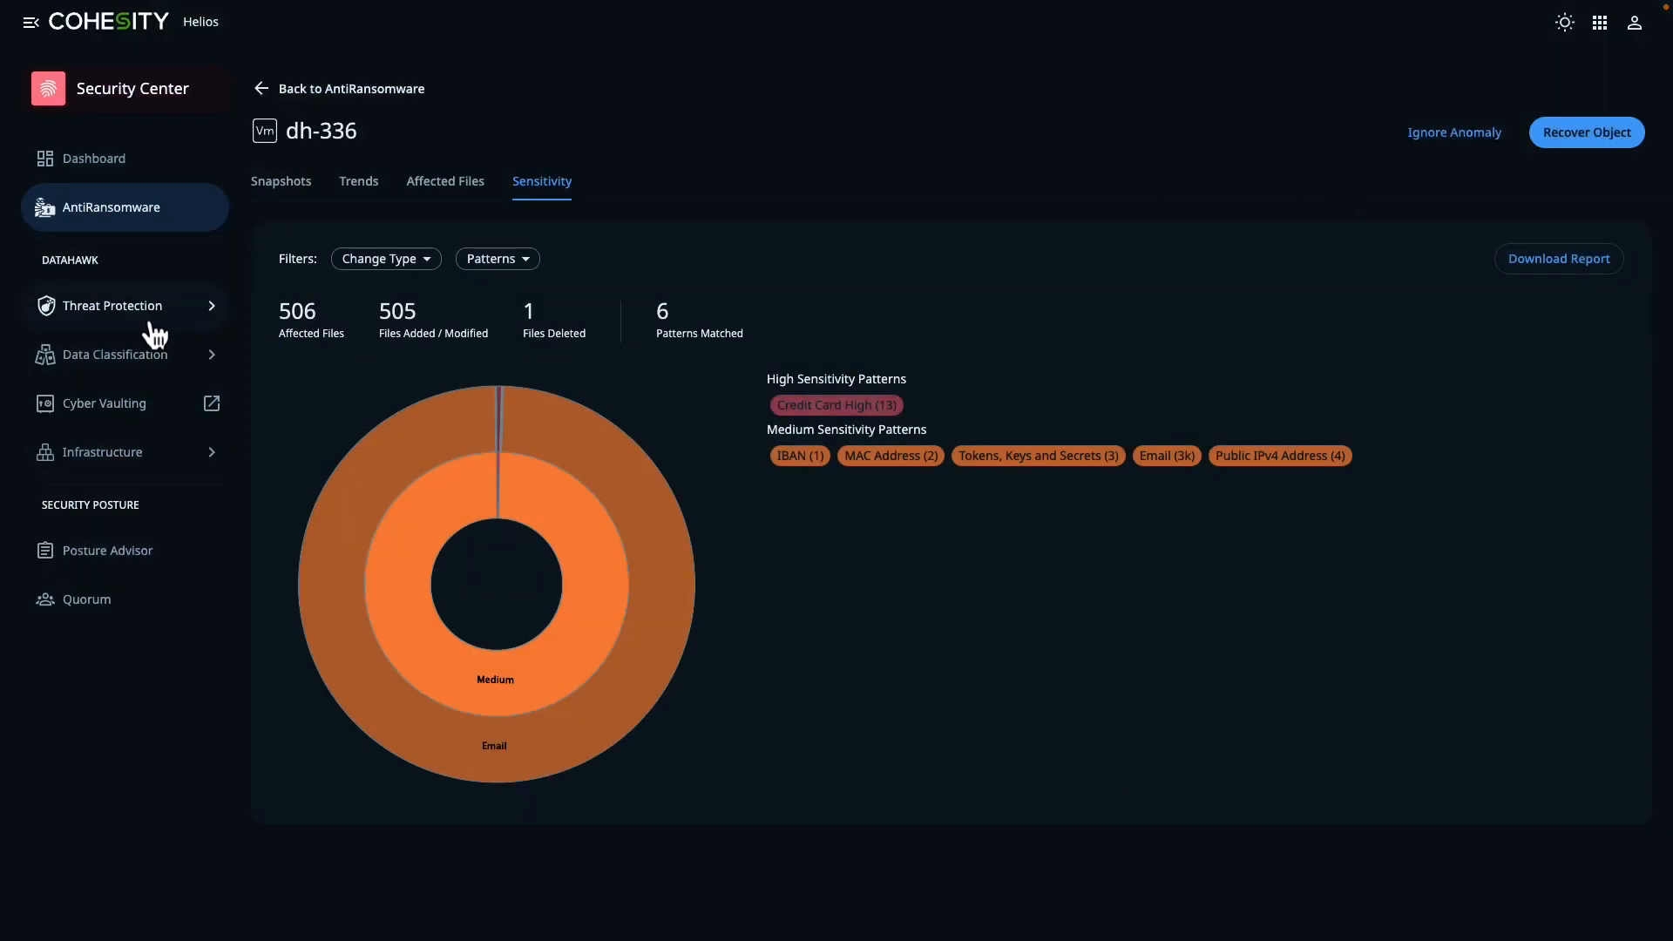
Go to Threat Detection to list the 27 previous threat scans
{"action": "left_click", "coordinate": [111, 305]}
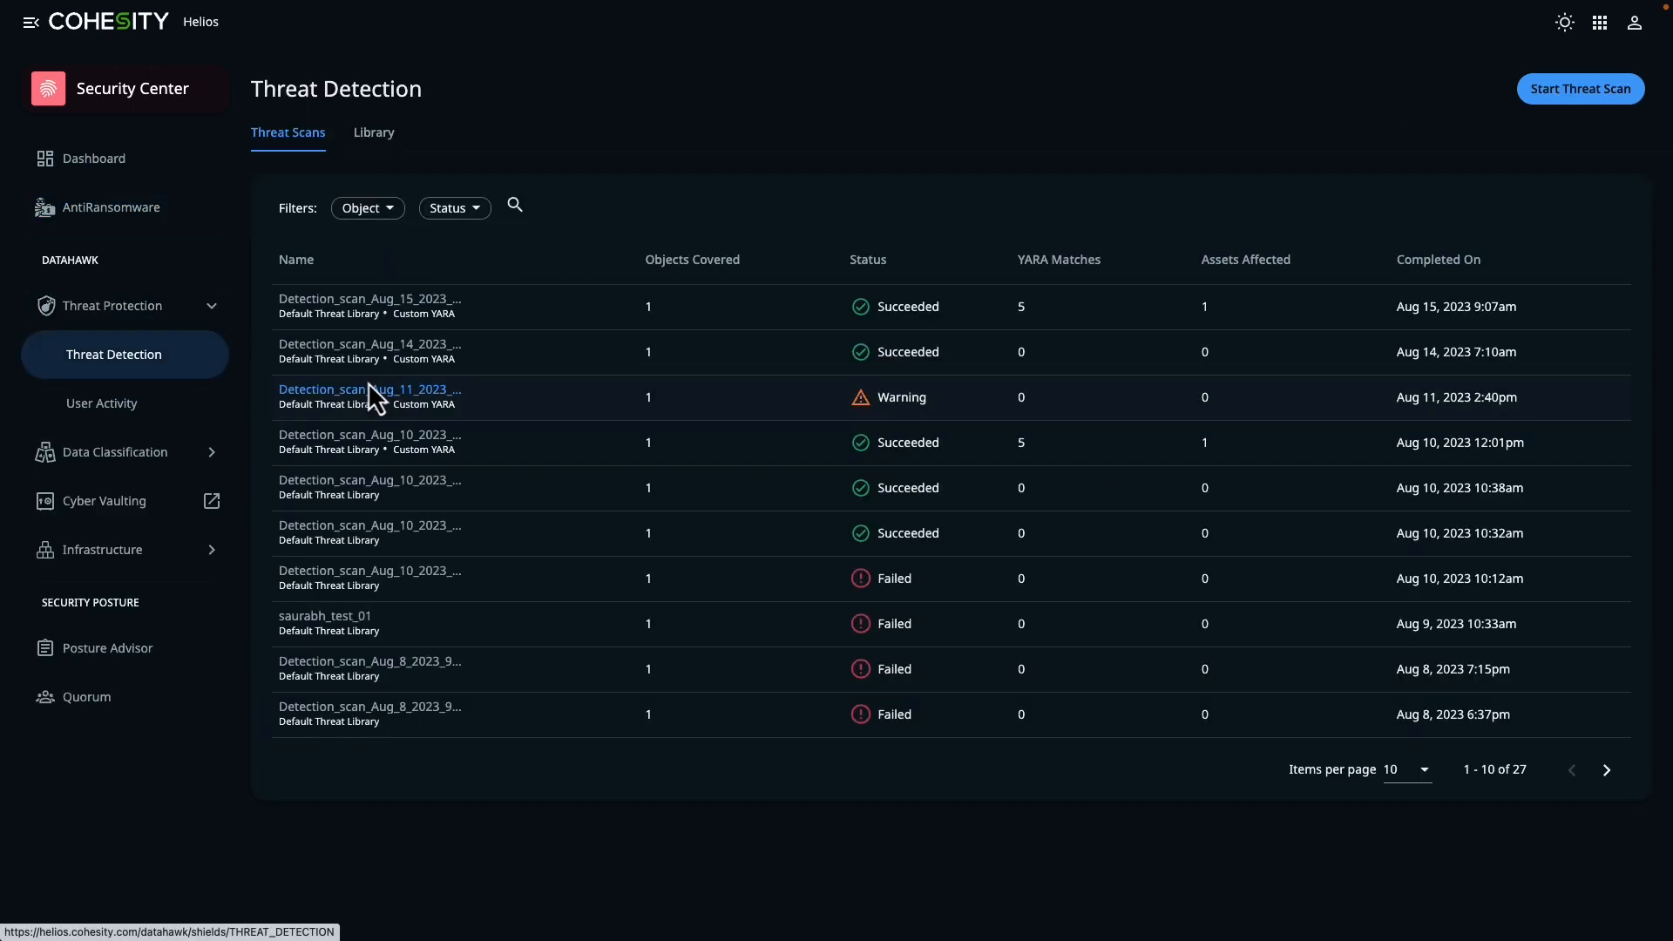
{"action": "mouse_move", "coordinate": [350, 755]}
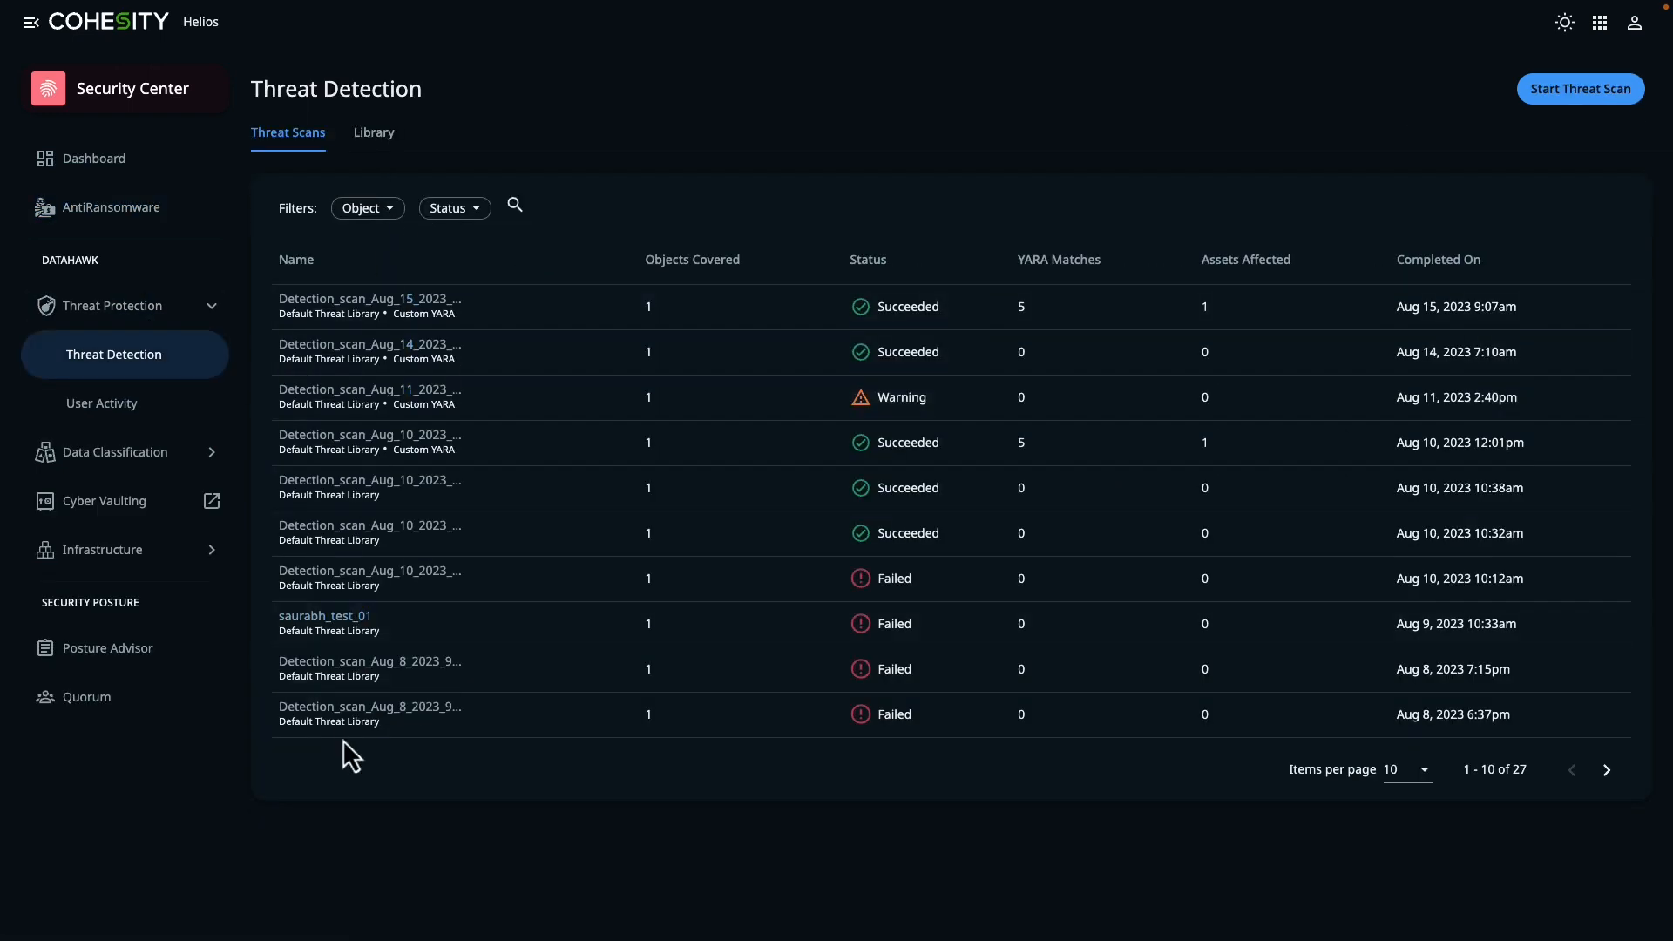
{"action": "mouse_move", "coordinate": [854, 554]}
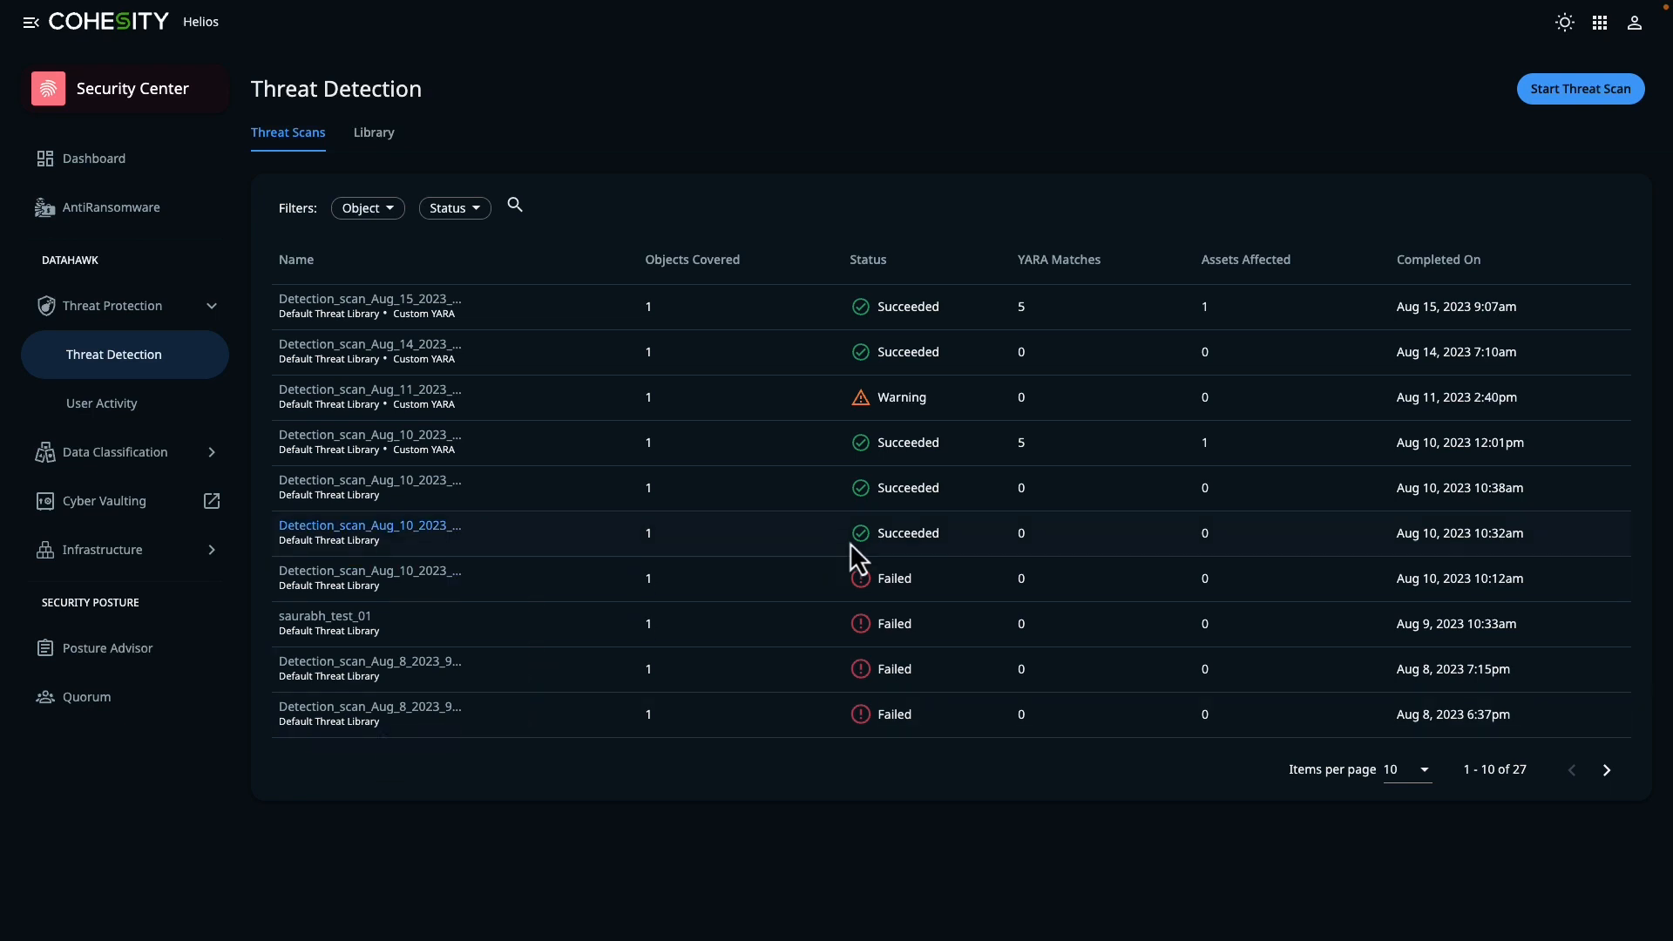
{"action": "mouse_move", "coordinate": [1580, 89]}
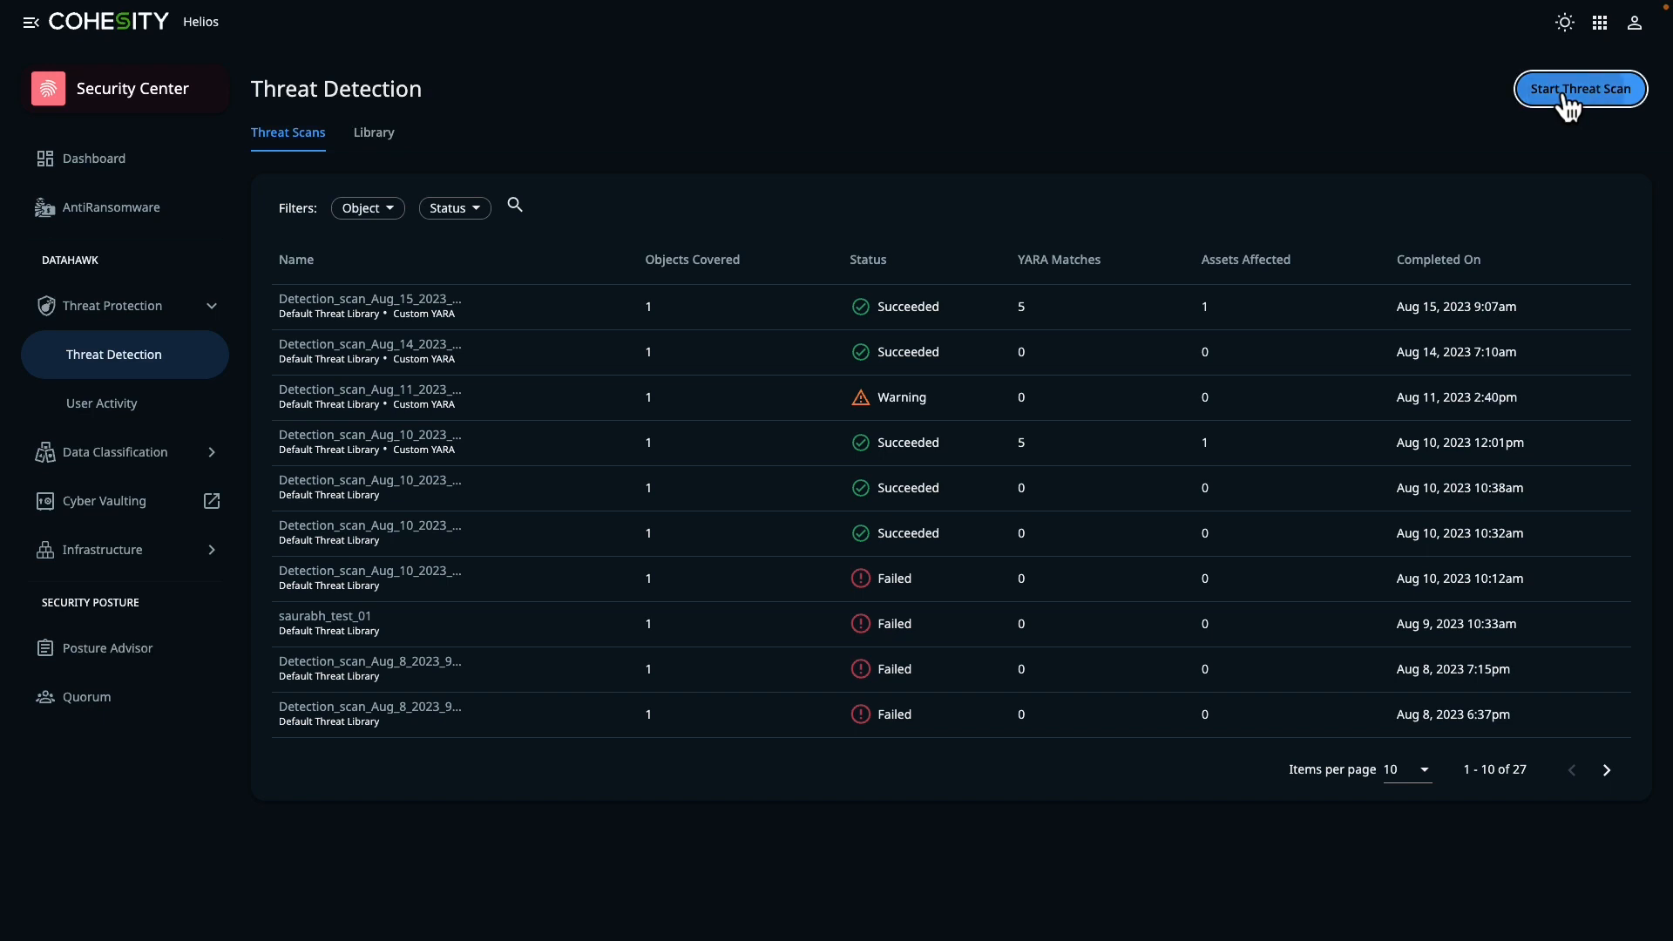
Set up a new threat scan on dh-336 with Custom YARA Rules enabled, ready to pick rules
{"action": "left_click", "coordinate": [1580, 89]}
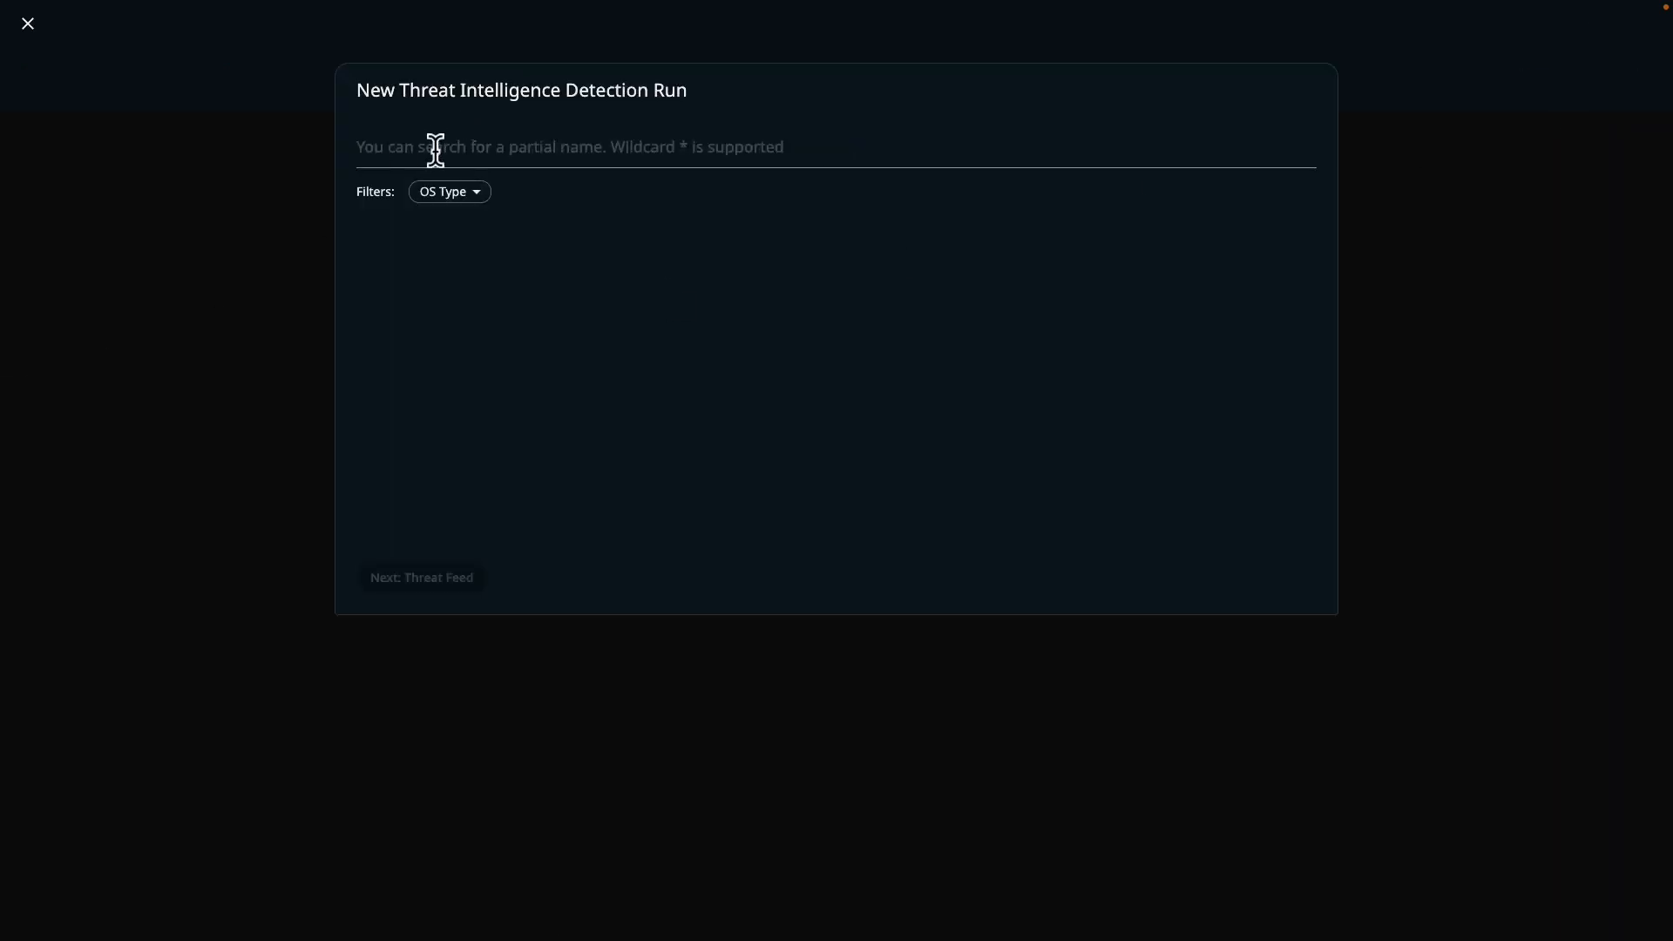
{"action": "type", "text": "d"}
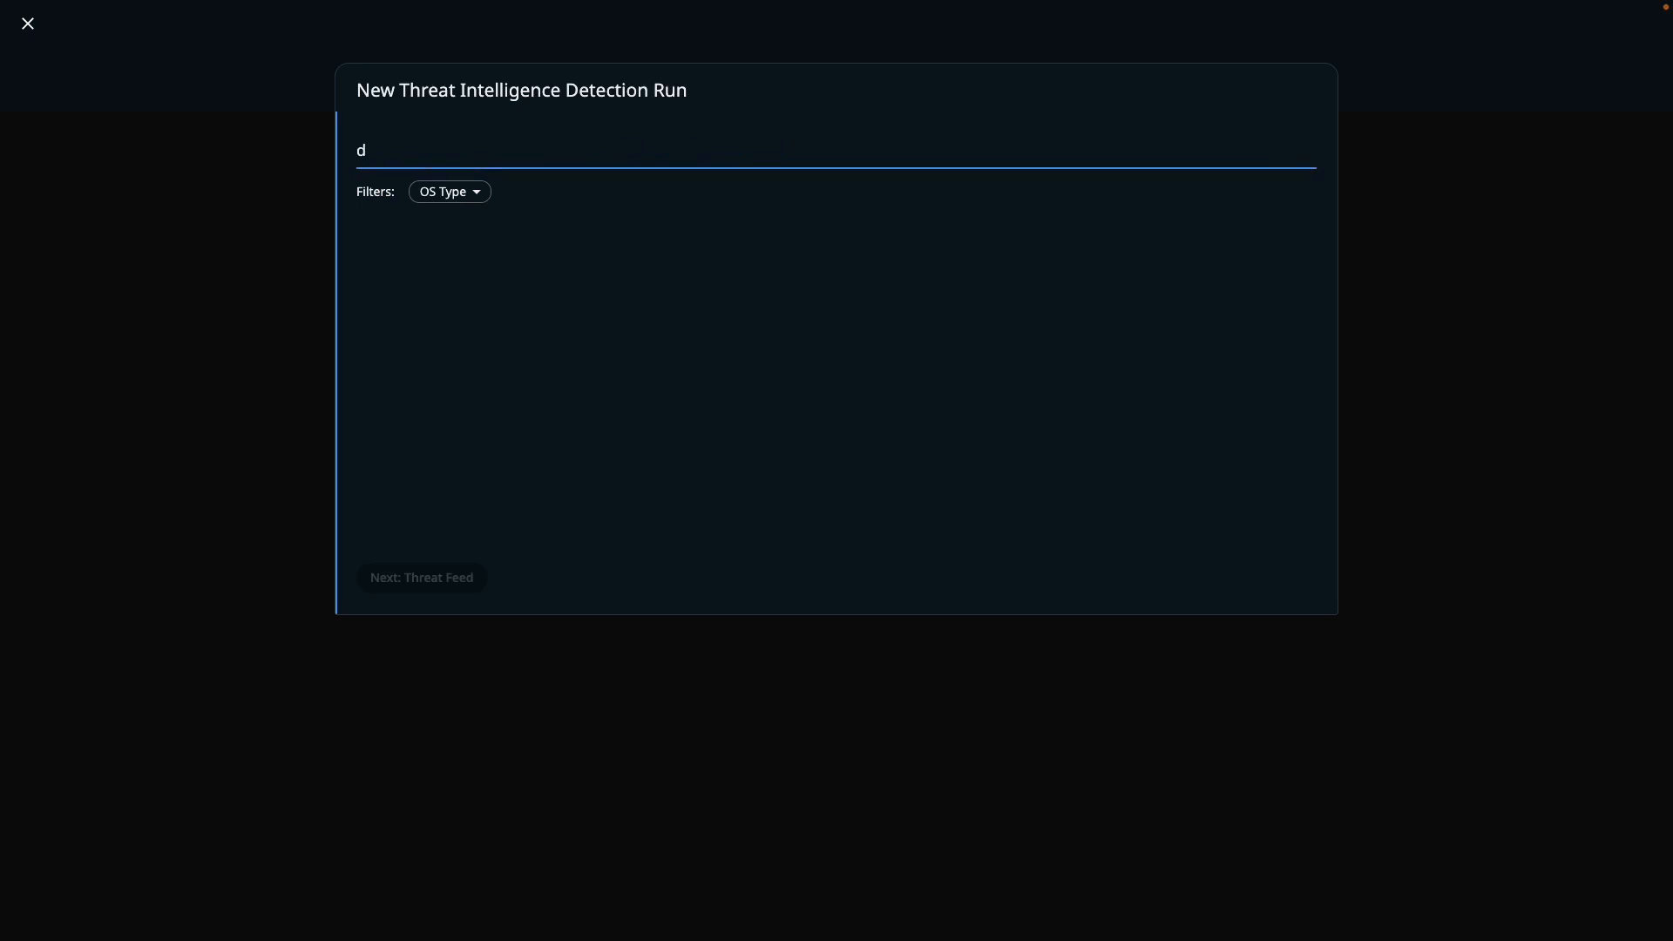
{"action": "type", "text": "h"}
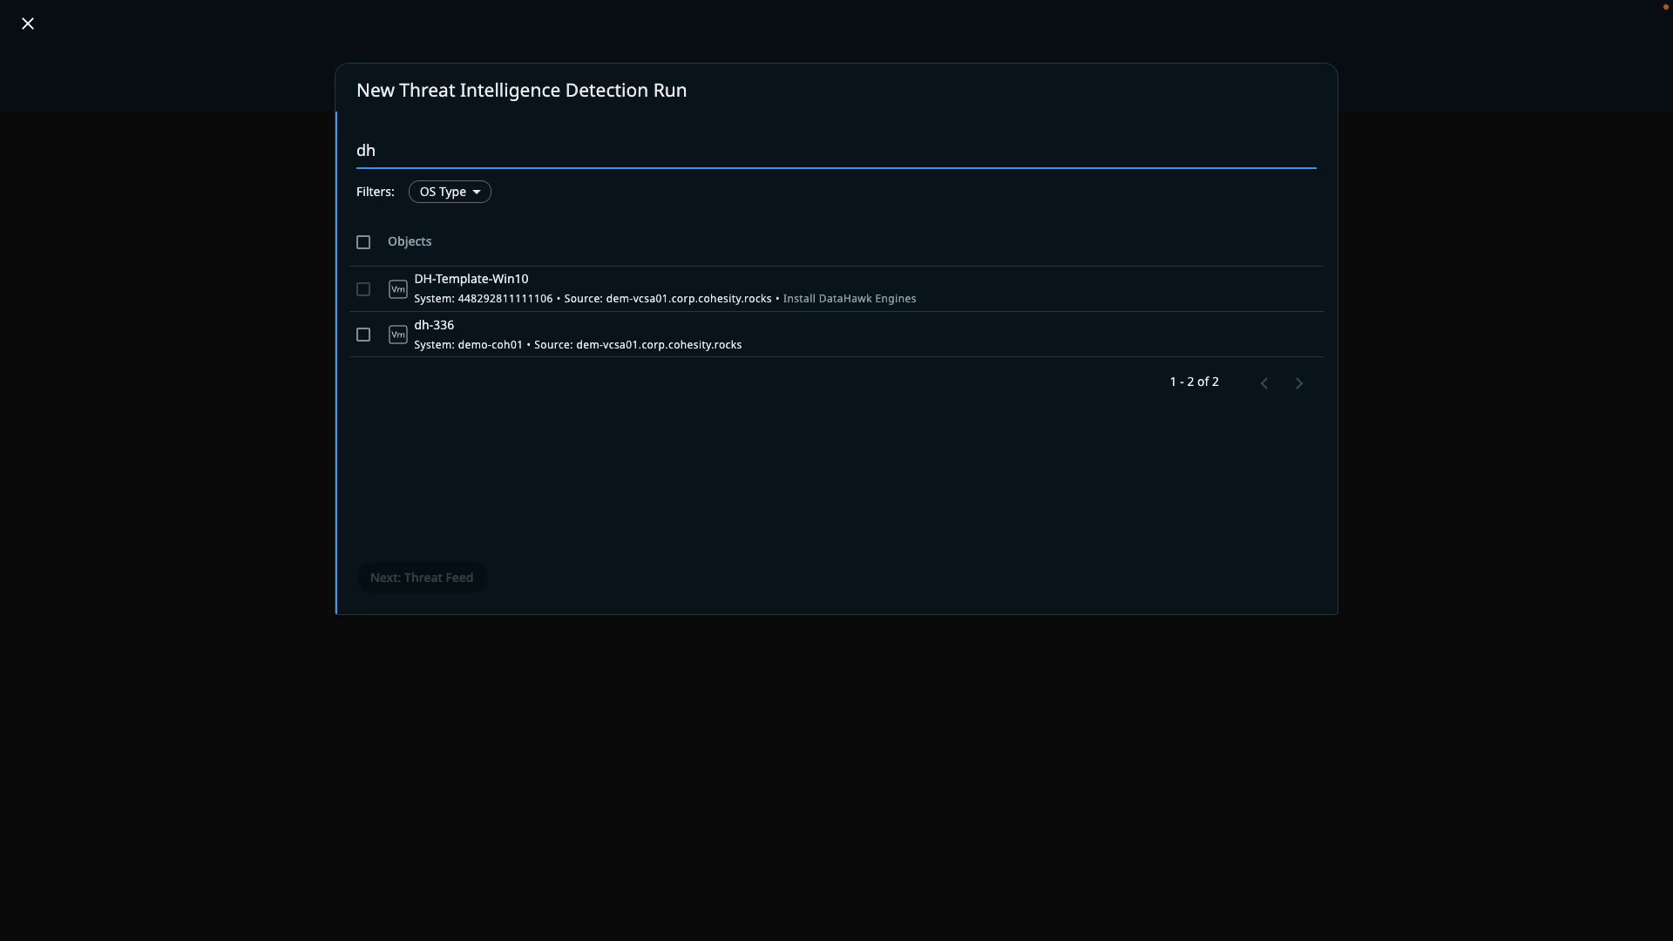
{"action": "mouse_move", "coordinate": [364, 341]}
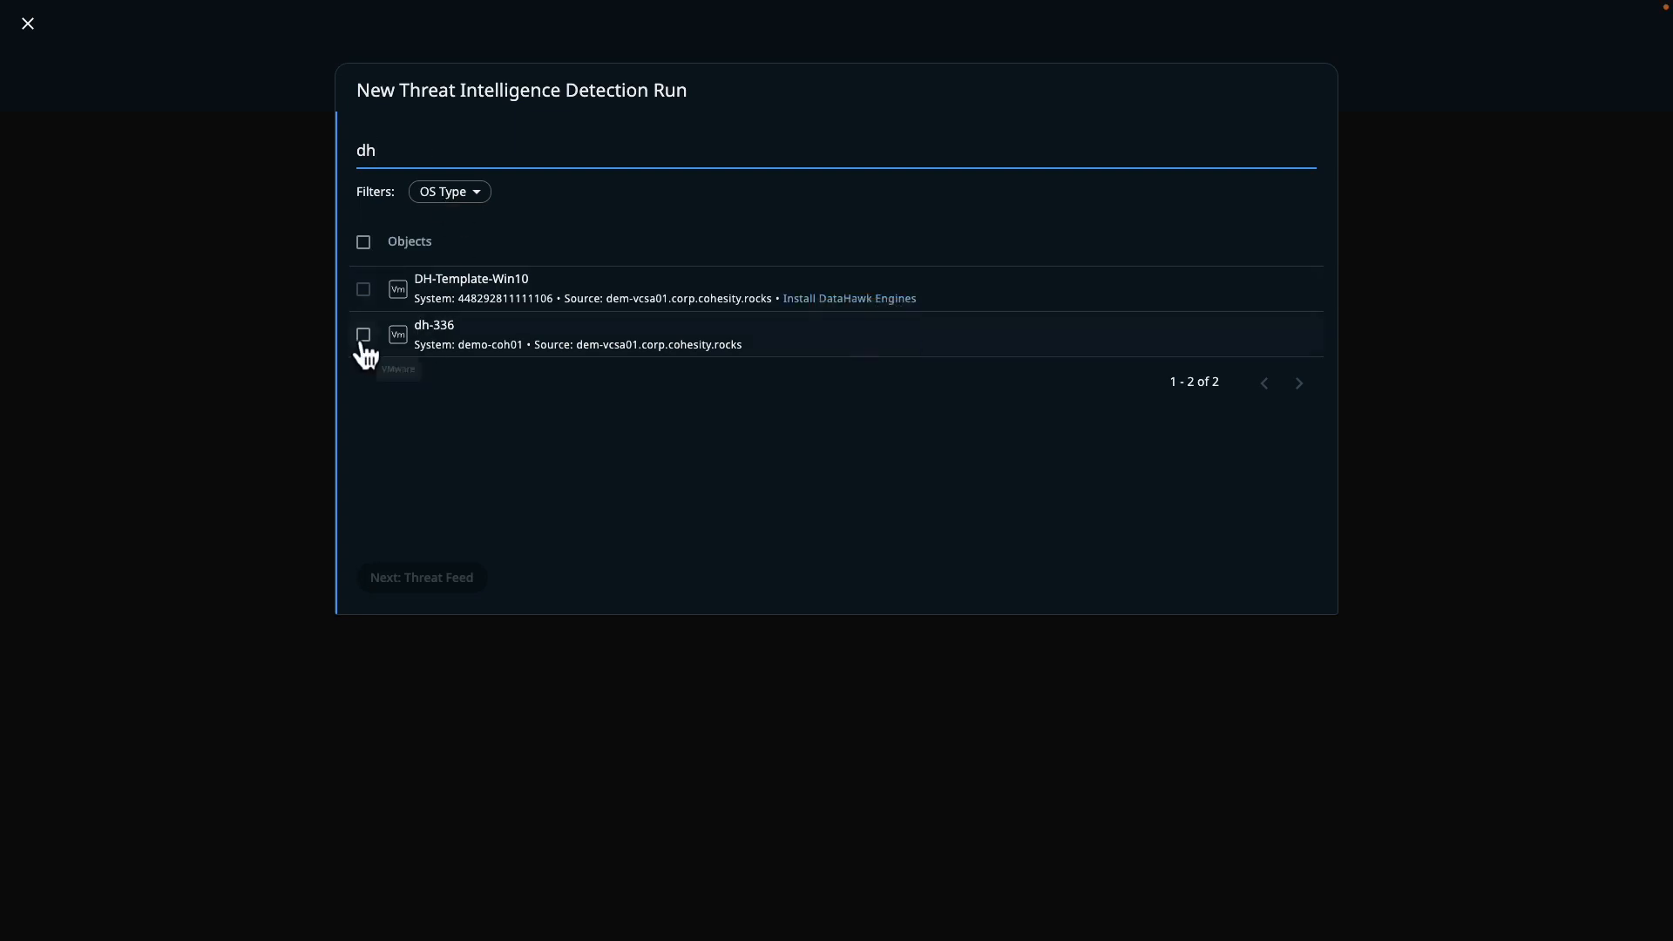
{"action": "left_click", "coordinate": [362, 338]}
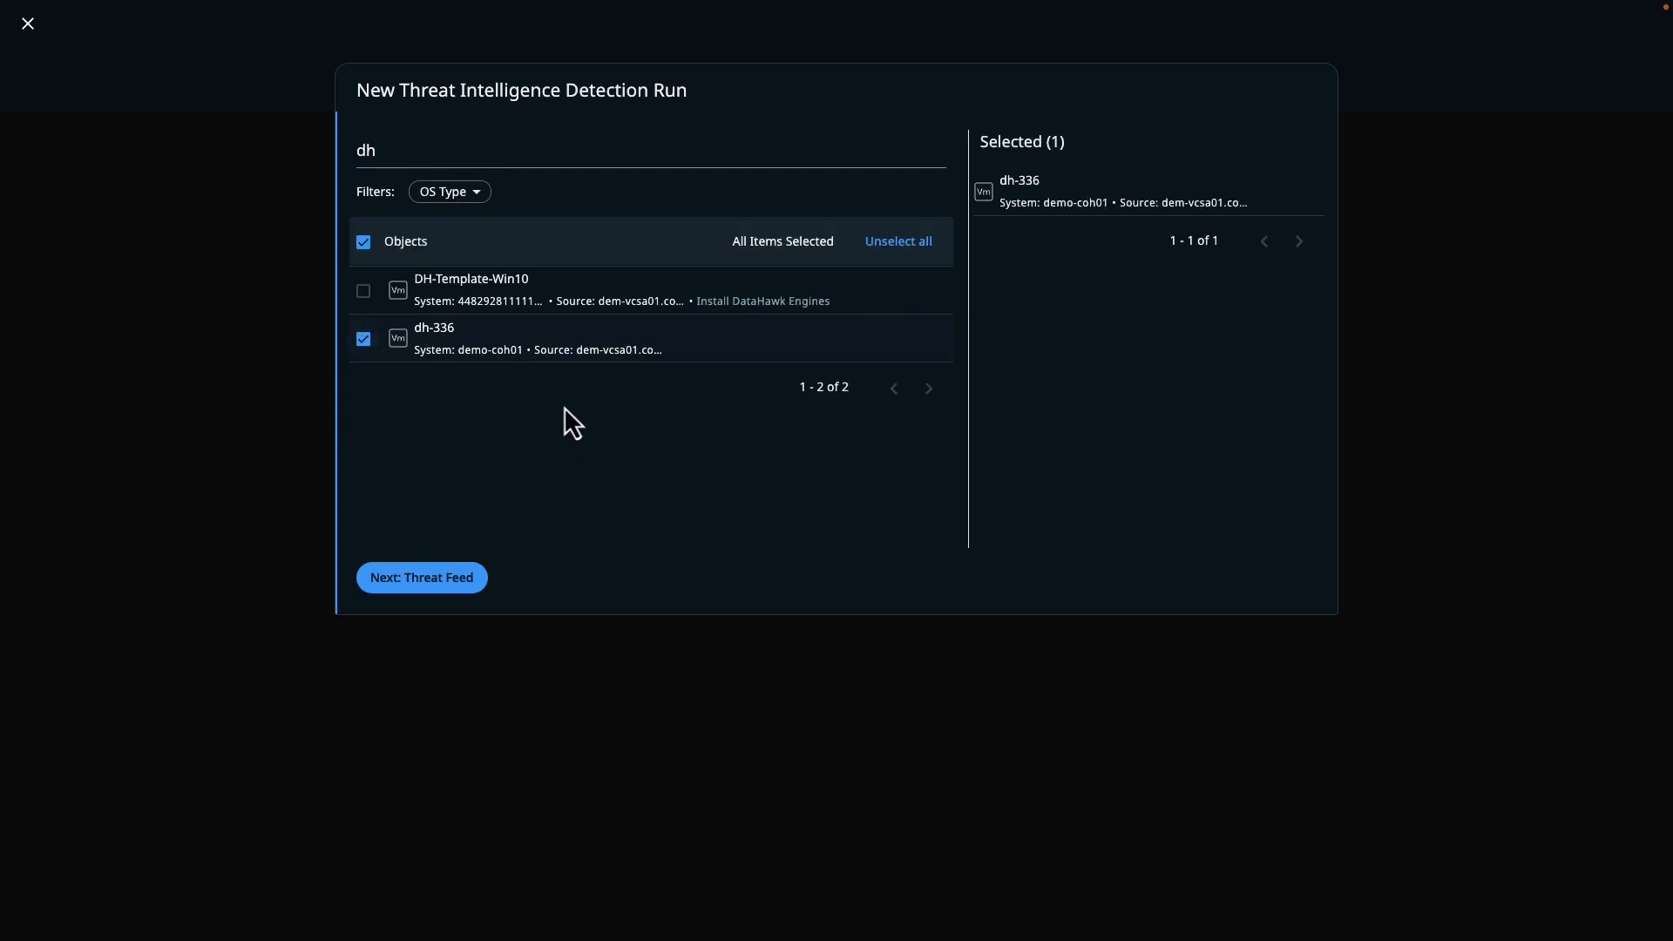
{"action": "mouse_move", "coordinate": [453, 548]}
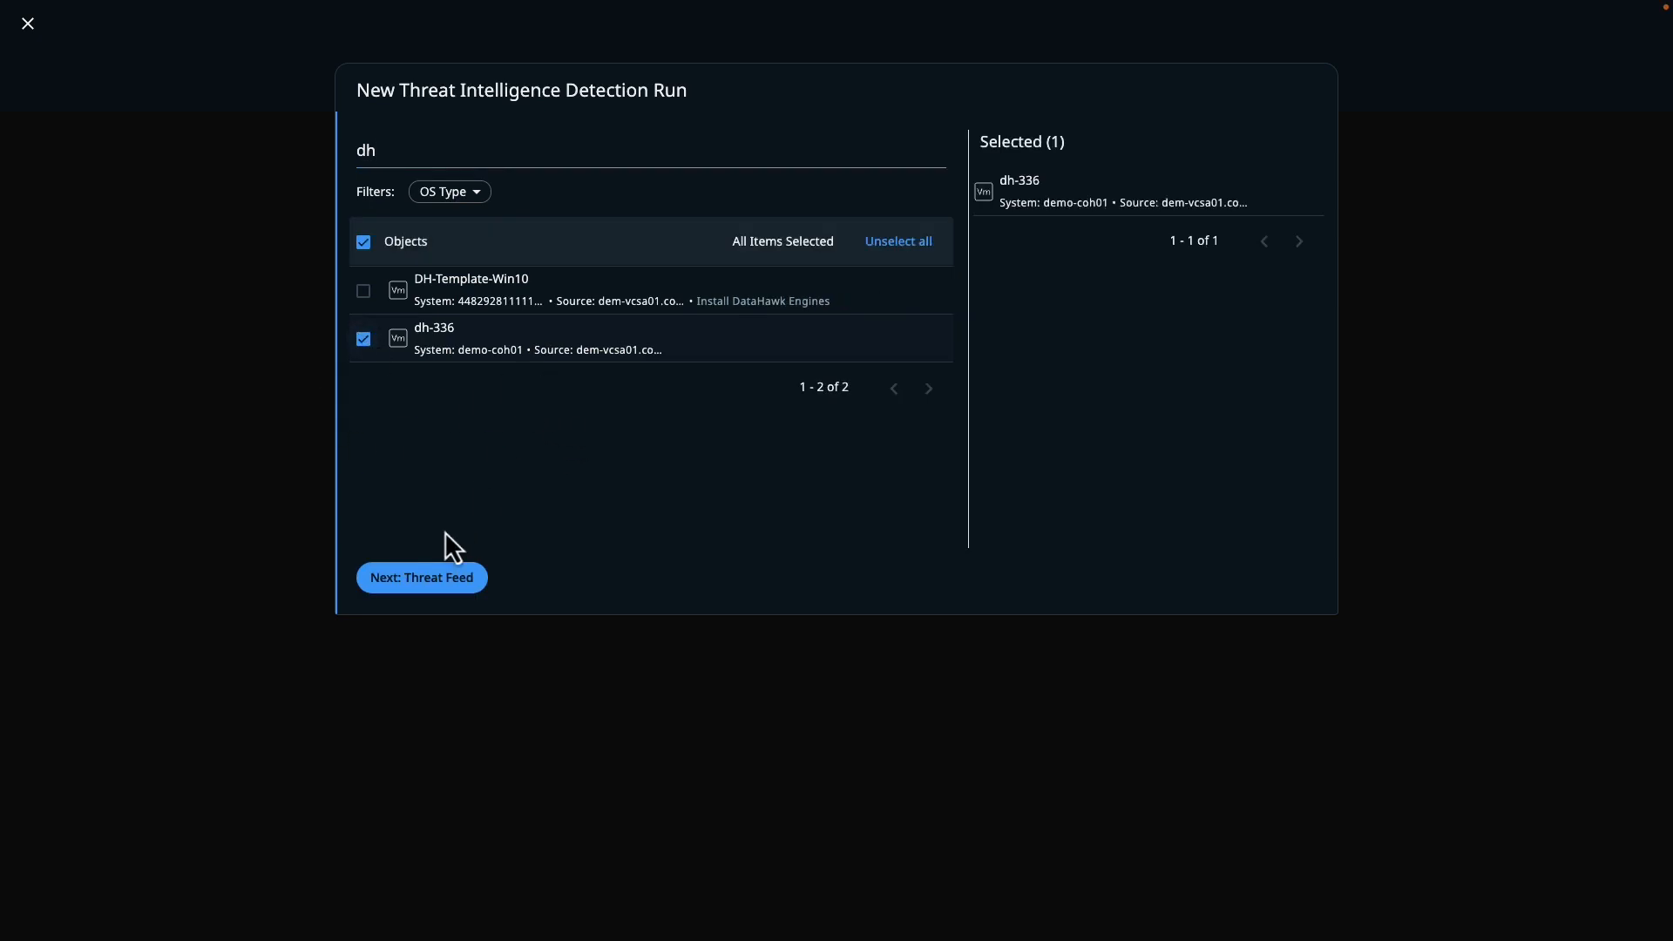
{"action": "left_click", "coordinate": [420, 577]}
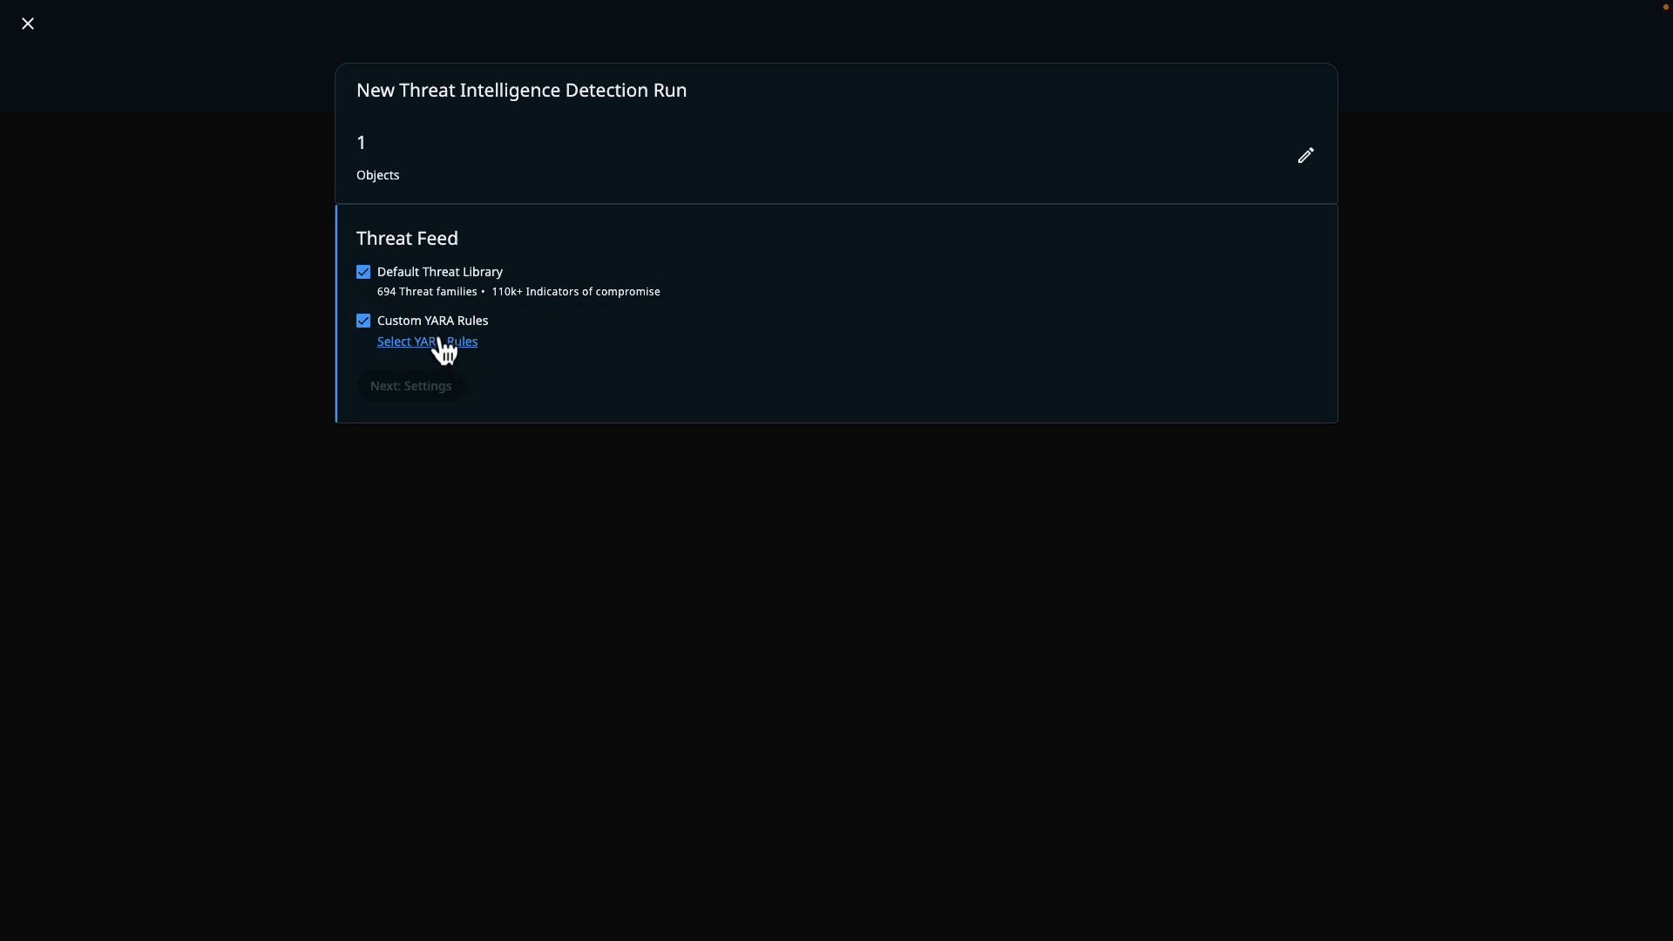
{"action": "left_click", "coordinate": [426, 341]}
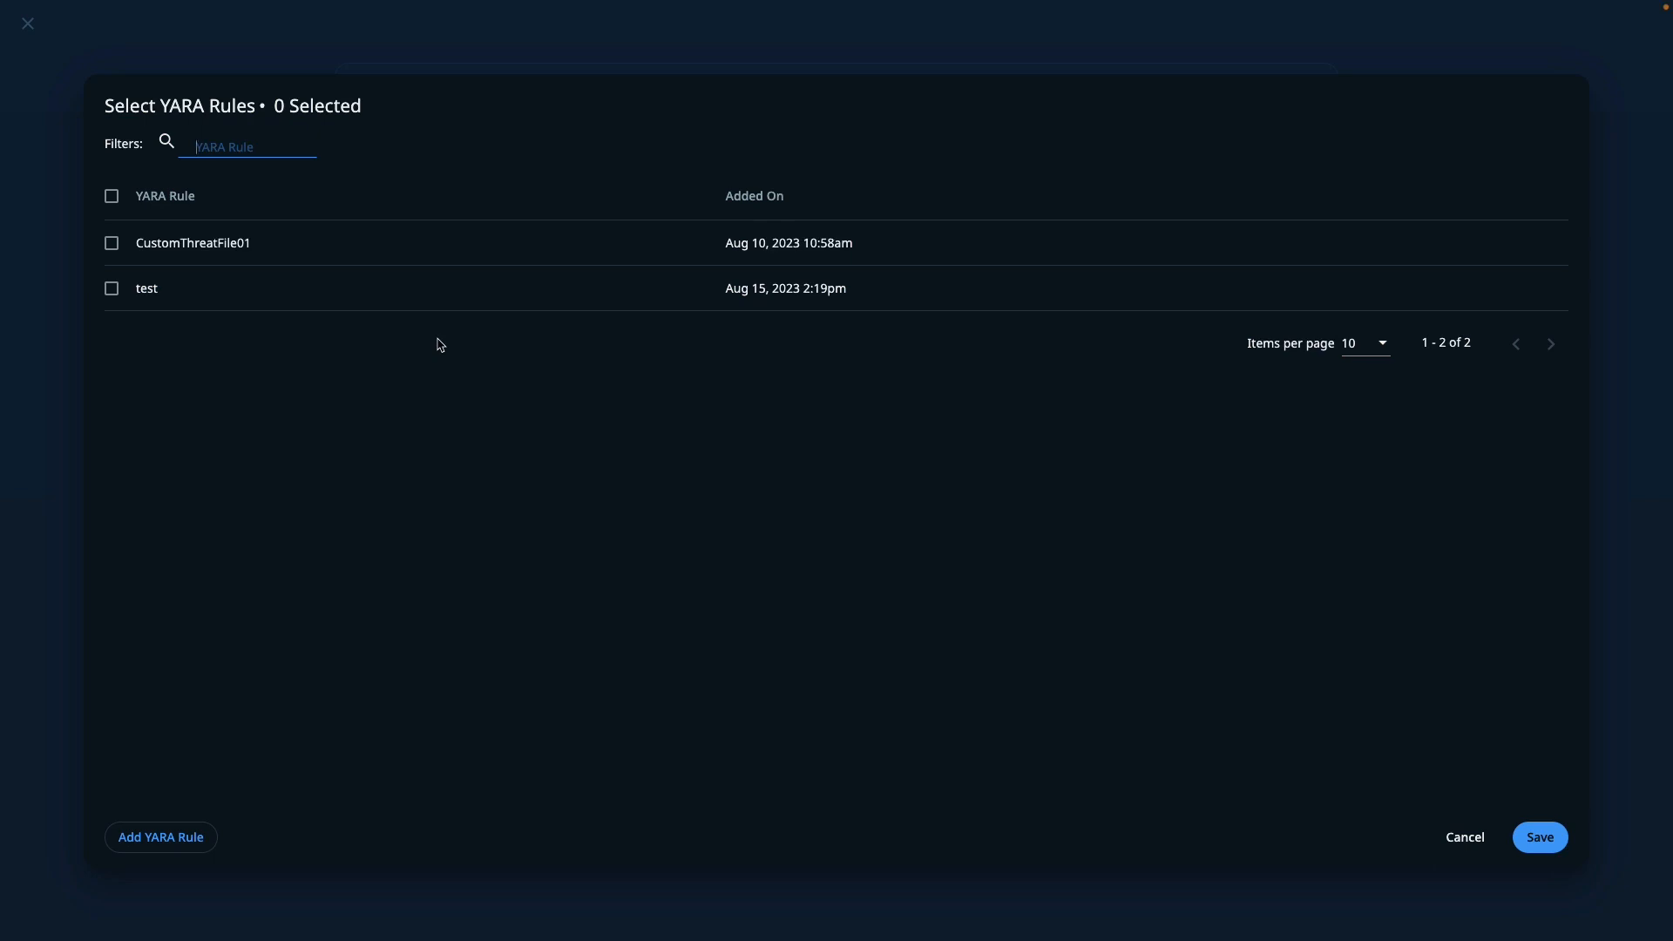
{"action": "mouse_move", "coordinate": [290, 199]}
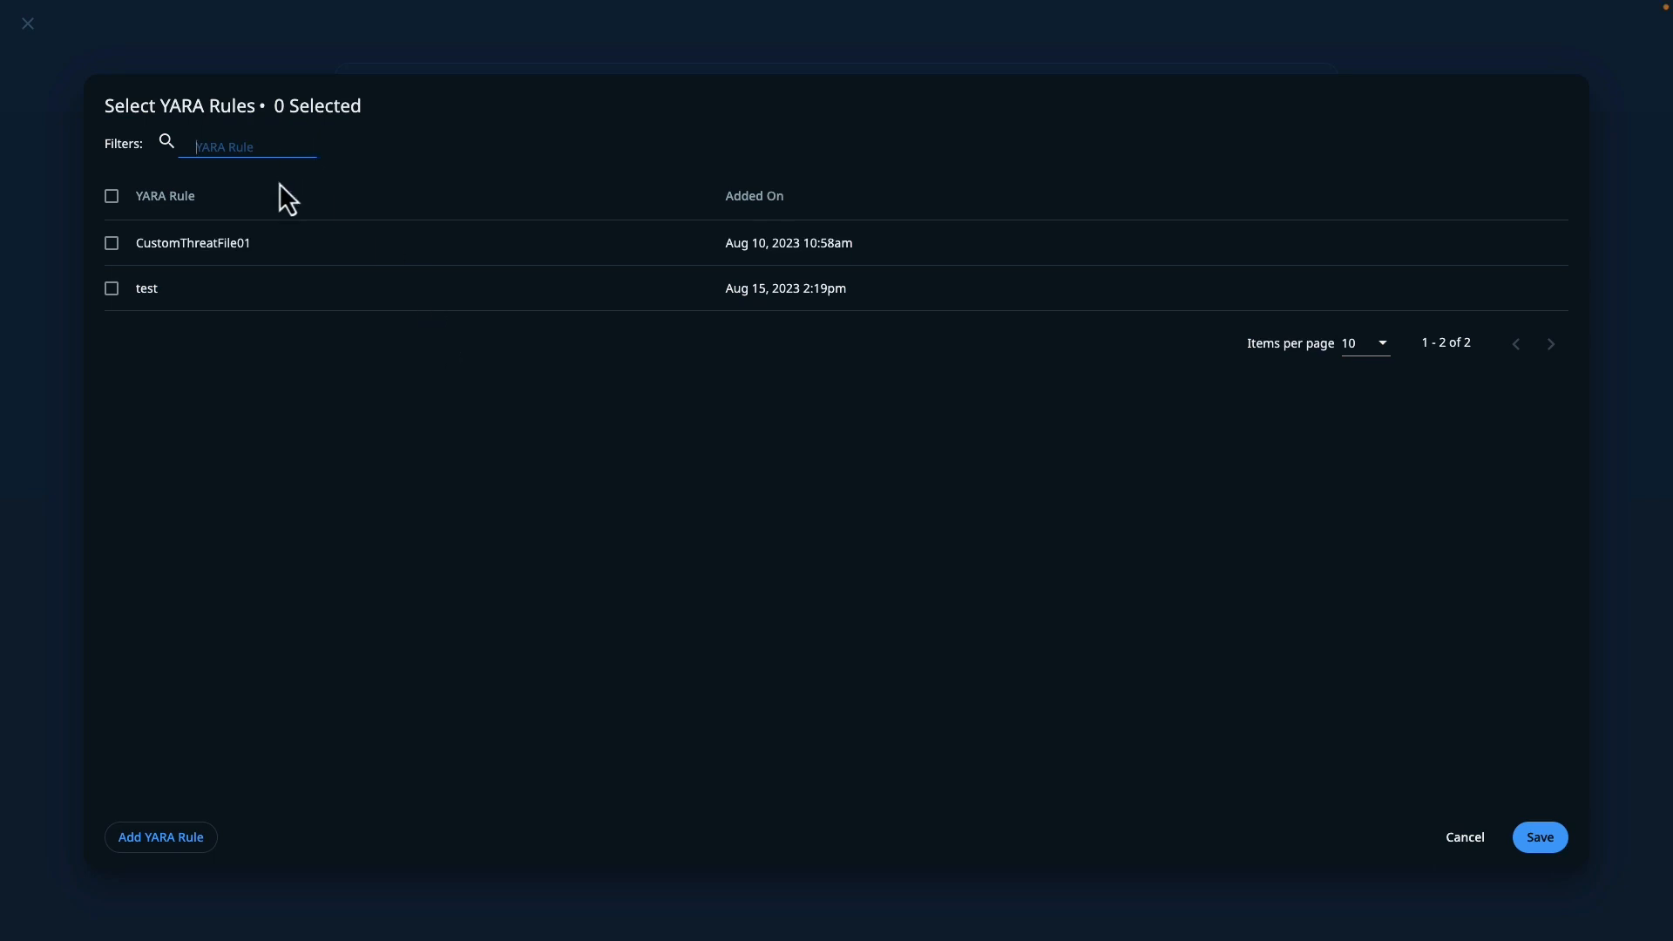
Add the CustomThreatFile01 YARA rule to the scan's threat feed and save
{"action": "left_click", "coordinate": [110, 242]}
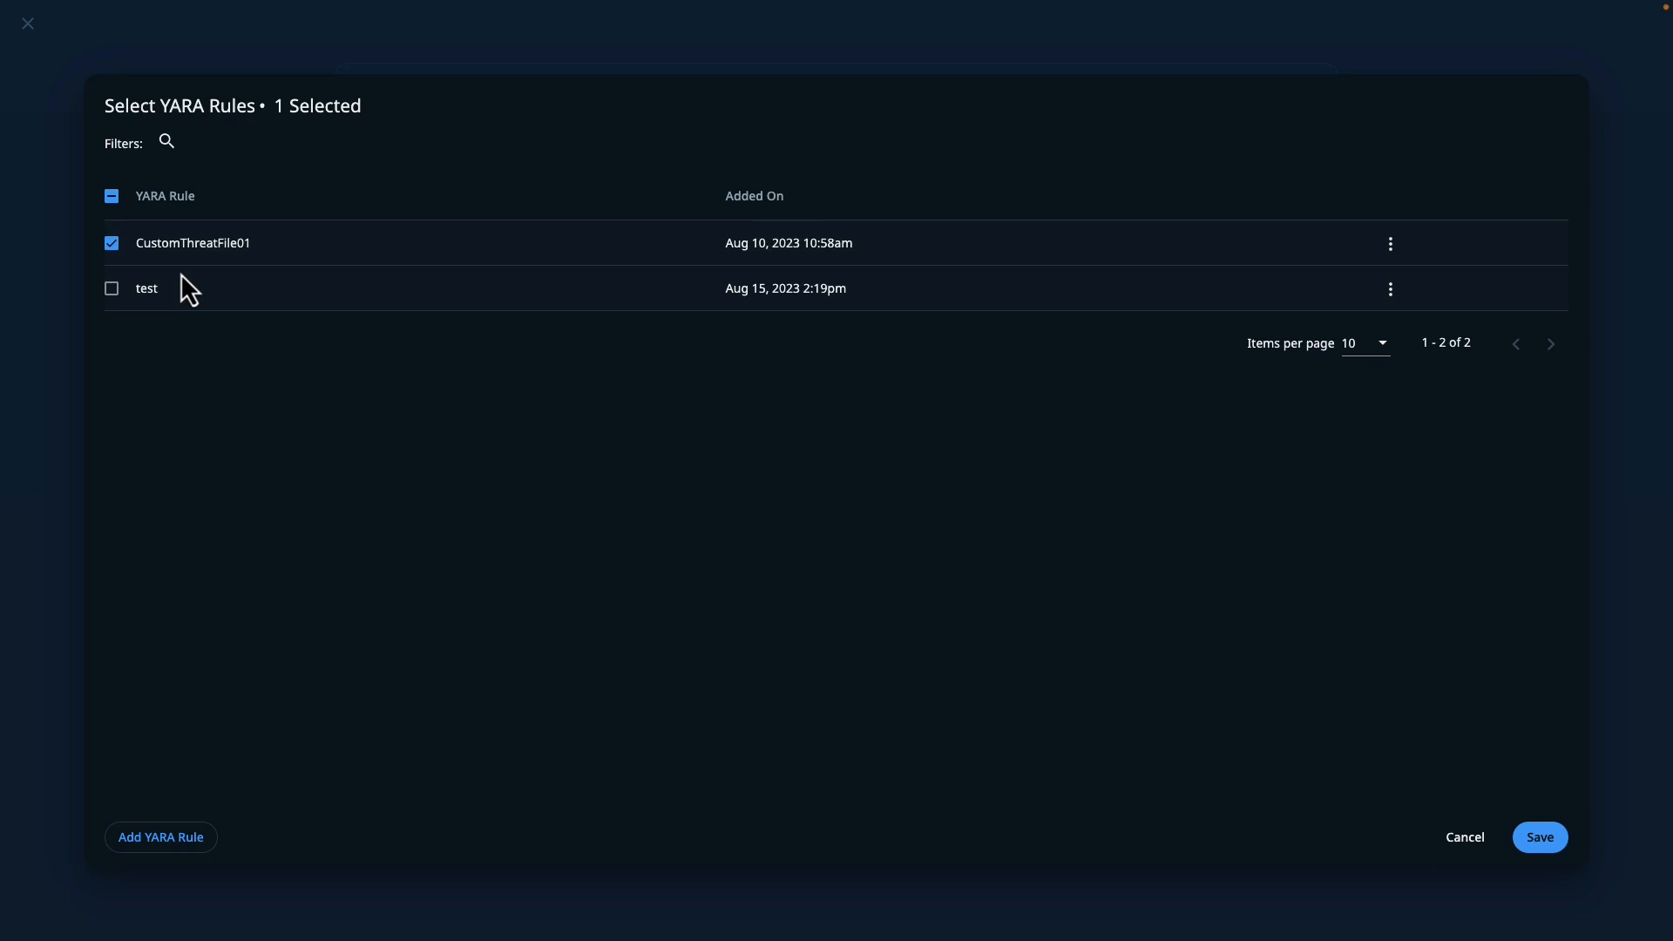
{"action": "mouse_move", "coordinate": [799, 336]}
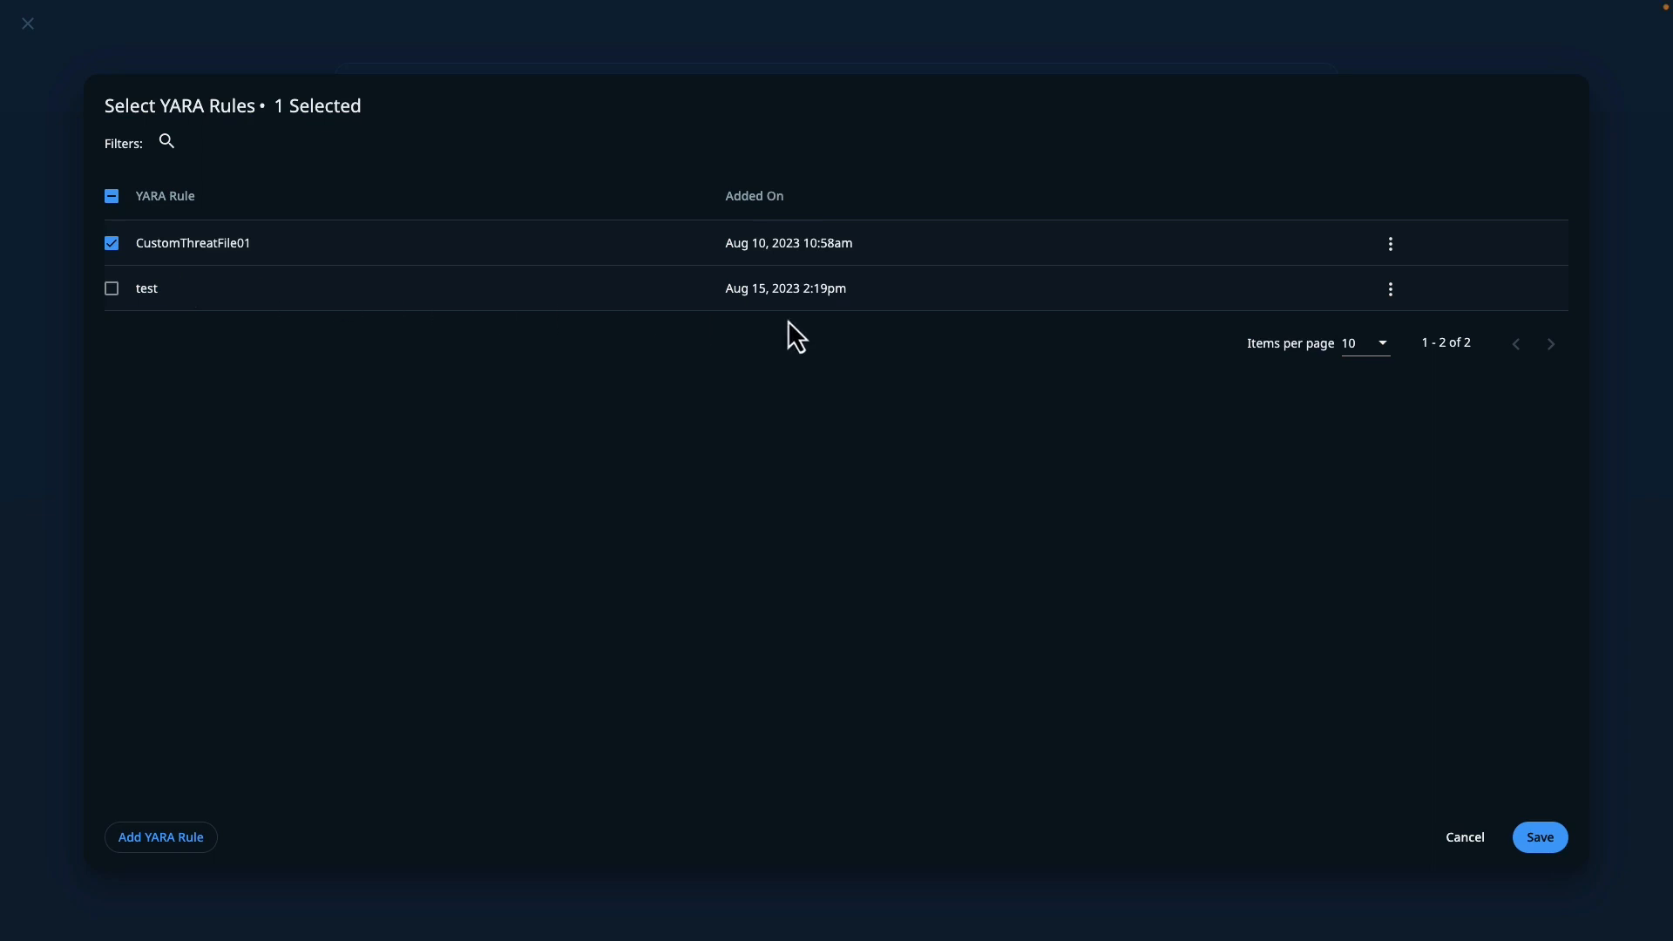
{"action": "left_click", "coordinate": [1540, 836]}
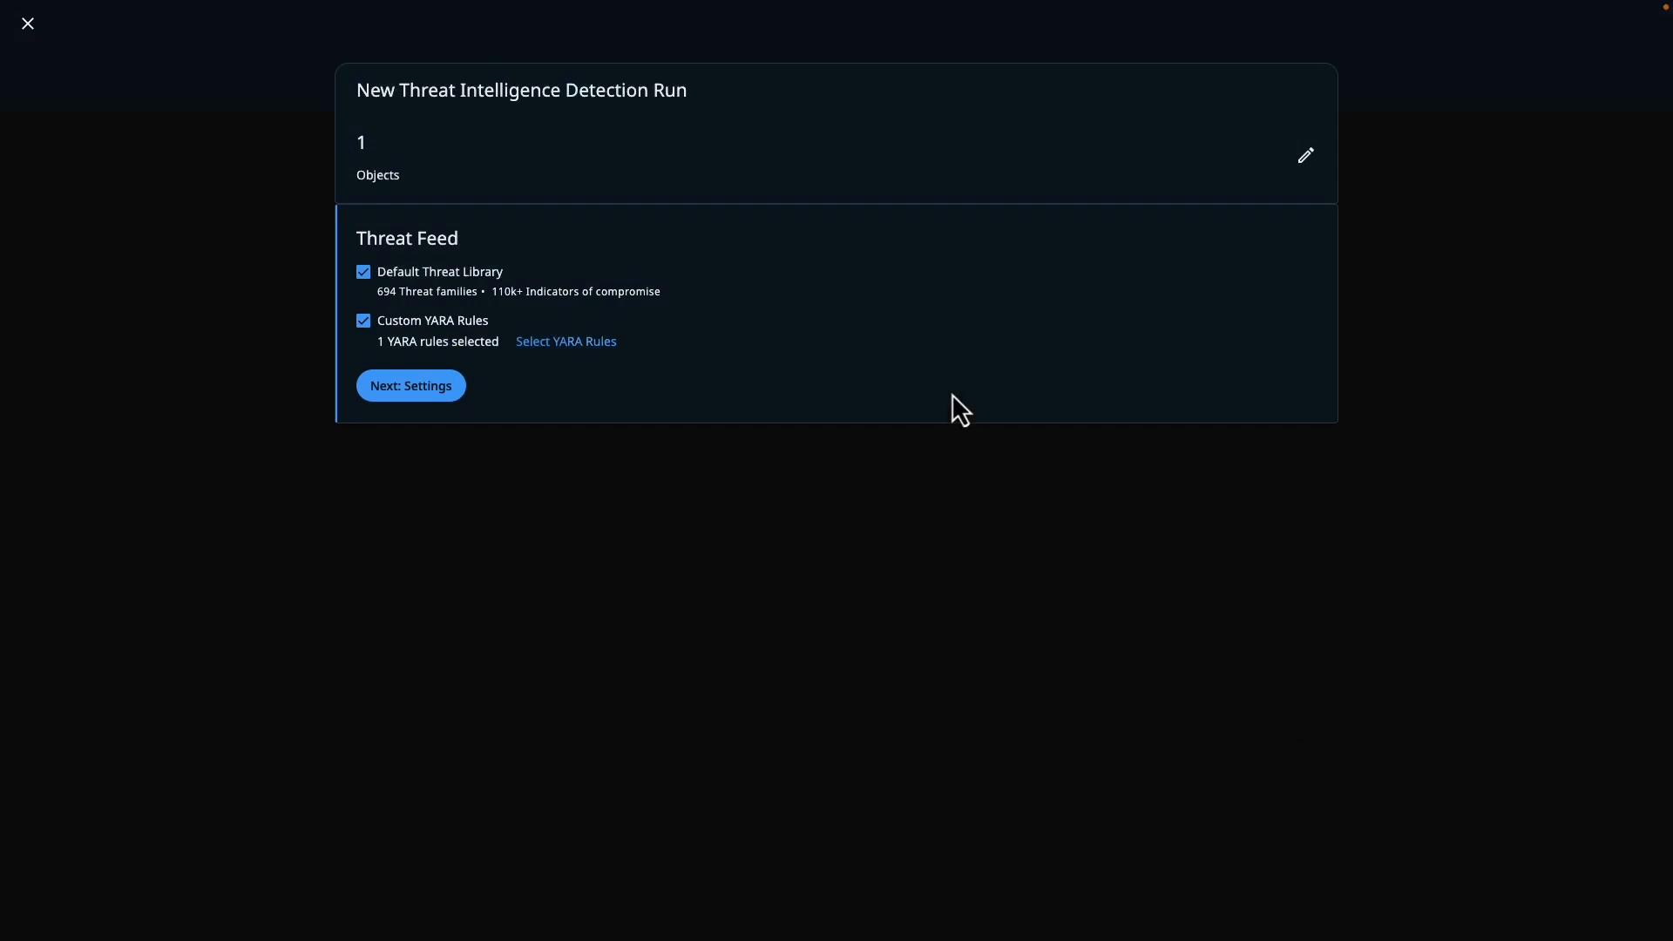
Name the scan SCJ-Threat-Scan-DHServer and start the detection run
{"action": "left_click", "coordinate": [410, 385]}
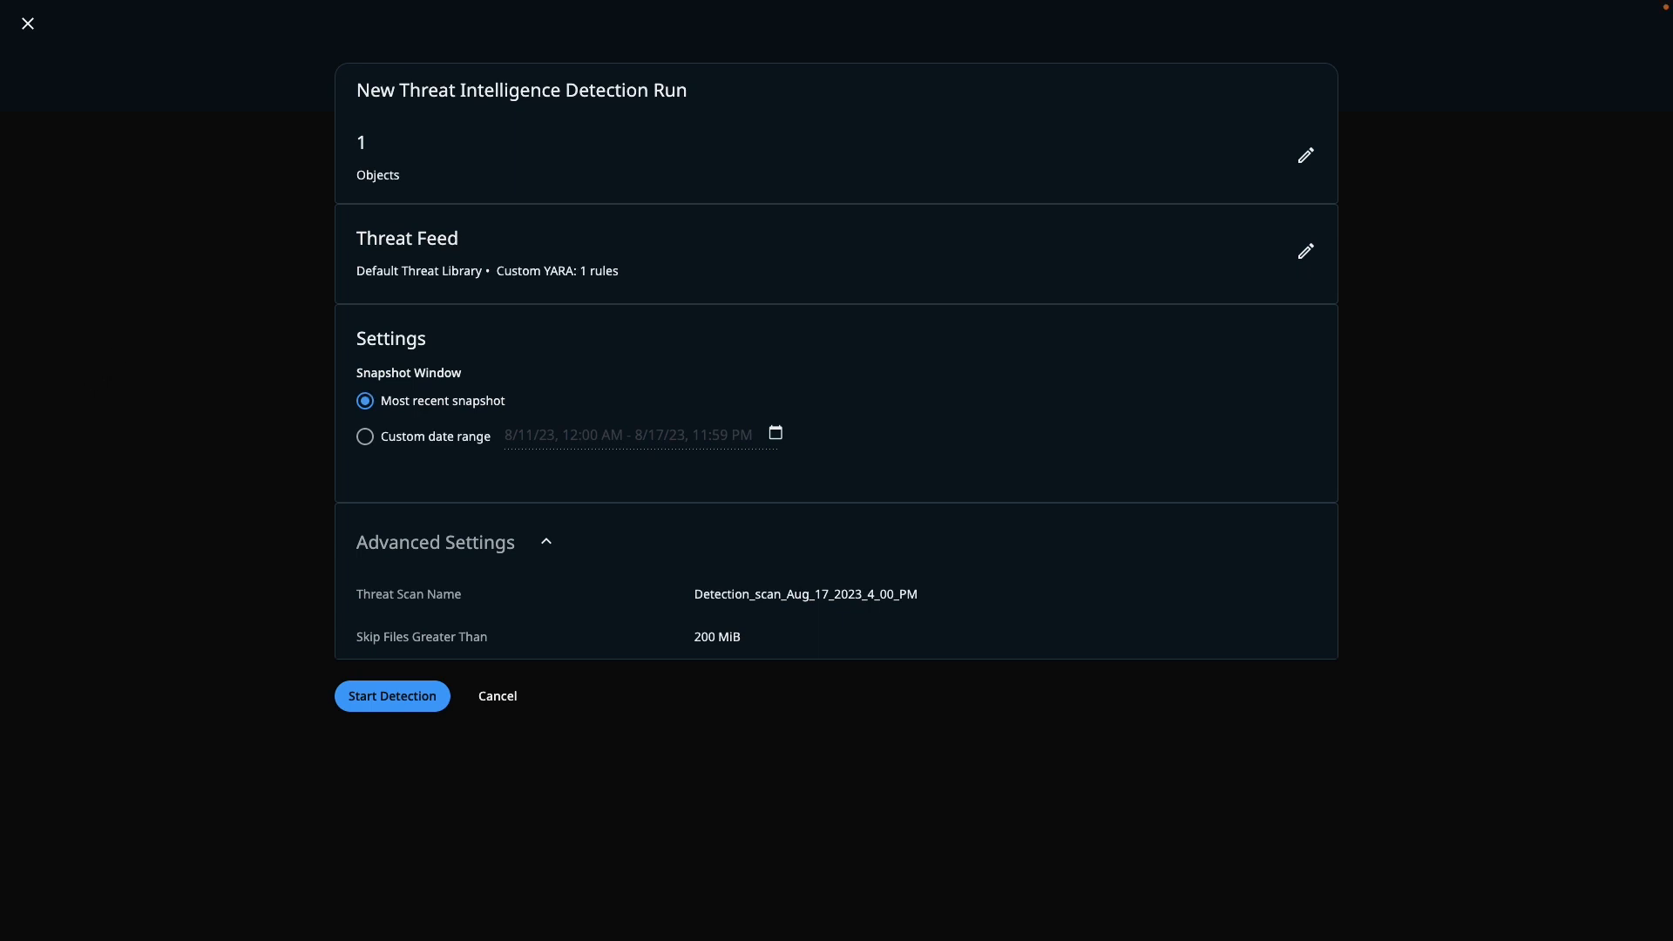
{"action": "mouse_move", "coordinate": [351, 280]}
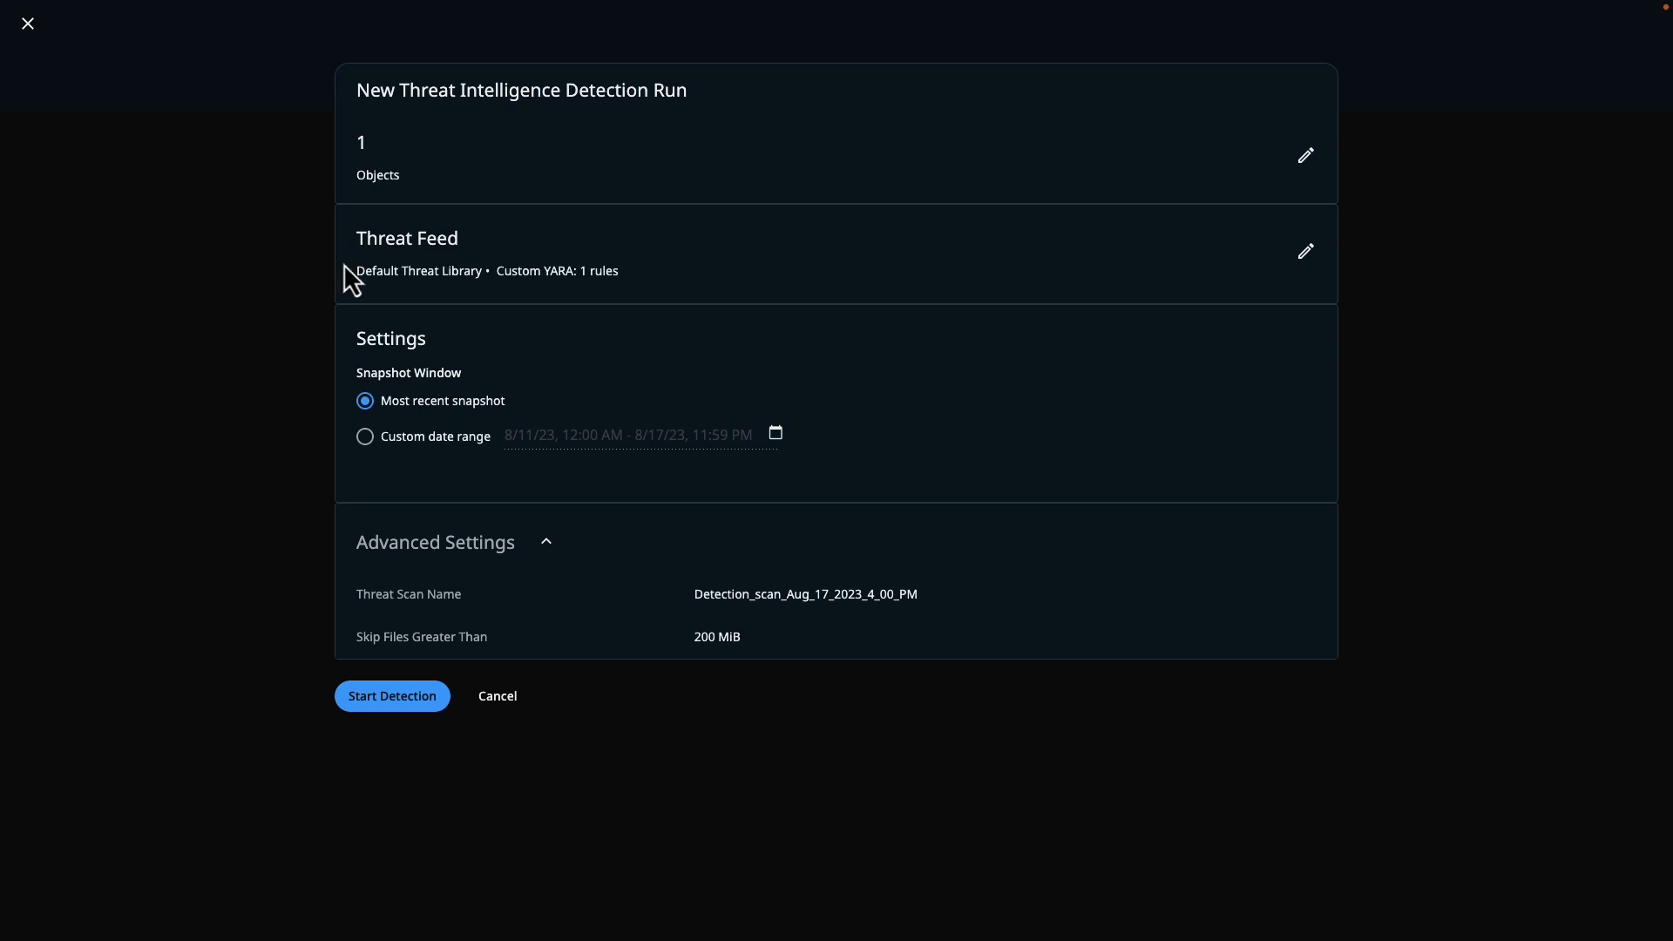
{"action": "mouse_move", "coordinate": [450, 243]}
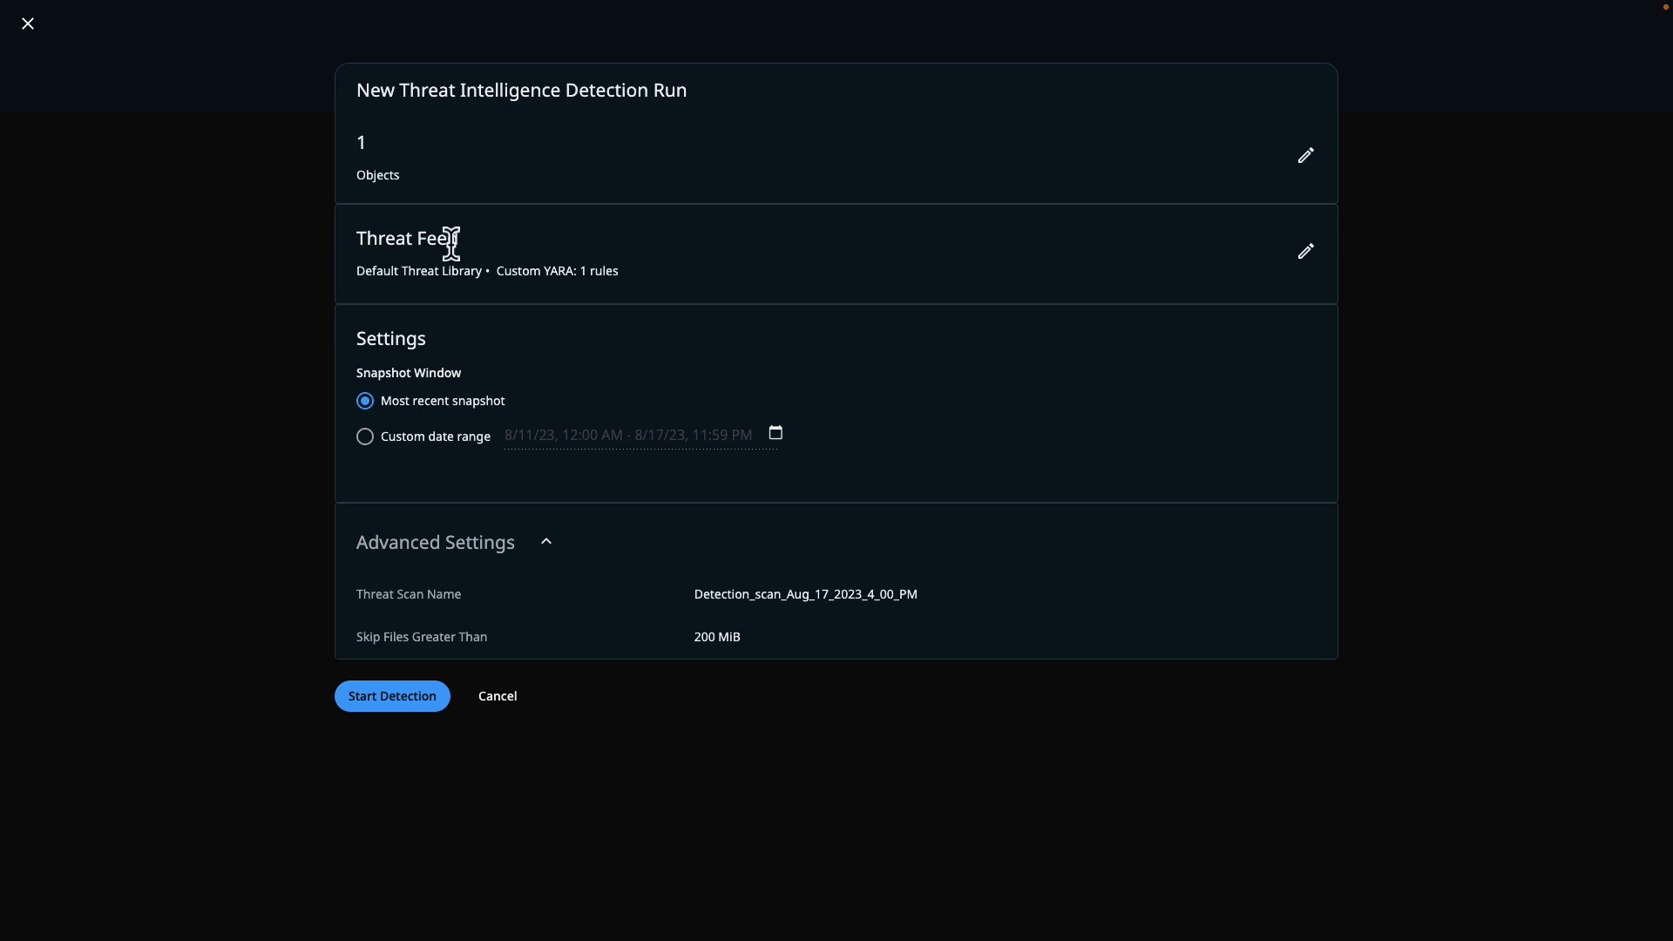
{"action": "mouse_move", "coordinate": [546, 416]}
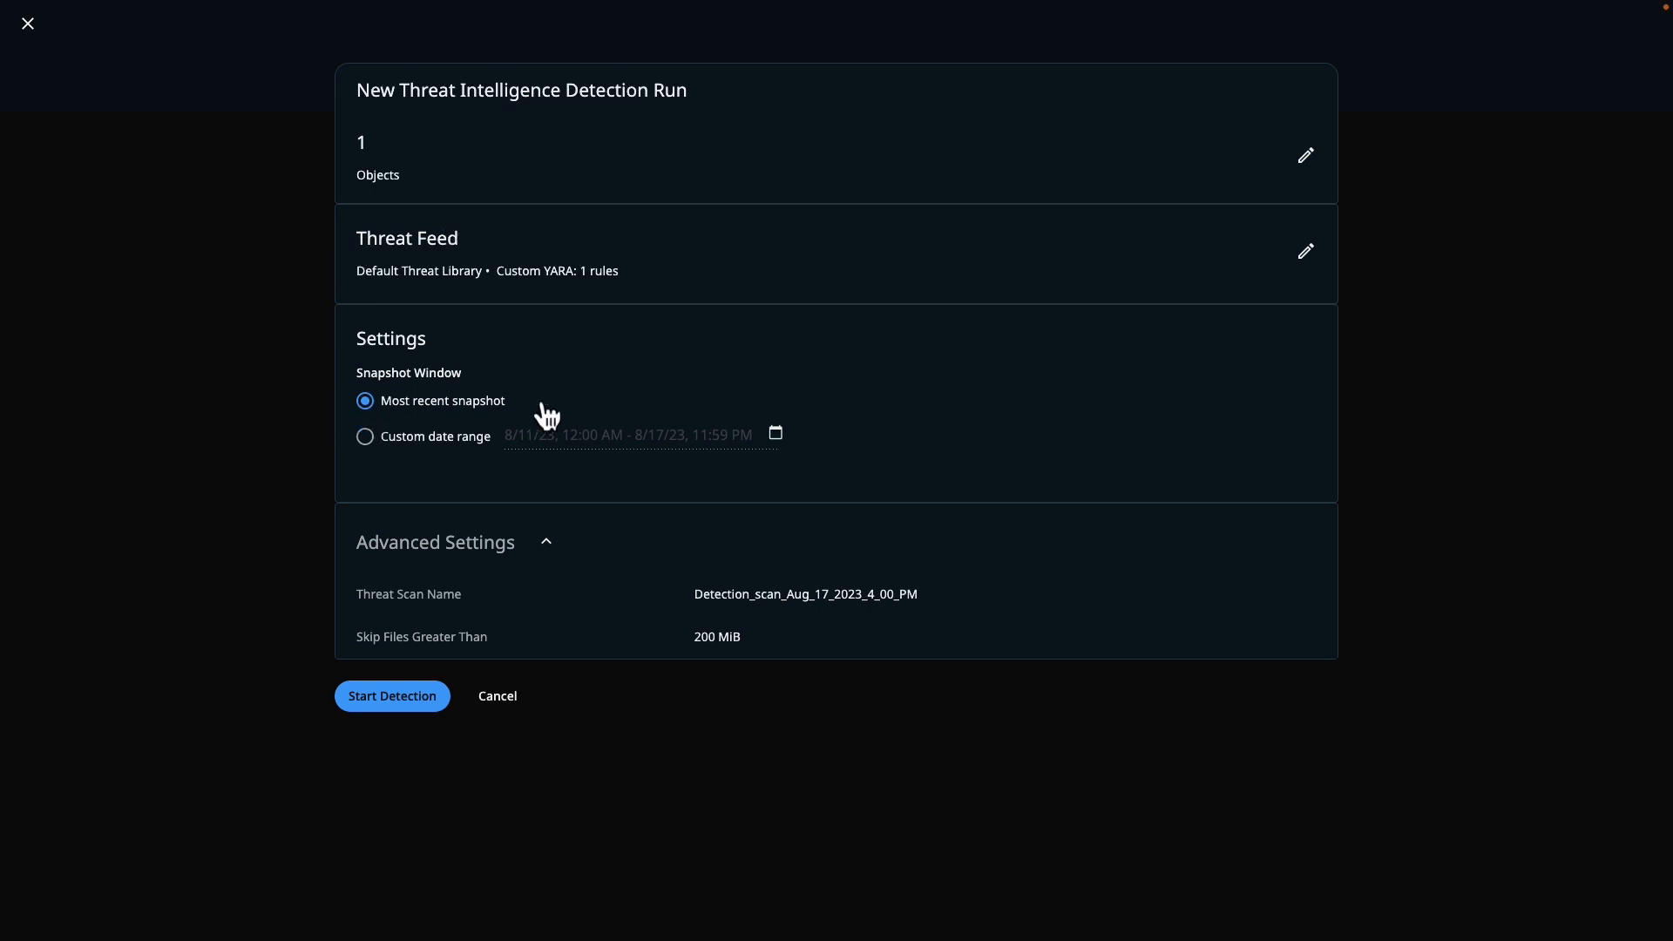
{"action": "mouse_move", "coordinate": [452, 613]}
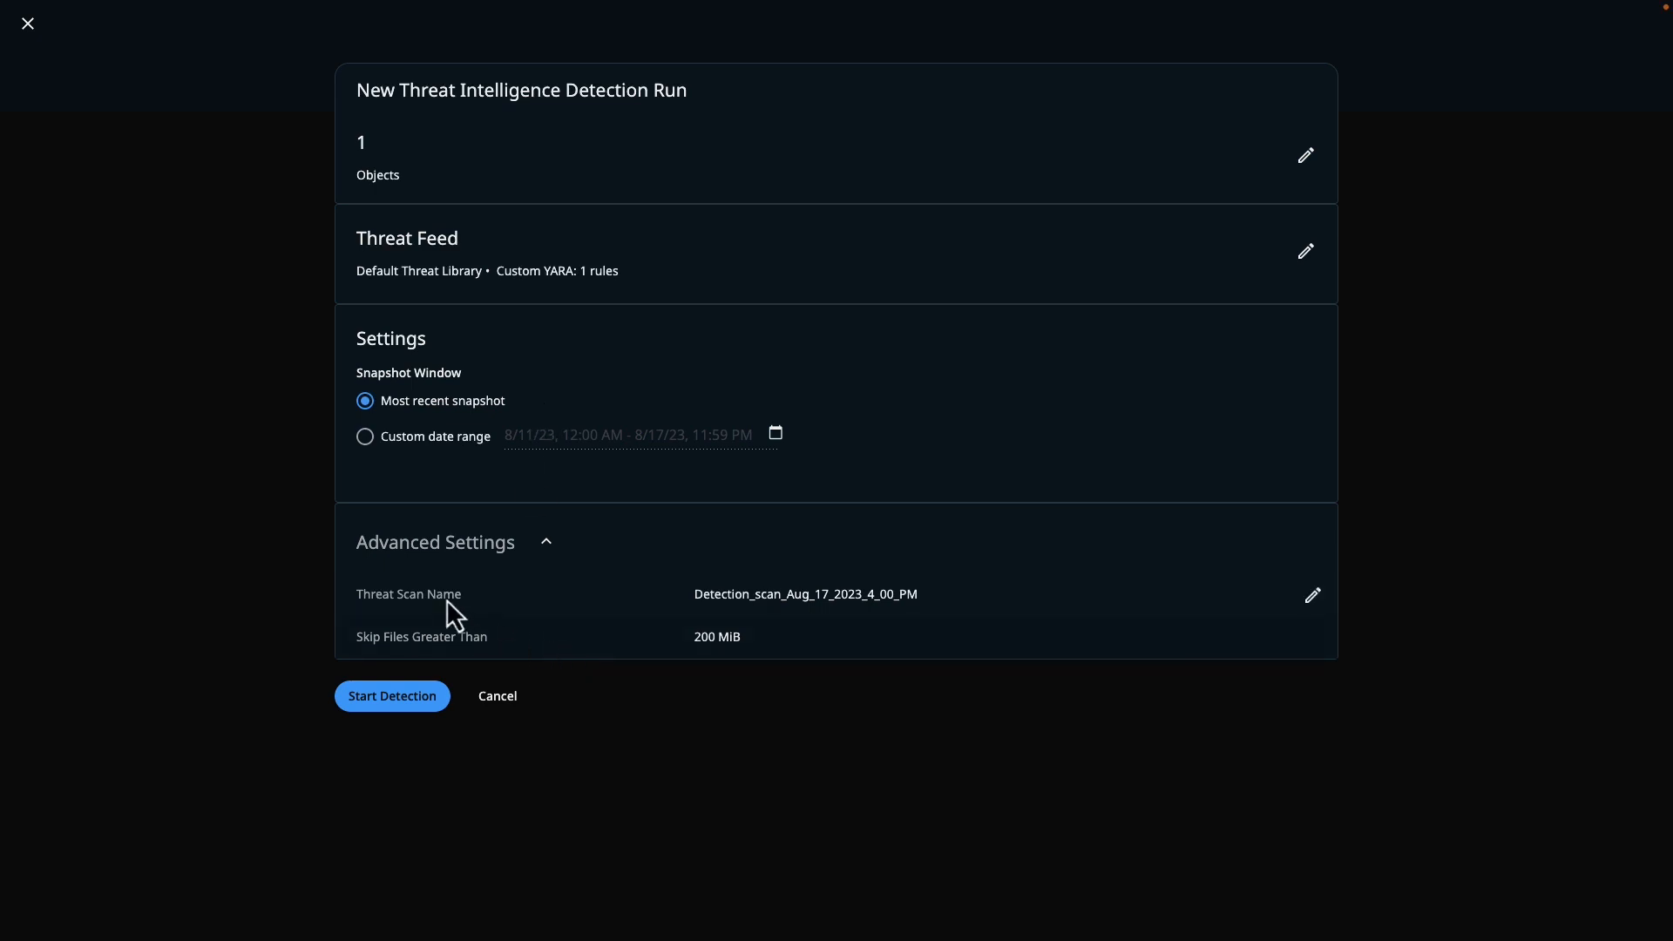
{"action": "mouse_move", "coordinate": [1312, 595]}
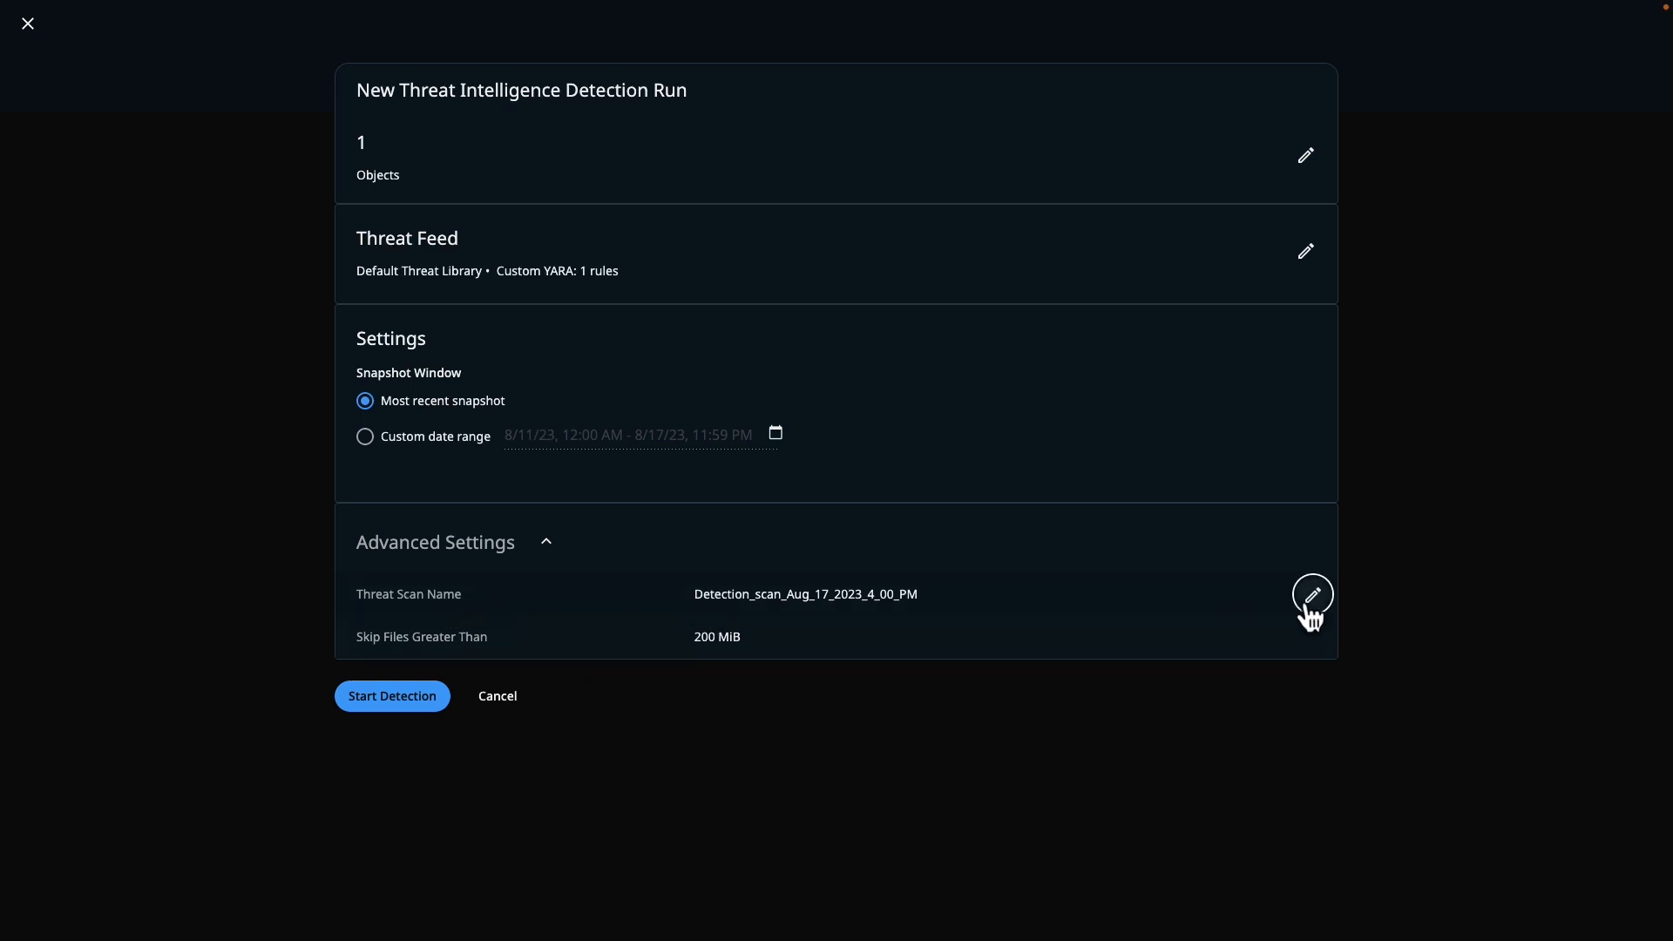
{"action": "left_click", "coordinate": [1311, 594]}
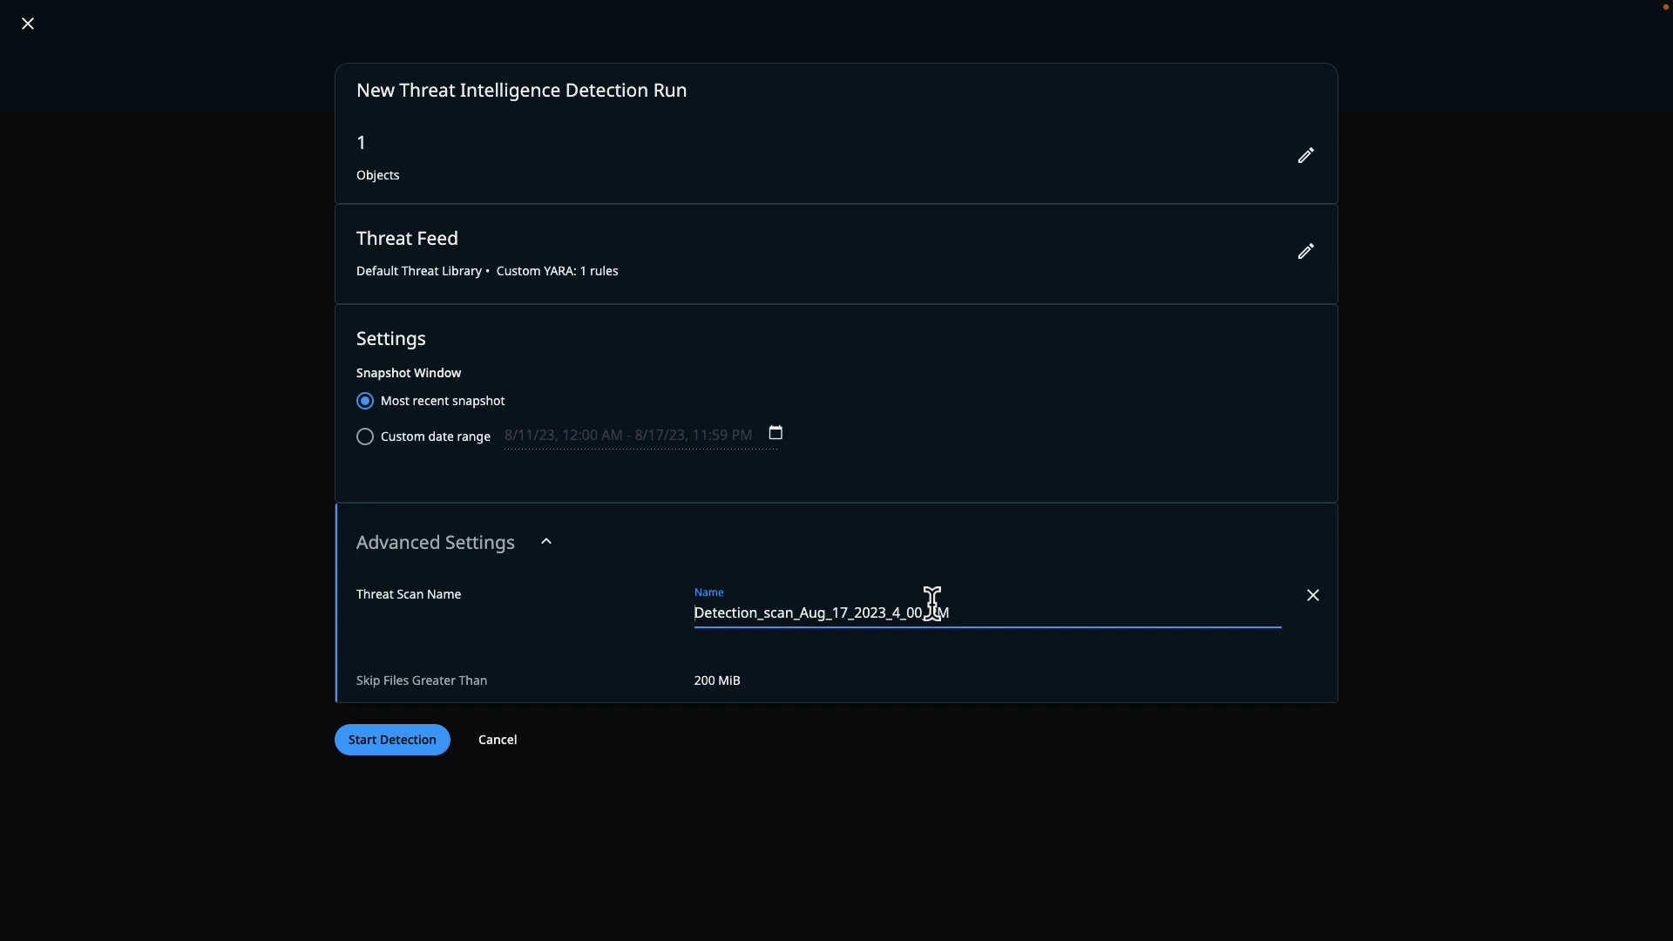
{"action": "type", "text": "SCJ"}
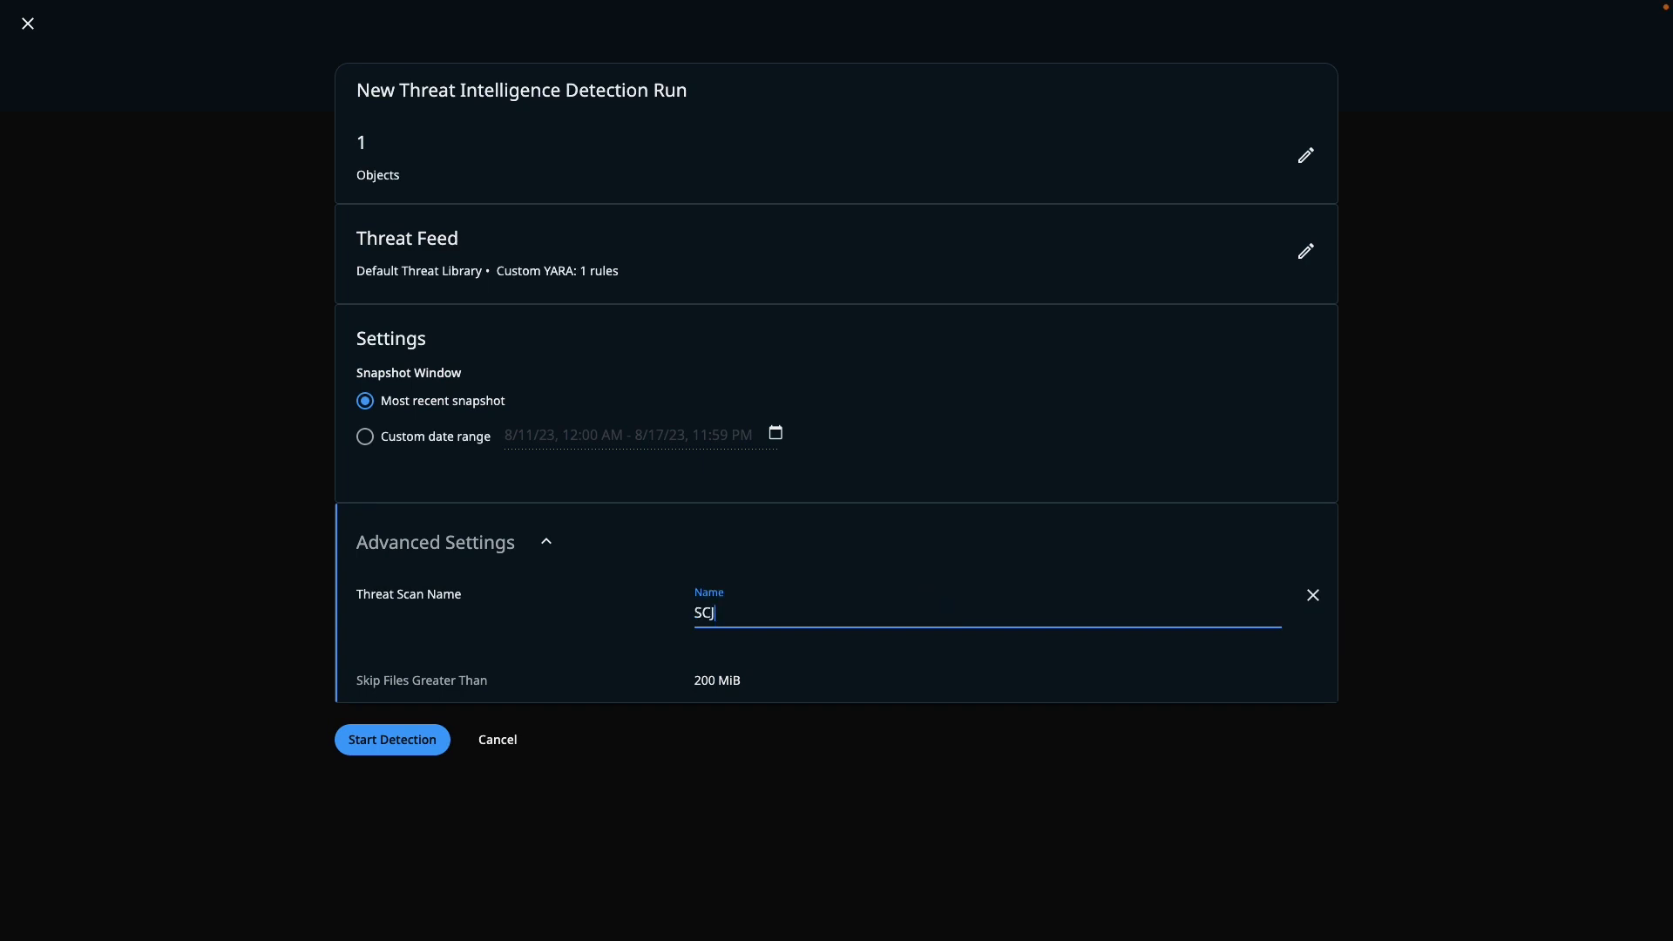
{"action": "type", "text": "-Threat-"}
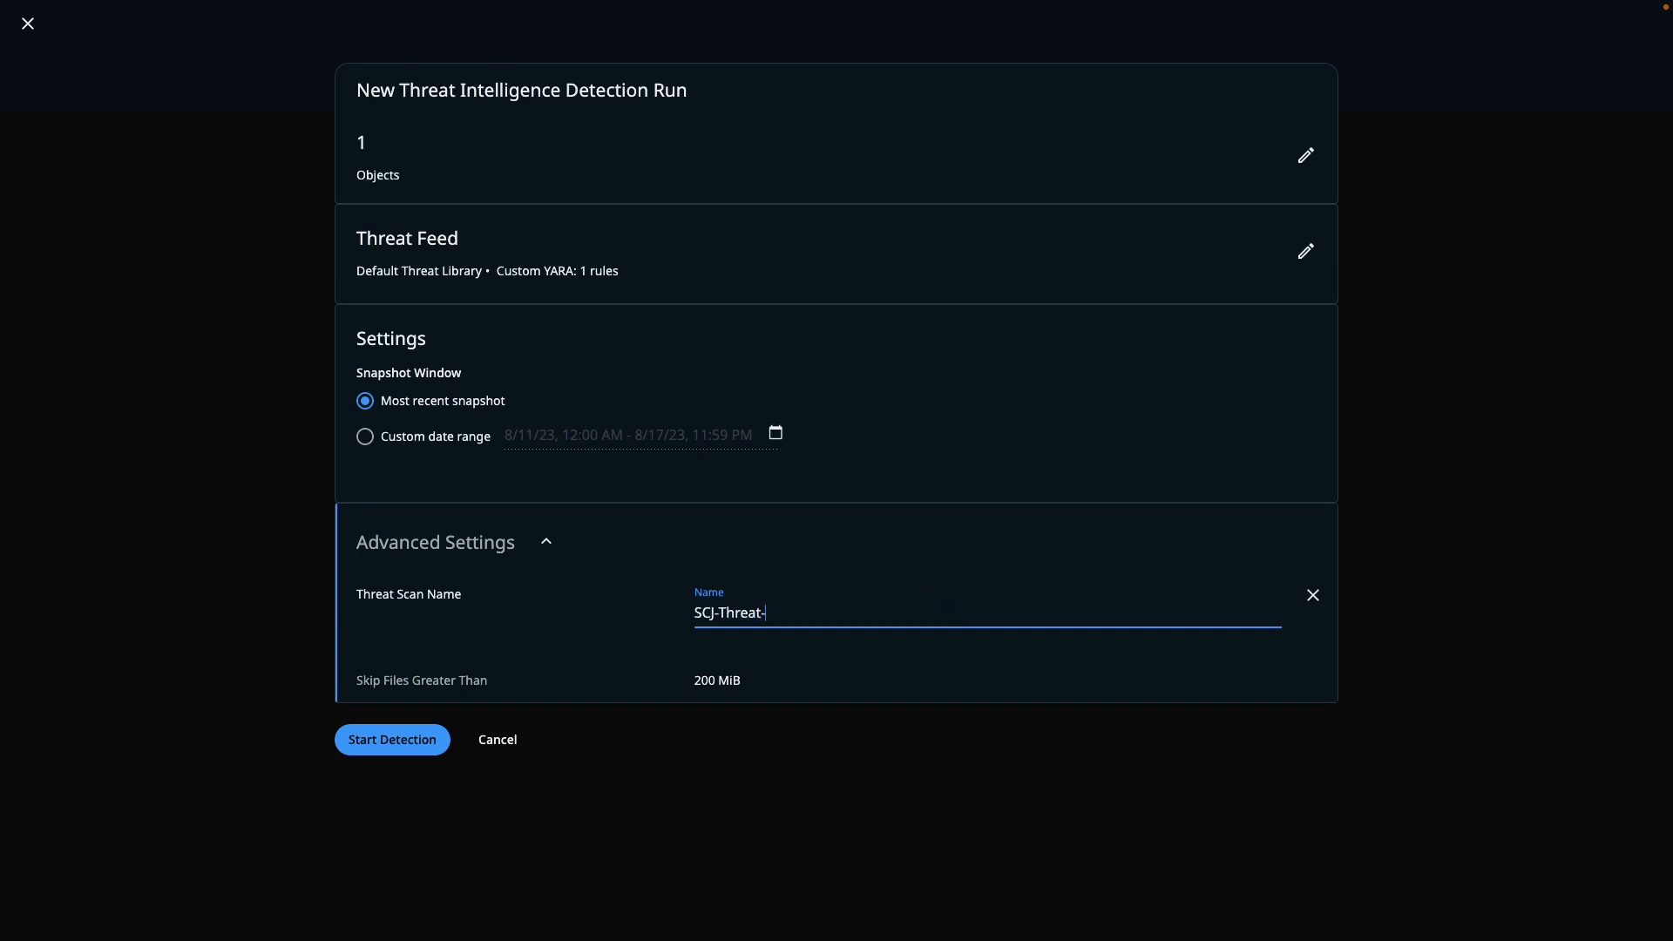
{"action": "type", "text": "Scan-"}
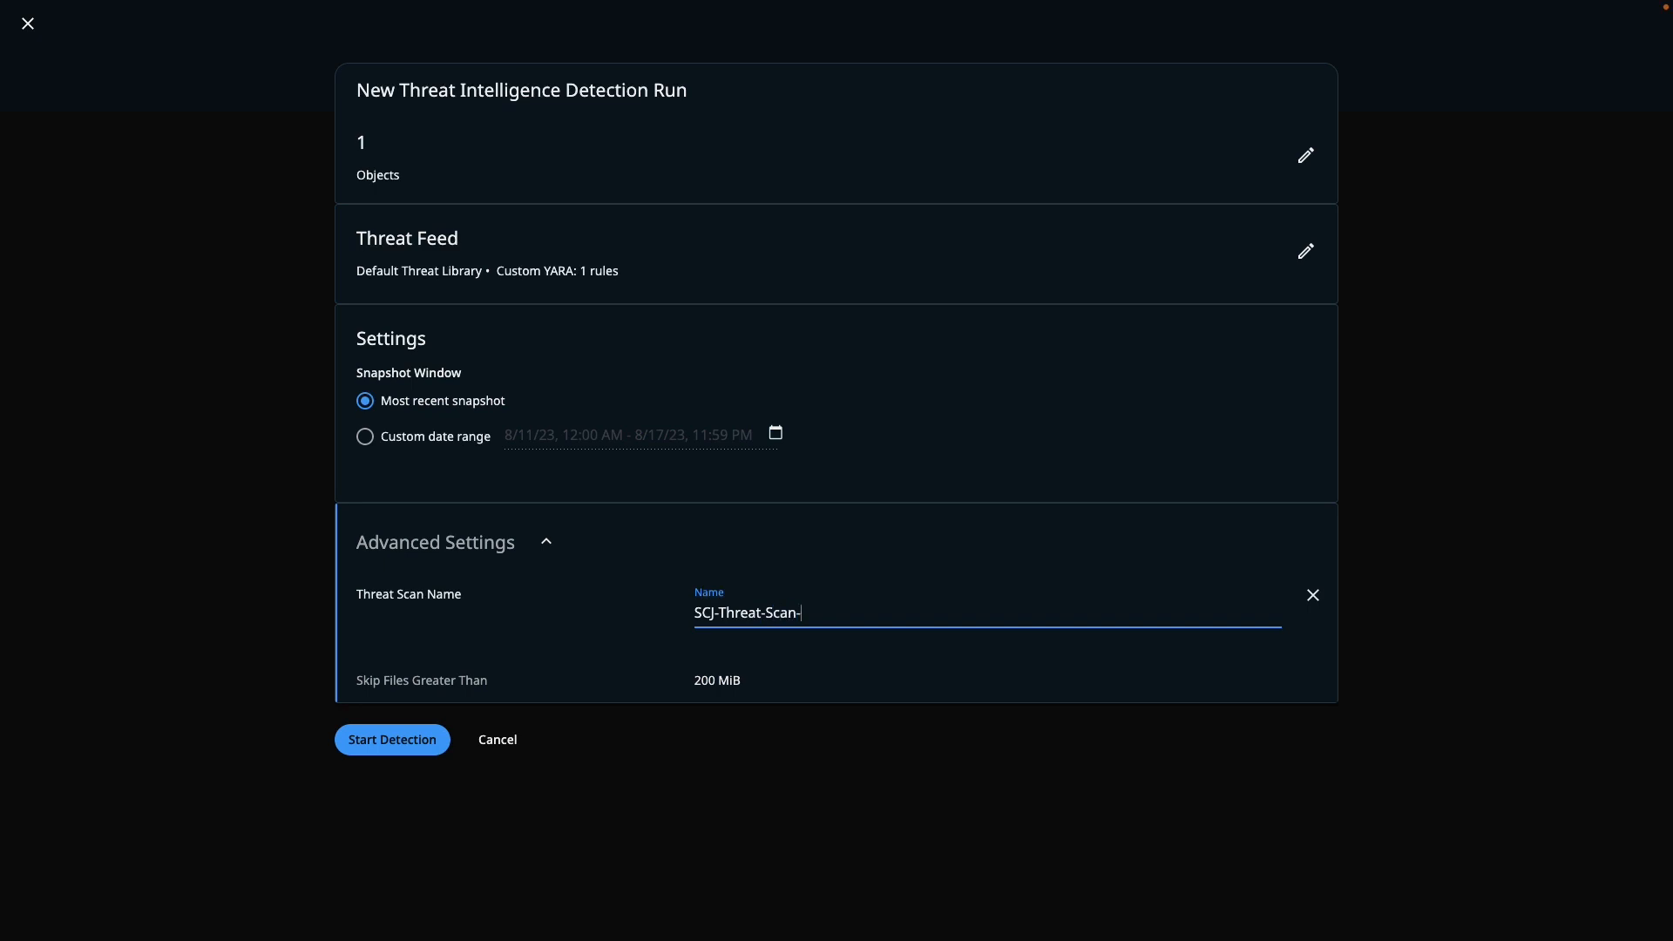
{"action": "type", "text": "DHServer"}
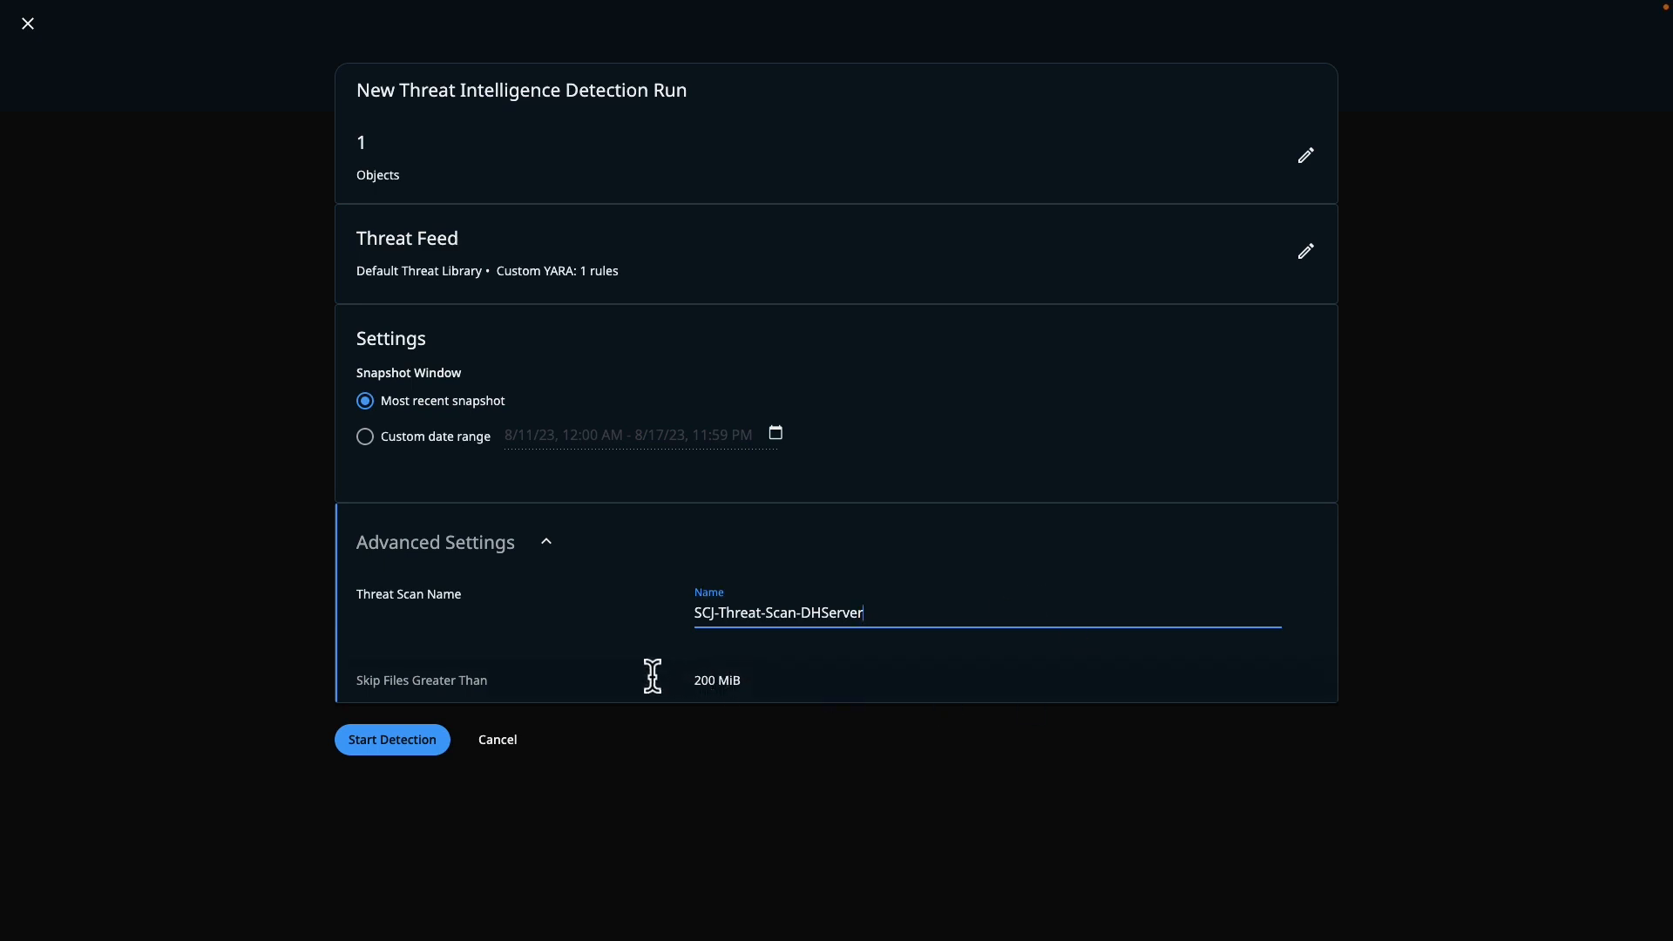
{"action": "left_click", "coordinate": [391, 740]}
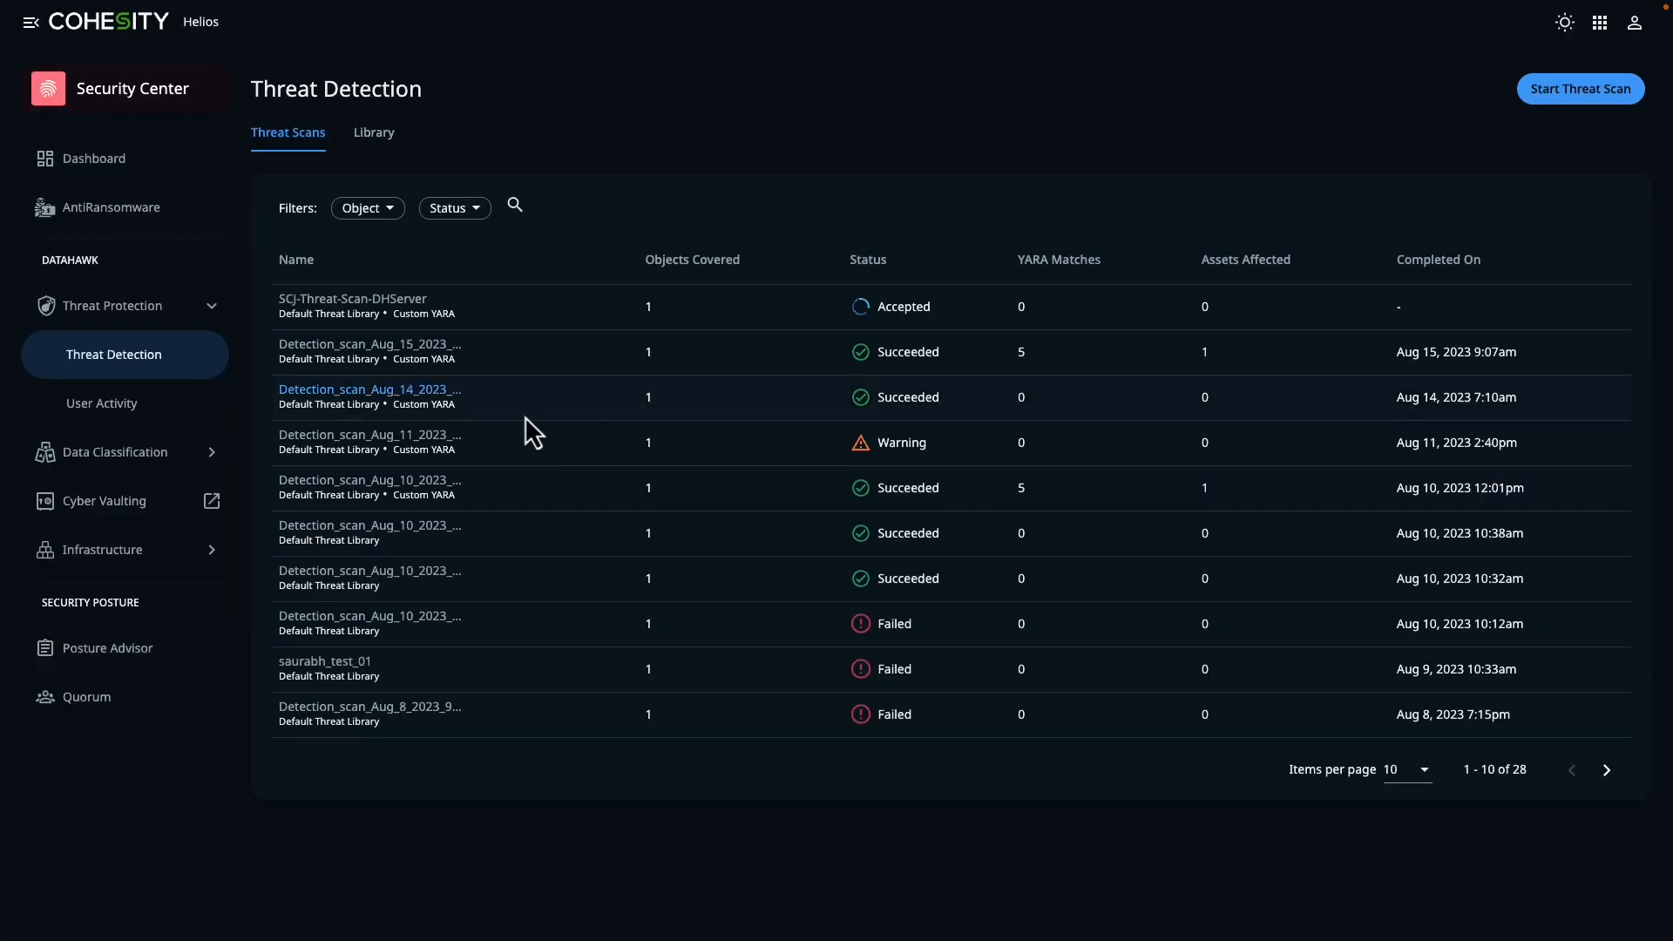
{"action": "mouse_move", "coordinate": [603, 448]}
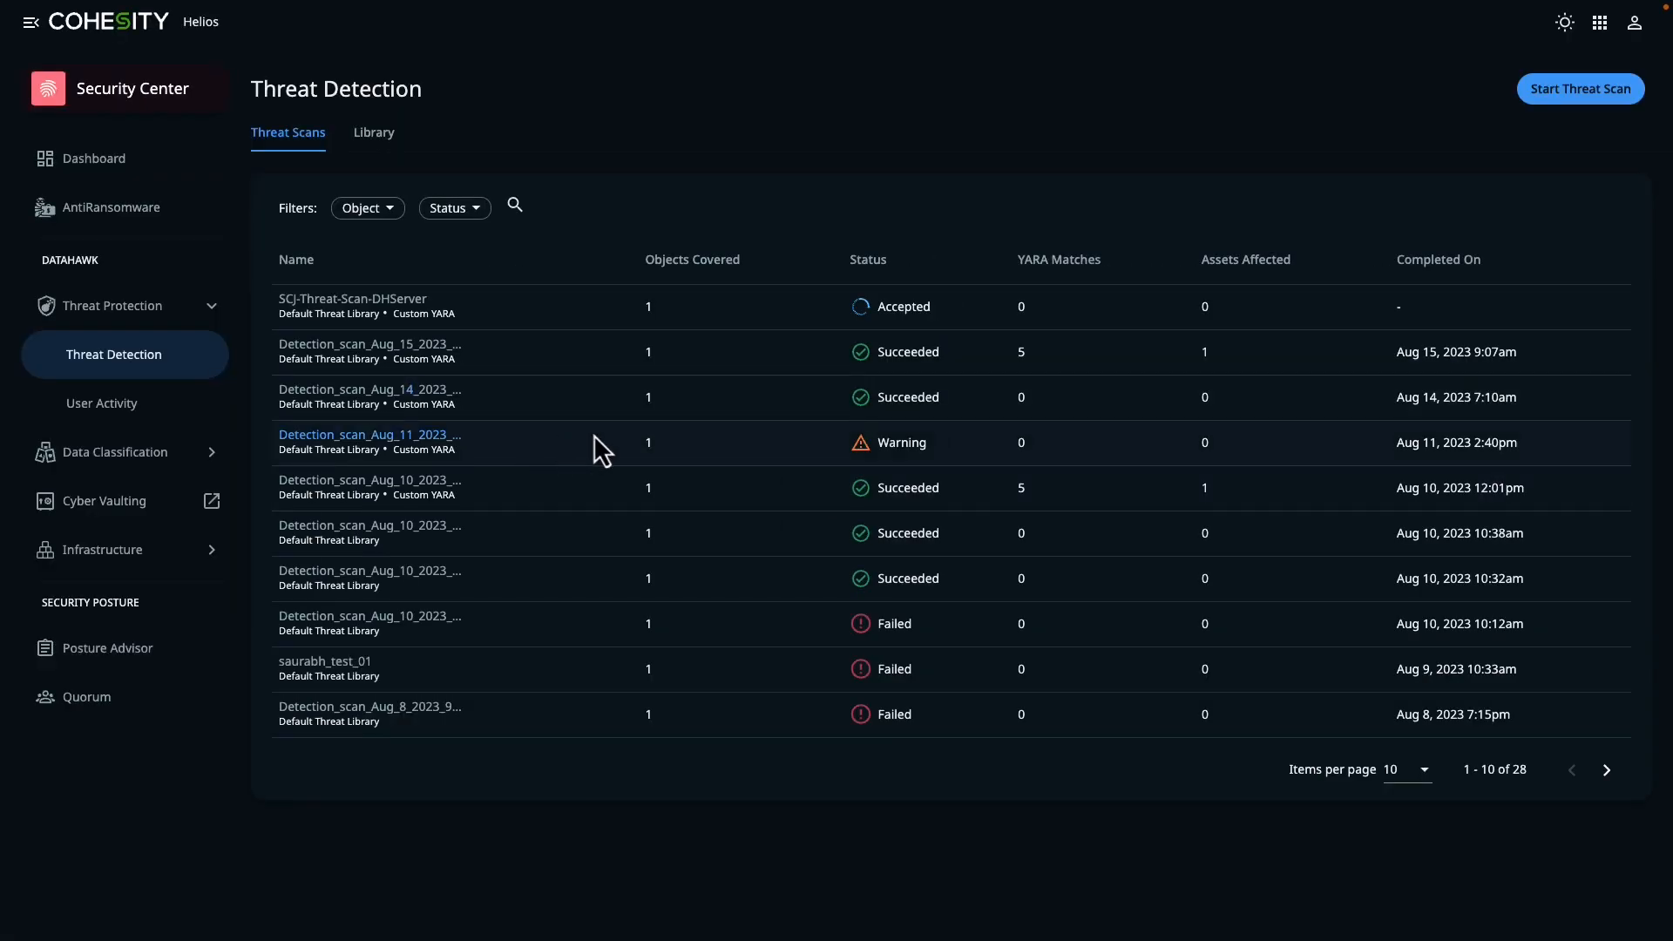
{"action": "mouse_move", "coordinate": [371, 480]}
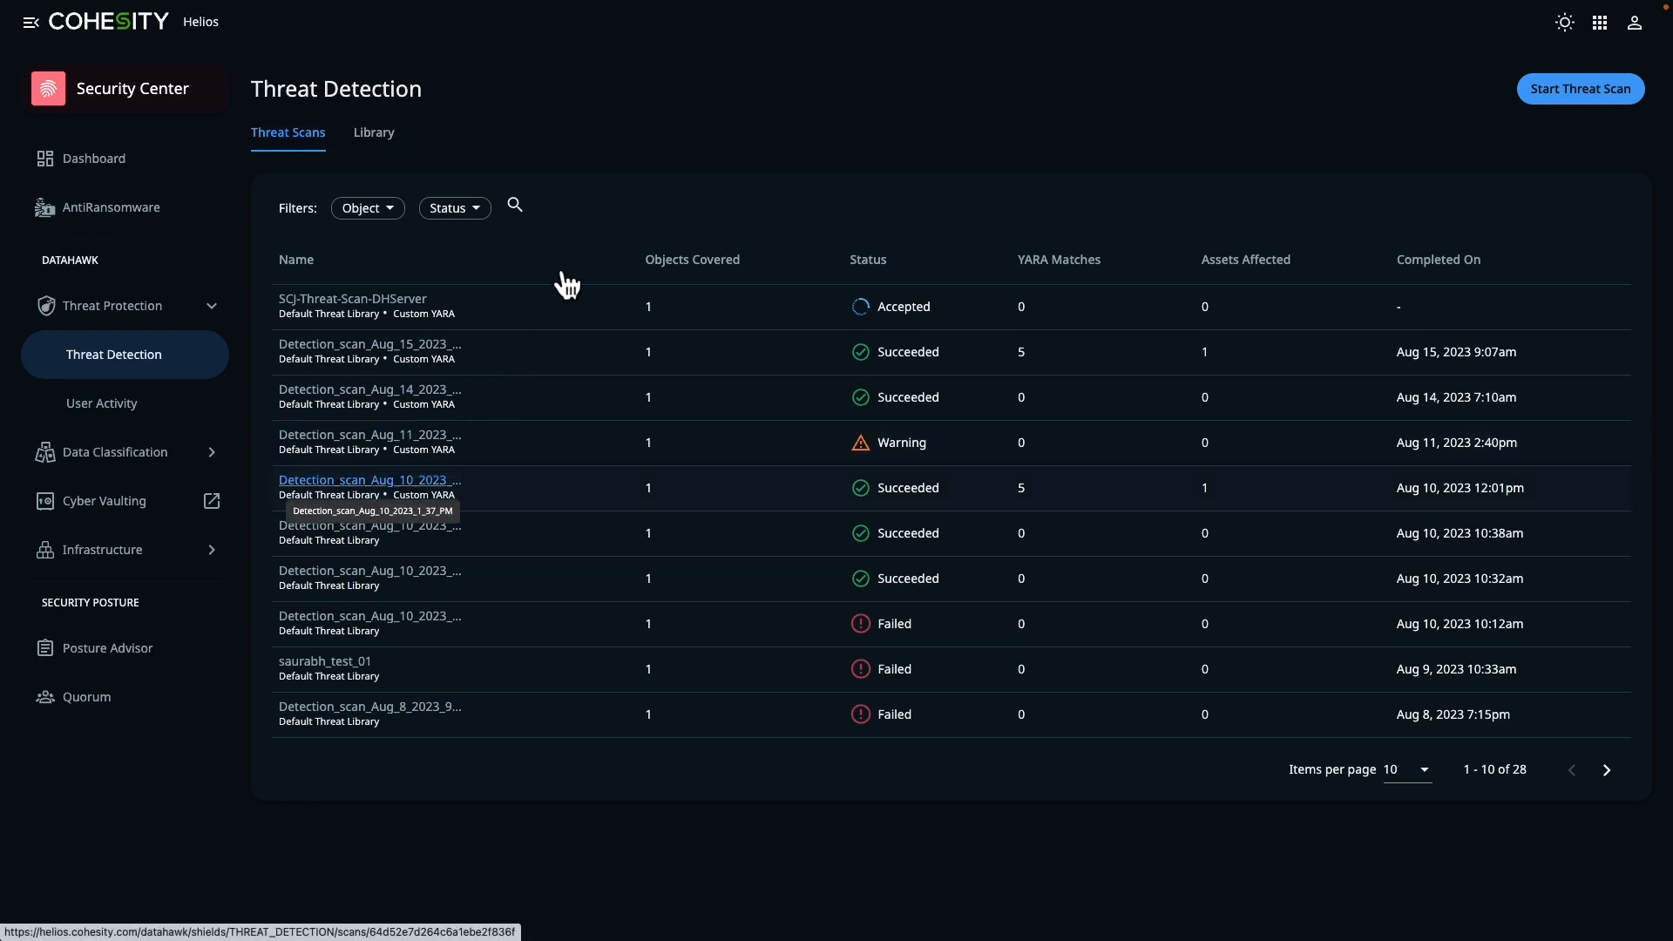
Open the Detection_scan_Aug_10_2023_1_37_PM summary showing 5 YARA matches
{"action": "left_click", "coordinate": [368, 479]}
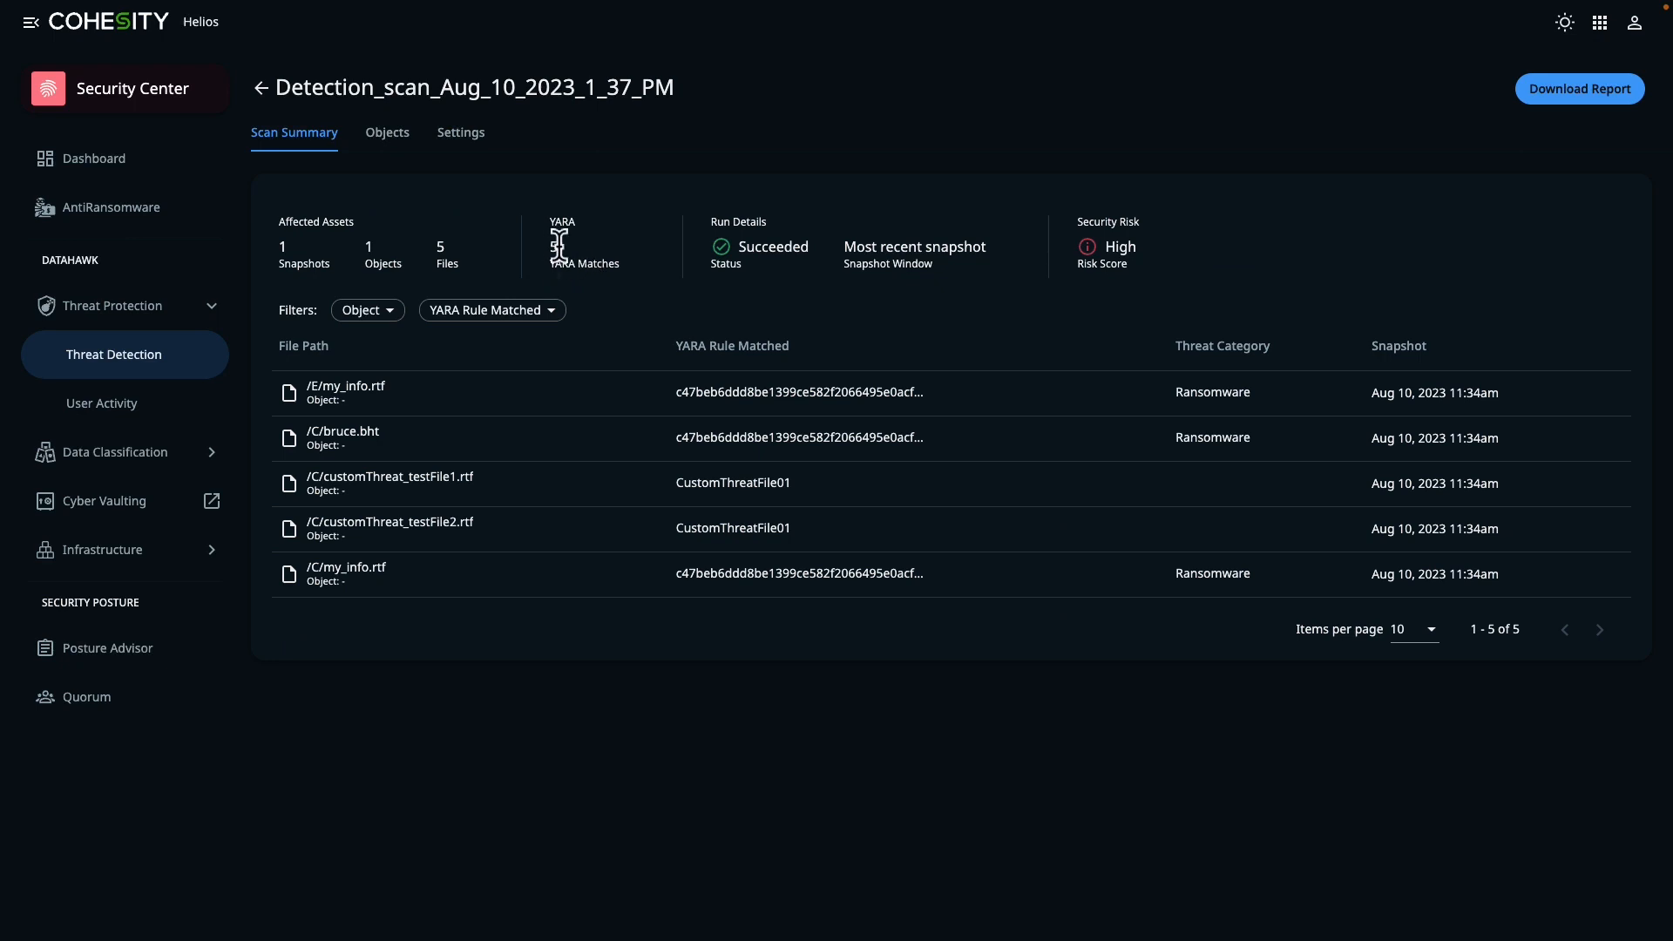
{"action": "mouse_move", "coordinate": [600, 265]}
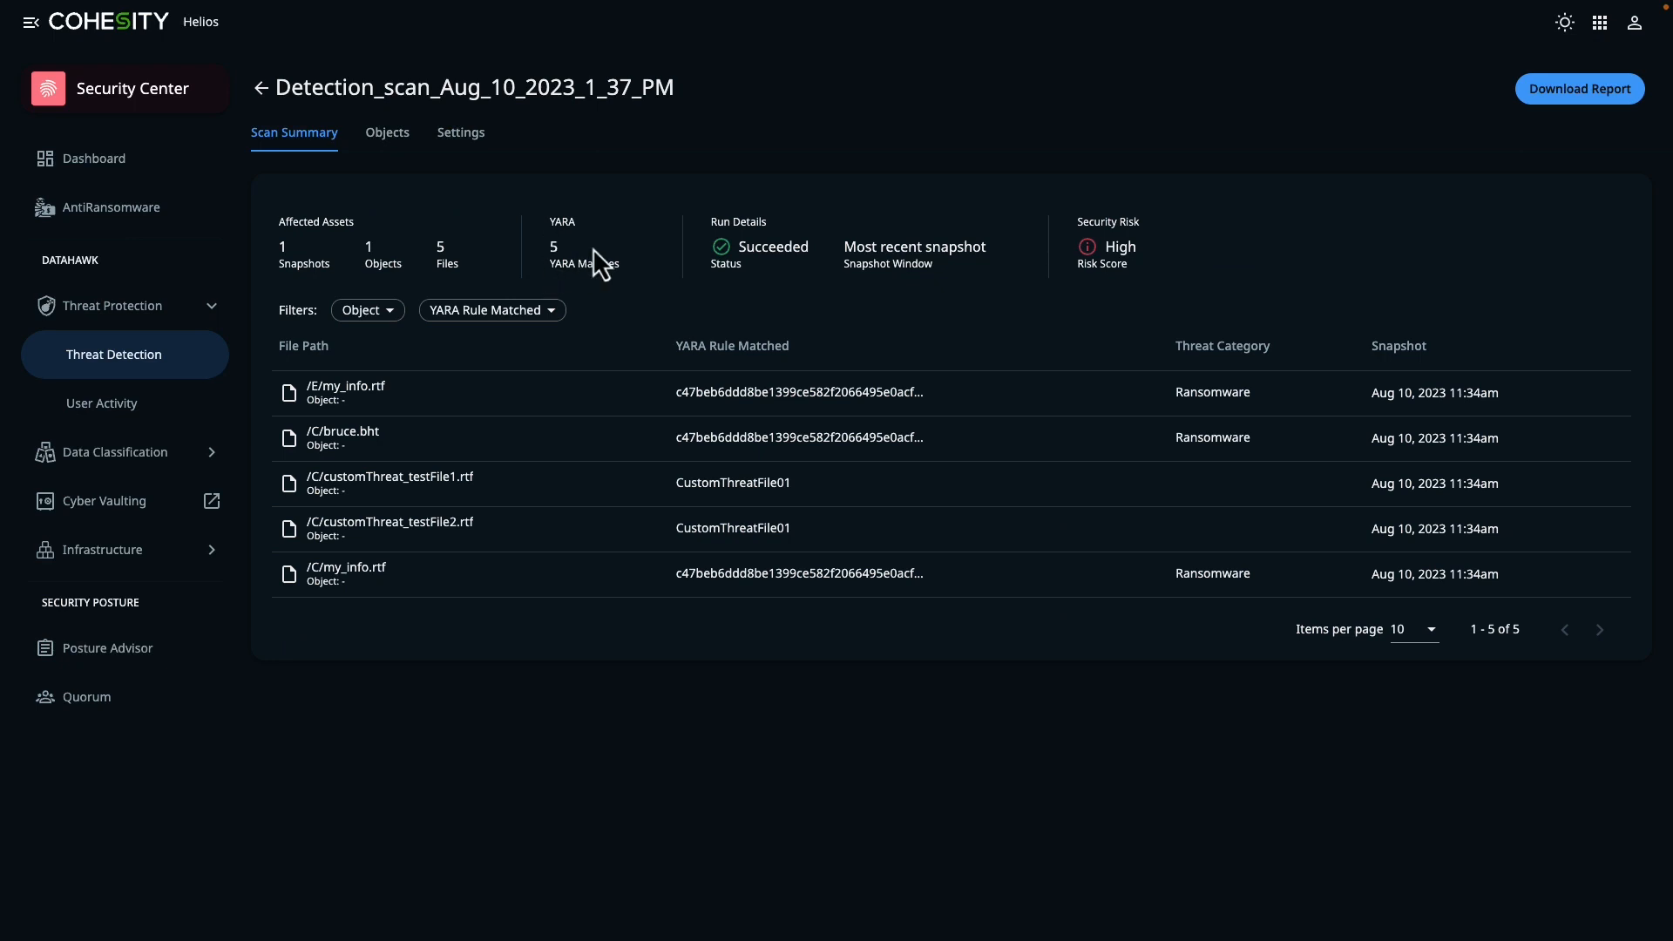
{"action": "mouse_move", "coordinate": [1144, 273]}
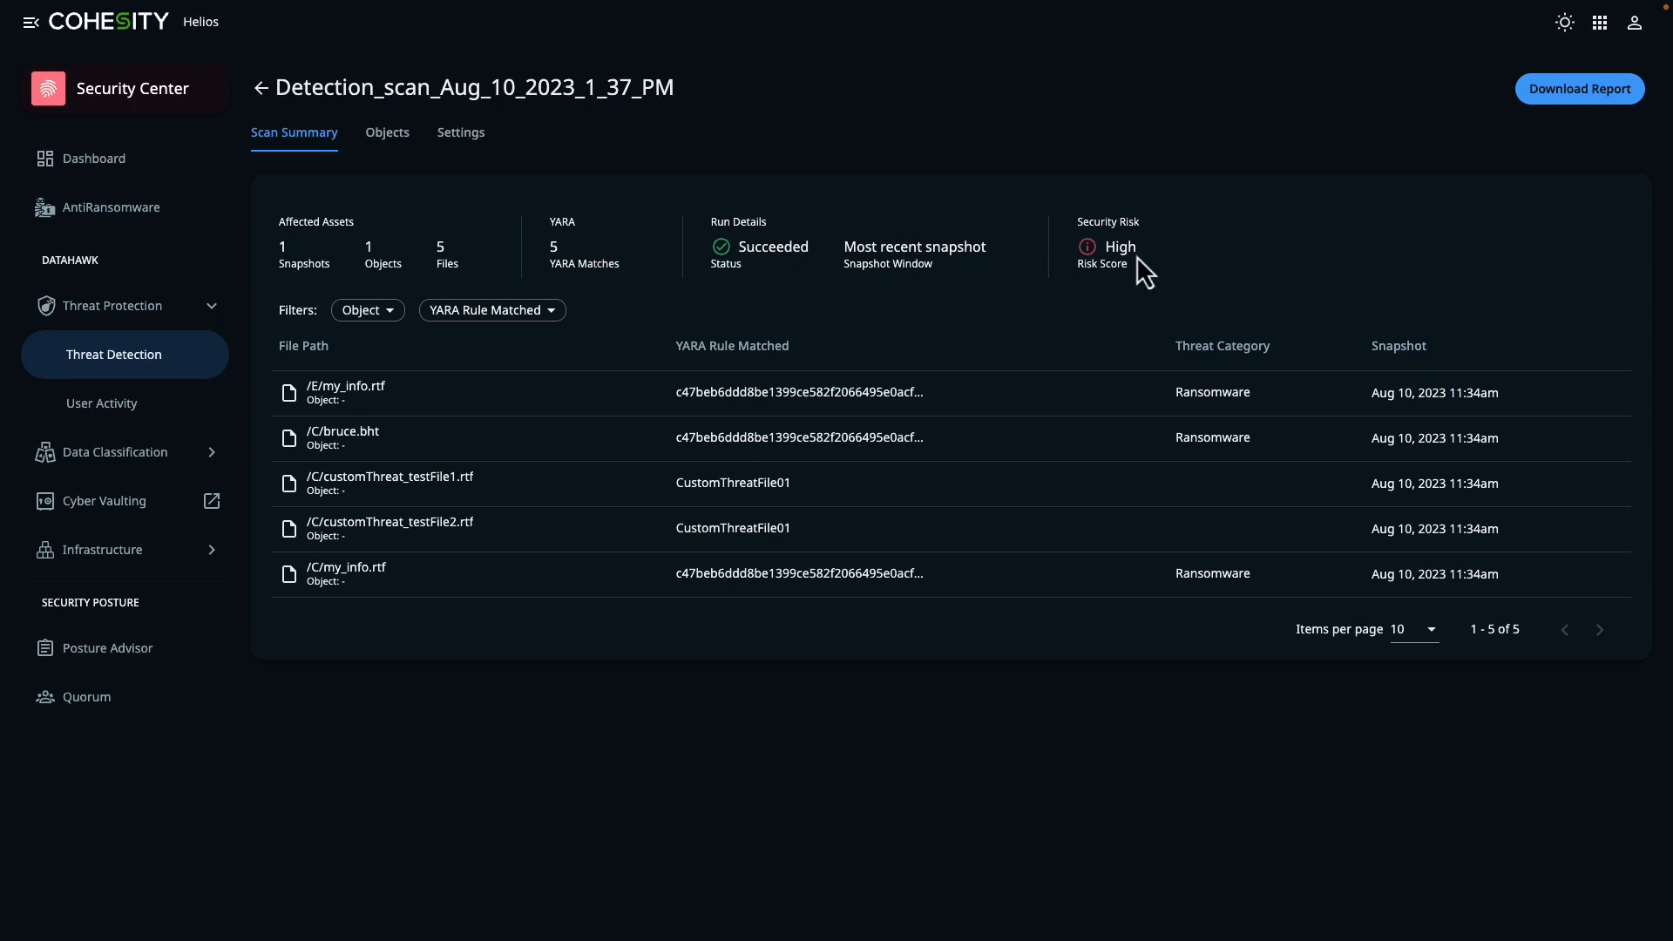
{"action": "mouse_move", "coordinate": [854, 443]}
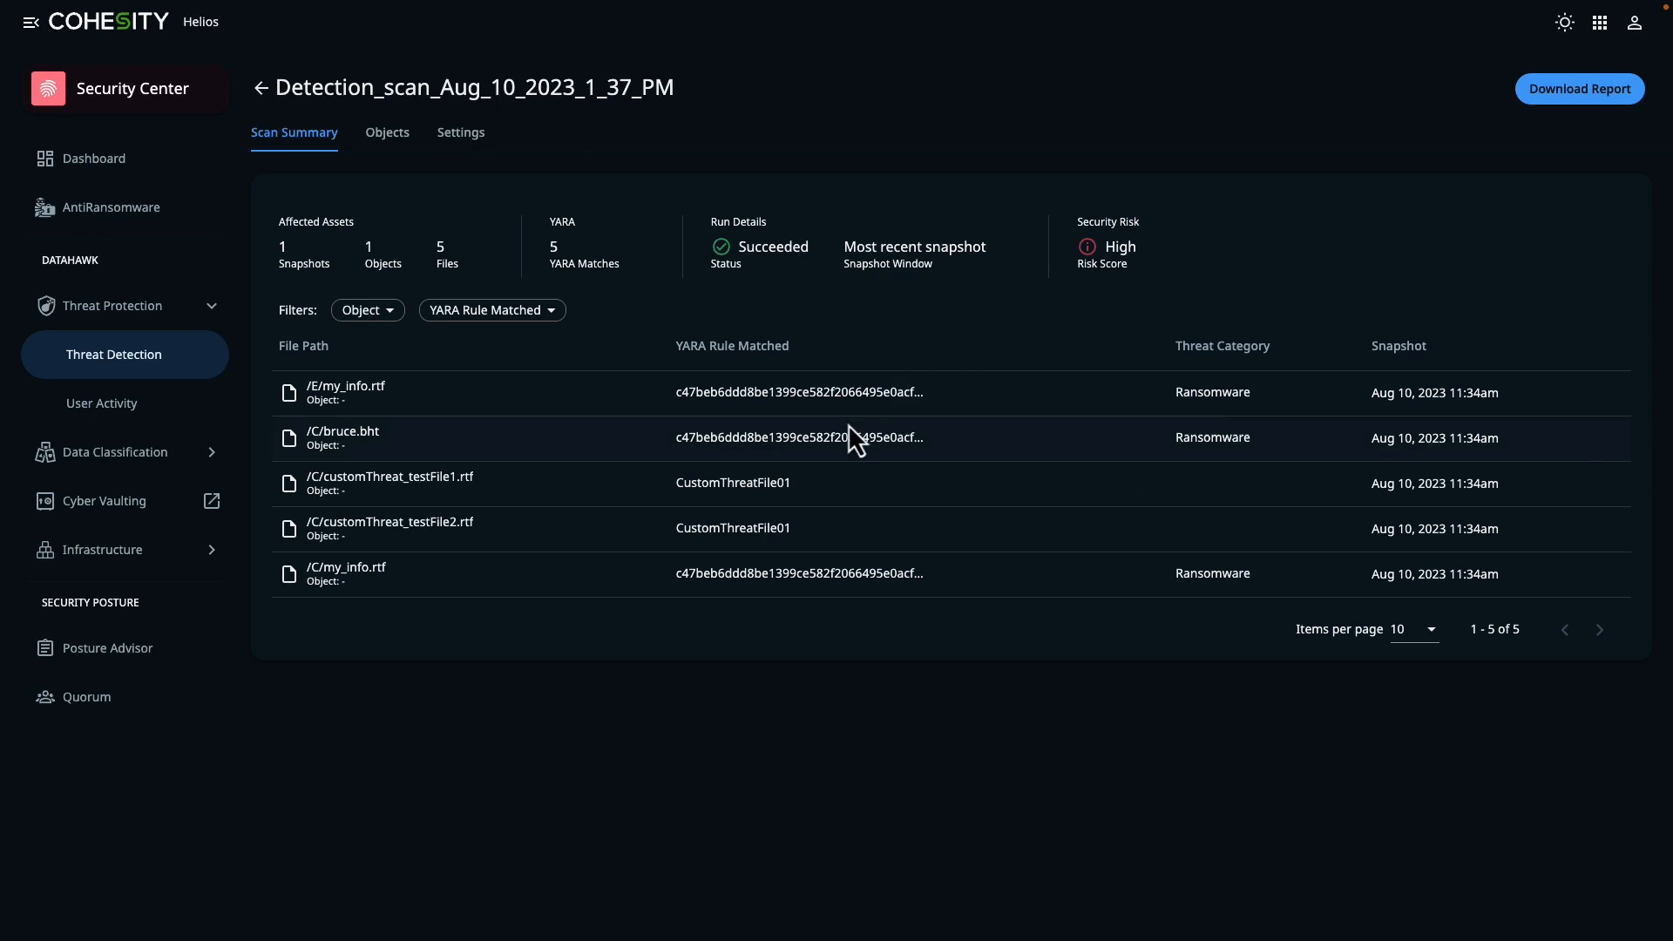
{"action": "mouse_move", "coordinate": [825, 446]}
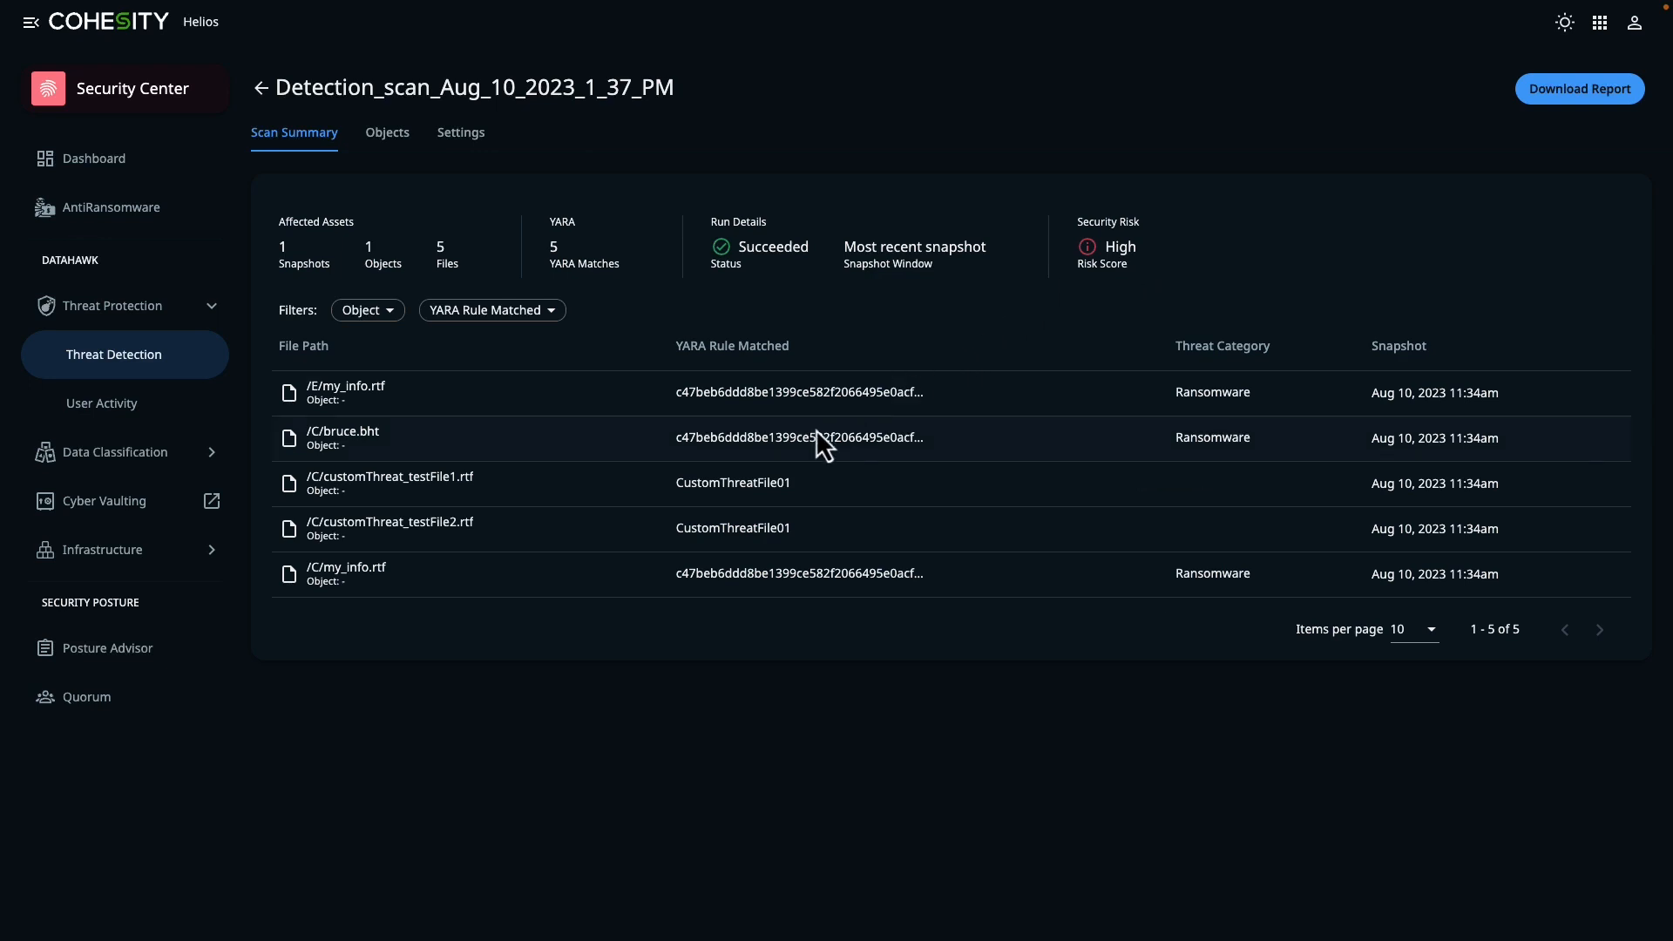
{"action": "mouse_move", "coordinate": [726, 470]}
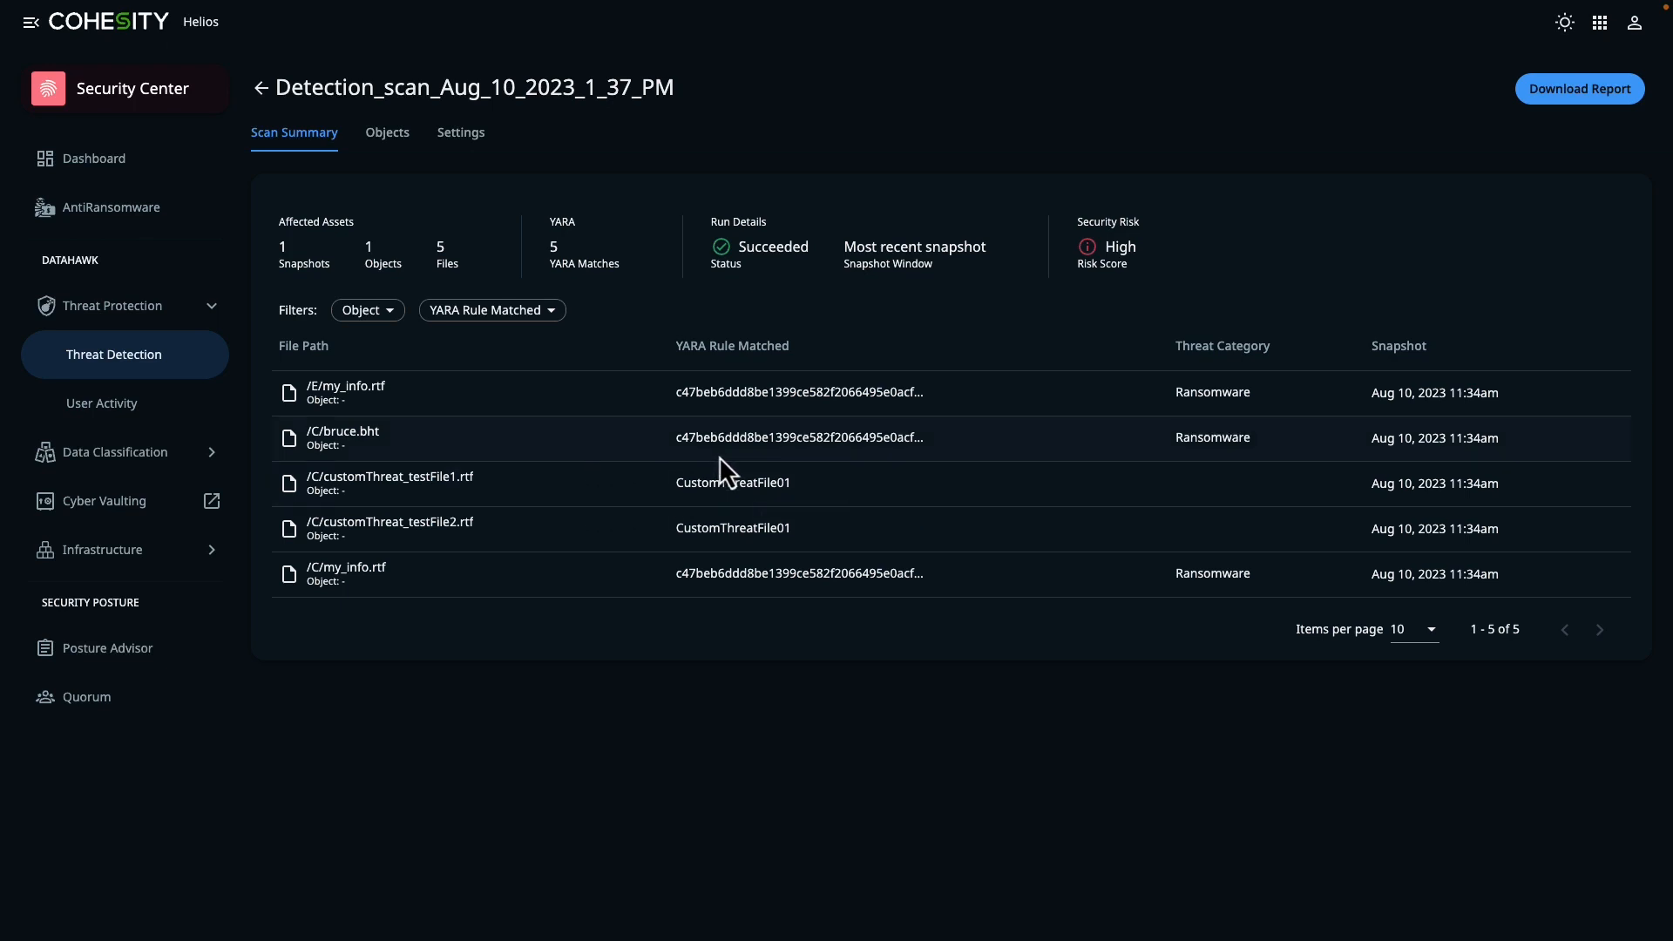
{"action": "mouse_move", "coordinate": [718, 436]}
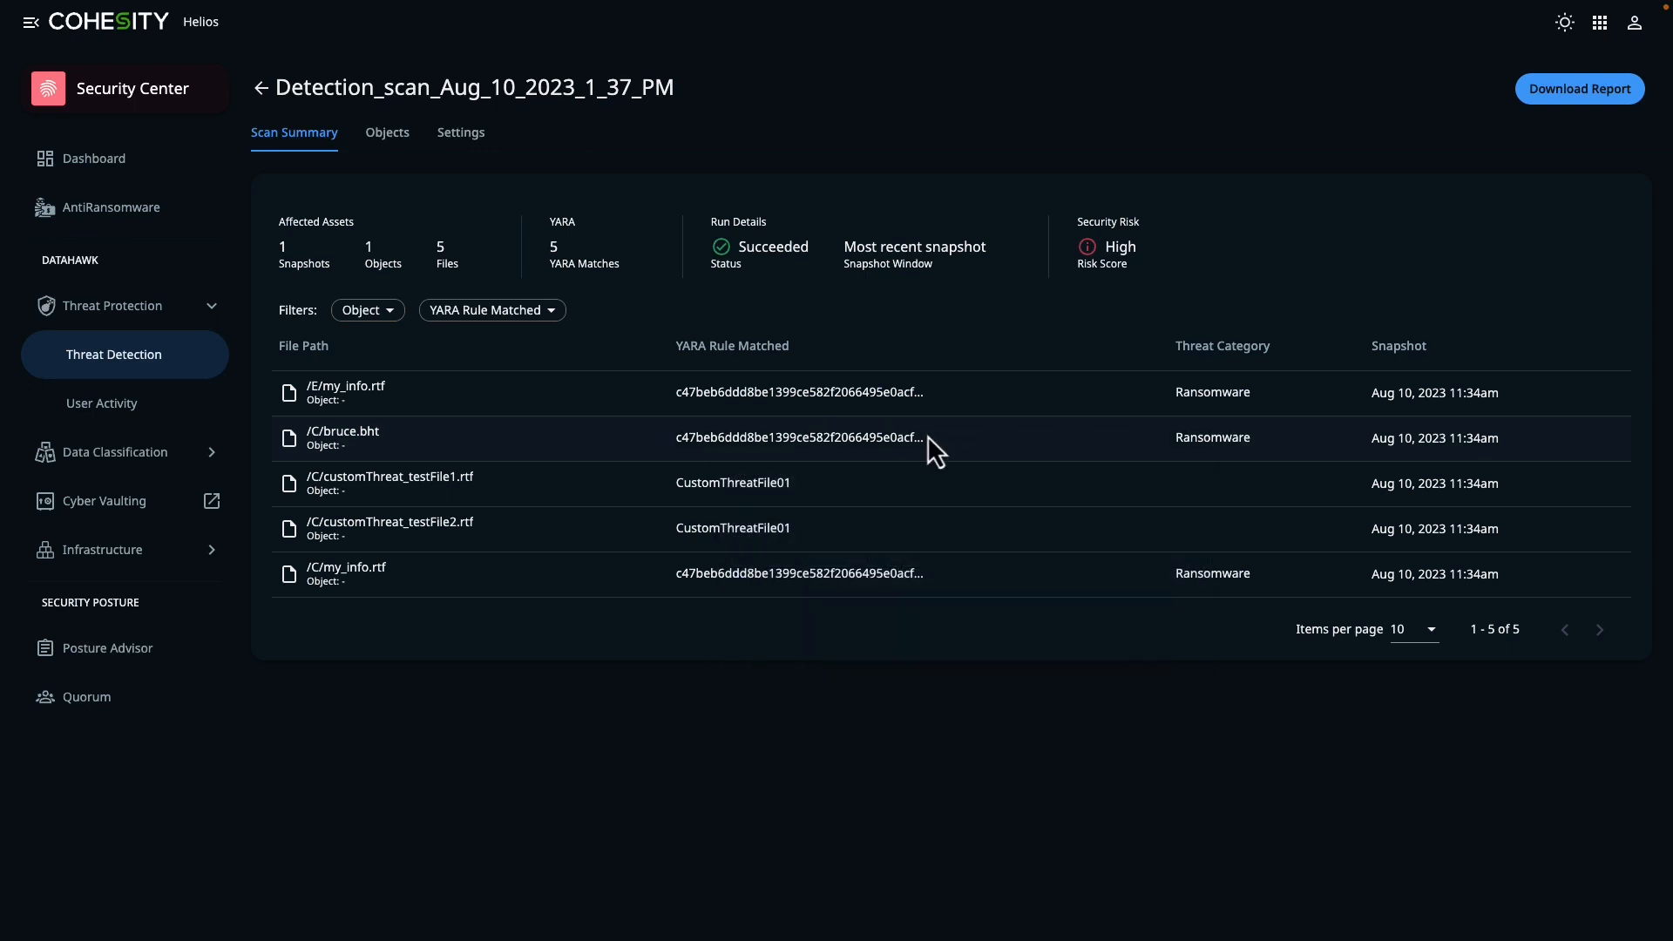
{"action": "mouse_move", "coordinate": [800, 482]}
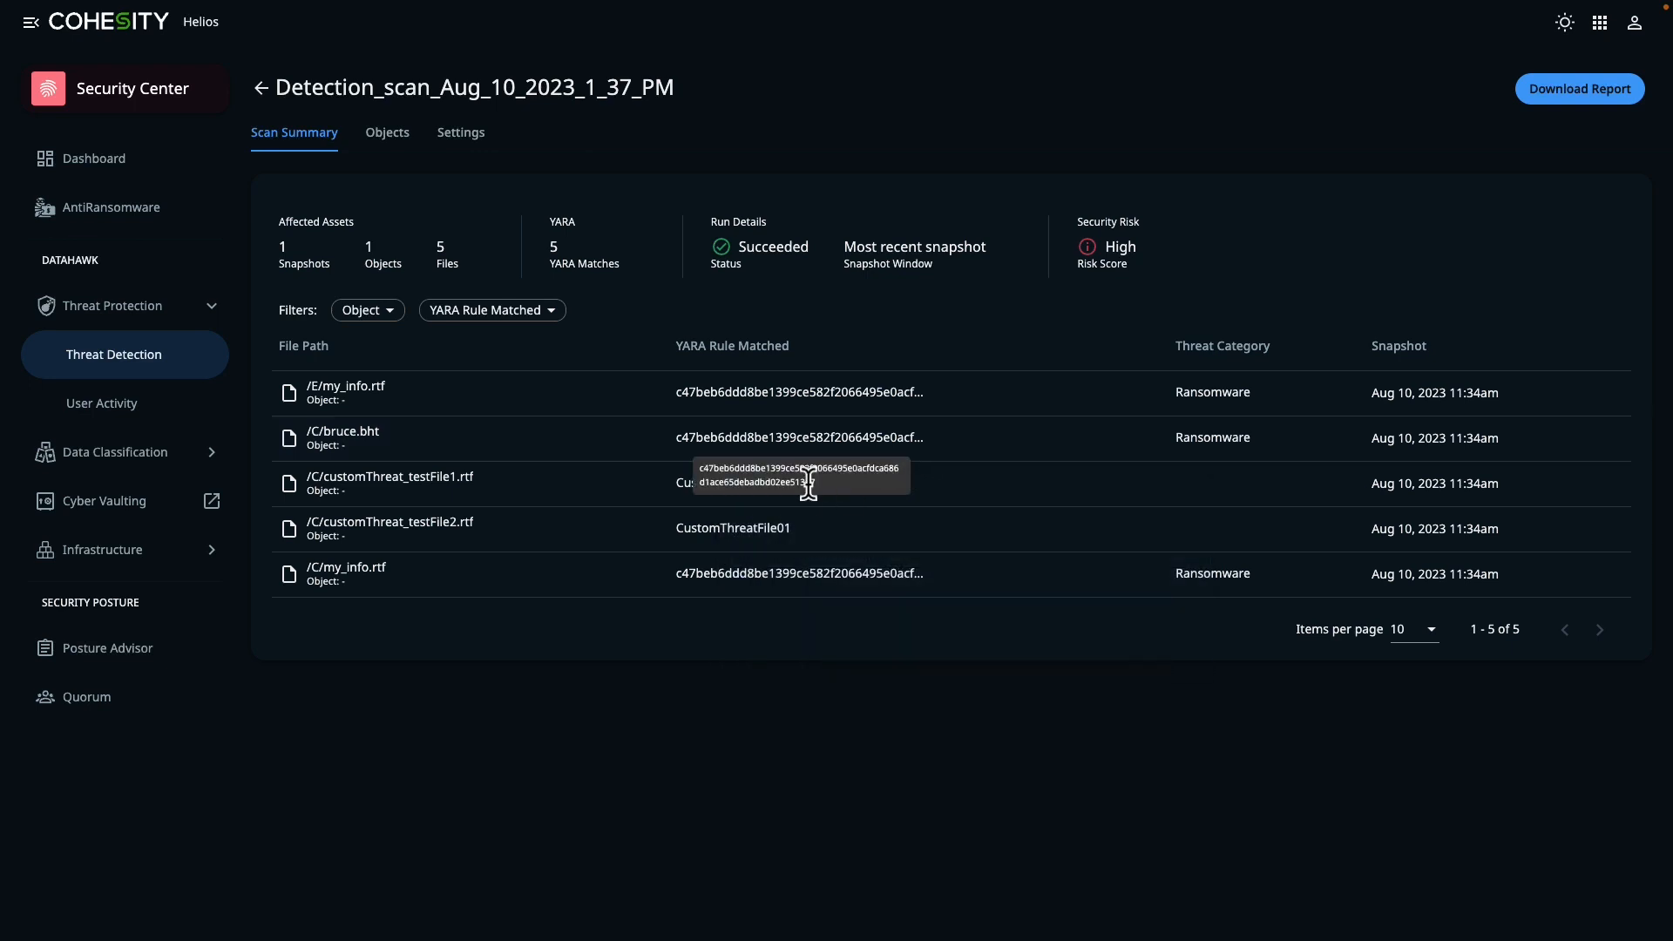
Copy the ransomware file's full matched-rule hash
{"action": "right_click", "coordinate": [798, 482]}
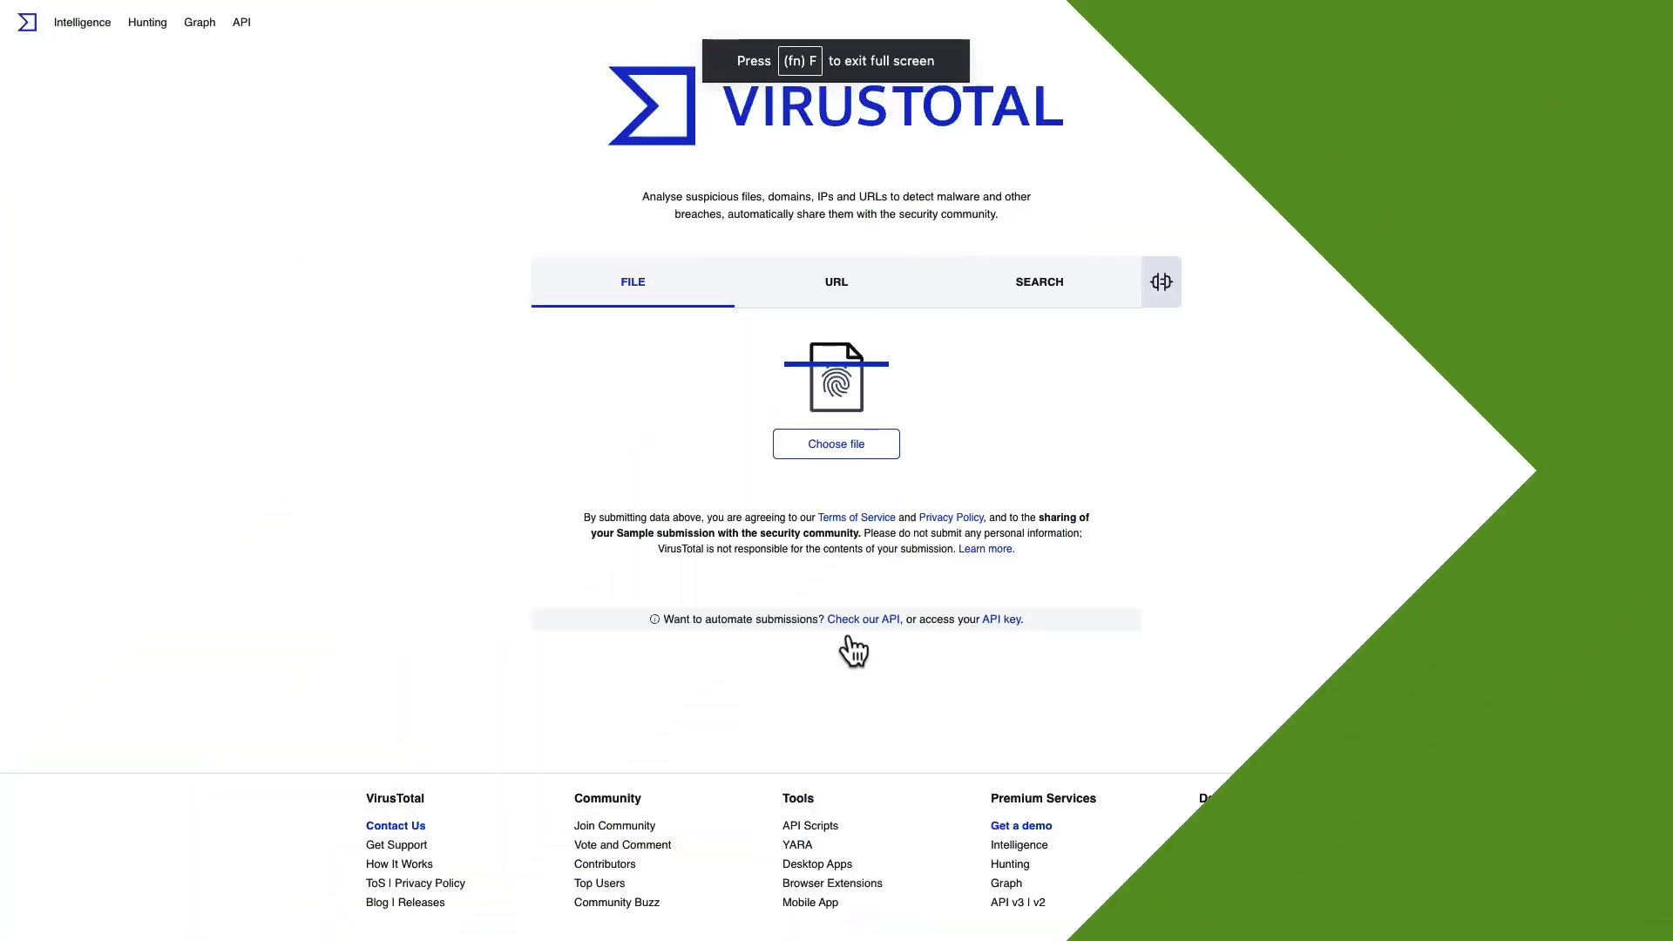
Search VirusTotal for hash c47beb6d… and review encryptor.exe's 43/67 malicious vendor detections
{"action": "left_click", "coordinate": [1036, 281]}
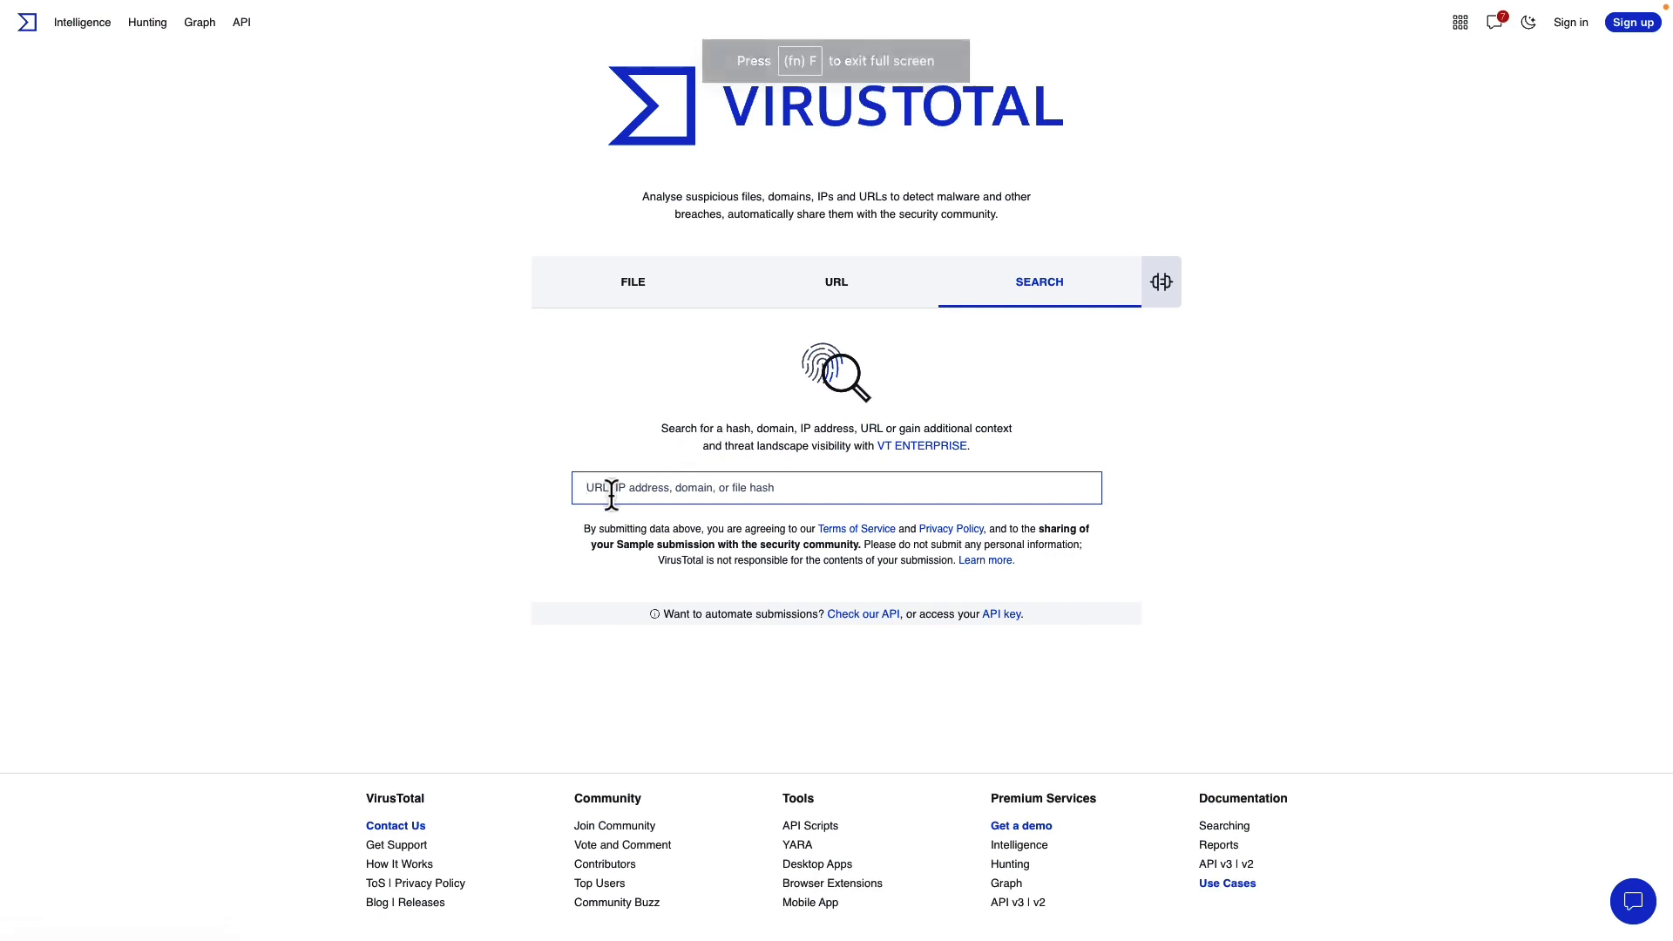
{"action": "type", "text": "c47beb6ddd8be1399ce582f2066495e0acfdca686d1ace65debadbd02ee513a7"}
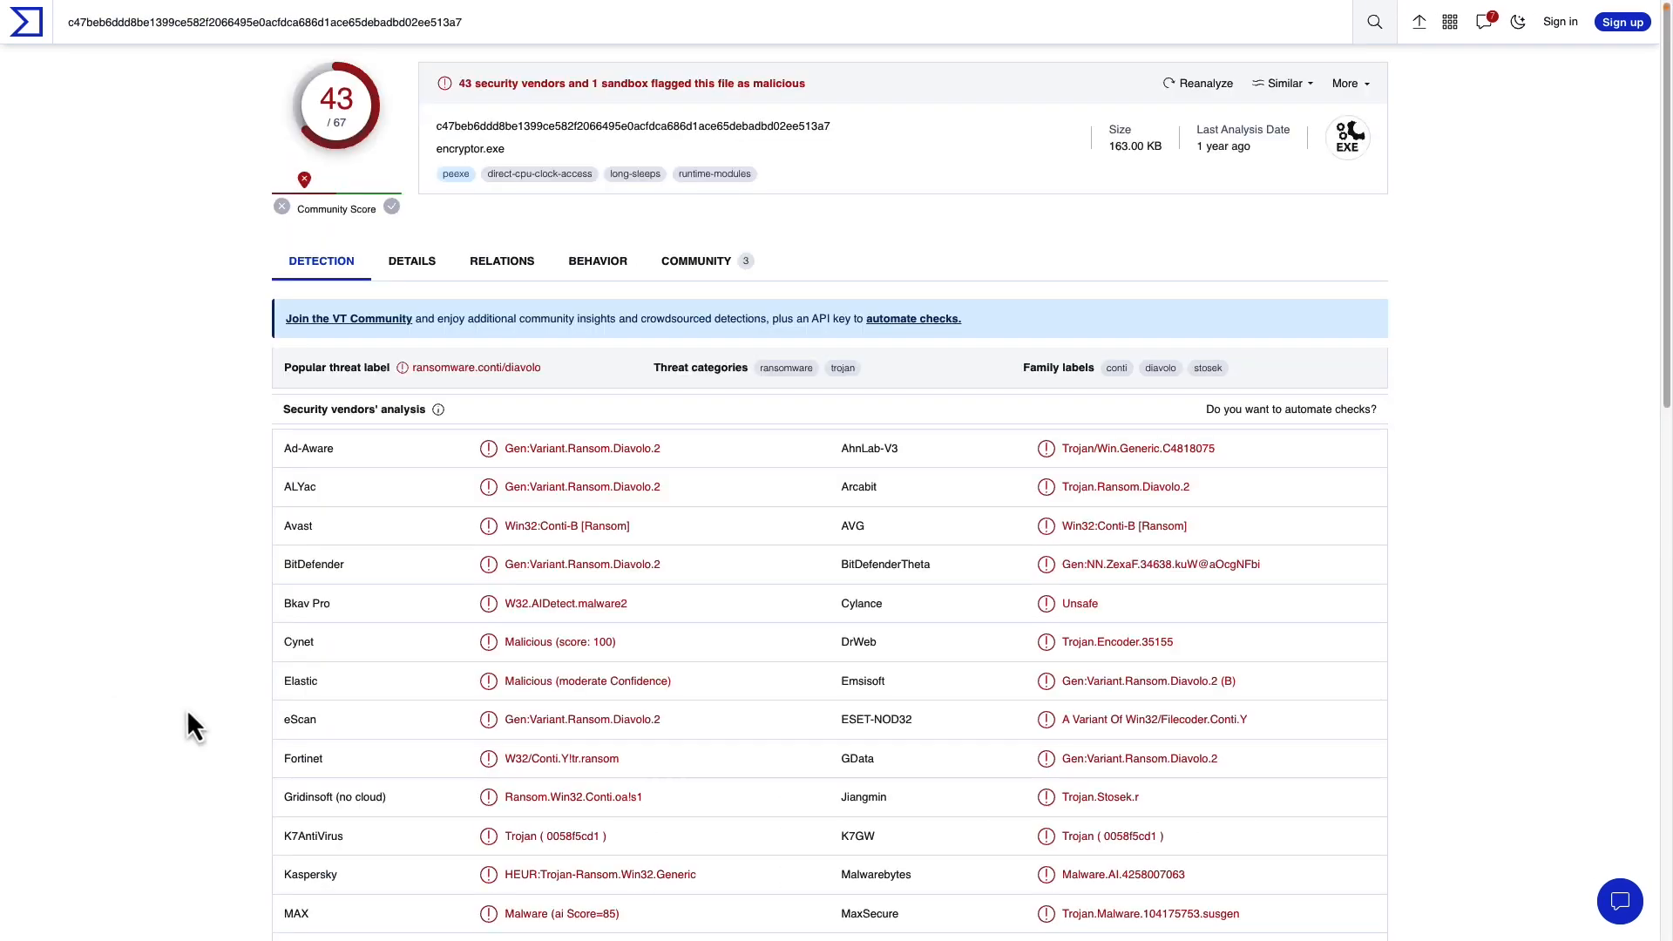
{"action": "mouse_move", "coordinate": [219, 651]}
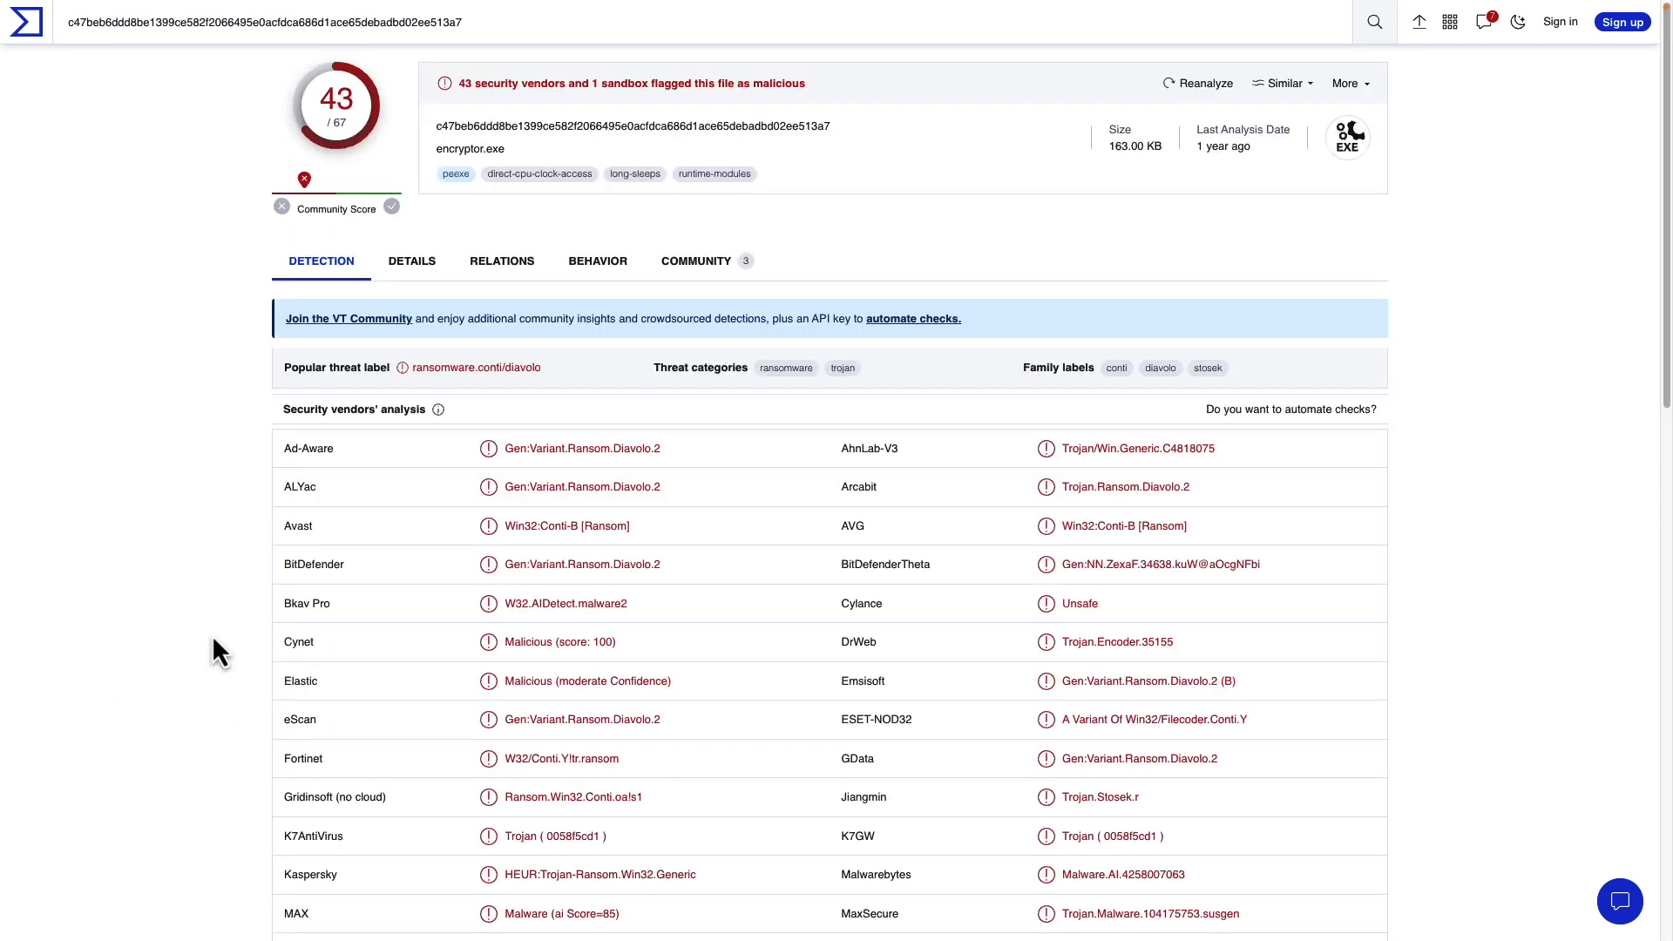
{"action": "scroll", "scroll_direction": "down", "scroll_amount": 3}
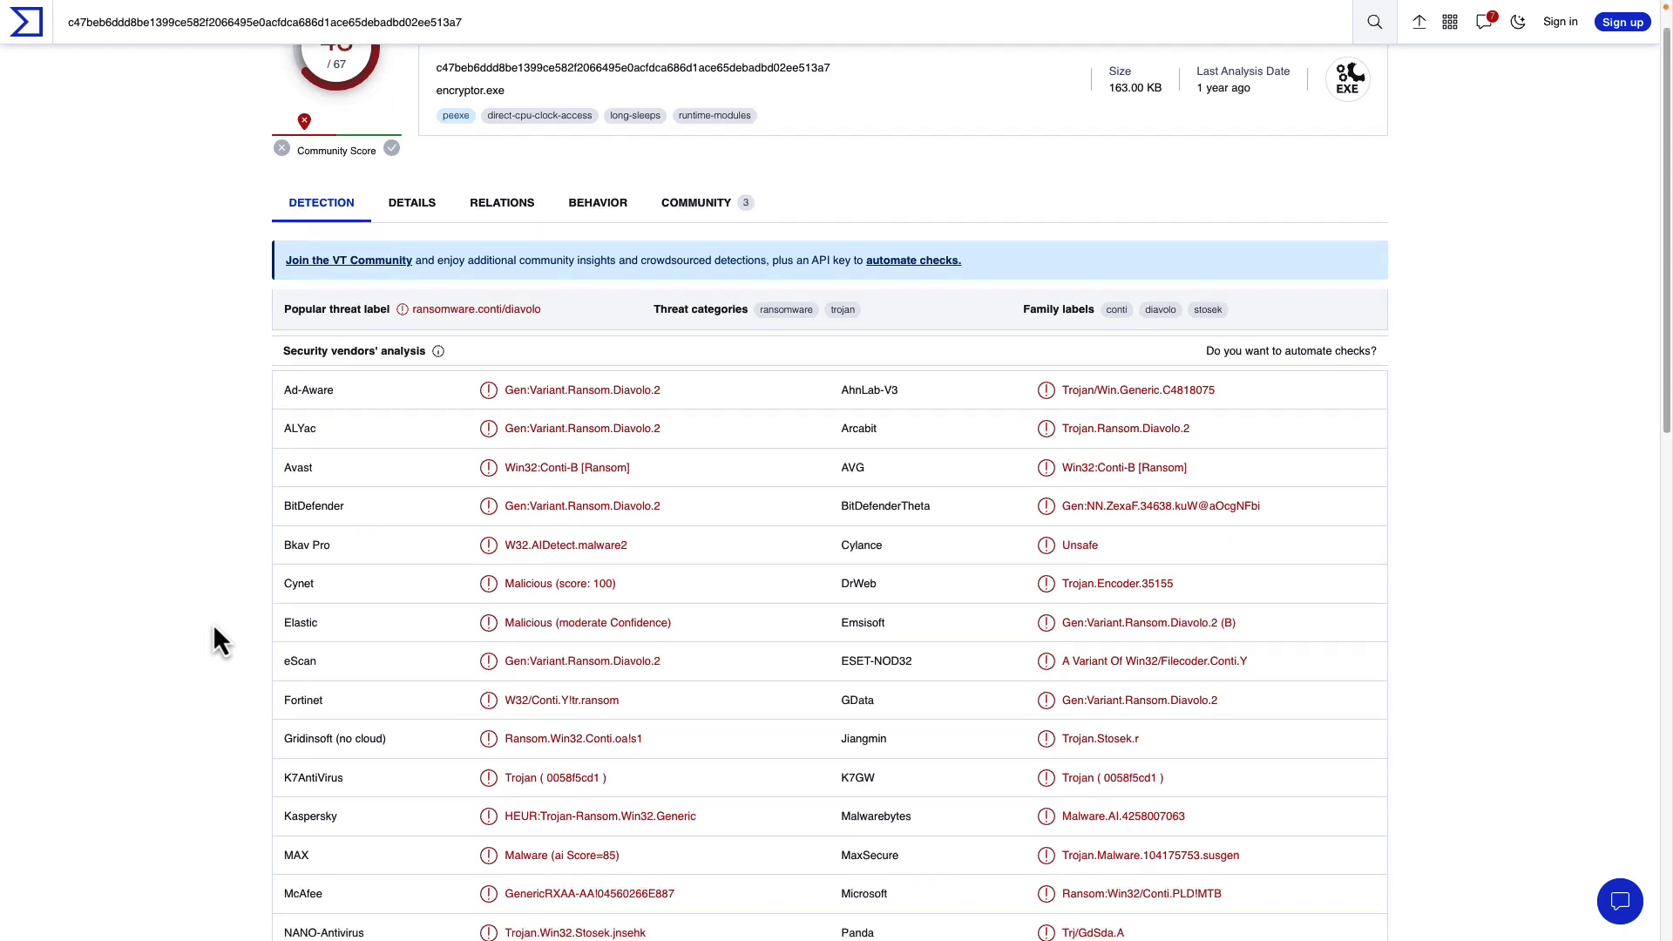
{"action": "scroll", "scroll_direction": "down", "scroll_amount": 3}
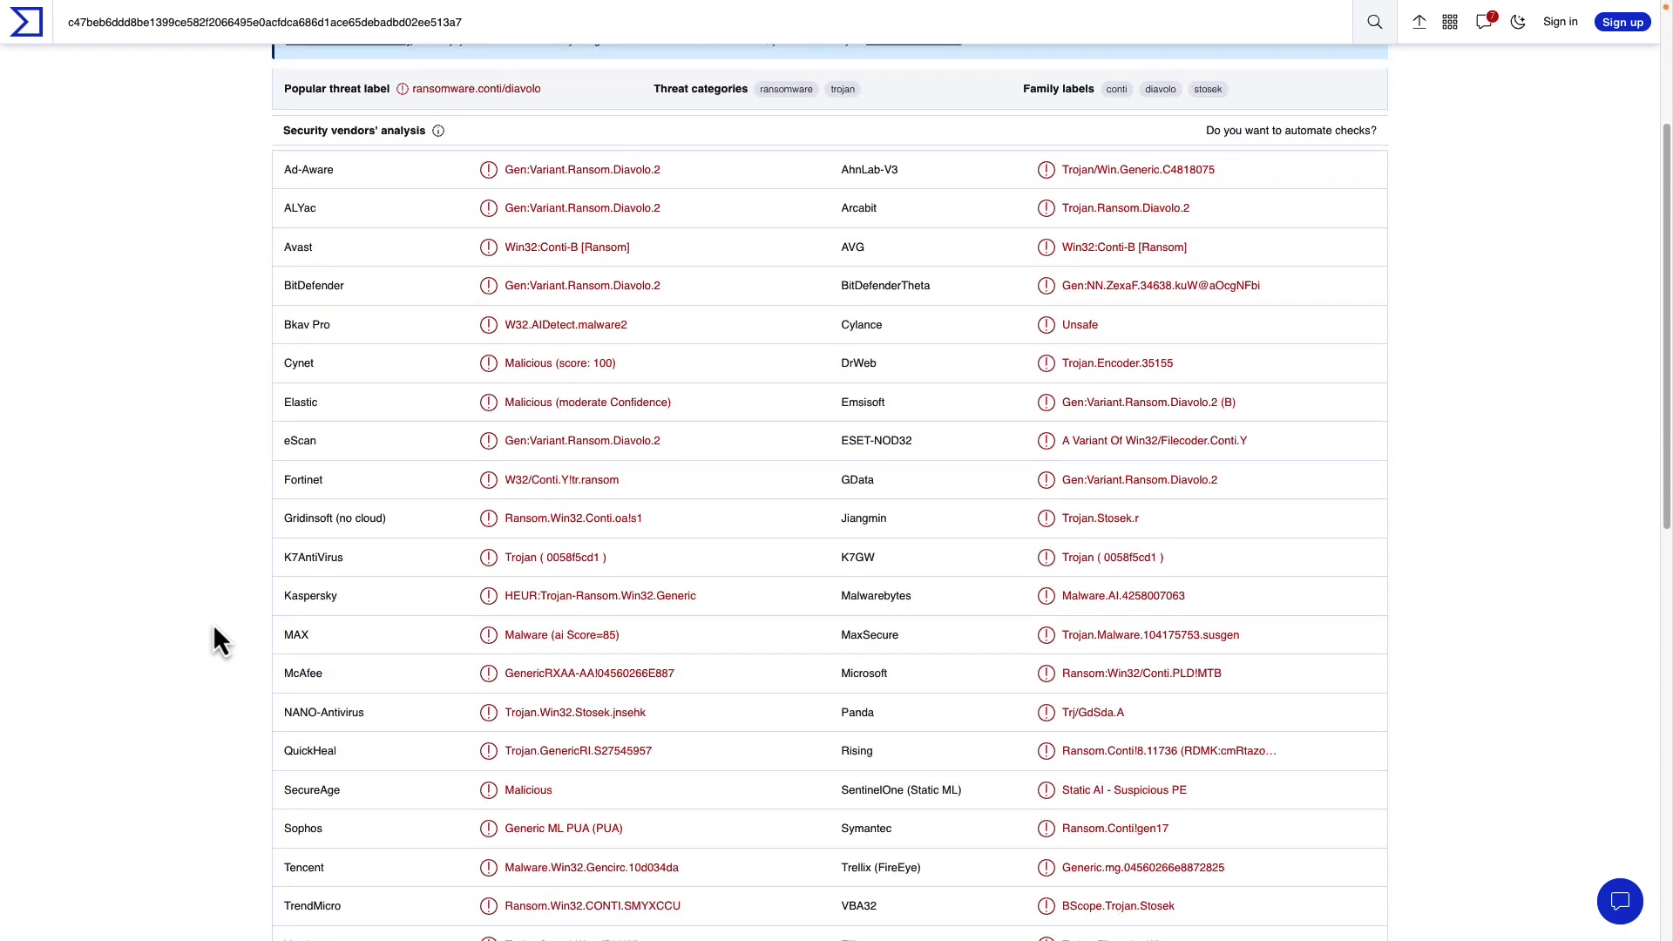
{"action": "scroll", "scroll_direction": "up", "scroll_amount": 3}
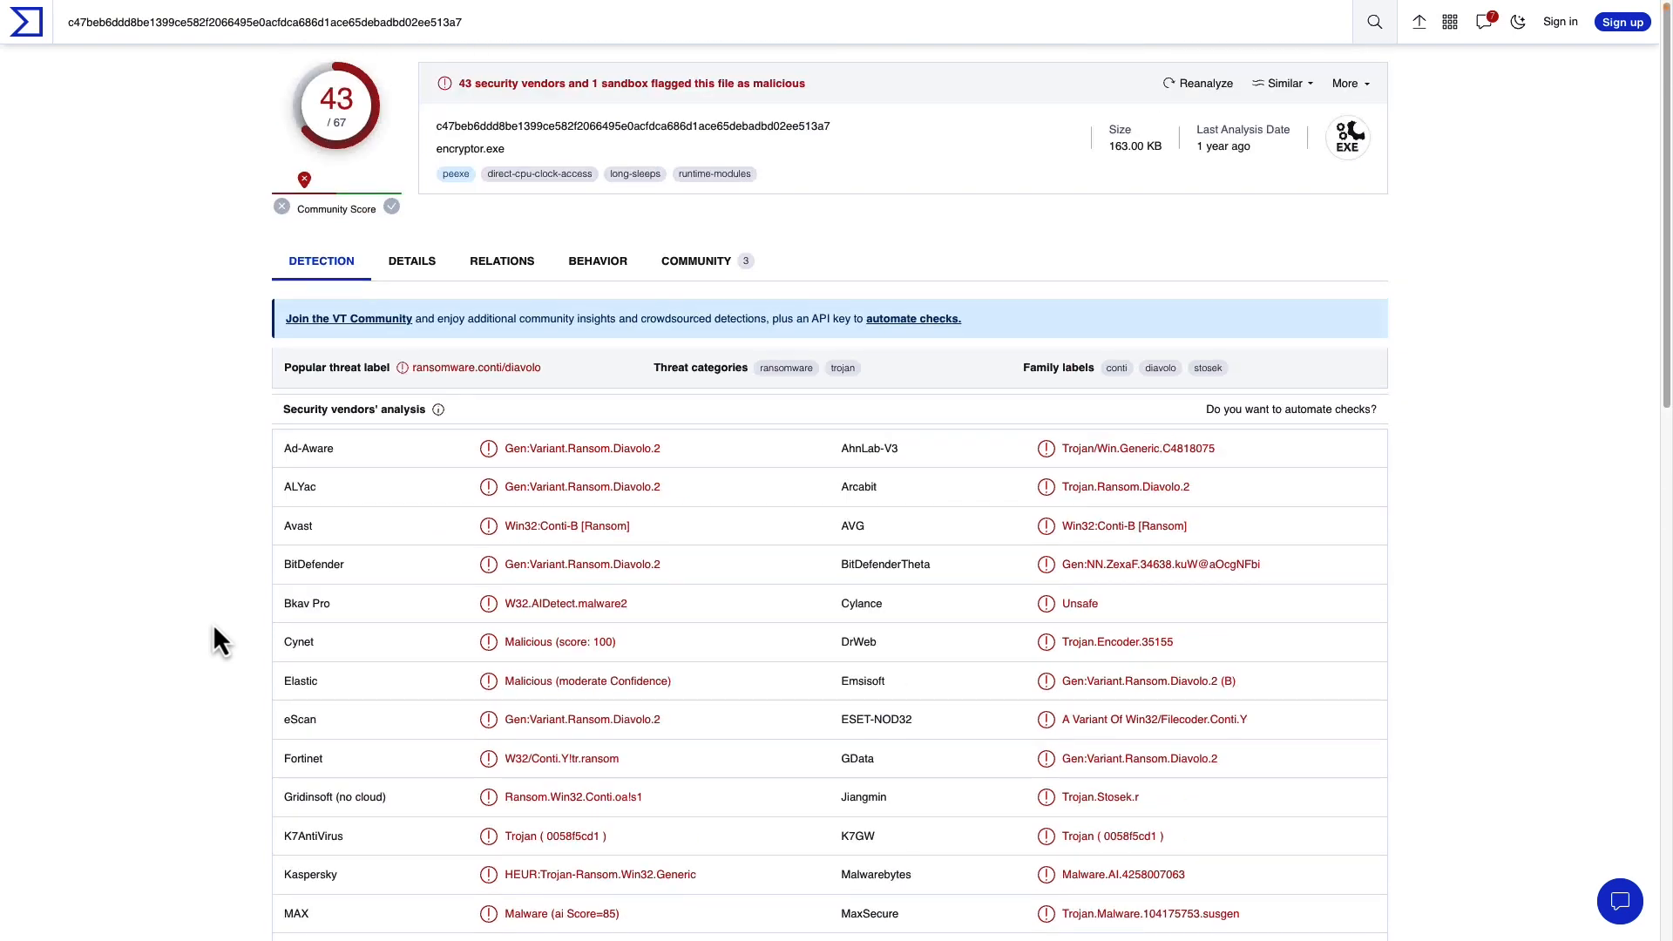
{"action": "mouse_move", "coordinate": [353, 128]}
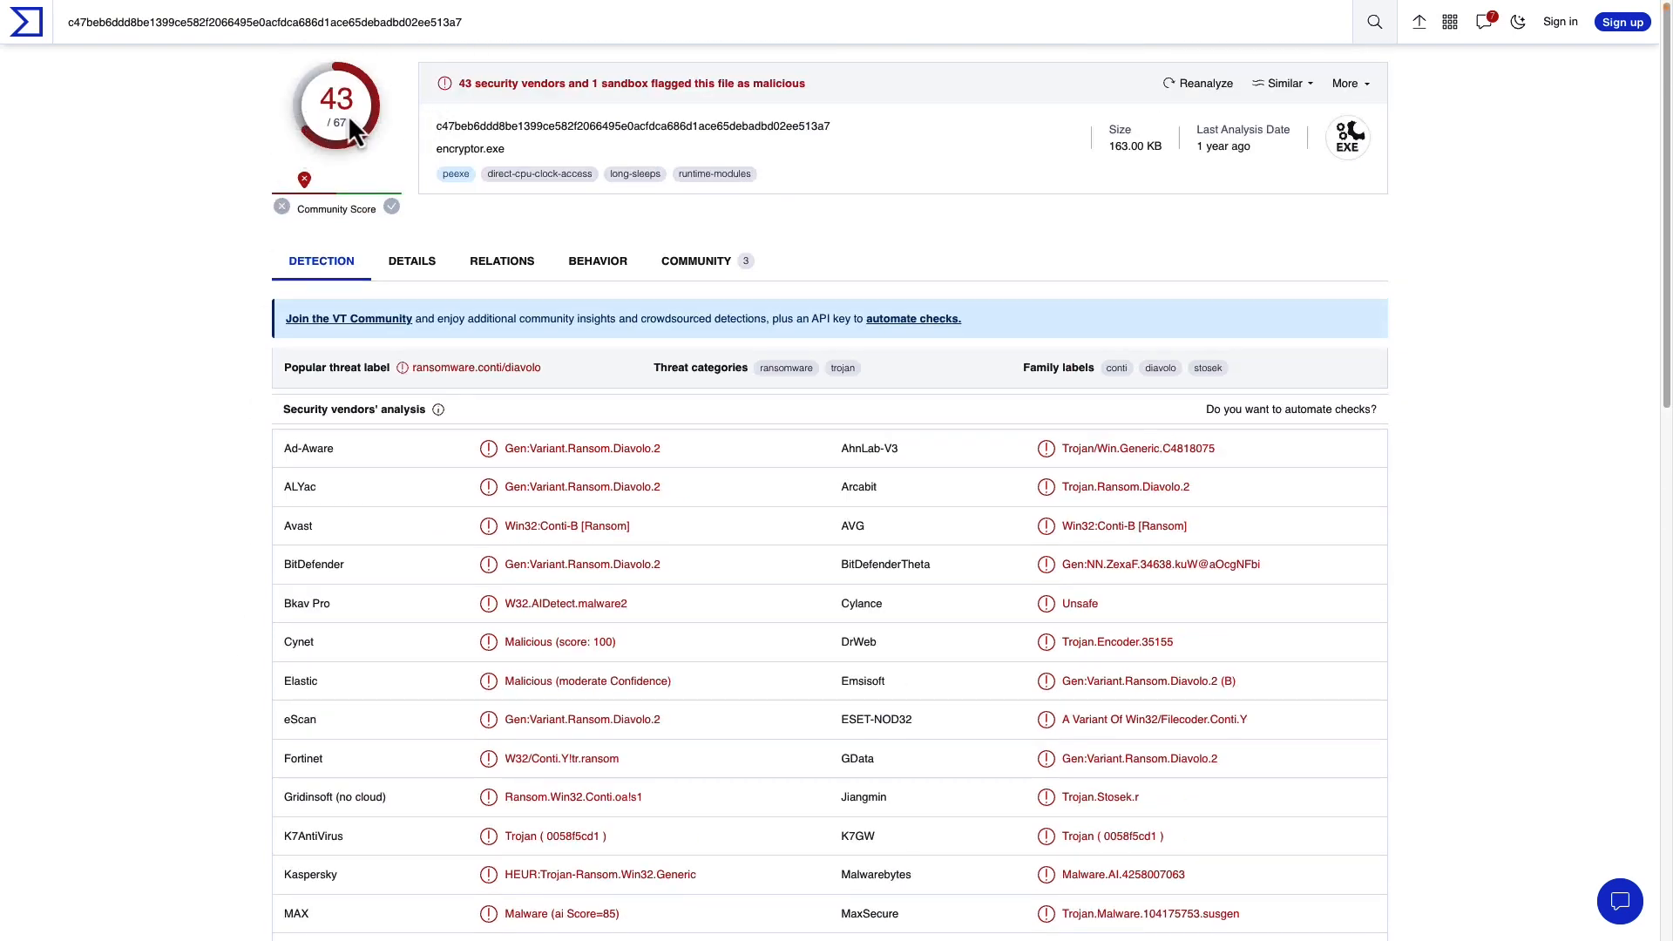
{"action": "mouse_move", "coordinate": [345, 374]}
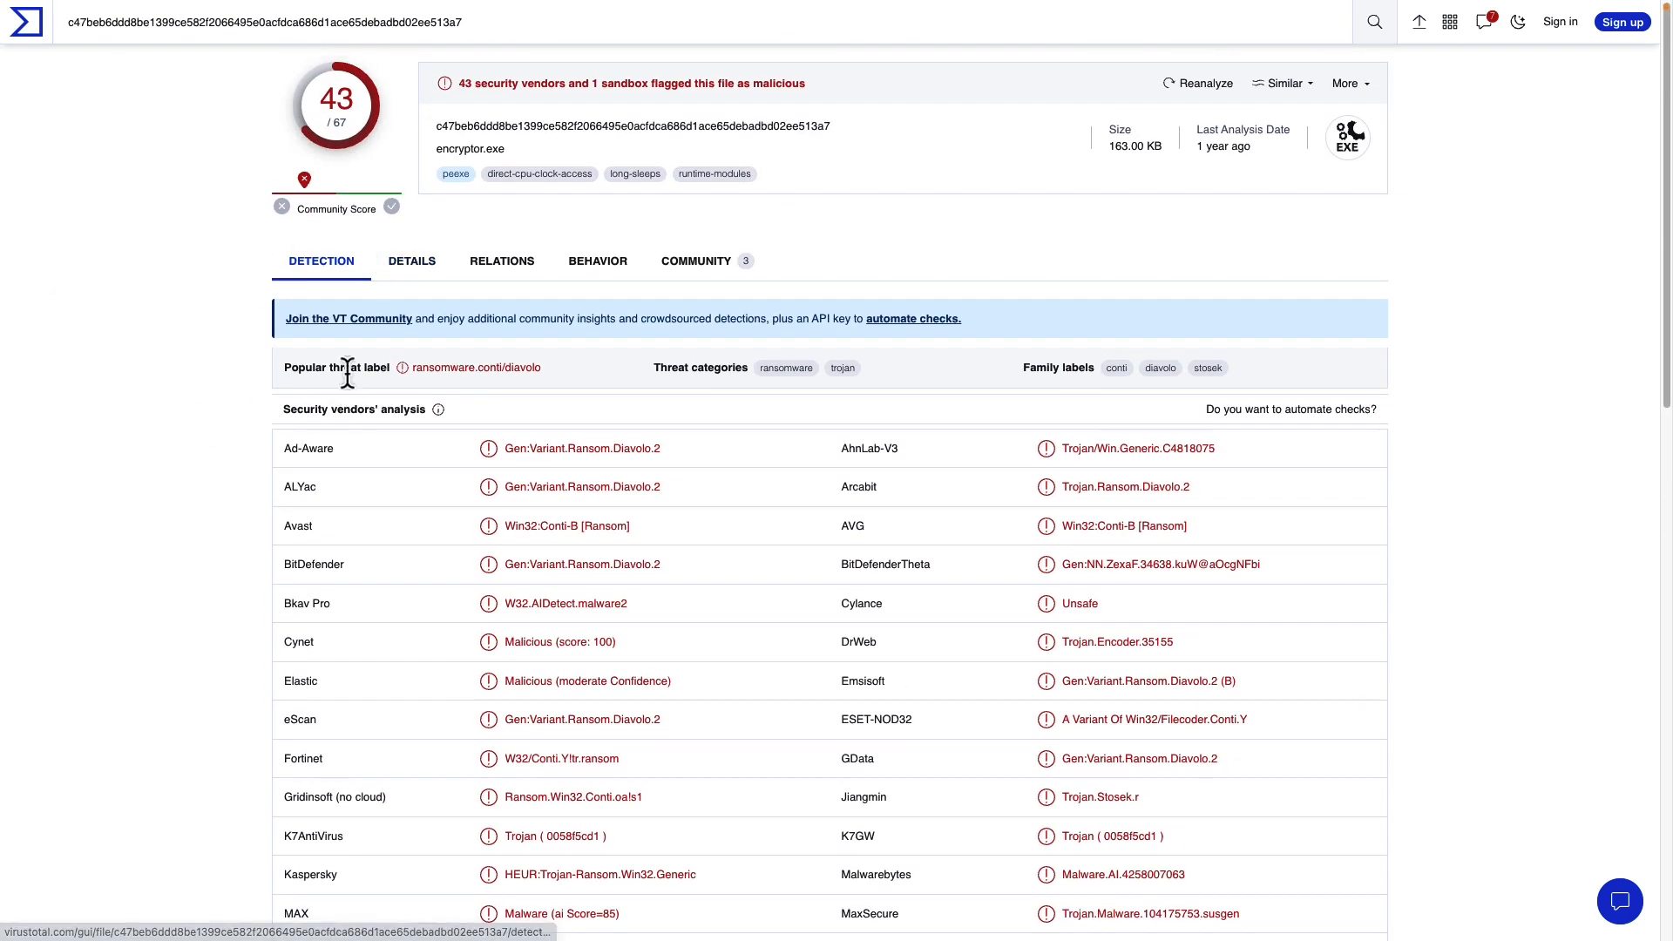
{"action": "mouse_move", "coordinate": [616, 114]}
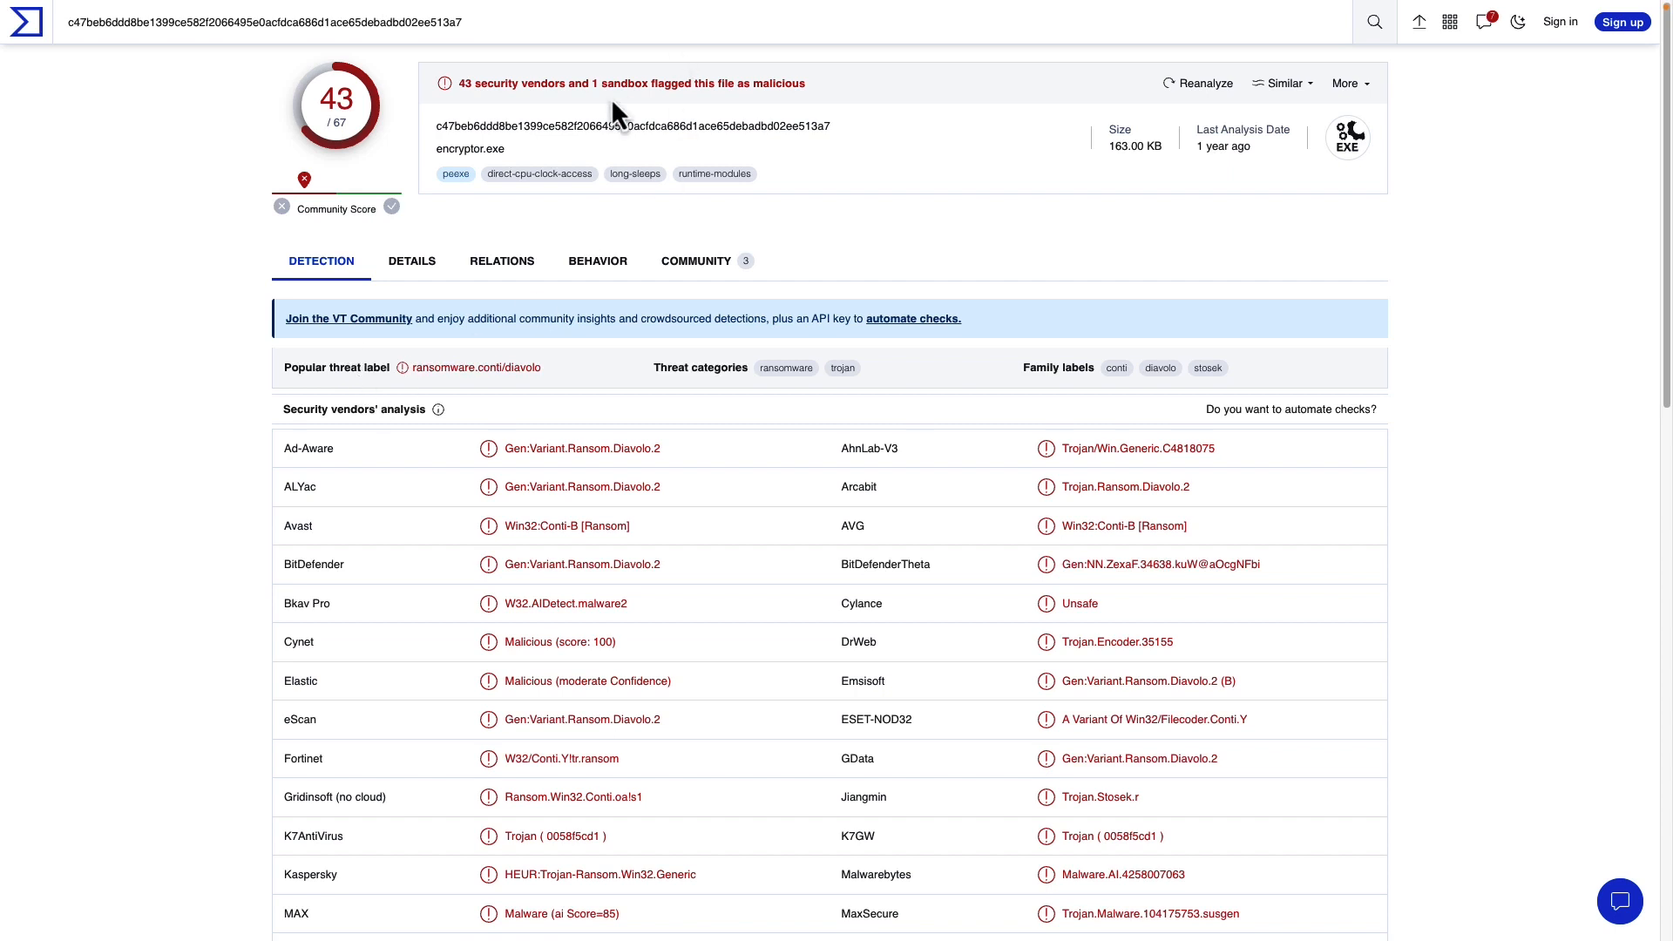
{"action": "mouse_move", "coordinate": [518, 160]}
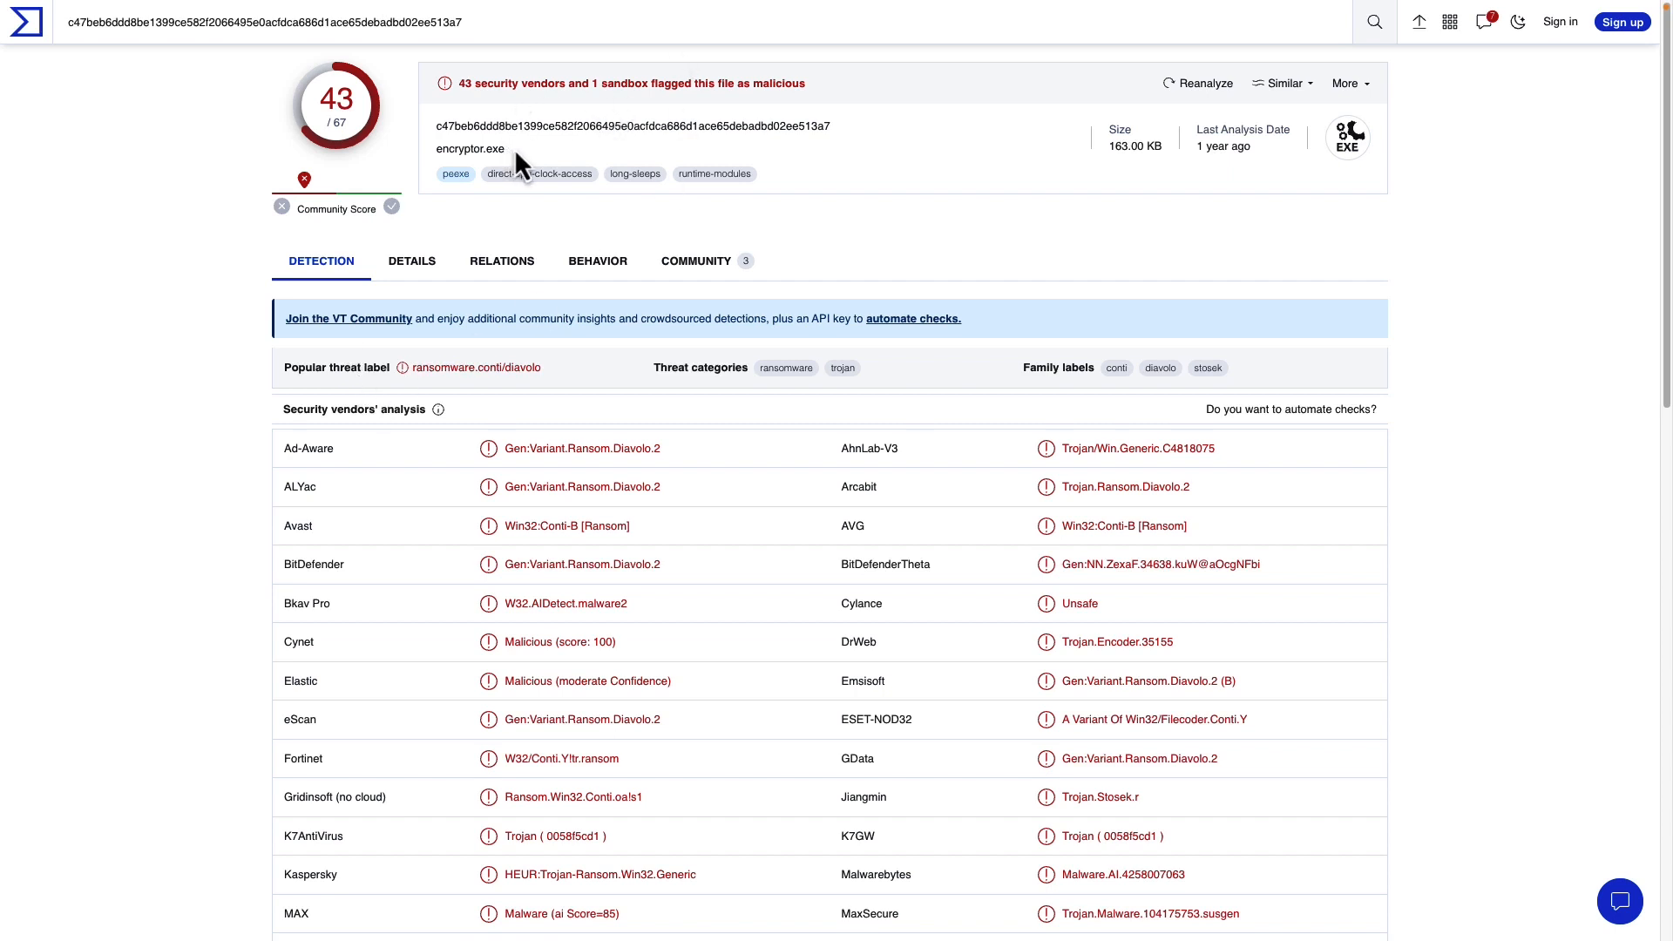
{"action": "mouse_move", "coordinate": [441, 167]}
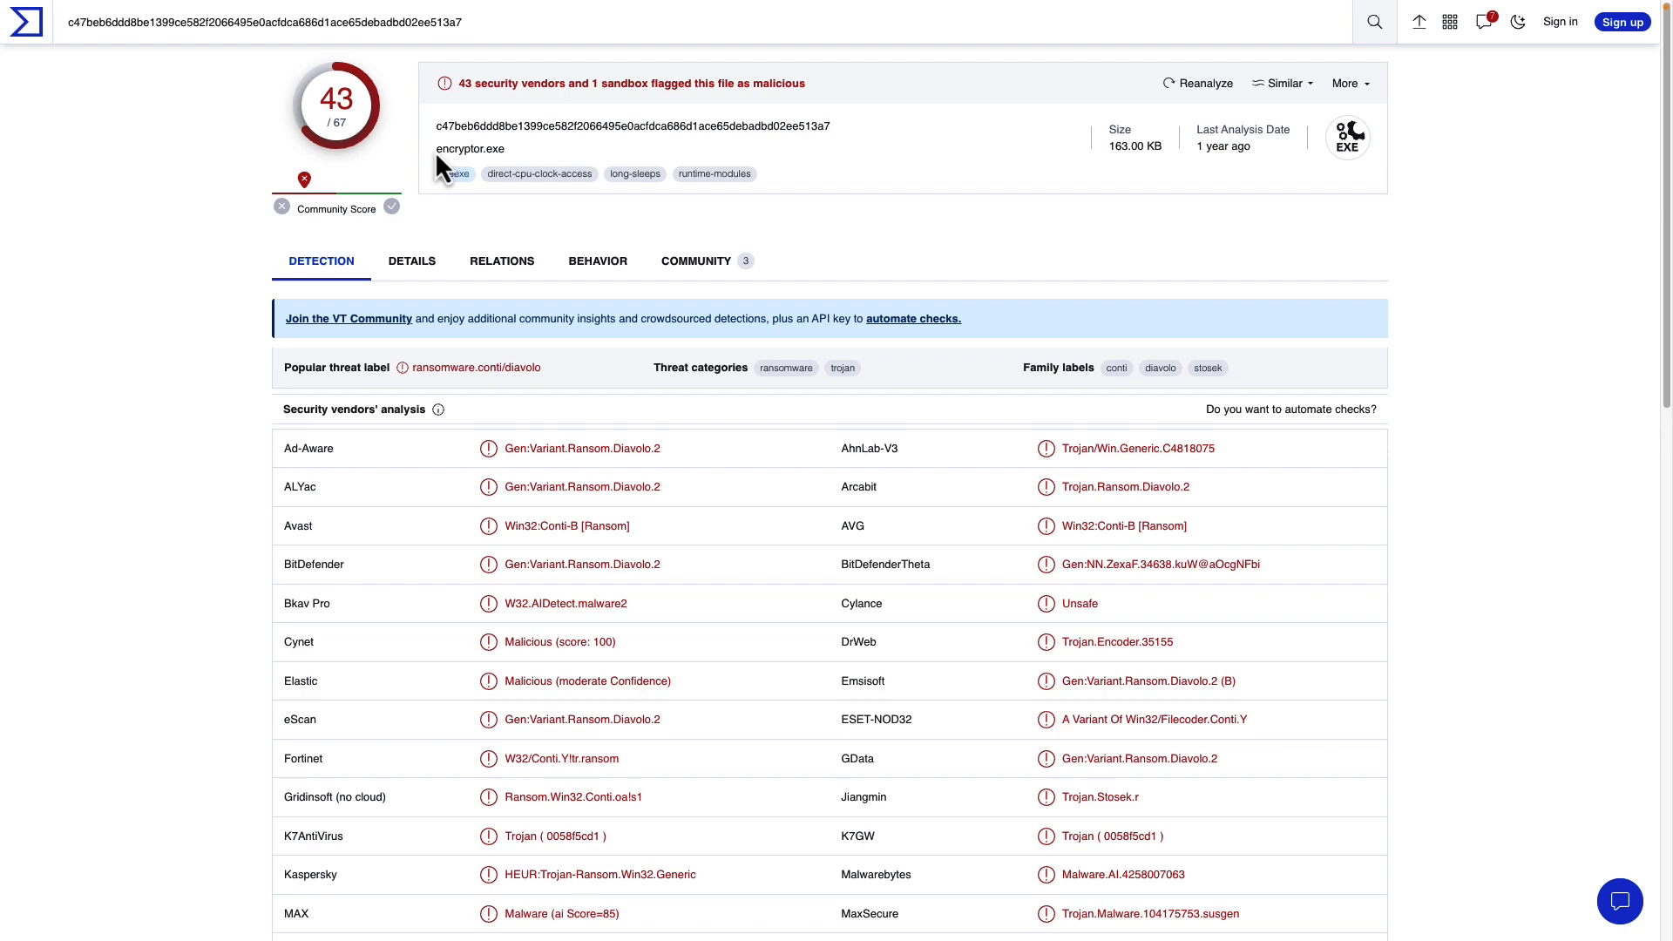
Review encryptor.exe's Details tab: hashes, Win32 EXE type, 163 KB size, history and PE sections
{"action": "left_click", "coordinate": [412, 260]}
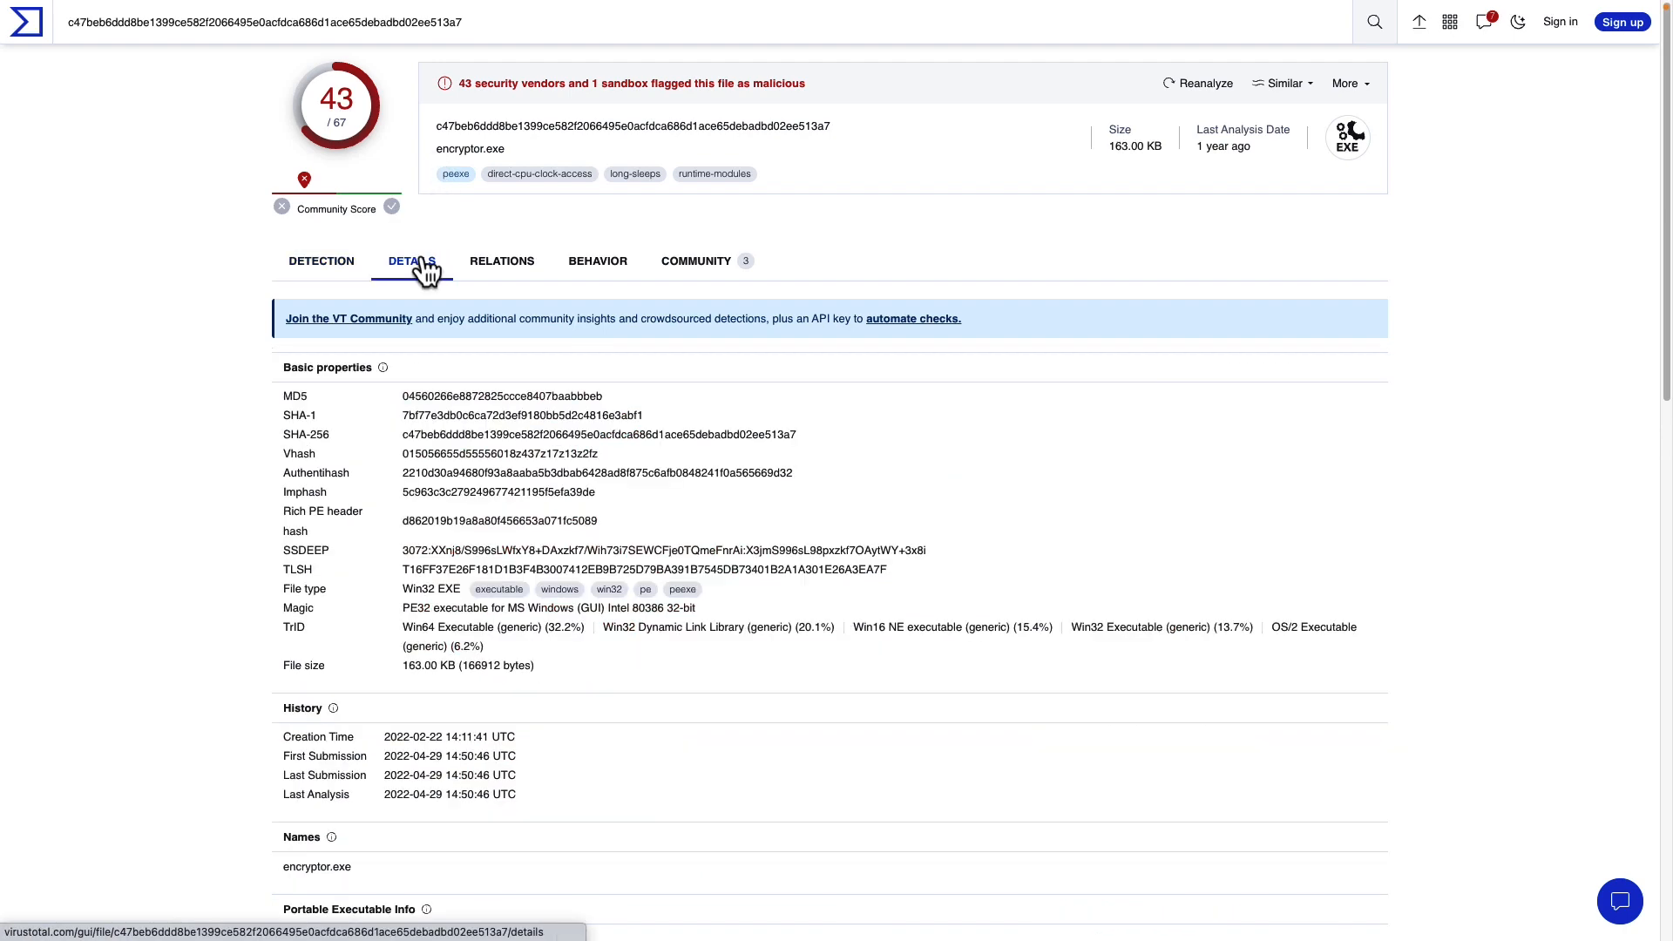
{"action": "scroll", "scroll_direction": "down", "scroll_amount": 3}
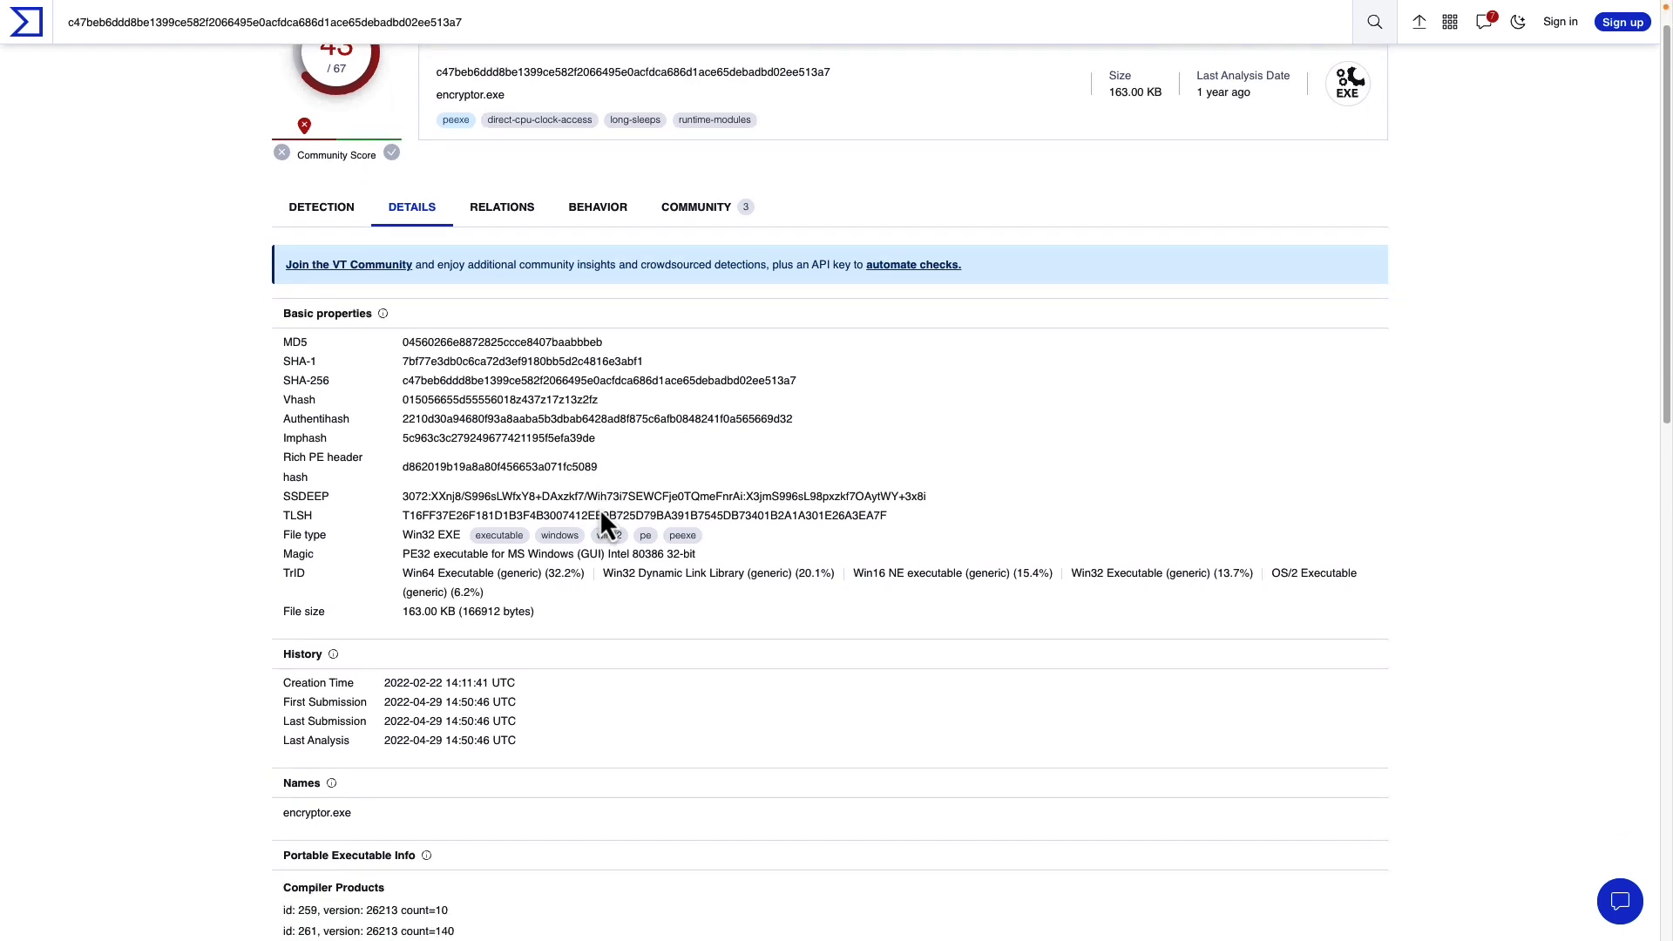
{"action": "scroll", "scroll_direction": "down", "scroll_amount": 3}
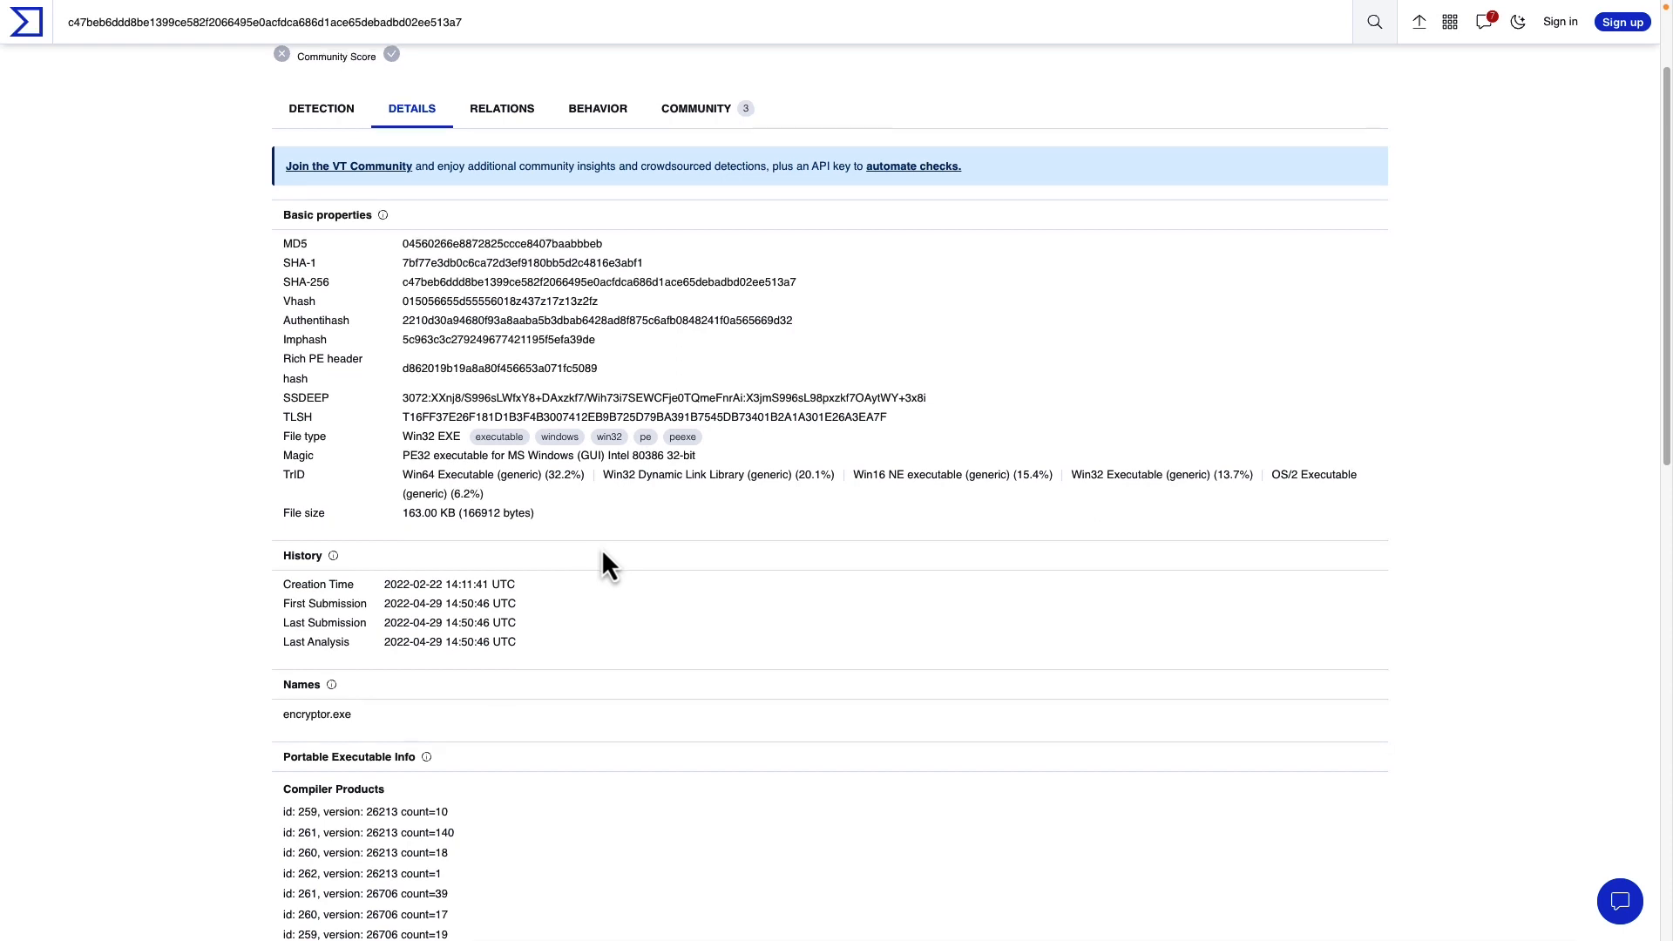
{"action": "scroll", "scroll_direction": "down", "scroll_amount": 3}
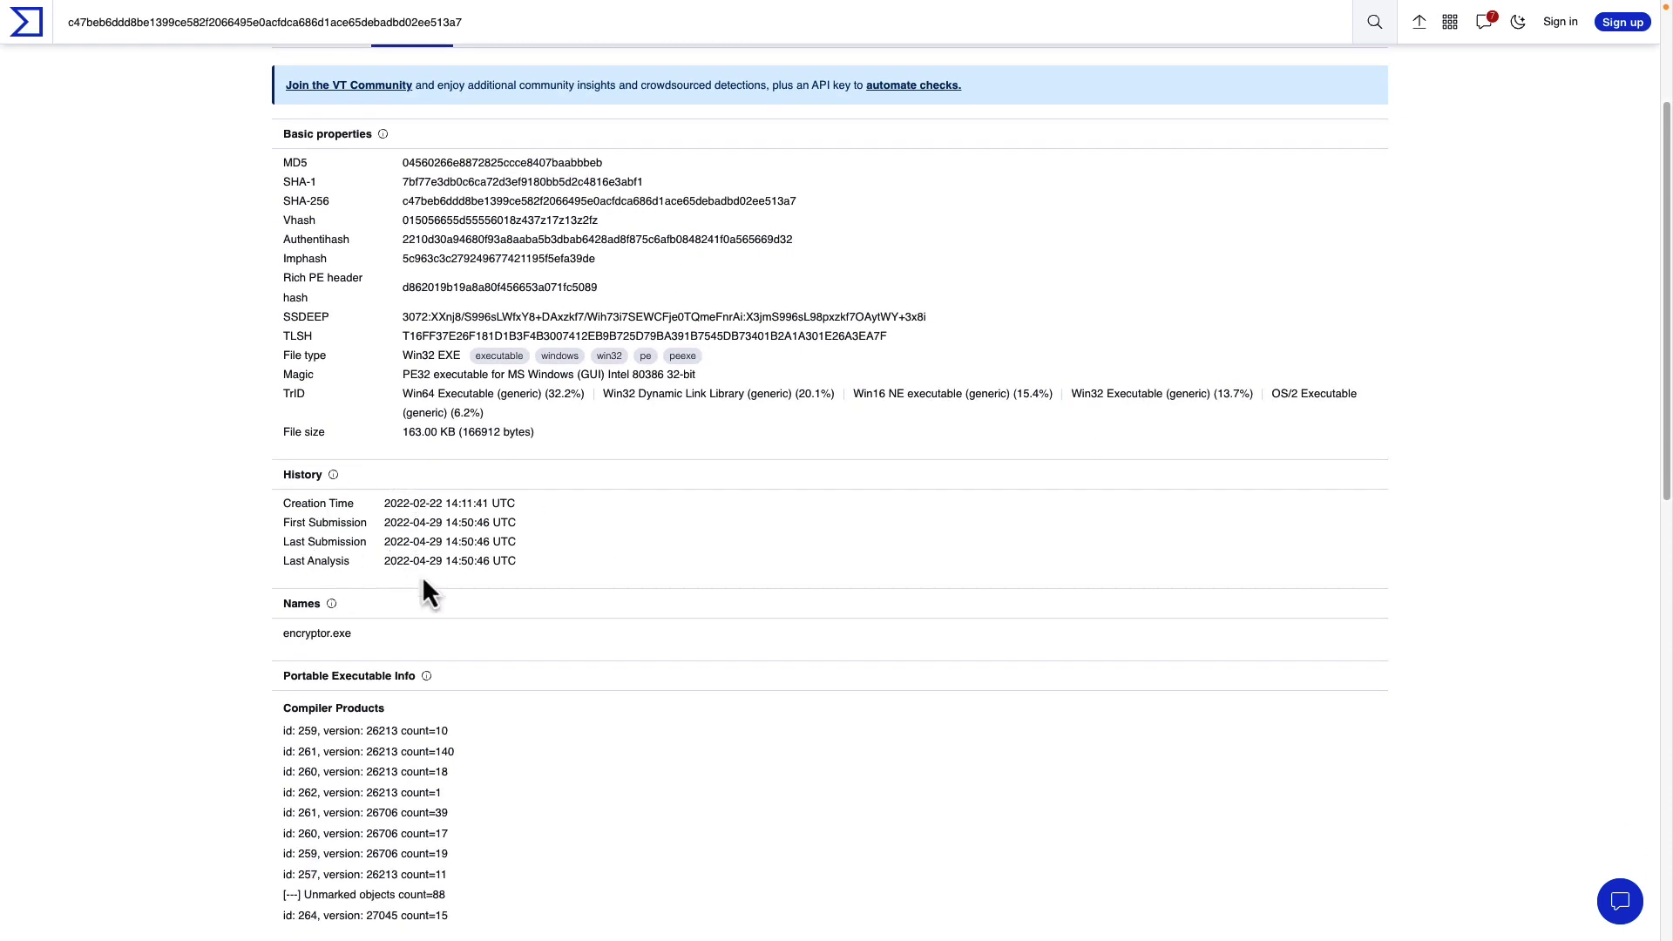
{"action": "mouse_move", "coordinate": [555, 597]}
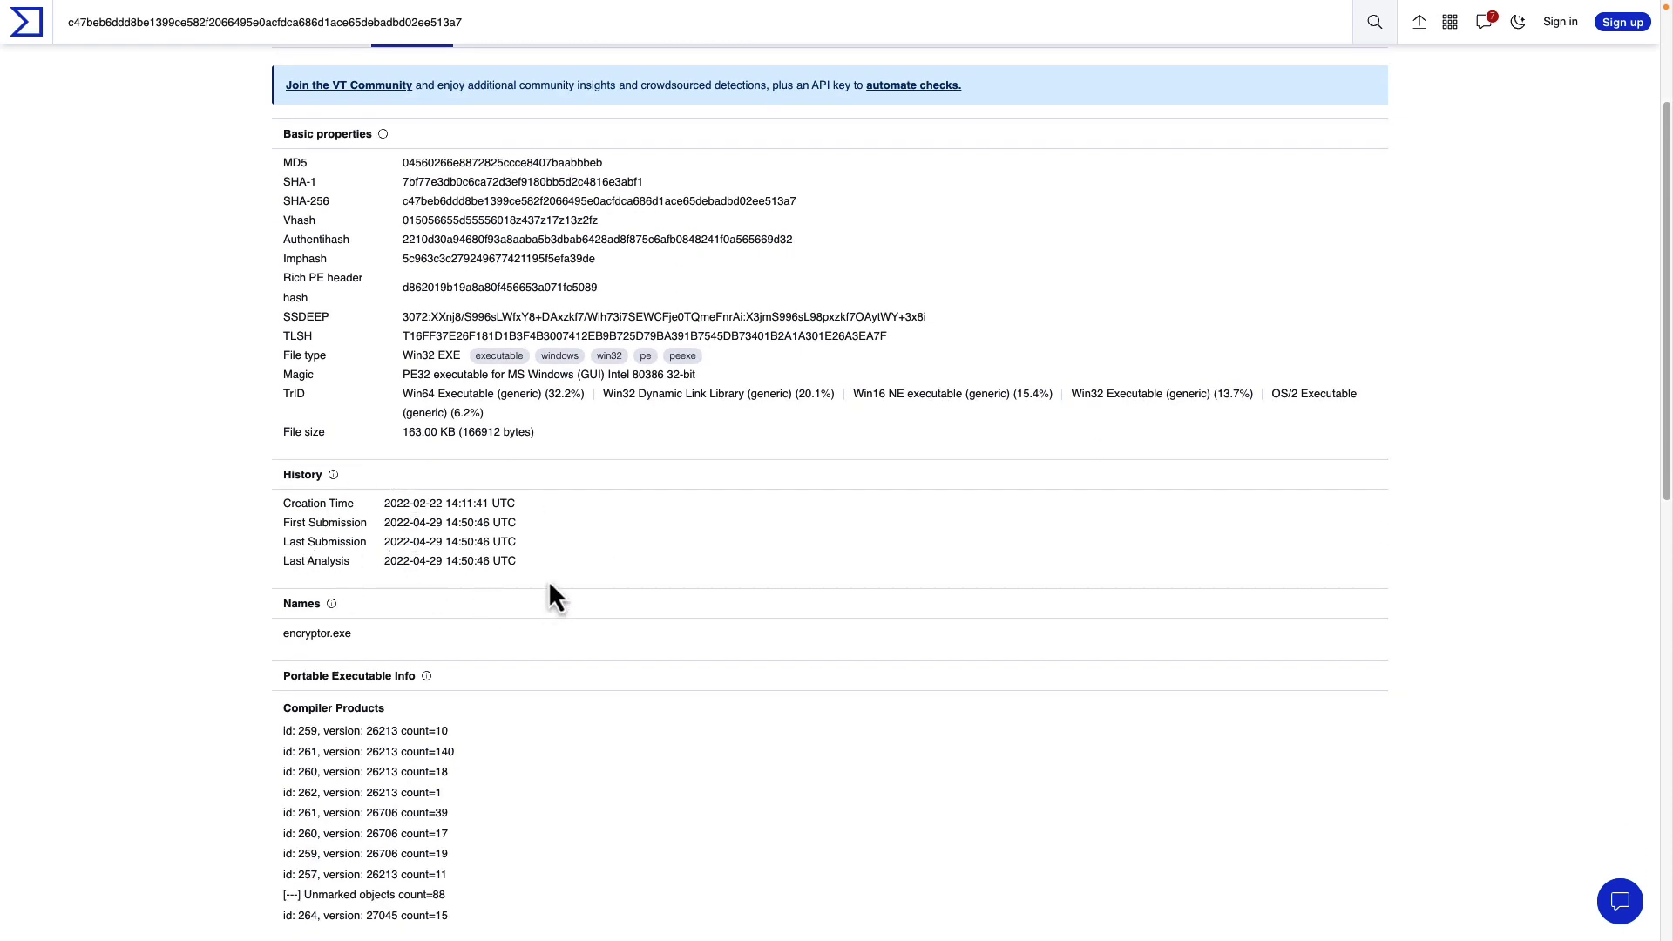
{"action": "scroll", "scroll_direction": "down", "scroll_amount": 3}
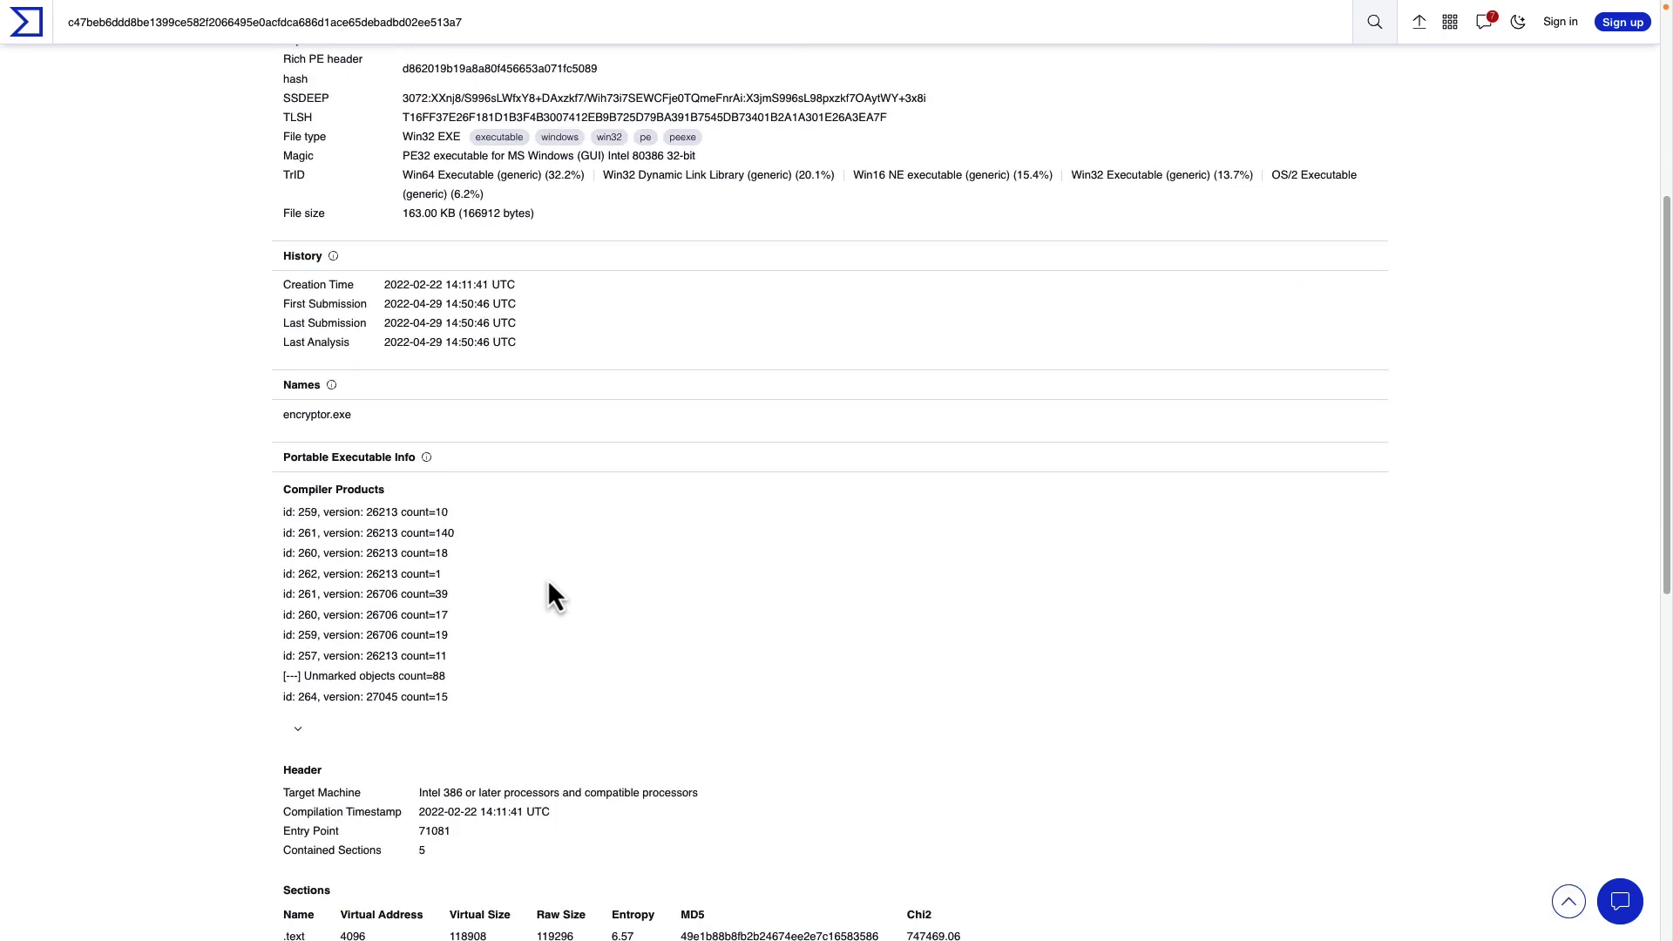
{"action": "scroll", "scroll_direction": "down", "scroll_amount": 3}
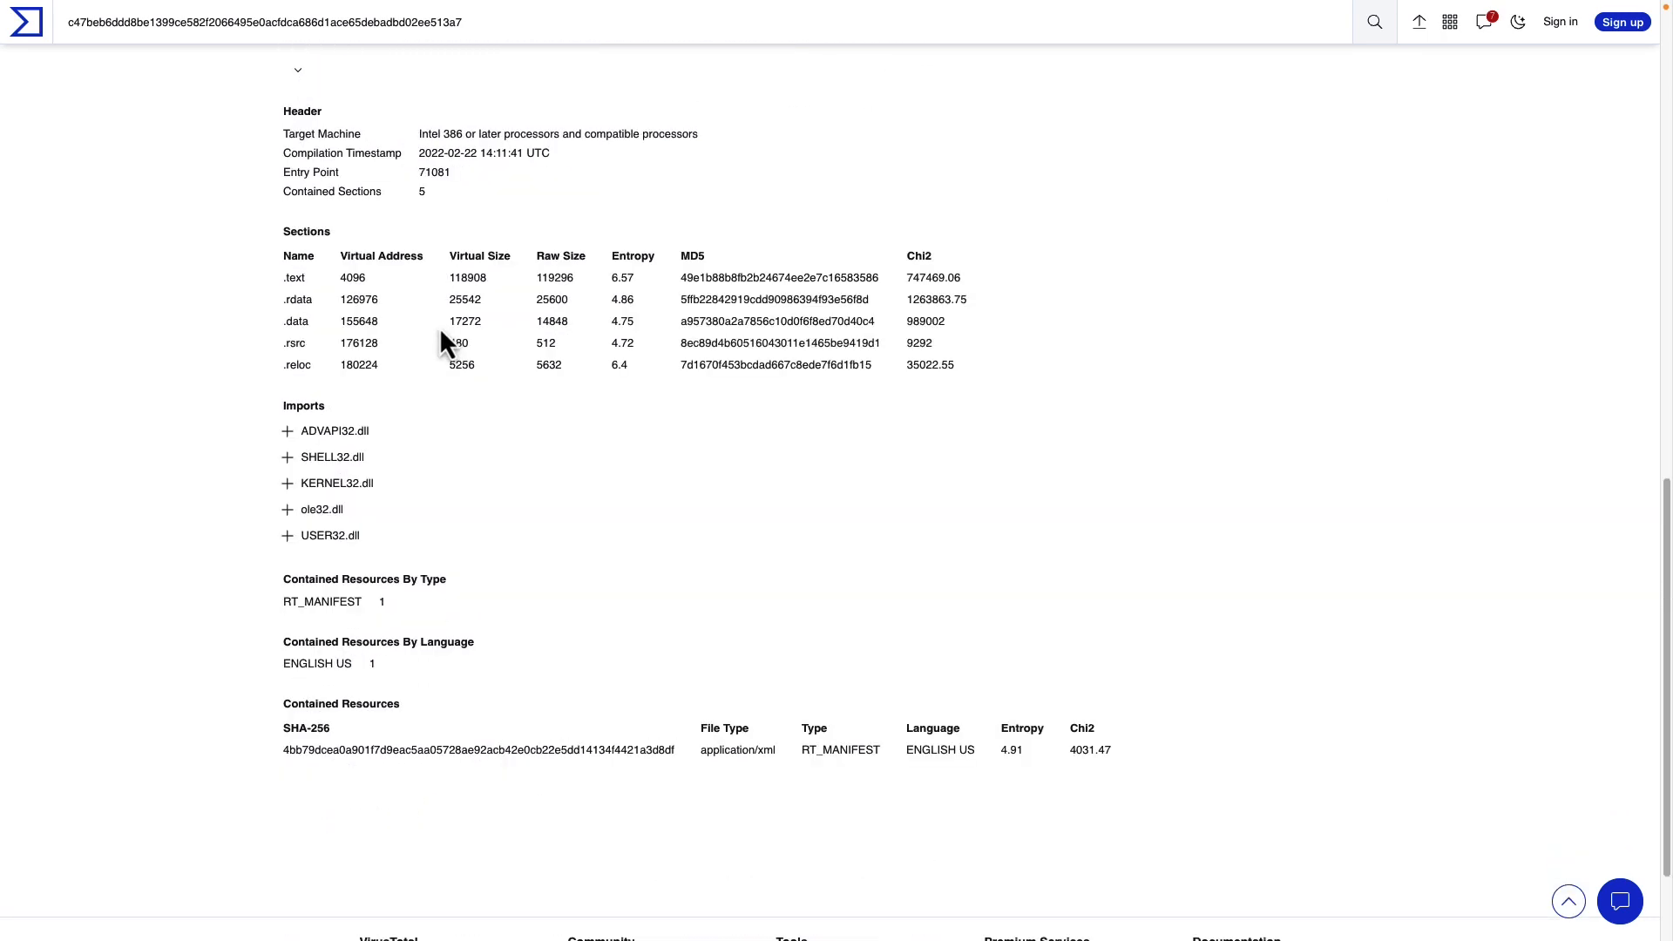
{"action": "scroll", "scroll_direction": "up", "scroll_amount": 3}
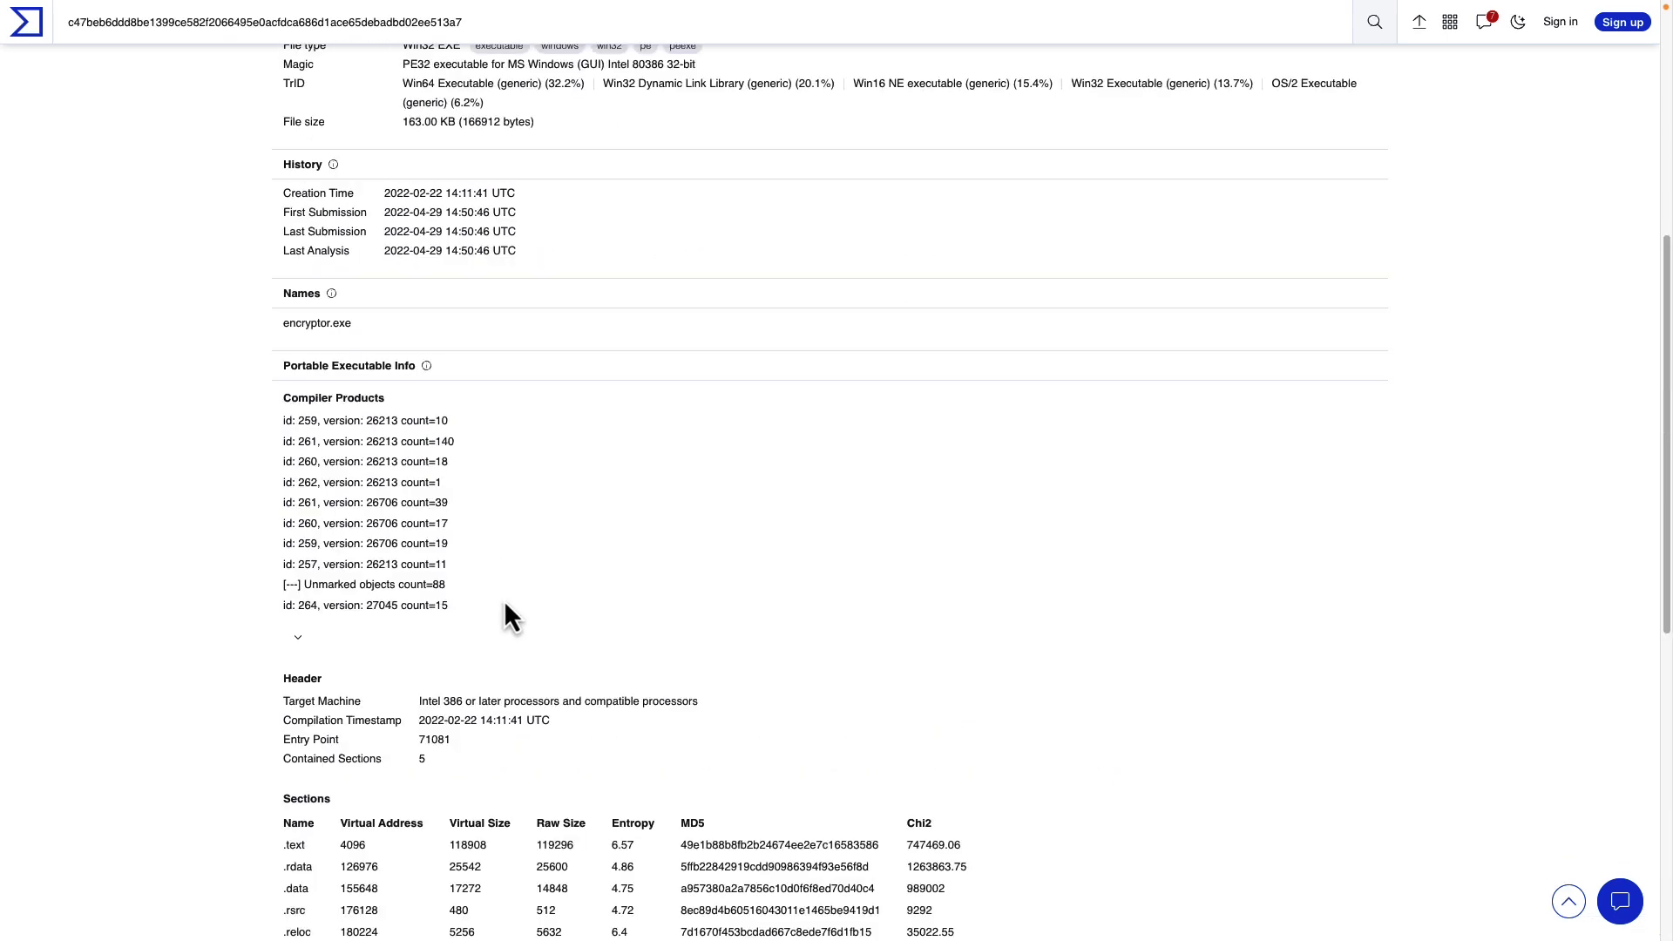
{"action": "scroll", "scroll_direction": "up", "scroll_amount": 3}
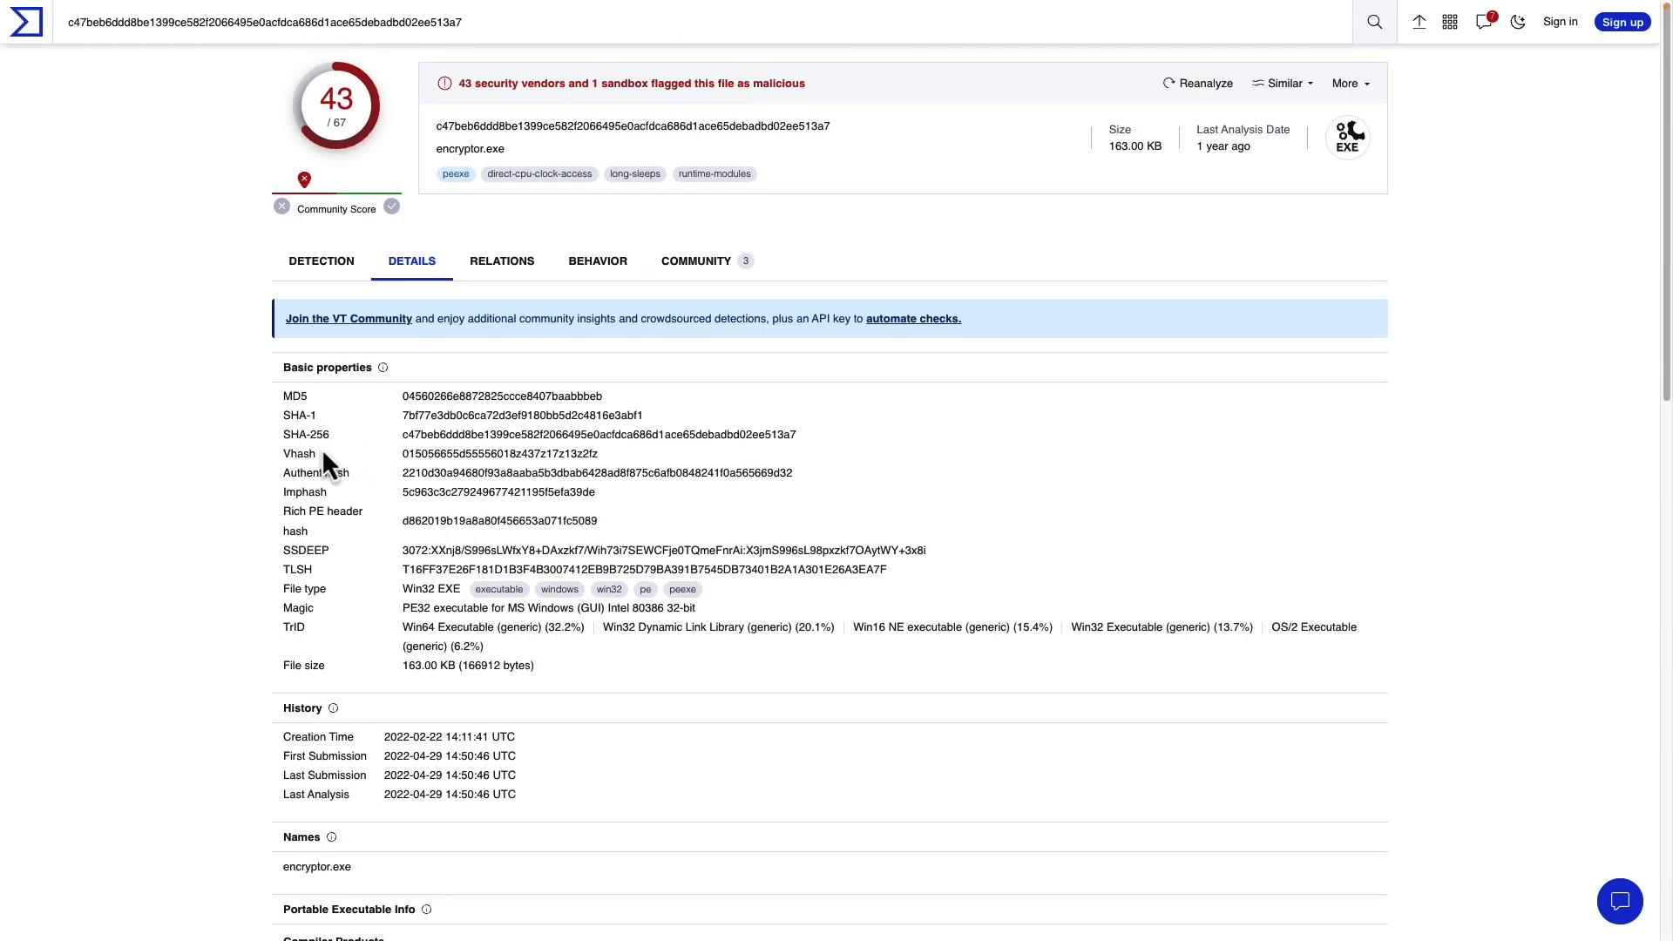
Browse the Relations tab: 2 contacted domains, 105 contacted IPs and 50 dropped files
{"action": "left_click", "coordinate": [502, 260]}
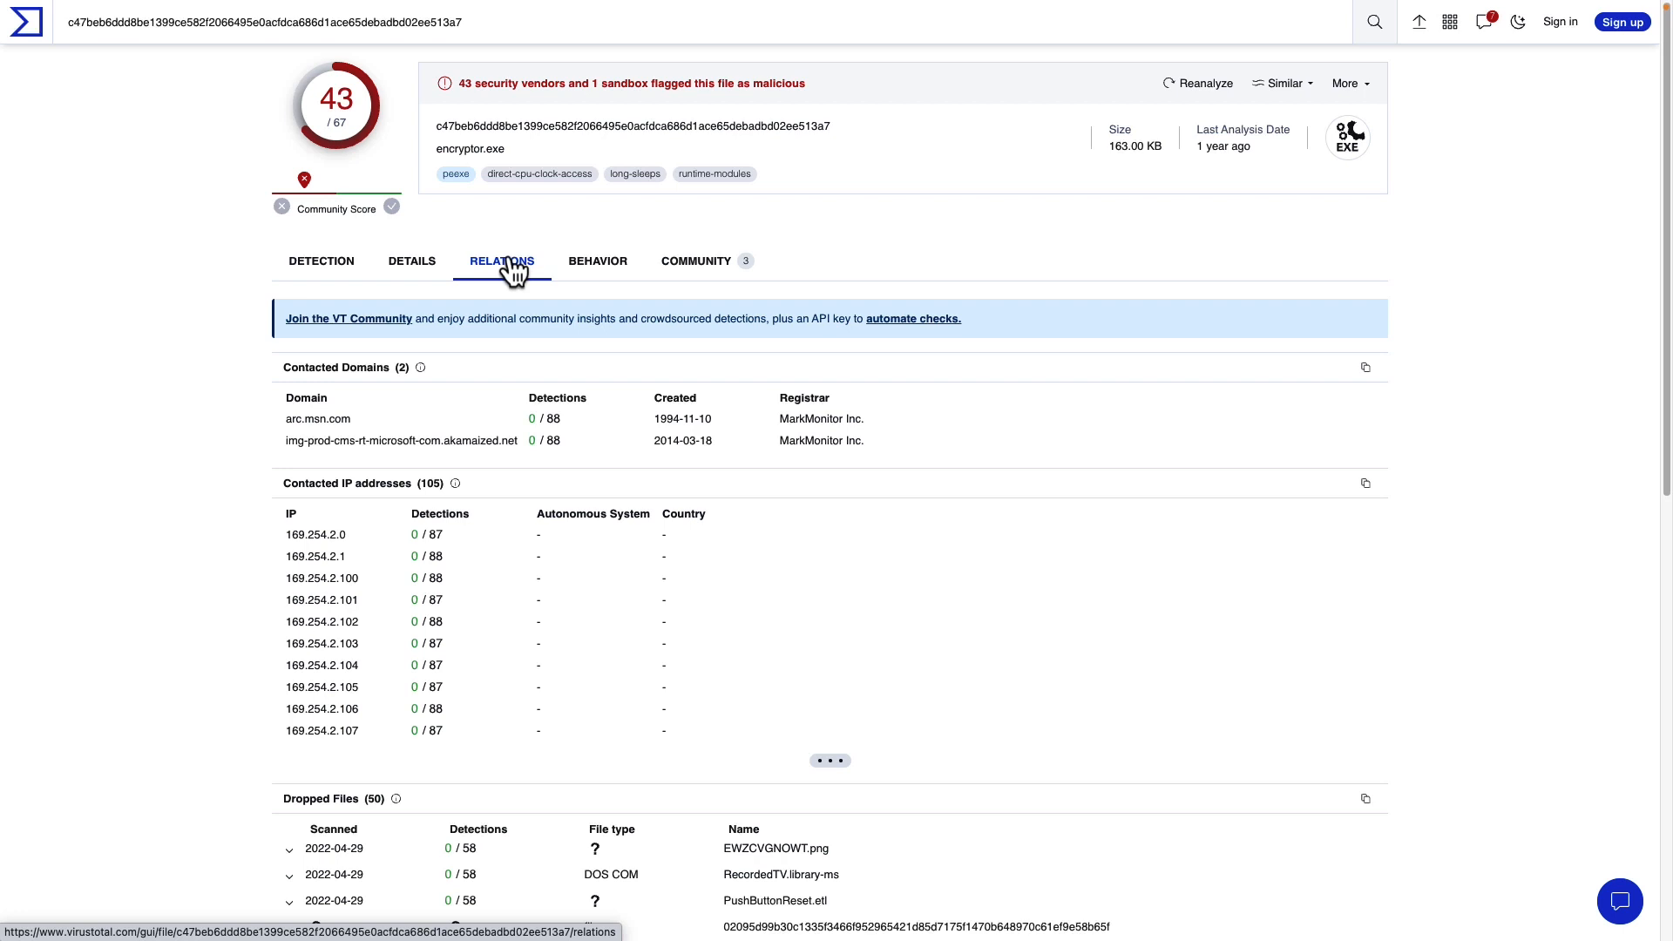
{"action": "scroll", "scroll_direction": "down", "scroll_amount": 3}
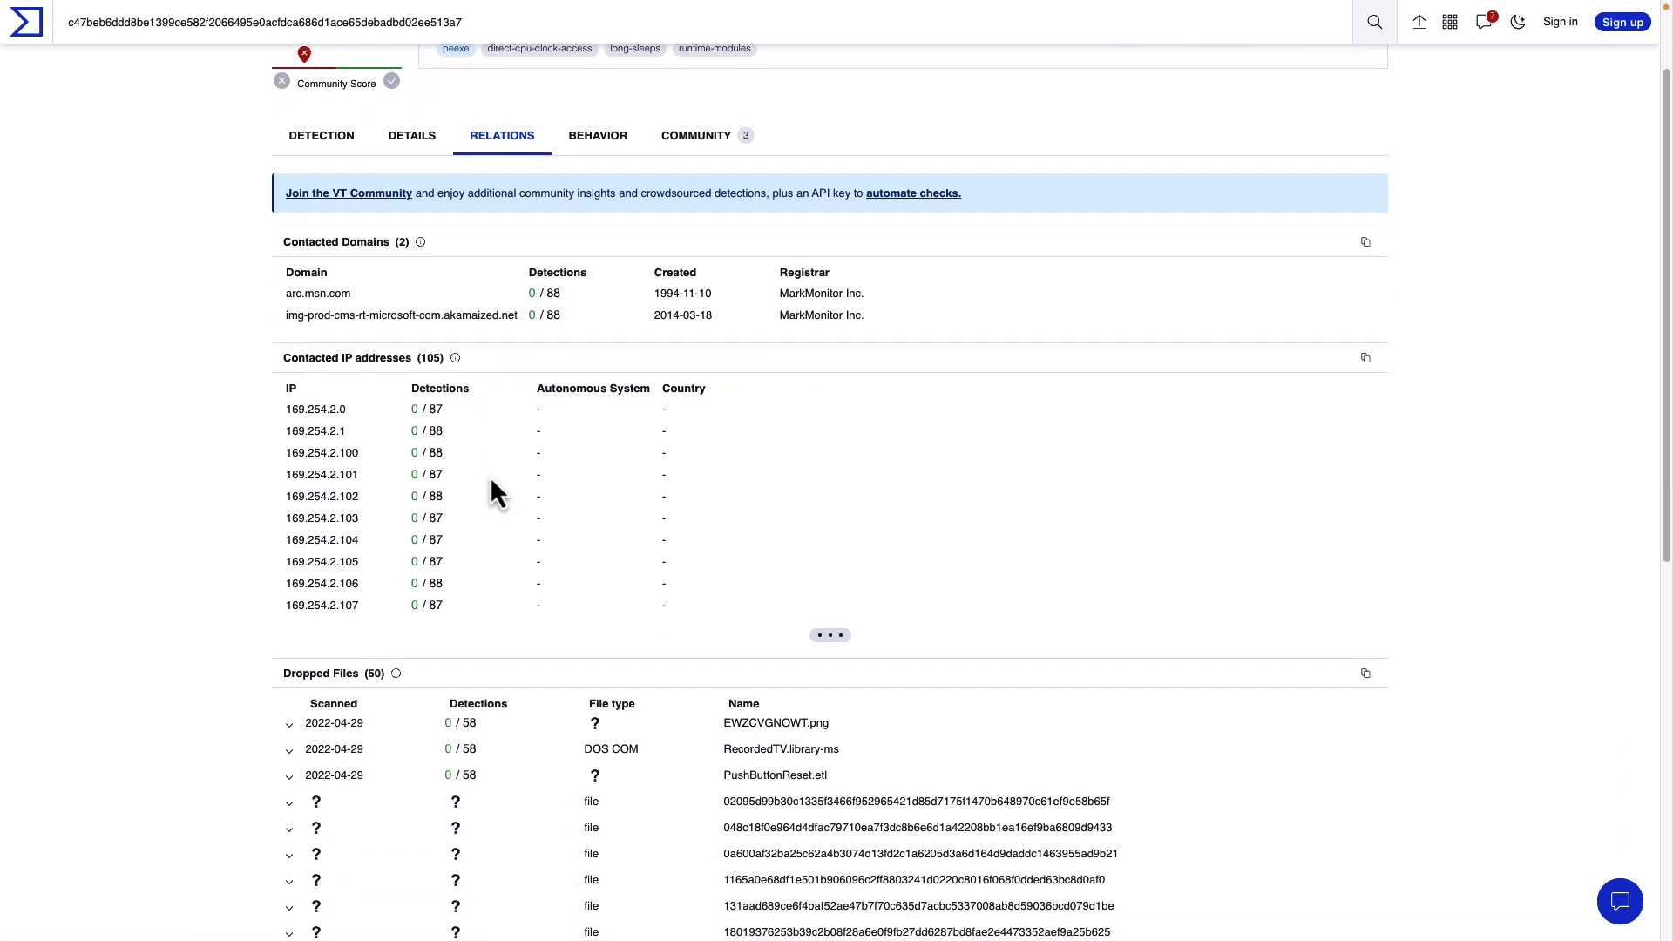
{"action": "scroll", "scroll_direction": "down", "scroll_amount": 3}
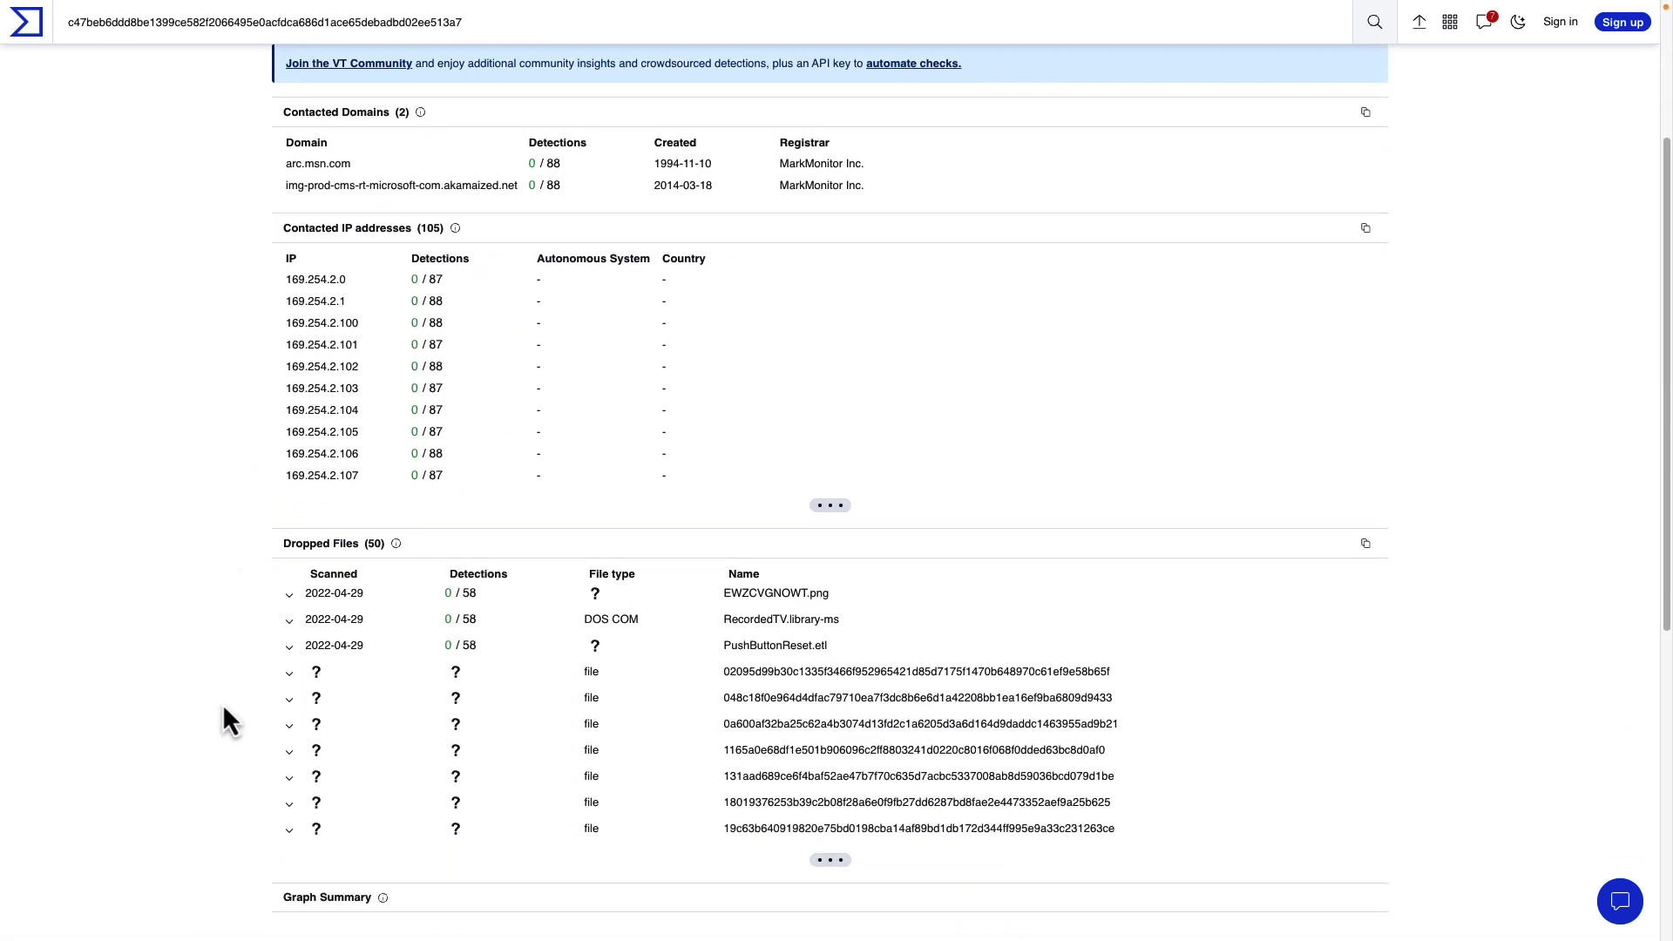
{"action": "mouse_move", "coordinate": [232, 777]}
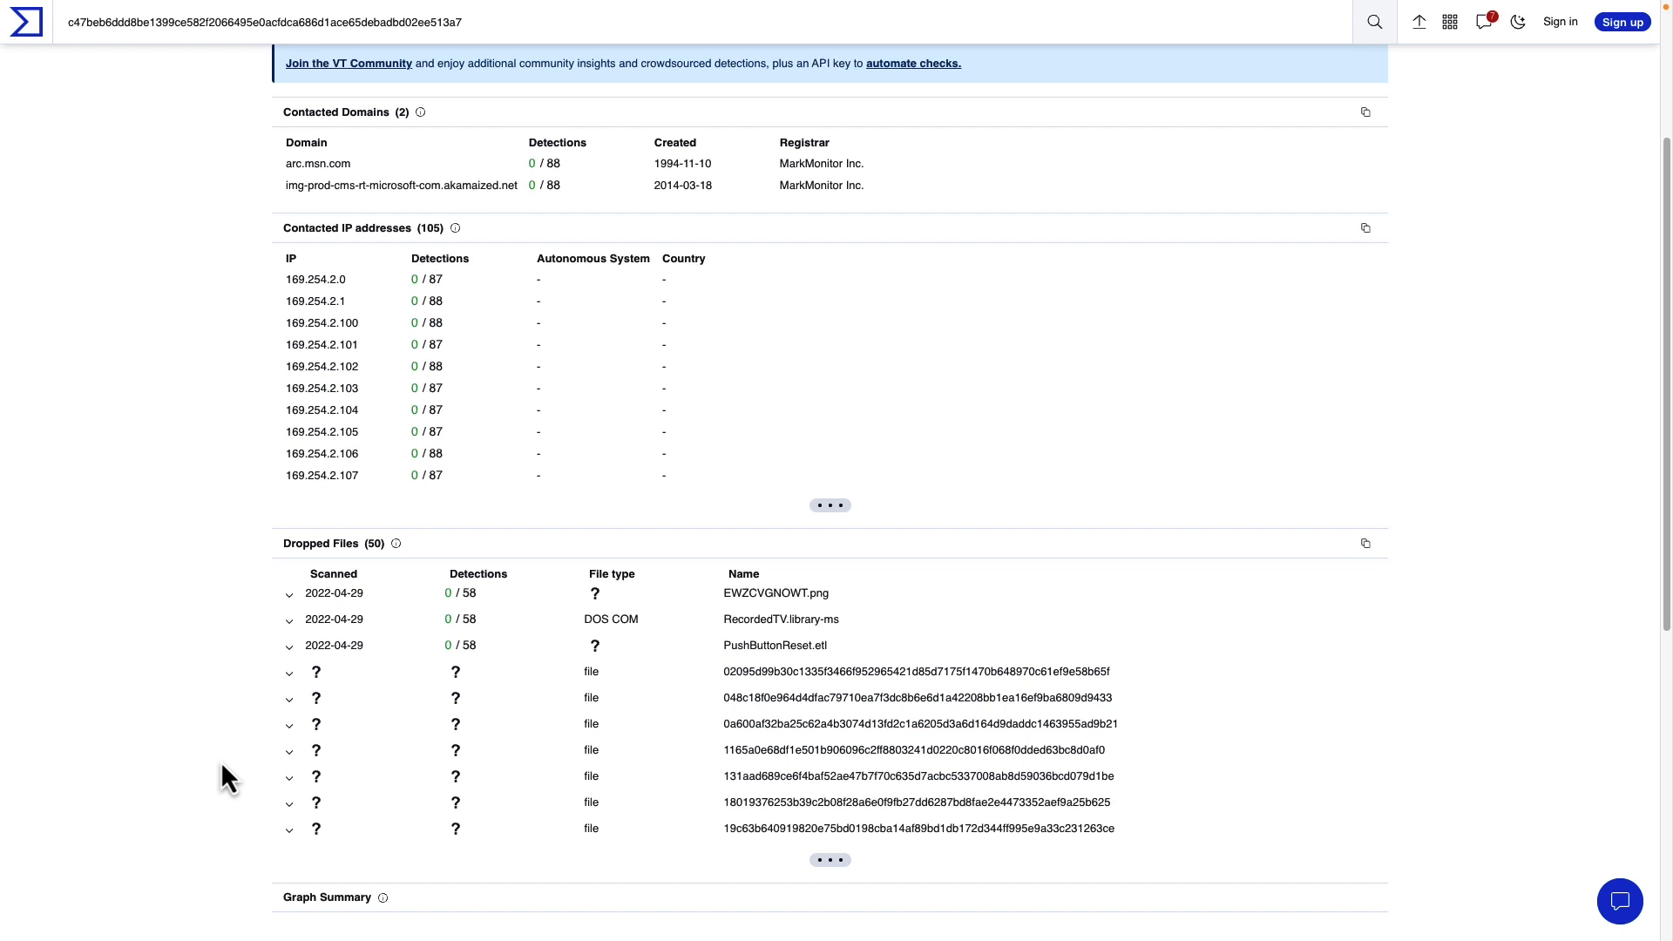
{"action": "mouse_move", "coordinate": [259, 840]}
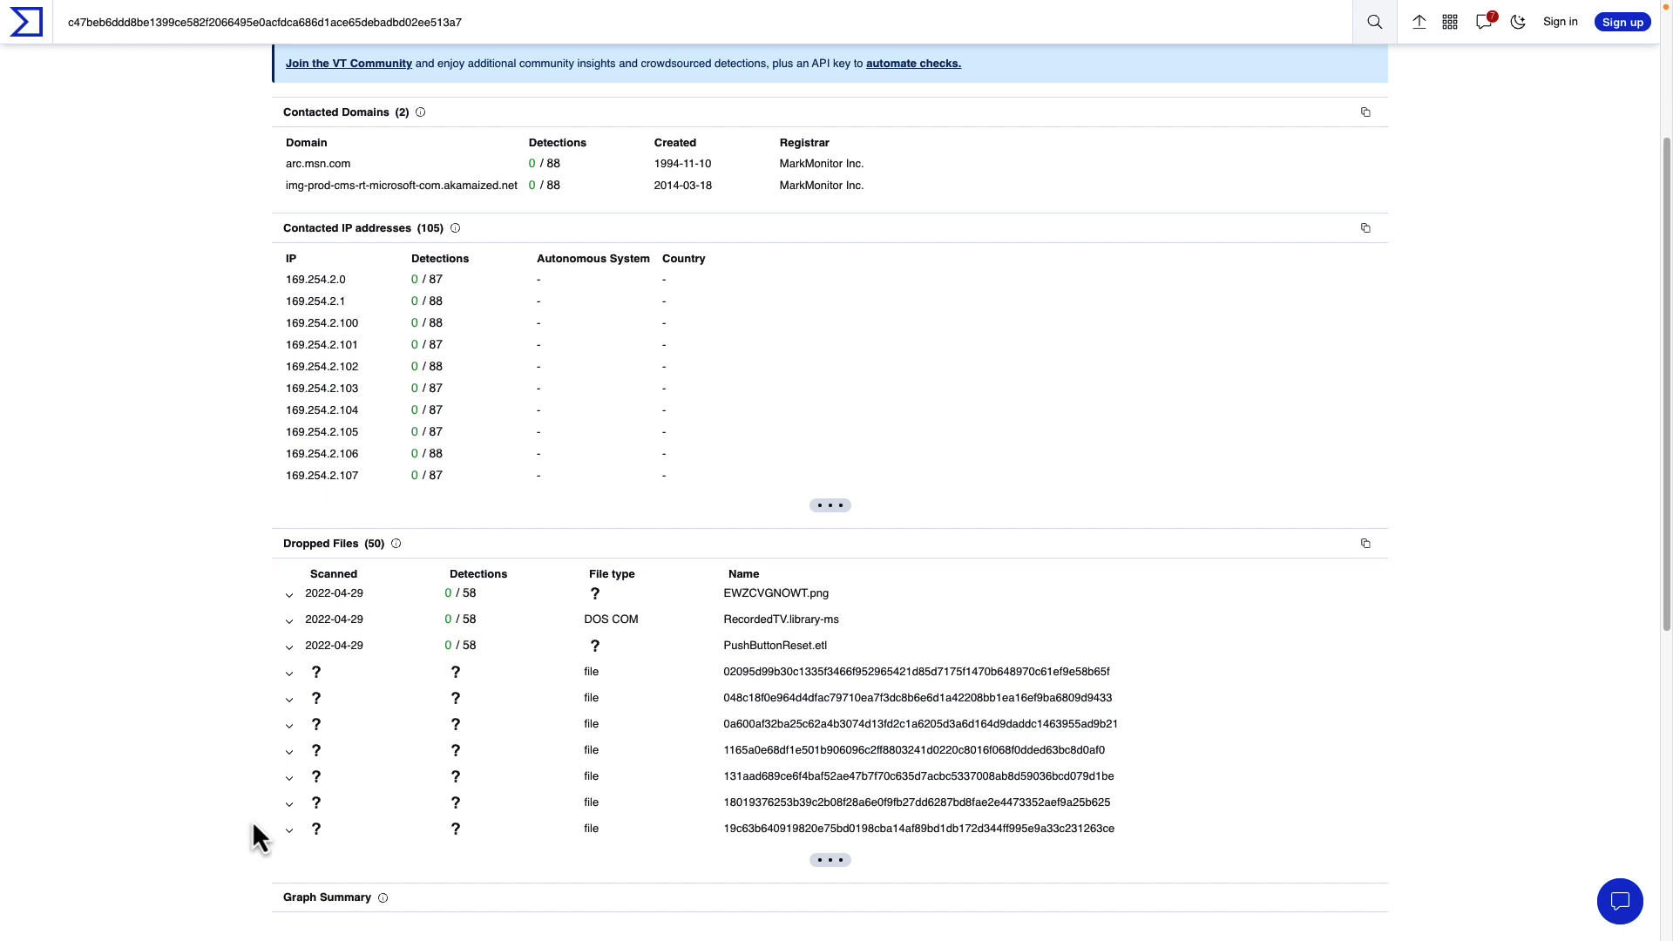
{"action": "mouse_move", "coordinate": [233, 771]}
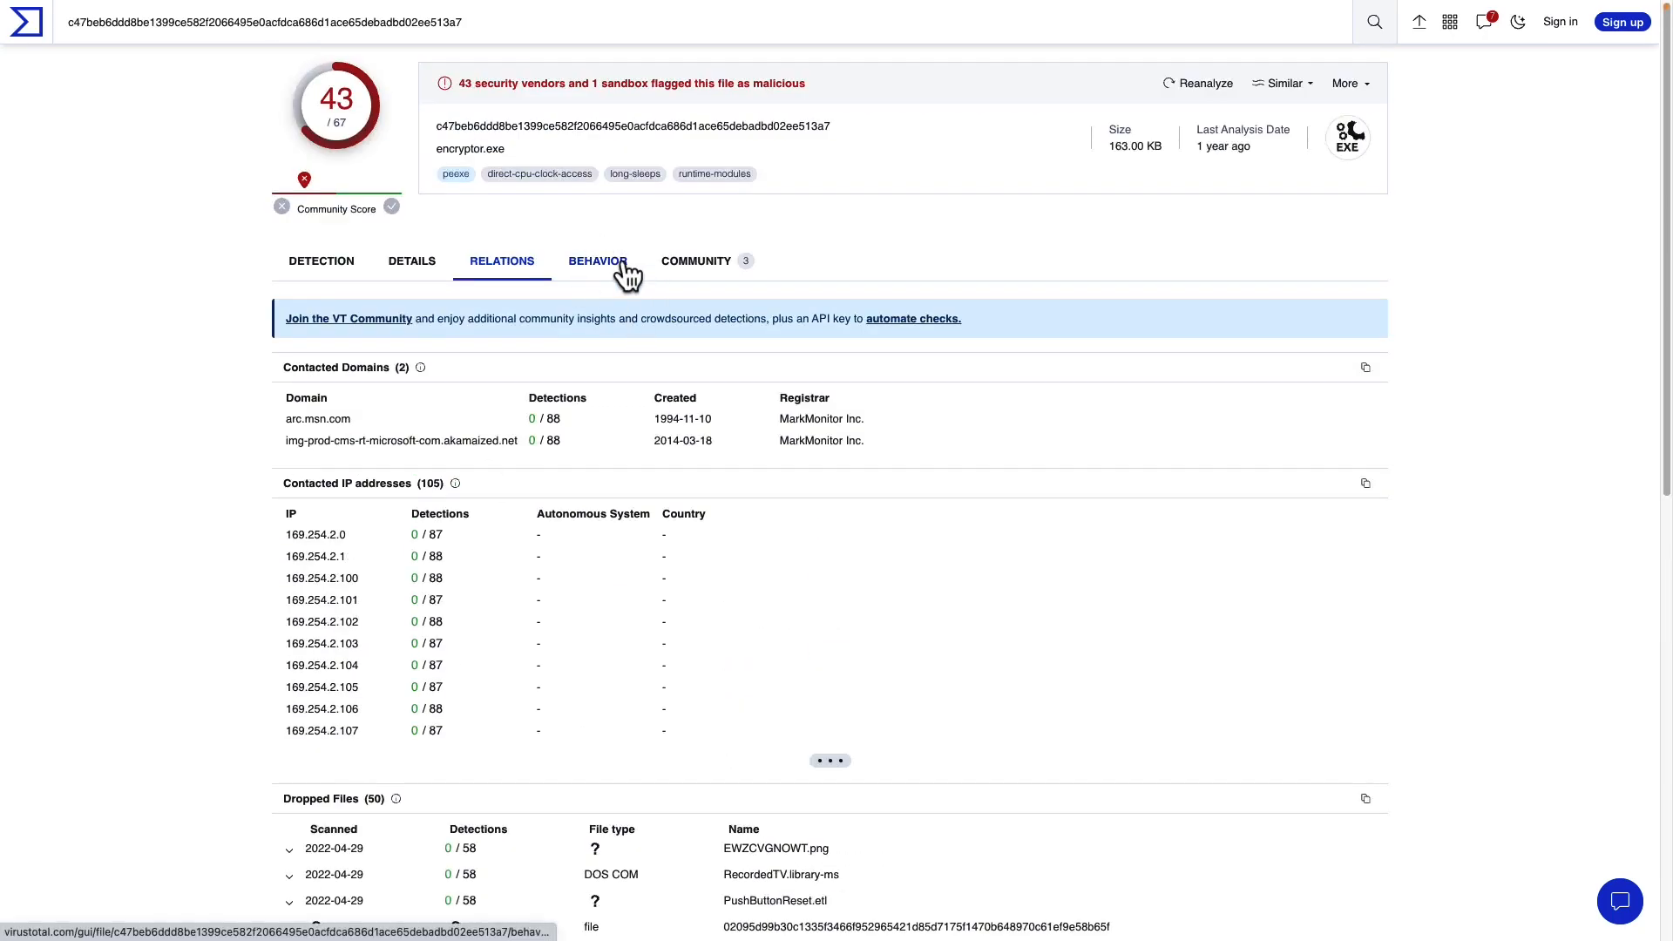
Review the Behavior tab's sandbox summary, where Zenbox flags MALWARE RANSOM EVADER
{"action": "left_click", "coordinate": [598, 261]}
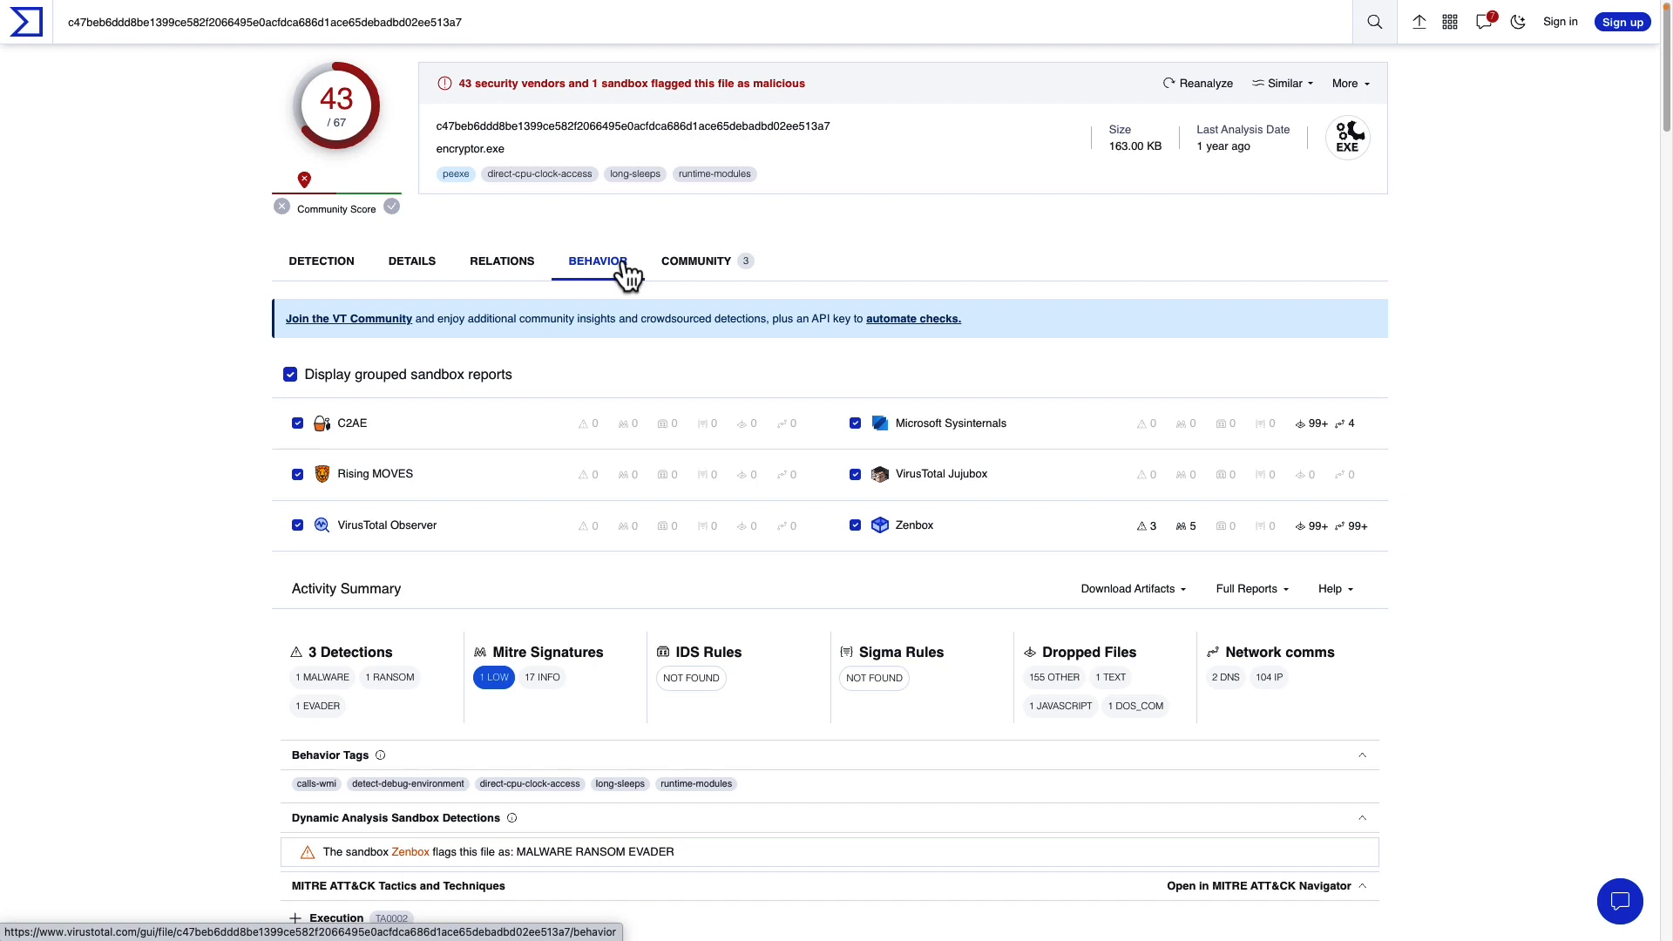
{"action": "mouse_move", "coordinate": [605, 366]}
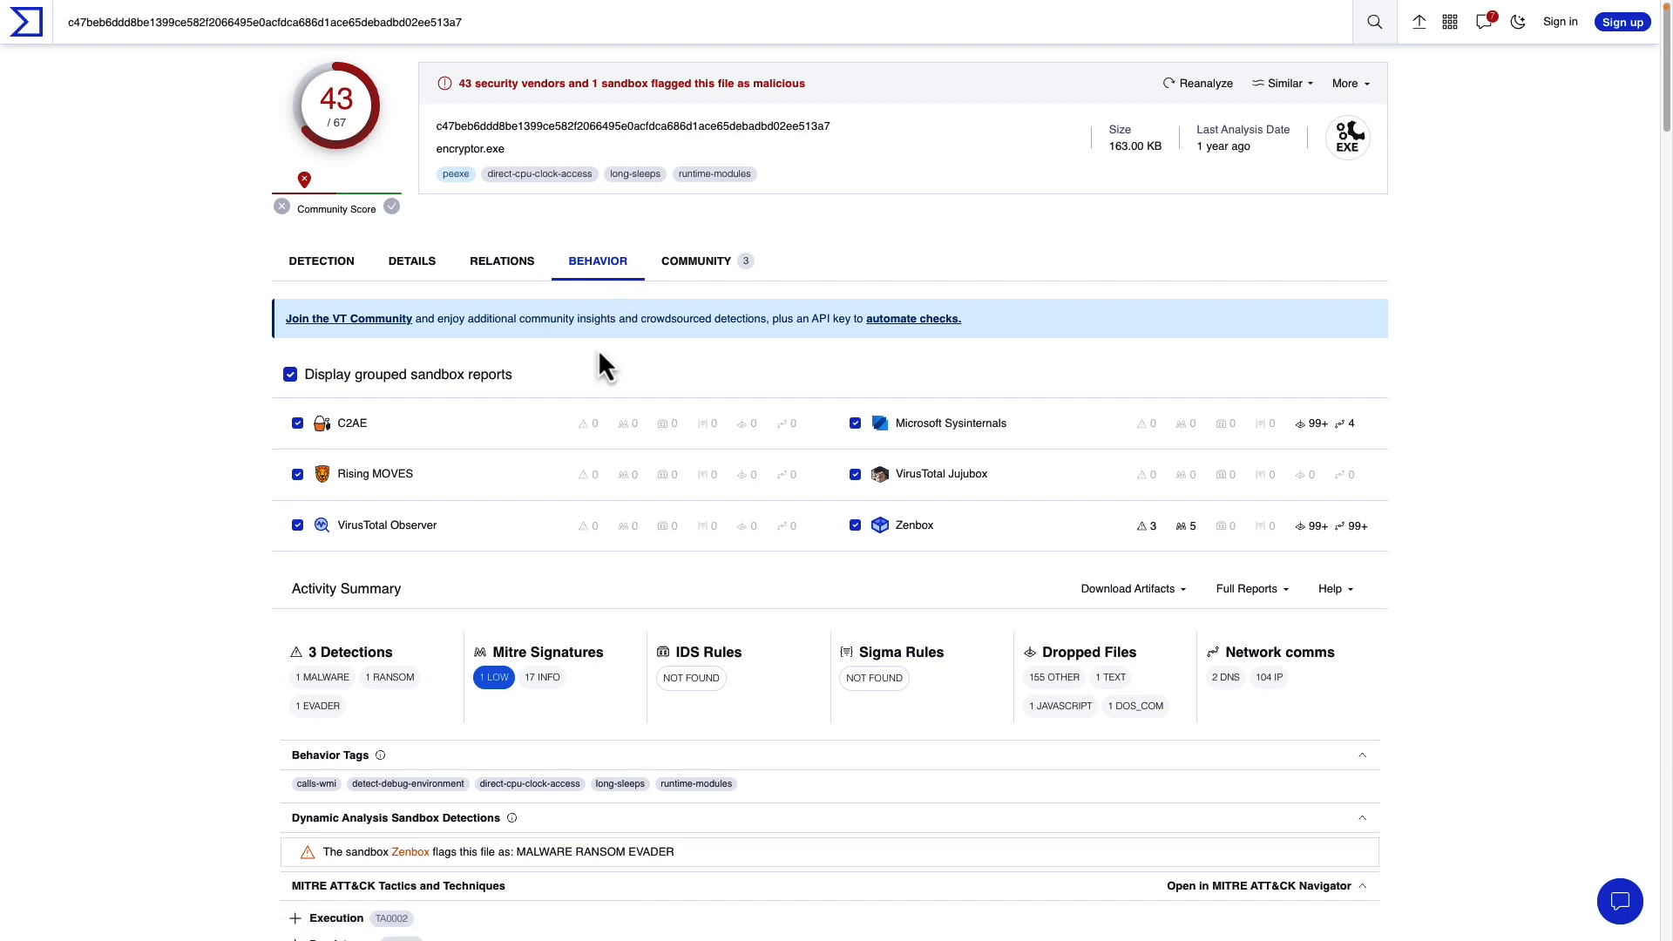
{"action": "scroll", "scroll_direction": "down", "scroll_amount": 3}
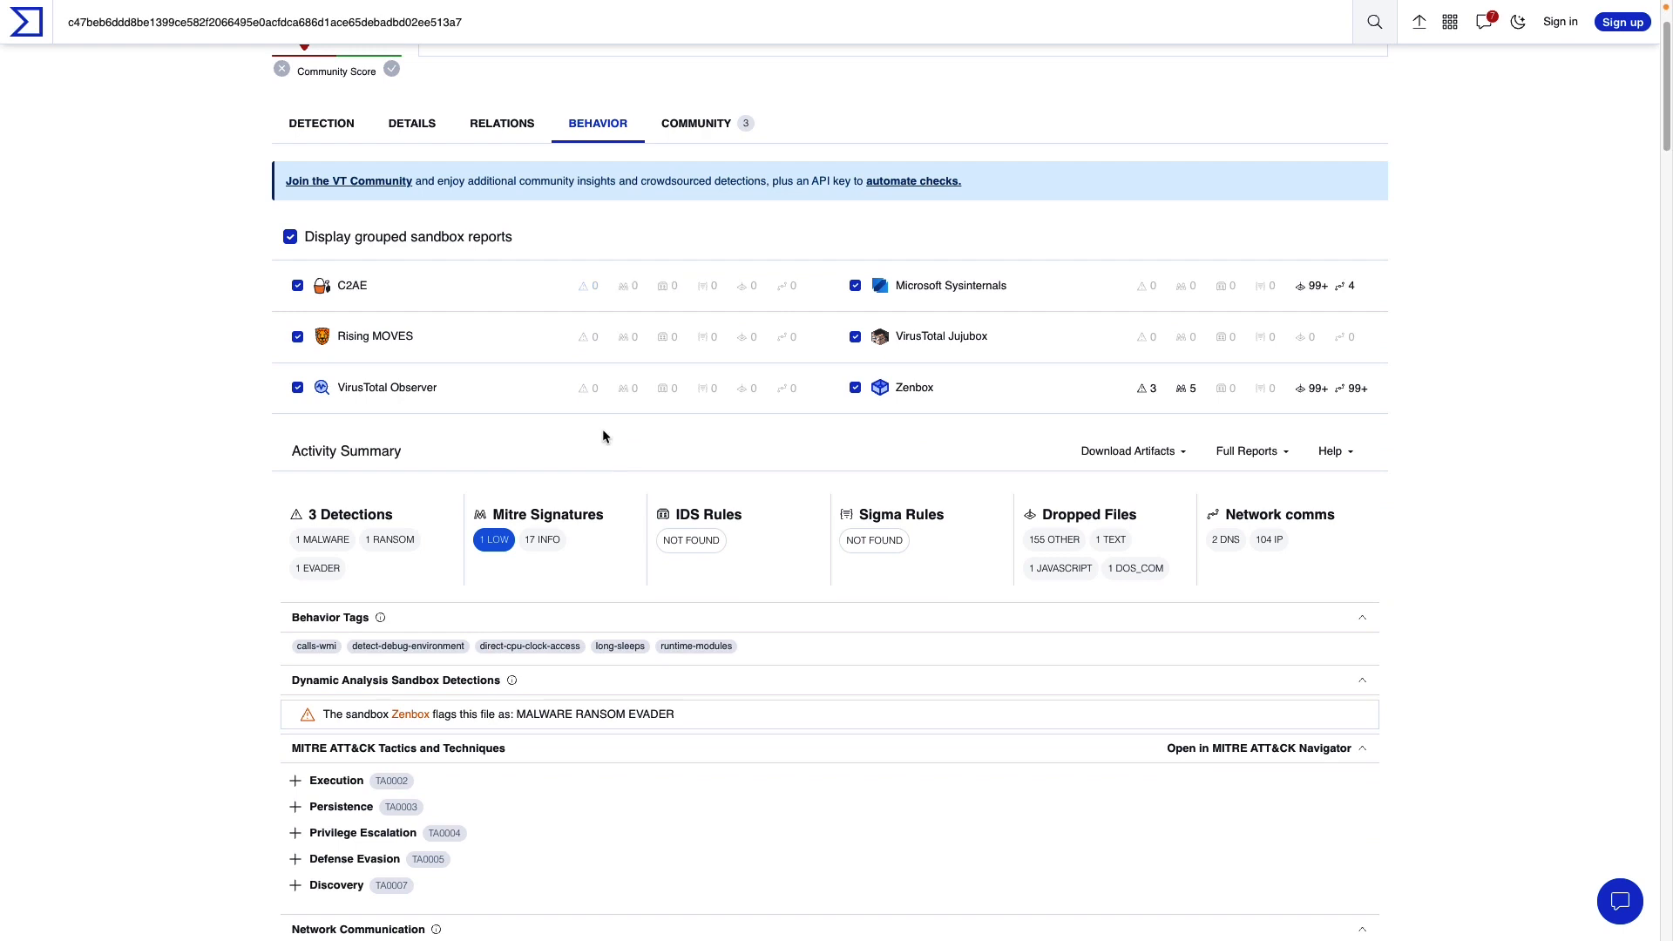
{"action": "mouse_move", "coordinate": [555, 436]}
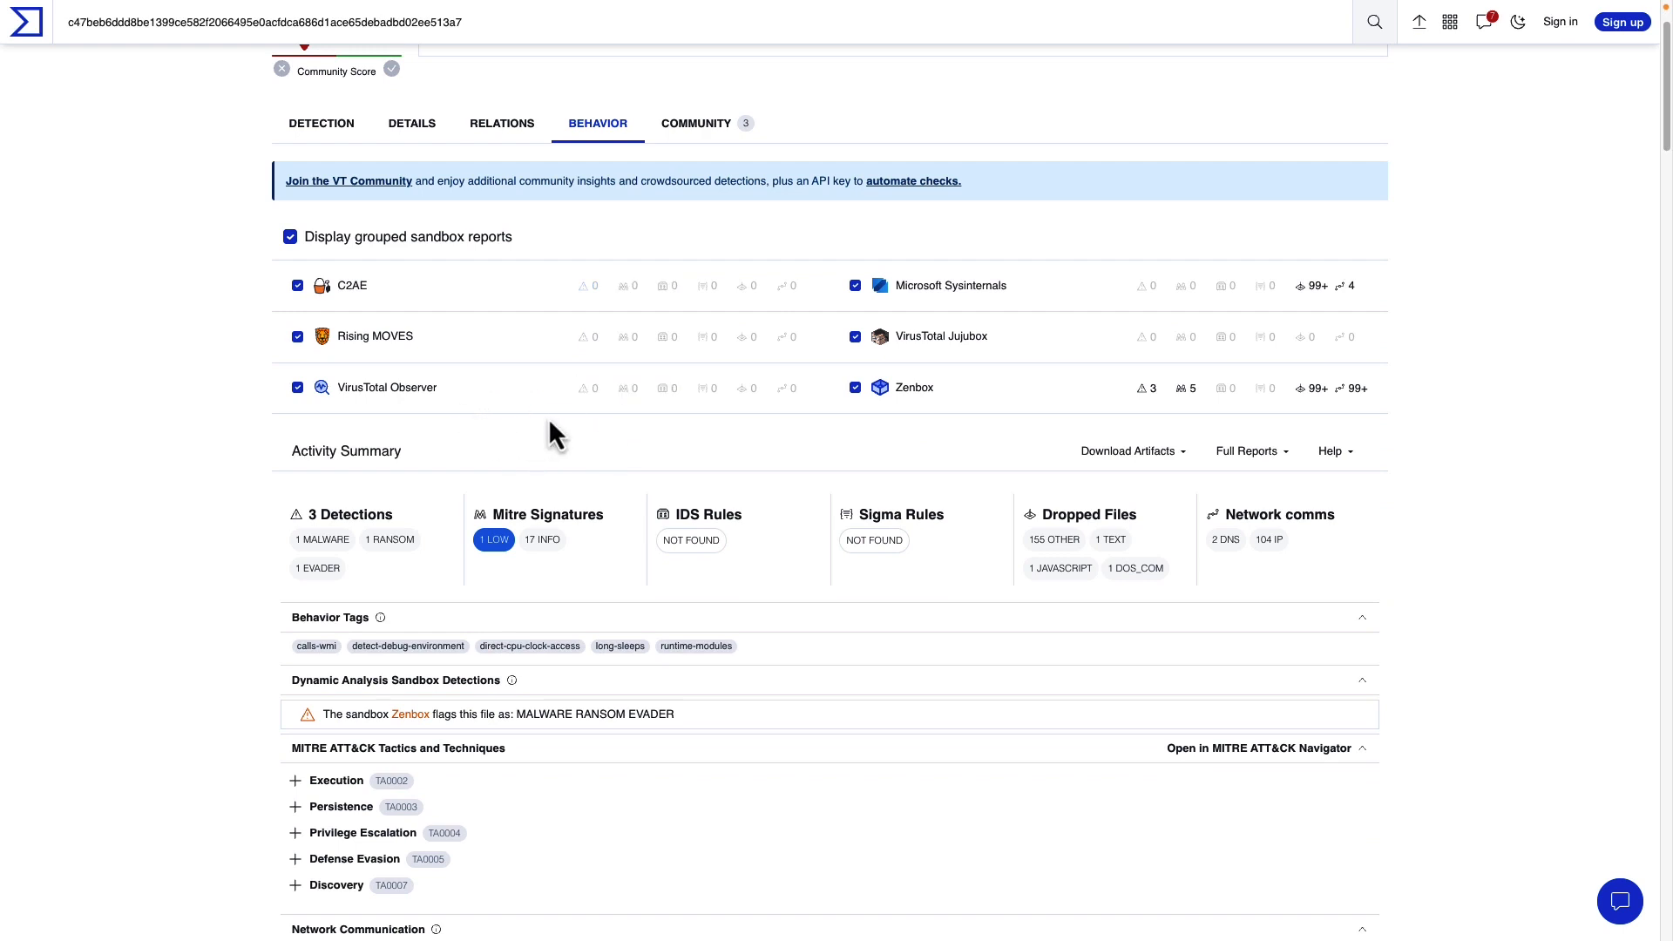
{"action": "scroll", "scroll_direction": "up", "scroll_amount": 3}
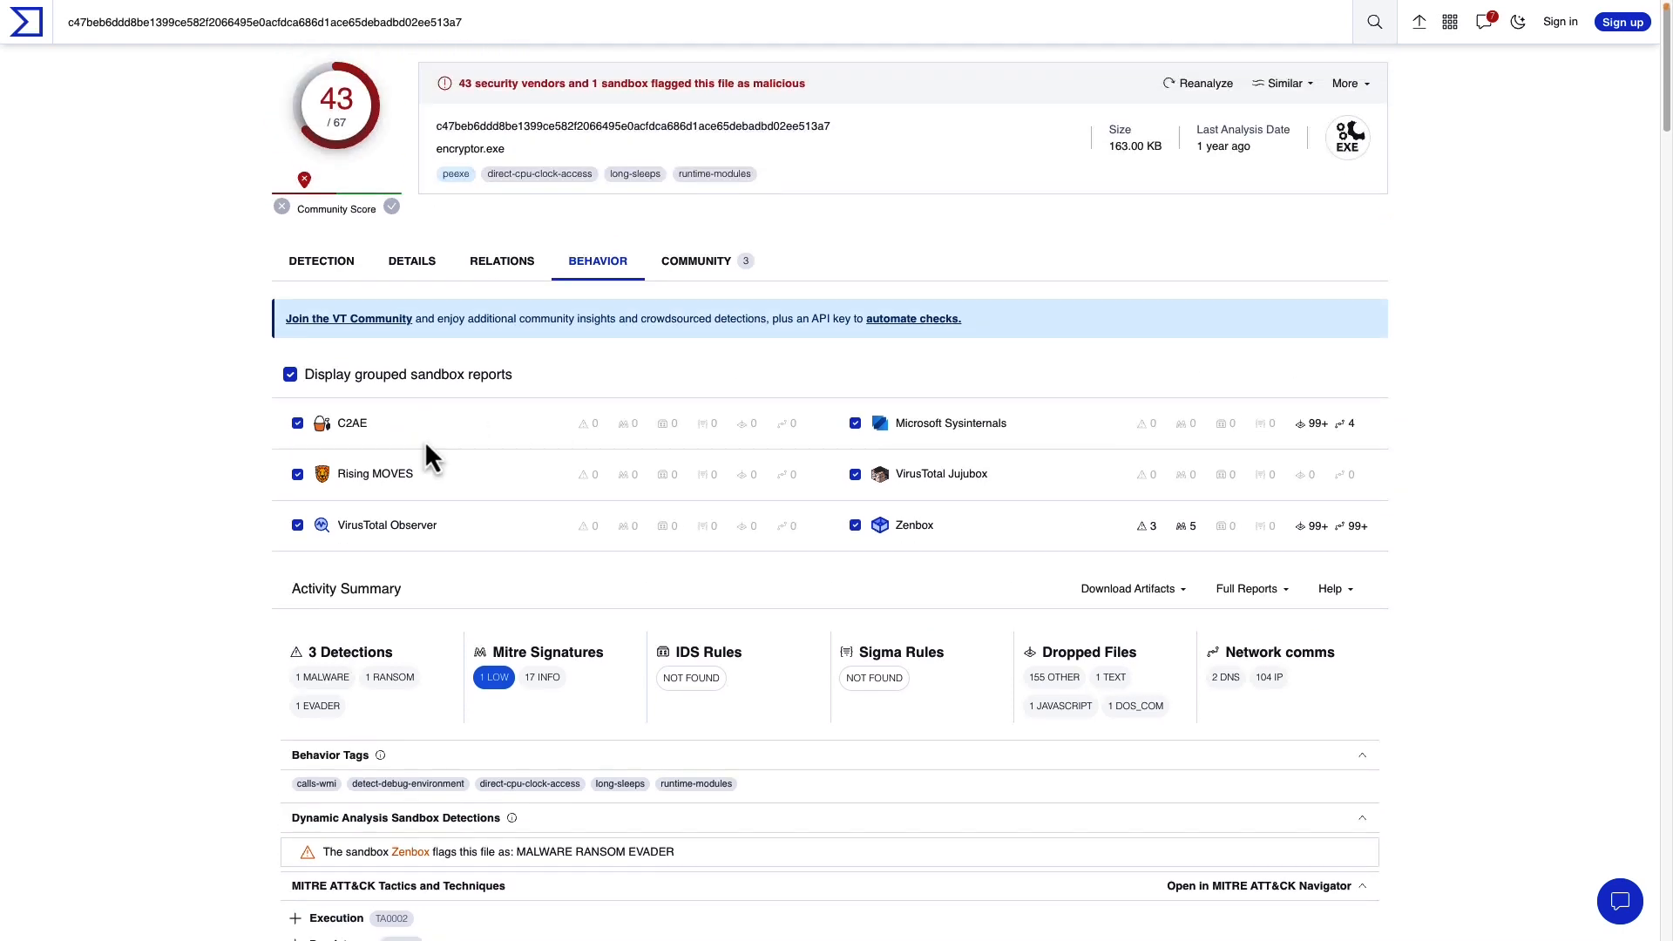
{"action": "scroll", "scroll_direction": "down", "scroll_amount": 3}
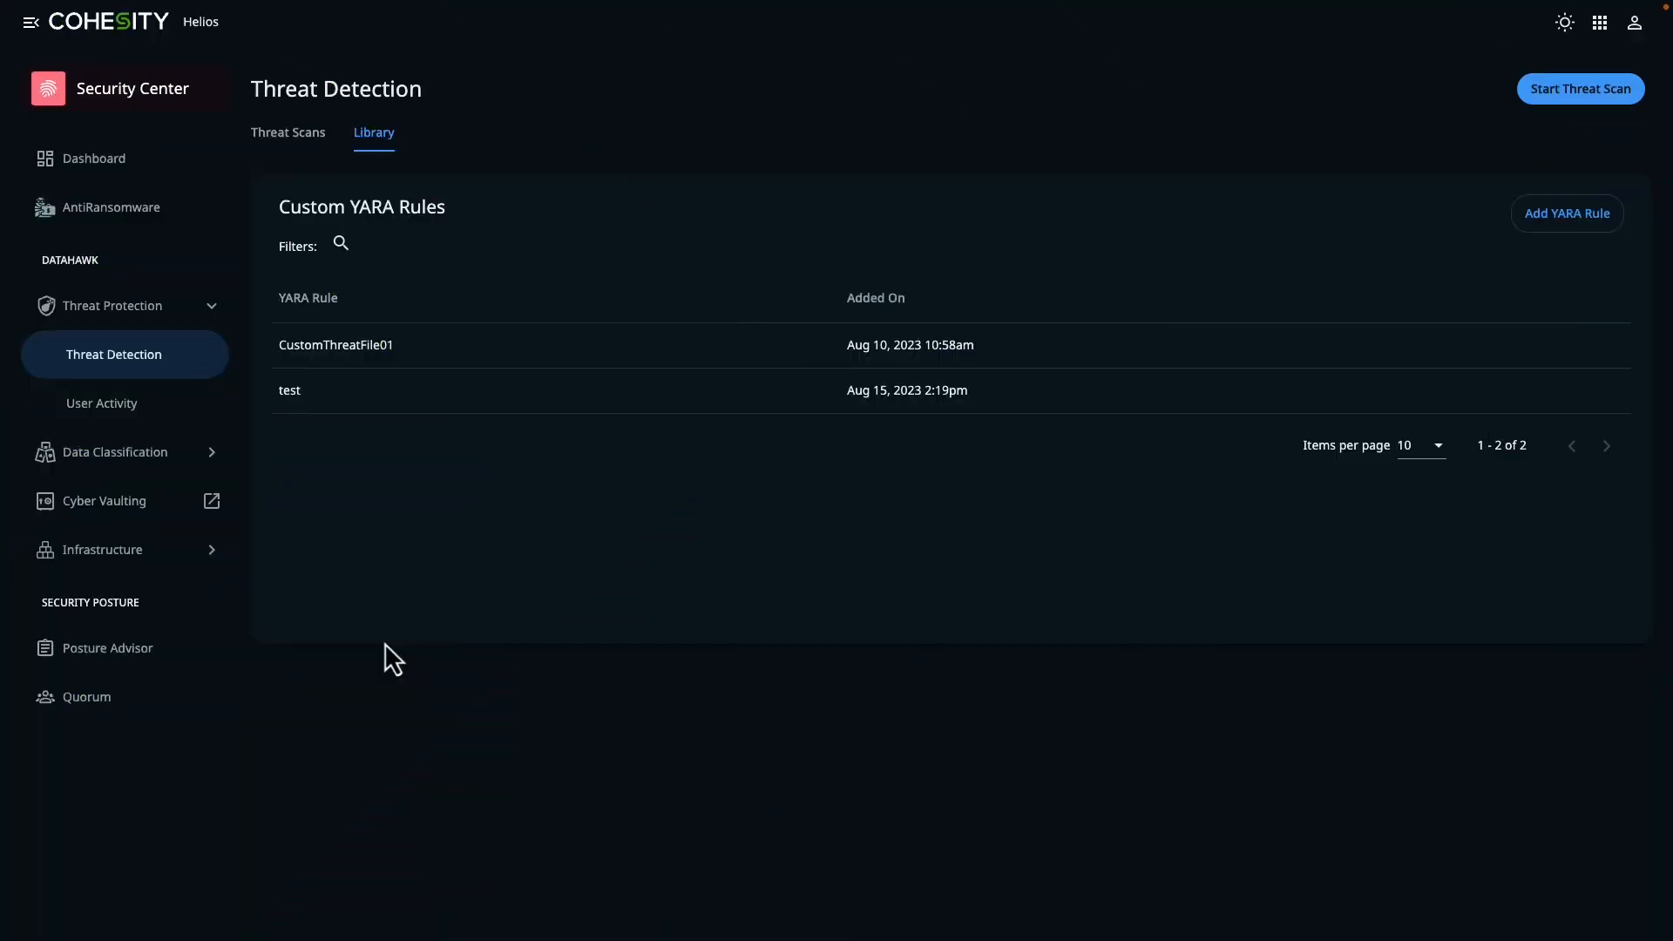
{"action": "mouse_move", "coordinate": [228, 437]}
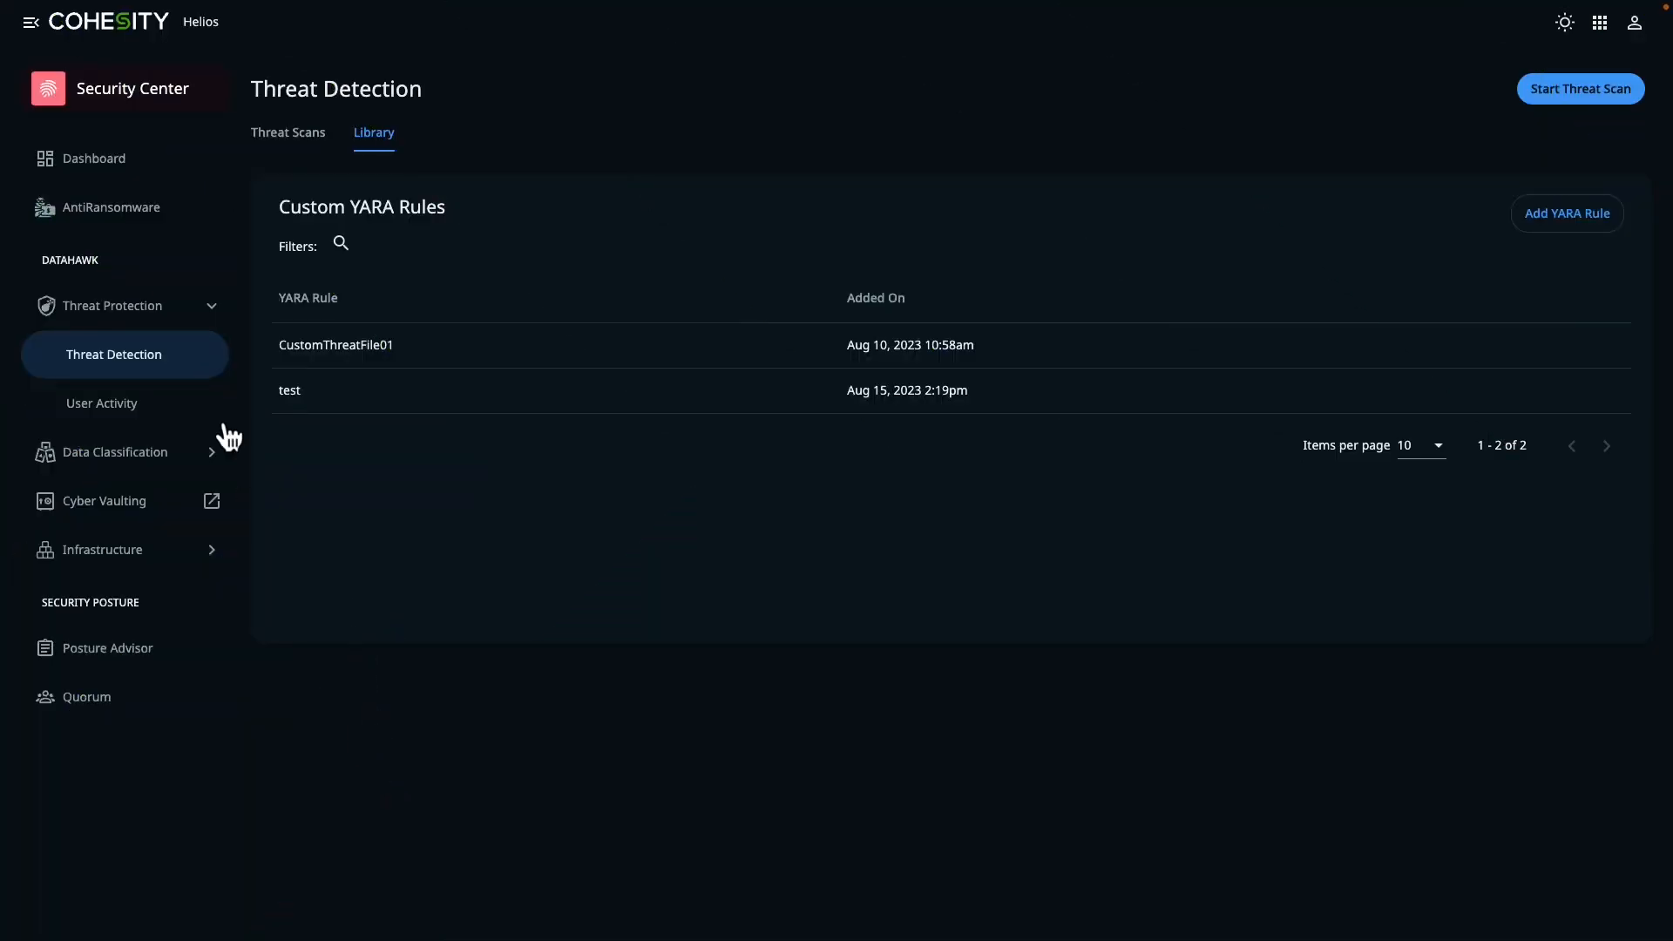
Return to the threat scans list, then view the custom YARA rules CustomThreatFile01 and test
{"action": "left_click", "coordinate": [287, 132]}
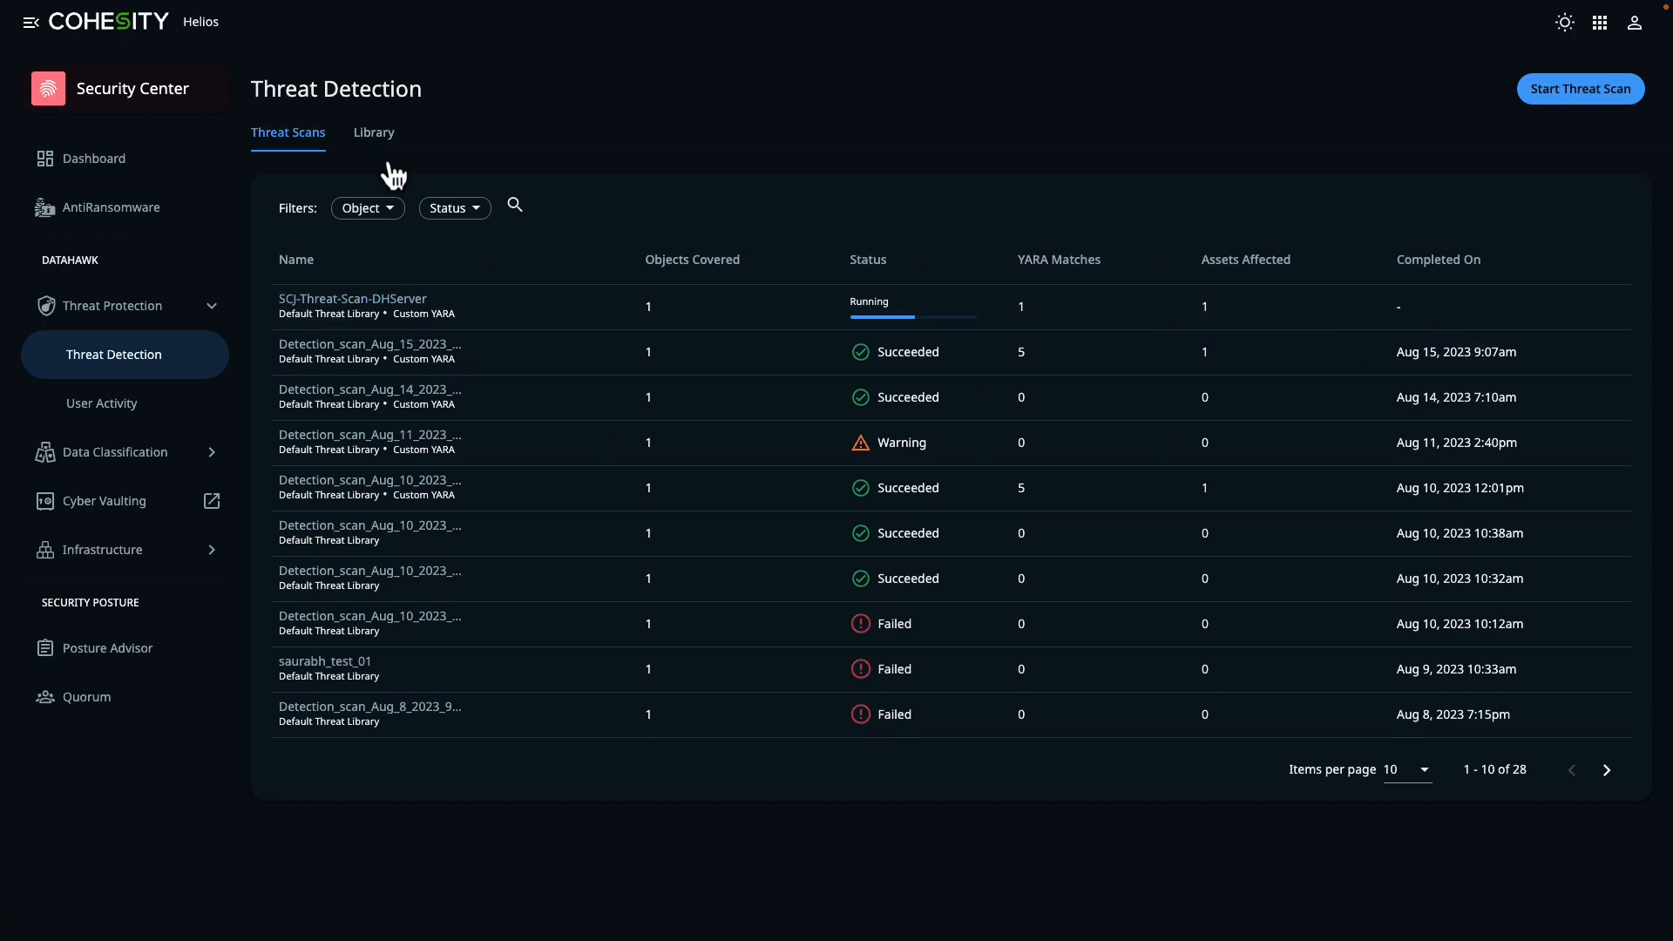
{"action": "mouse_move", "coordinate": [242, 353]}
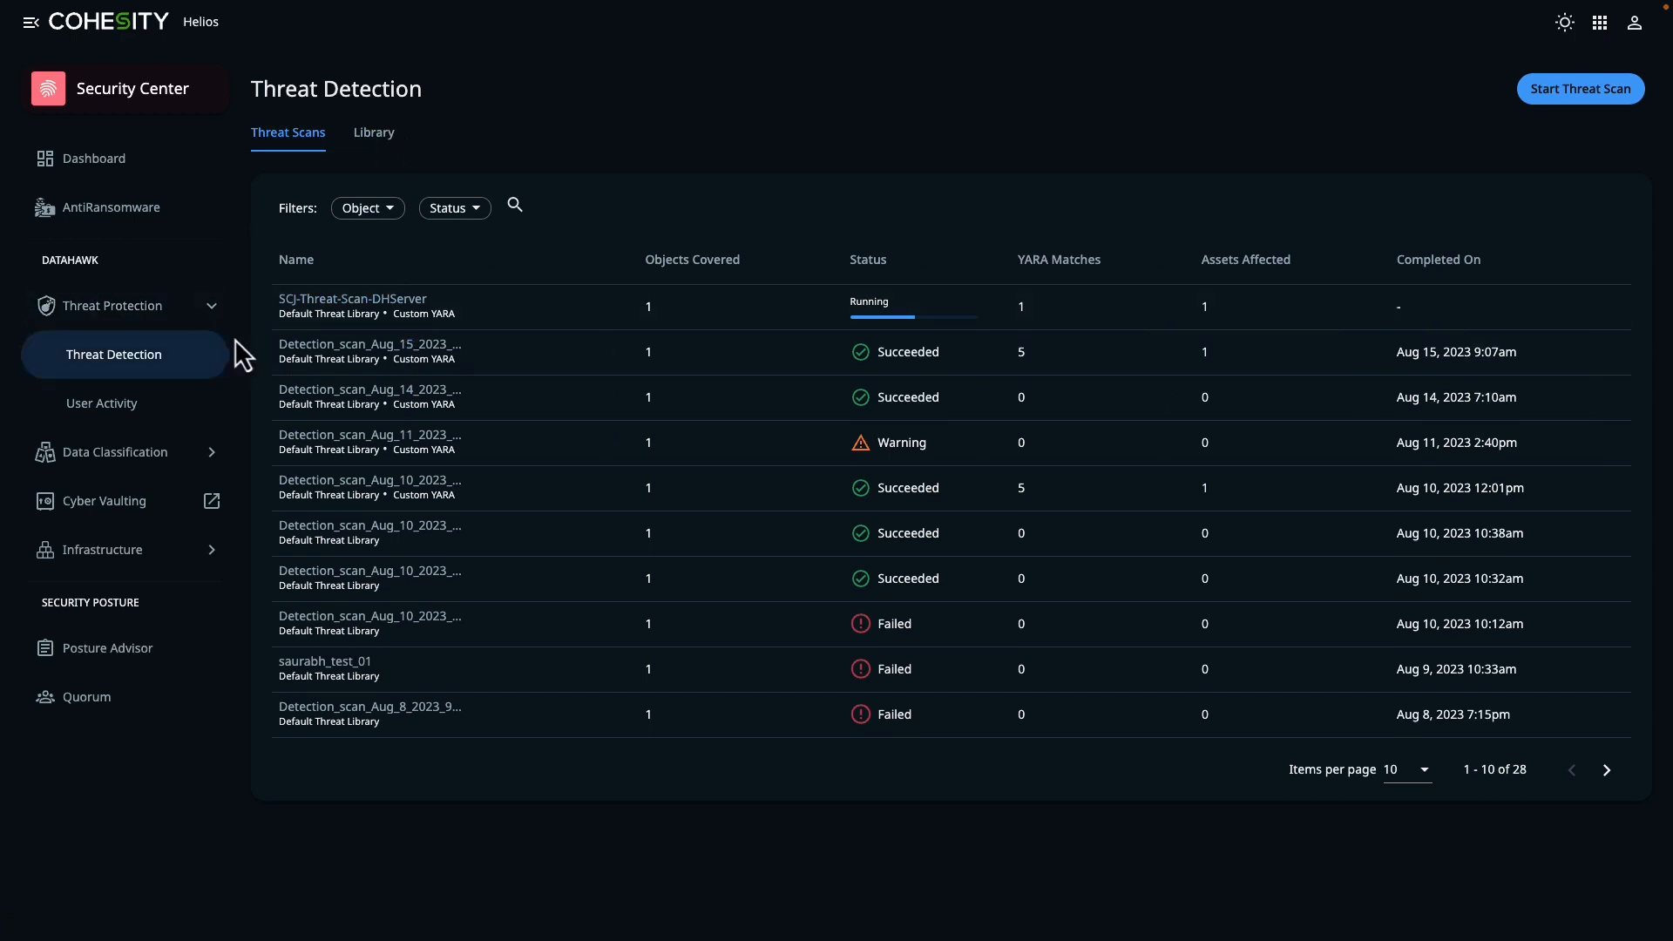
{"action": "mouse_move", "coordinate": [1056, 333]}
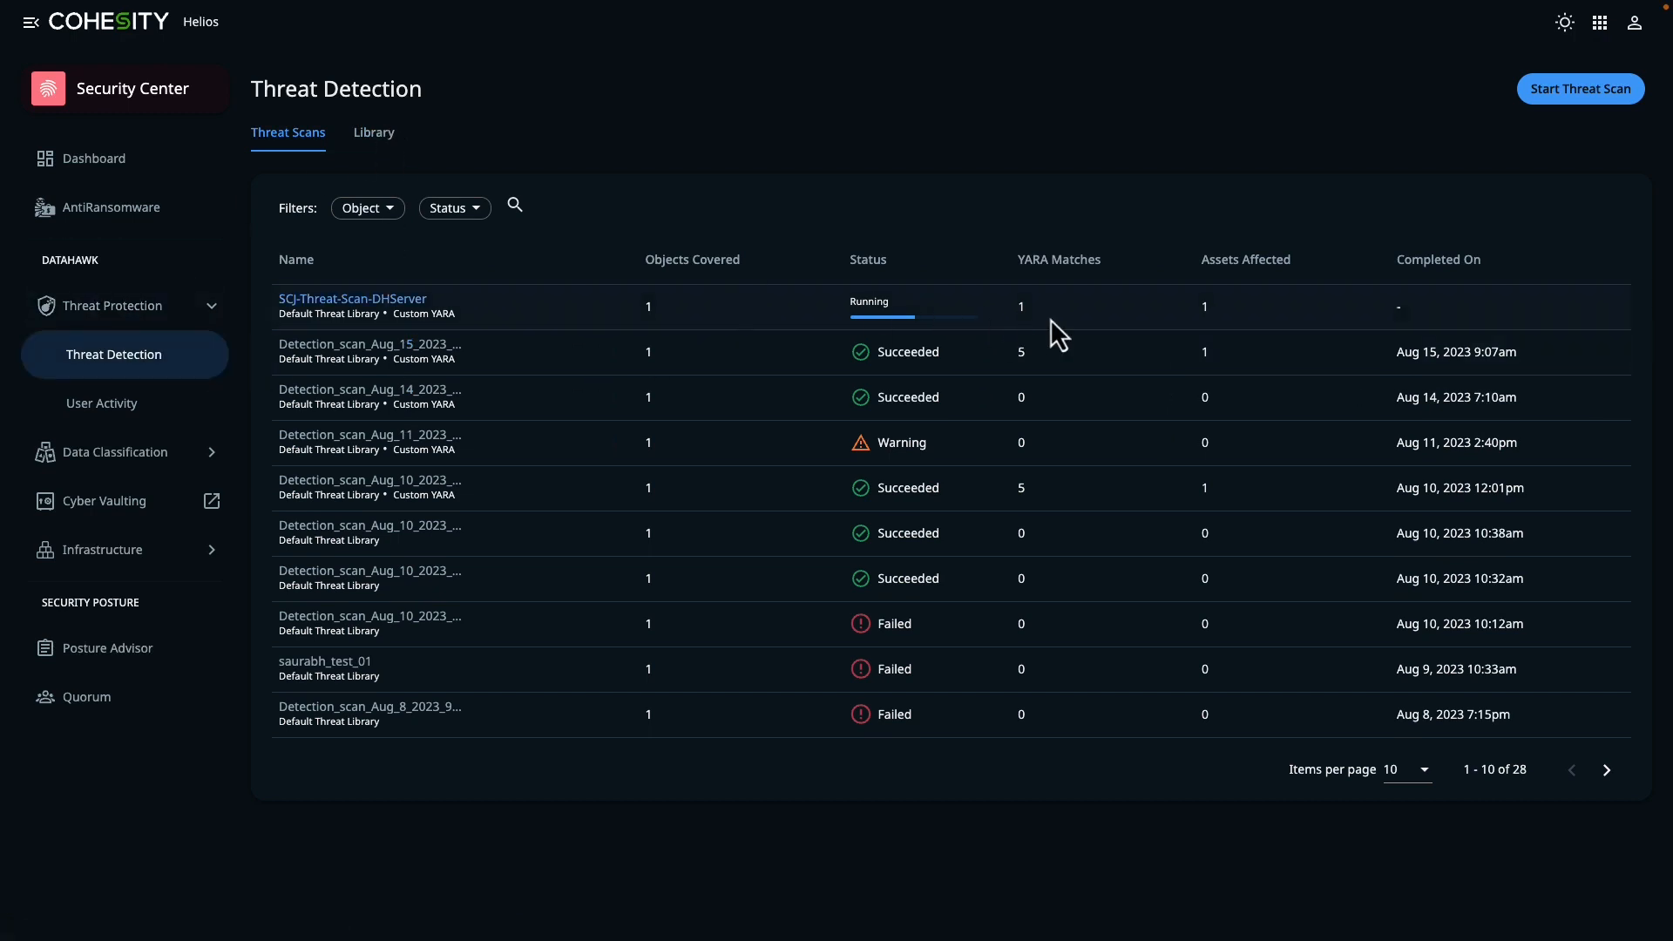
{"action": "mouse_move", "coordinate": [399, 128]}
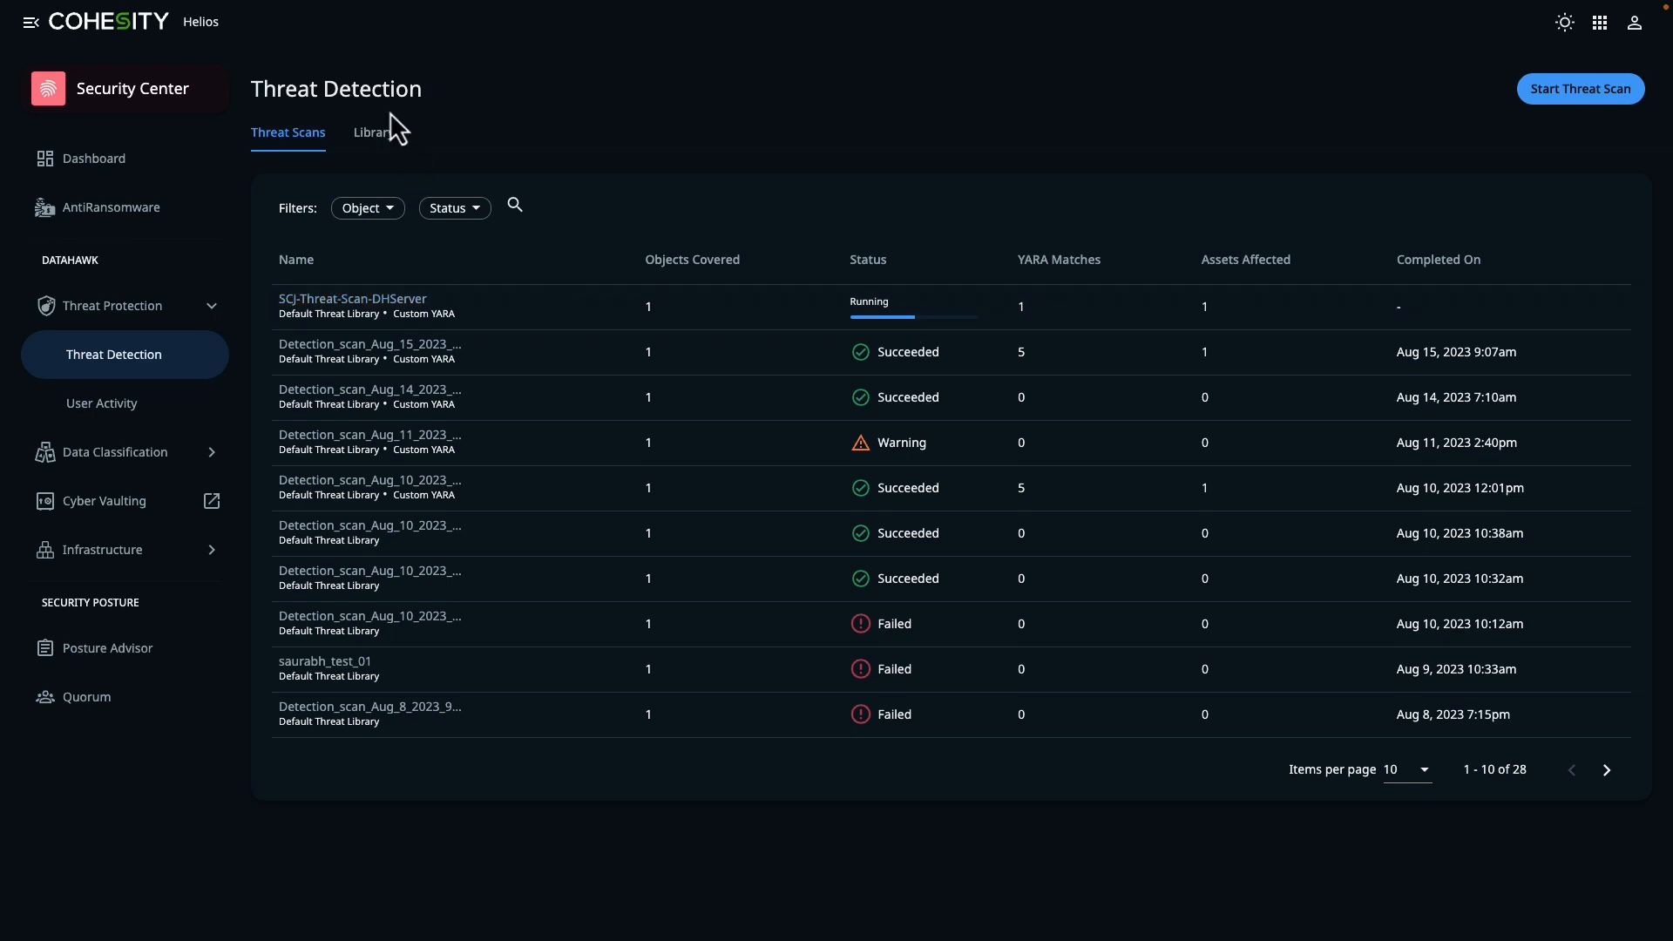
{"action": "left_click", "coordinate": [372, 132]}
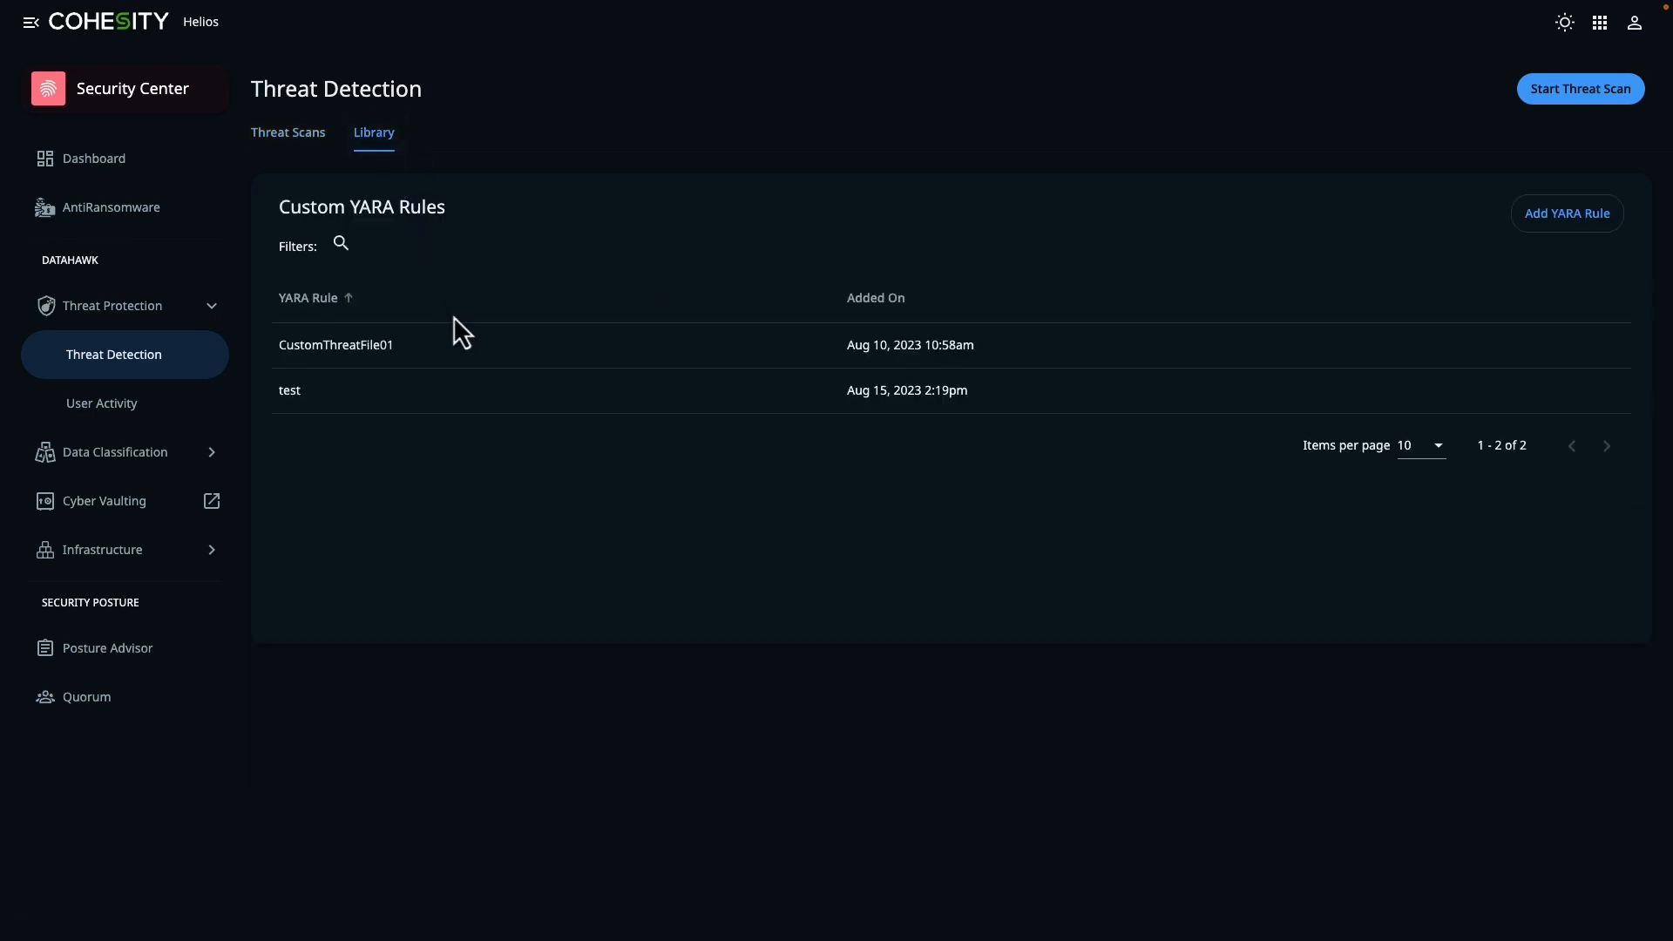
{"action": "mouse_move", "coordinate": [1053, 395]}
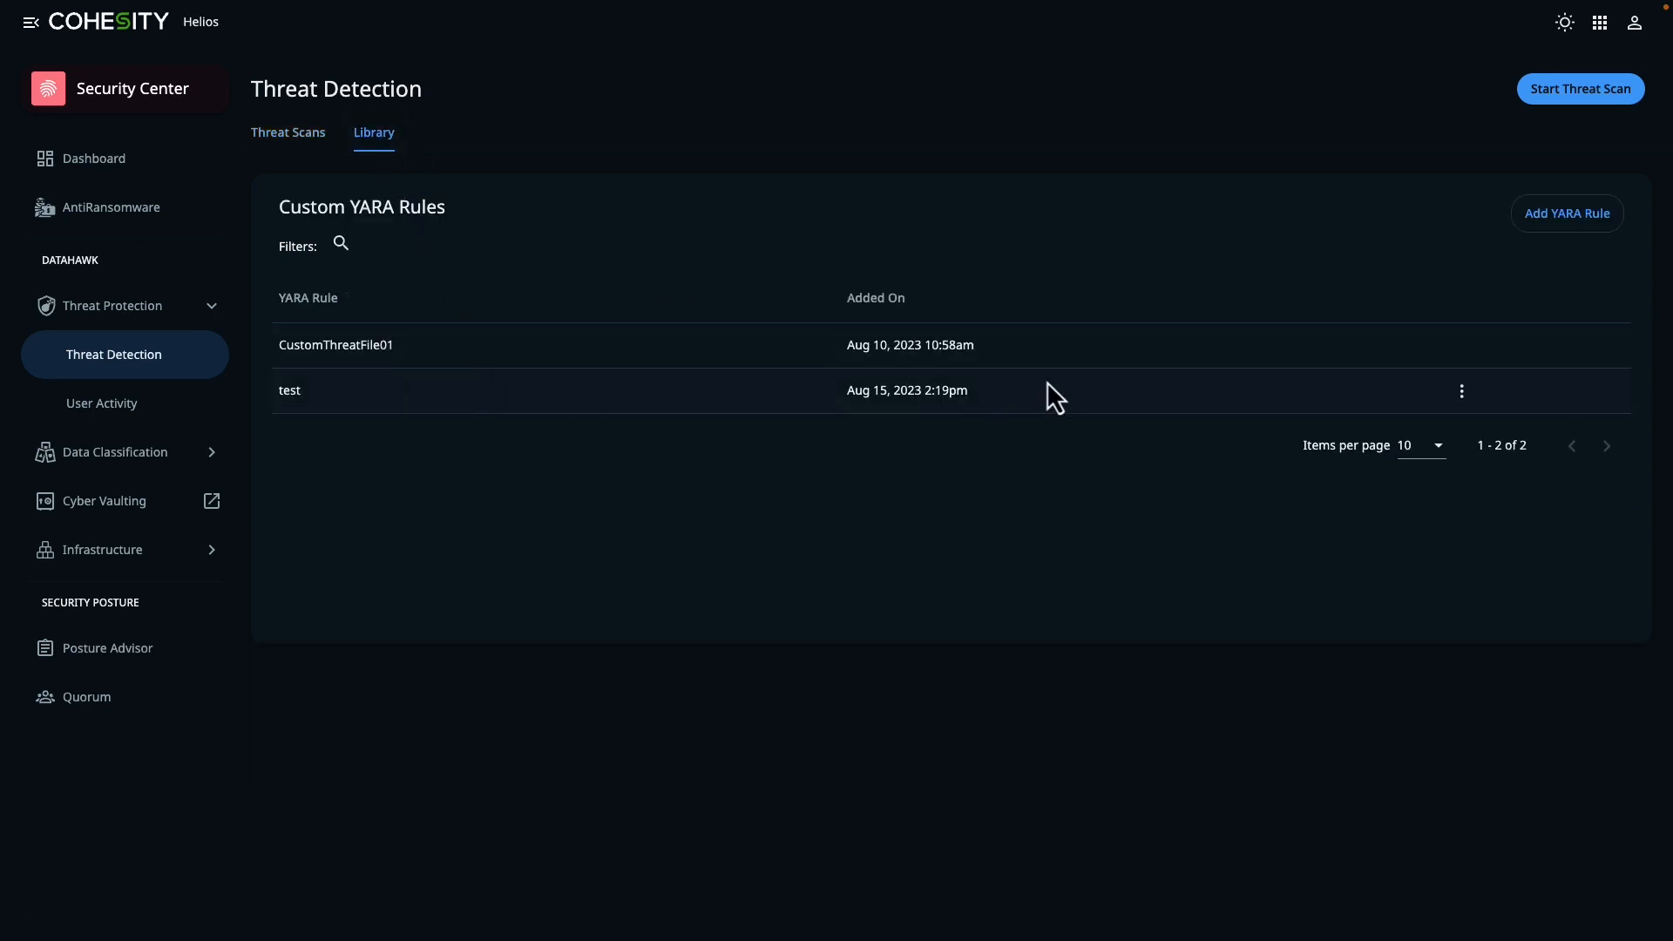
{"action": "mouse_move", "coordinate": [1078, 19]}
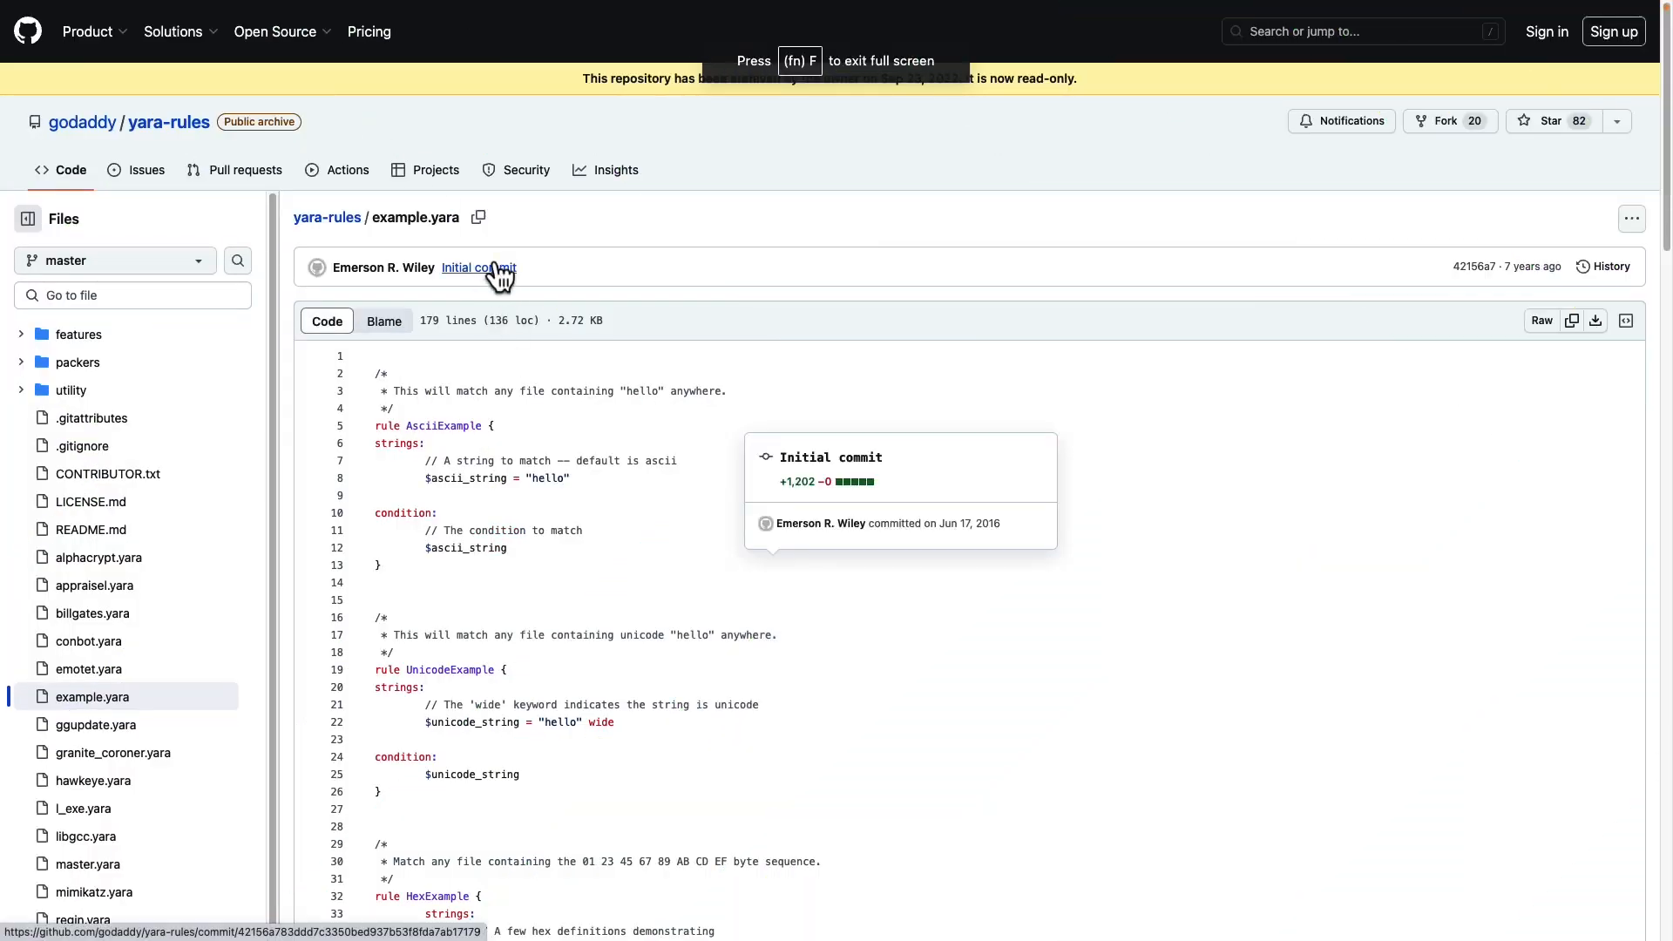
{"action": "mouse_move", "coordinate": [689, 173]}
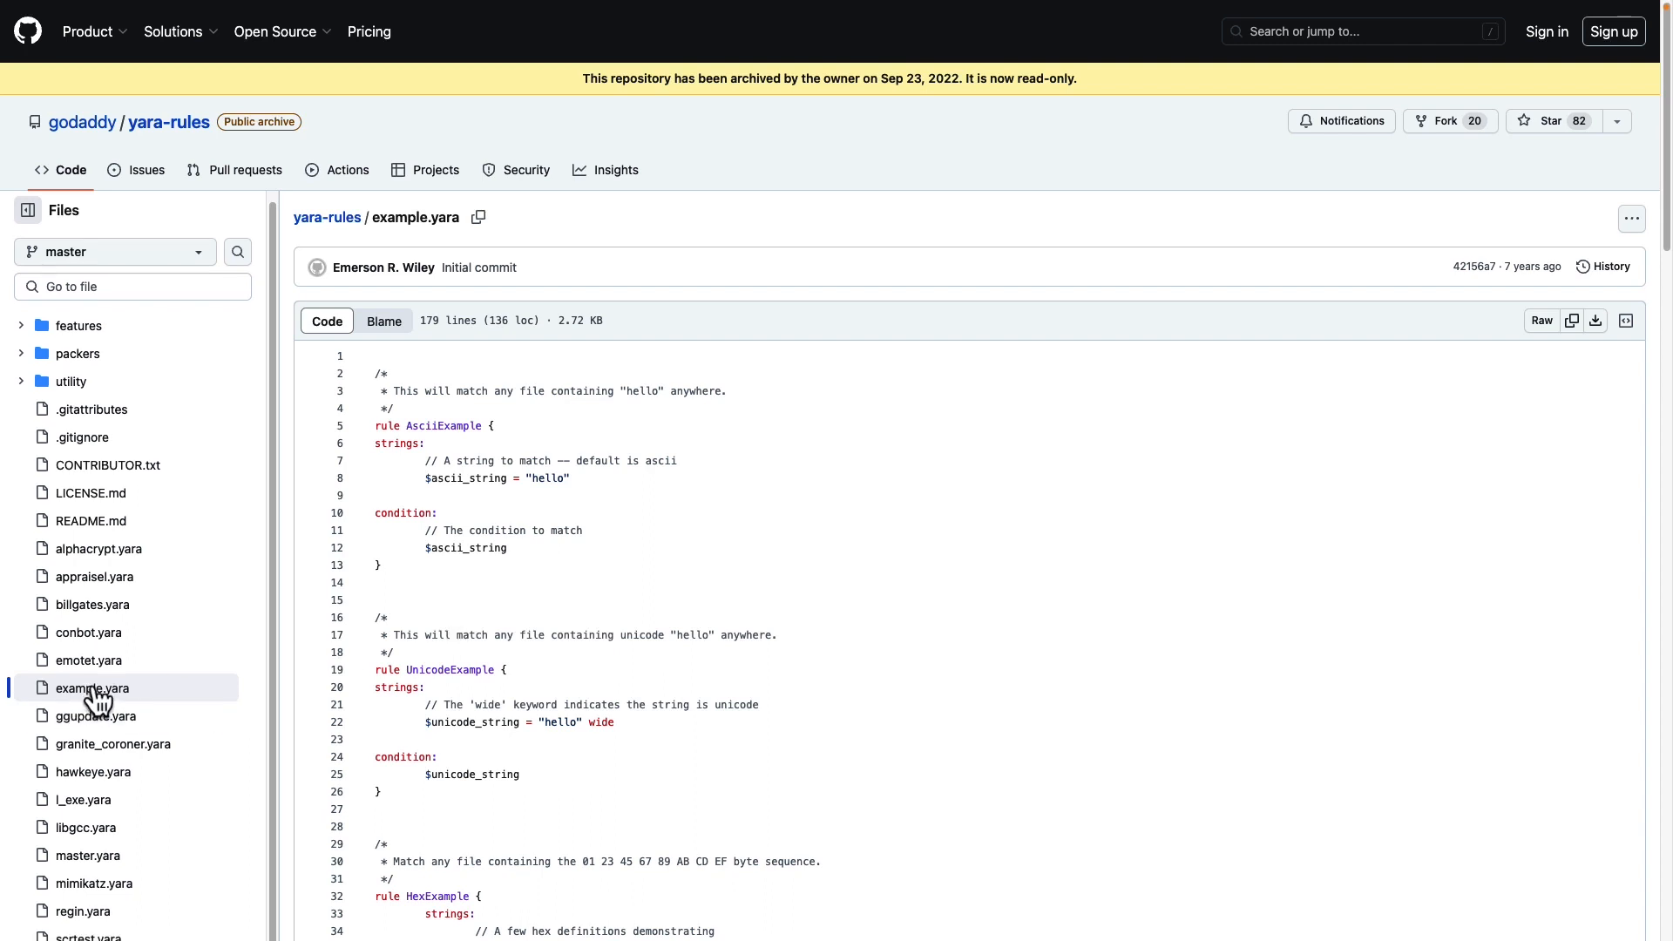
{"action": "left_click", "coordinate": [94, 883]}
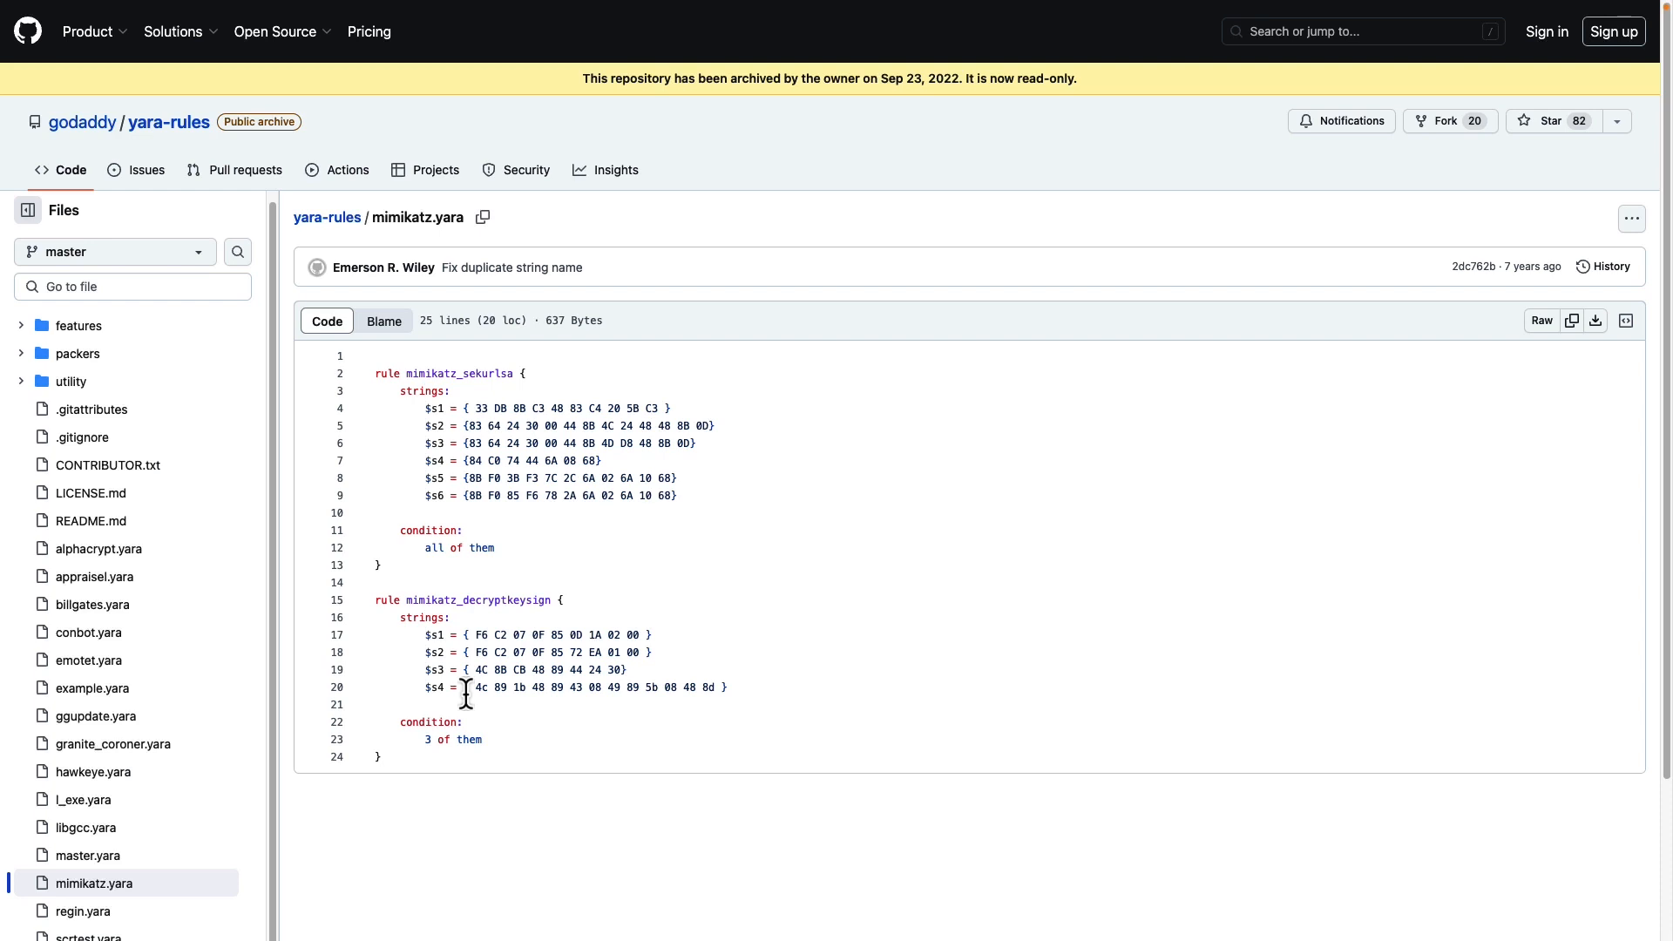
{"action": "left_click", "coordinate": [99, 549]}
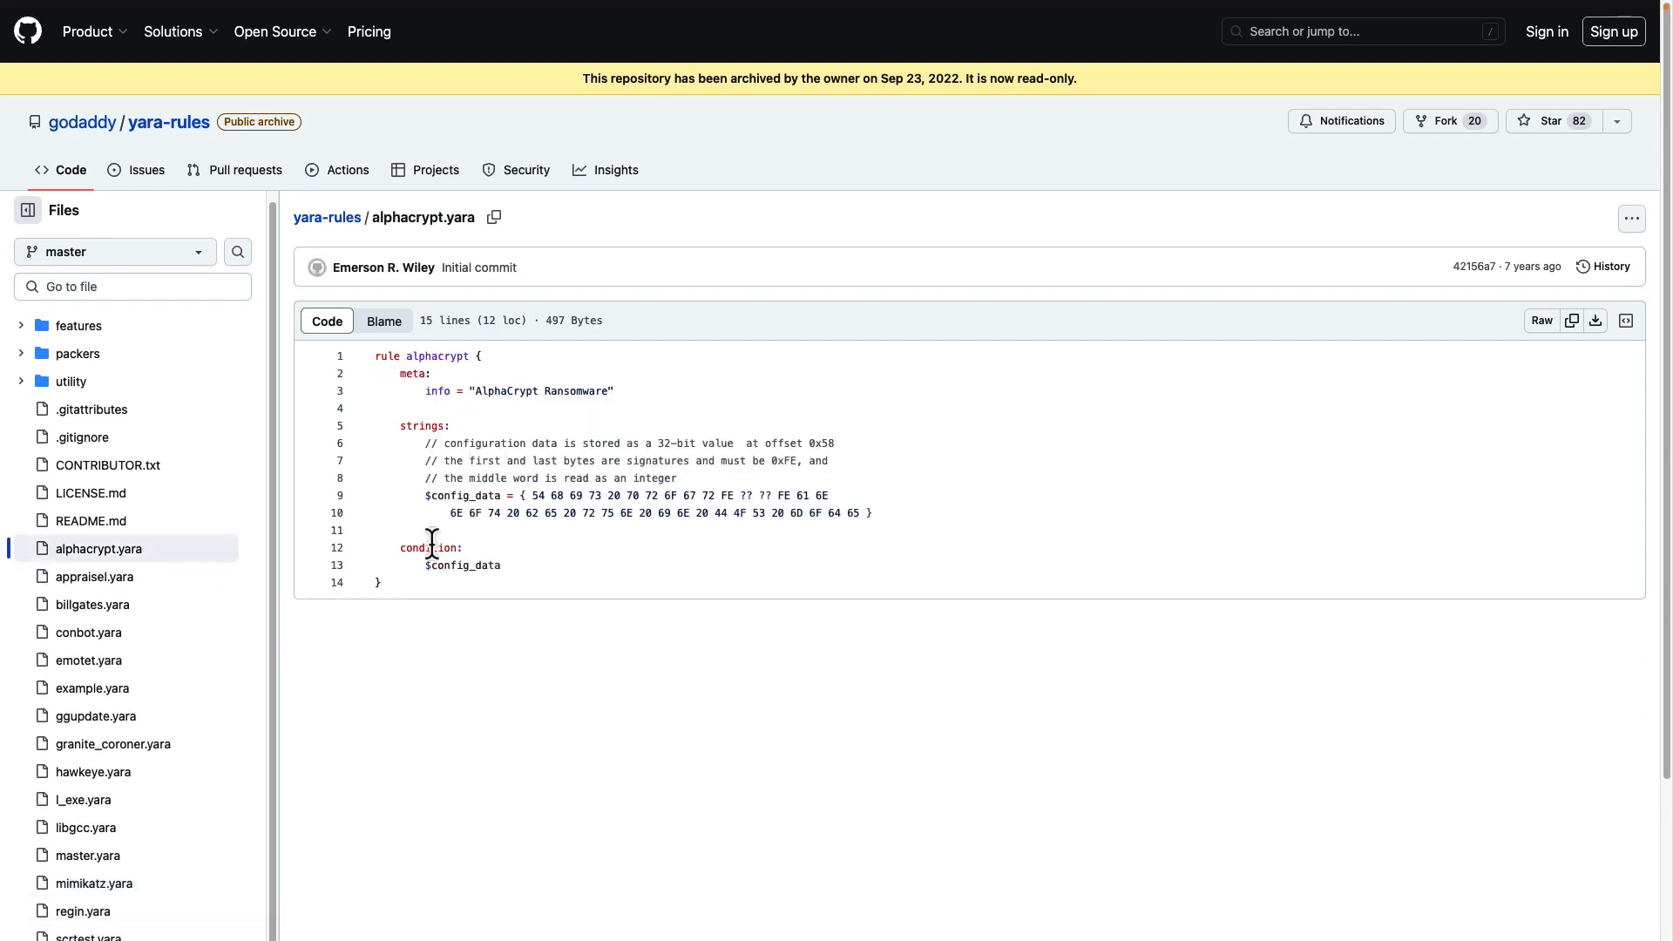
{"action": "mouse_move", "coordinate": [452, 600]}
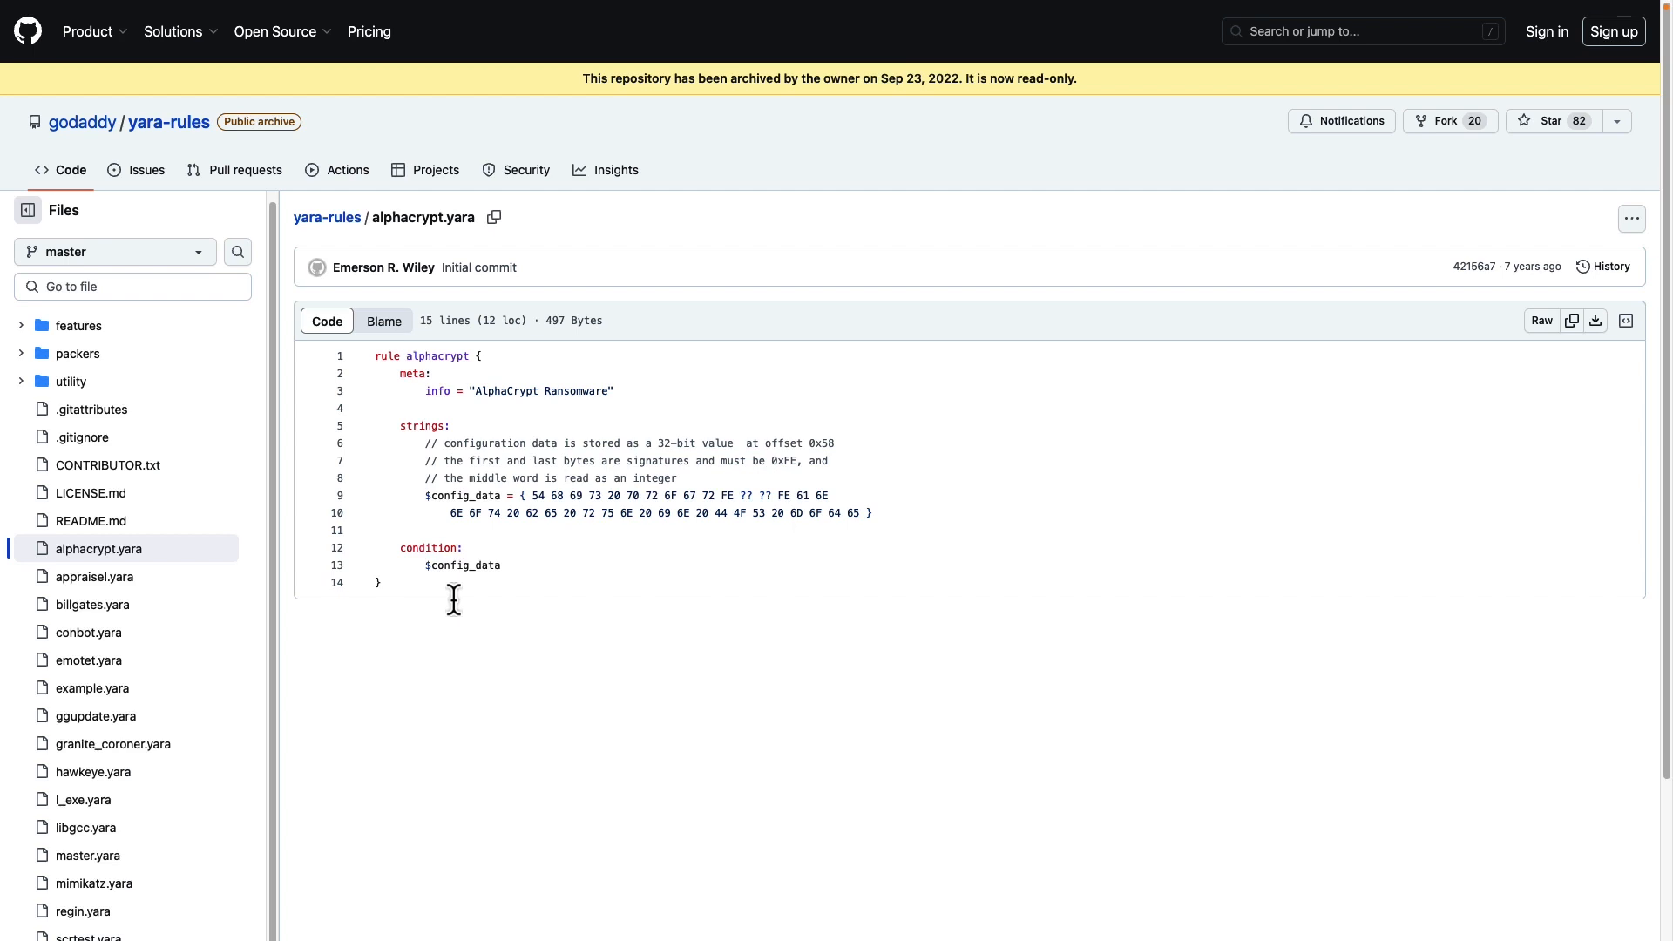
{"action": "mouse_move", "coordinate": [288, 606]}
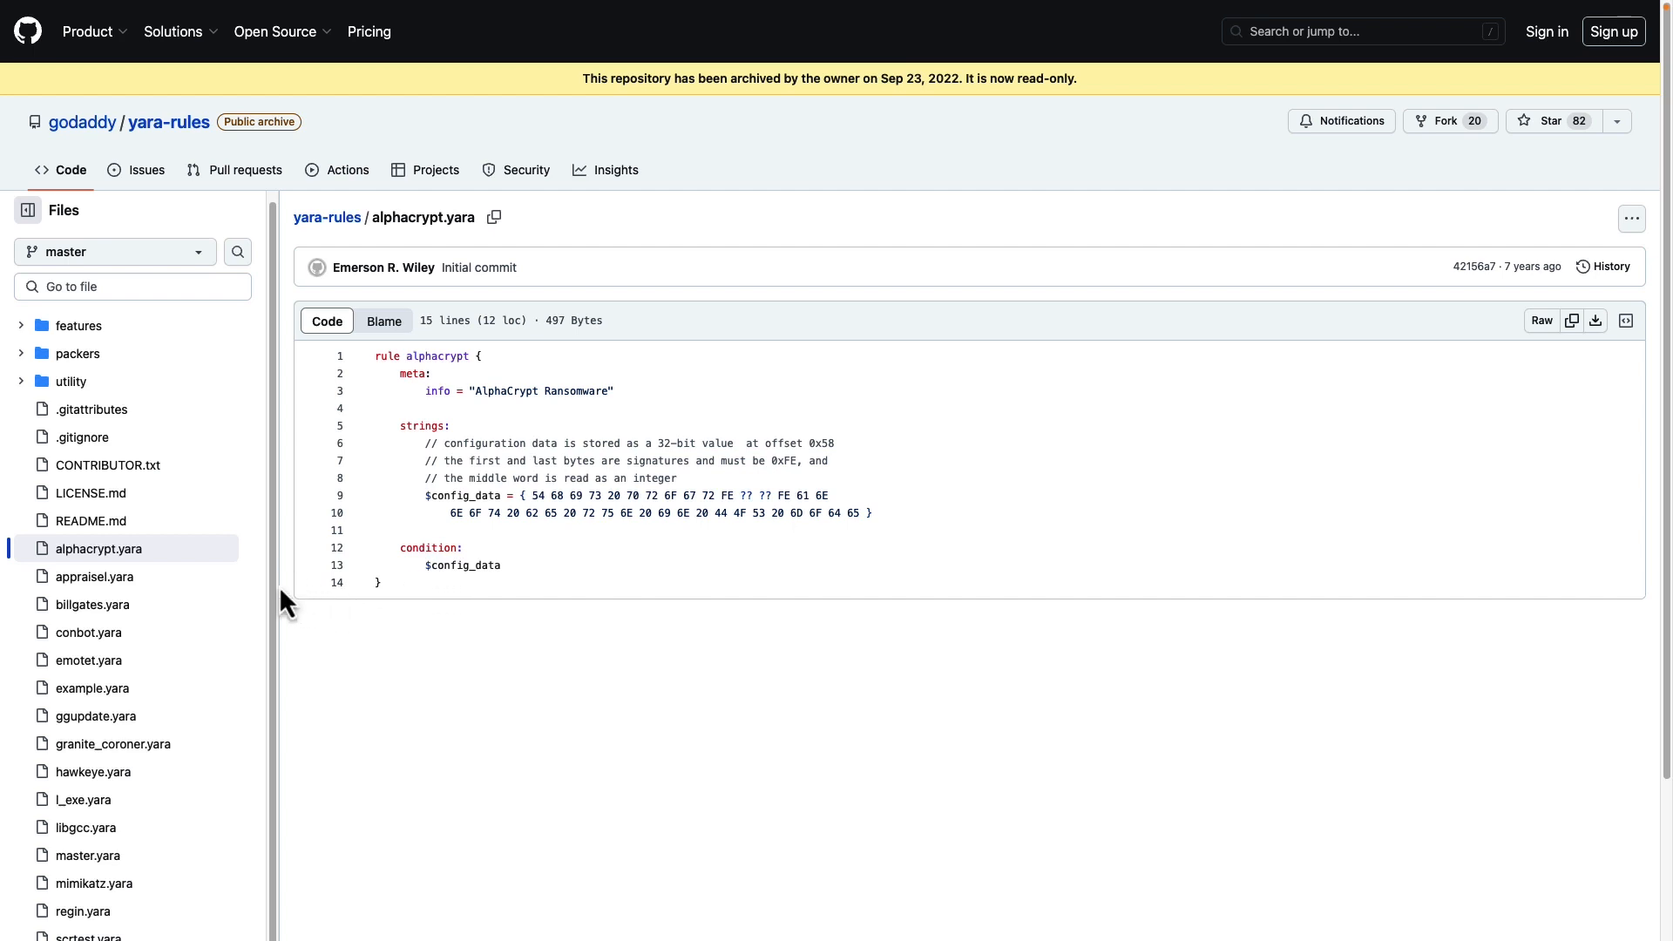
{"action": "mouse_move", "coordinate": [88, 631]}
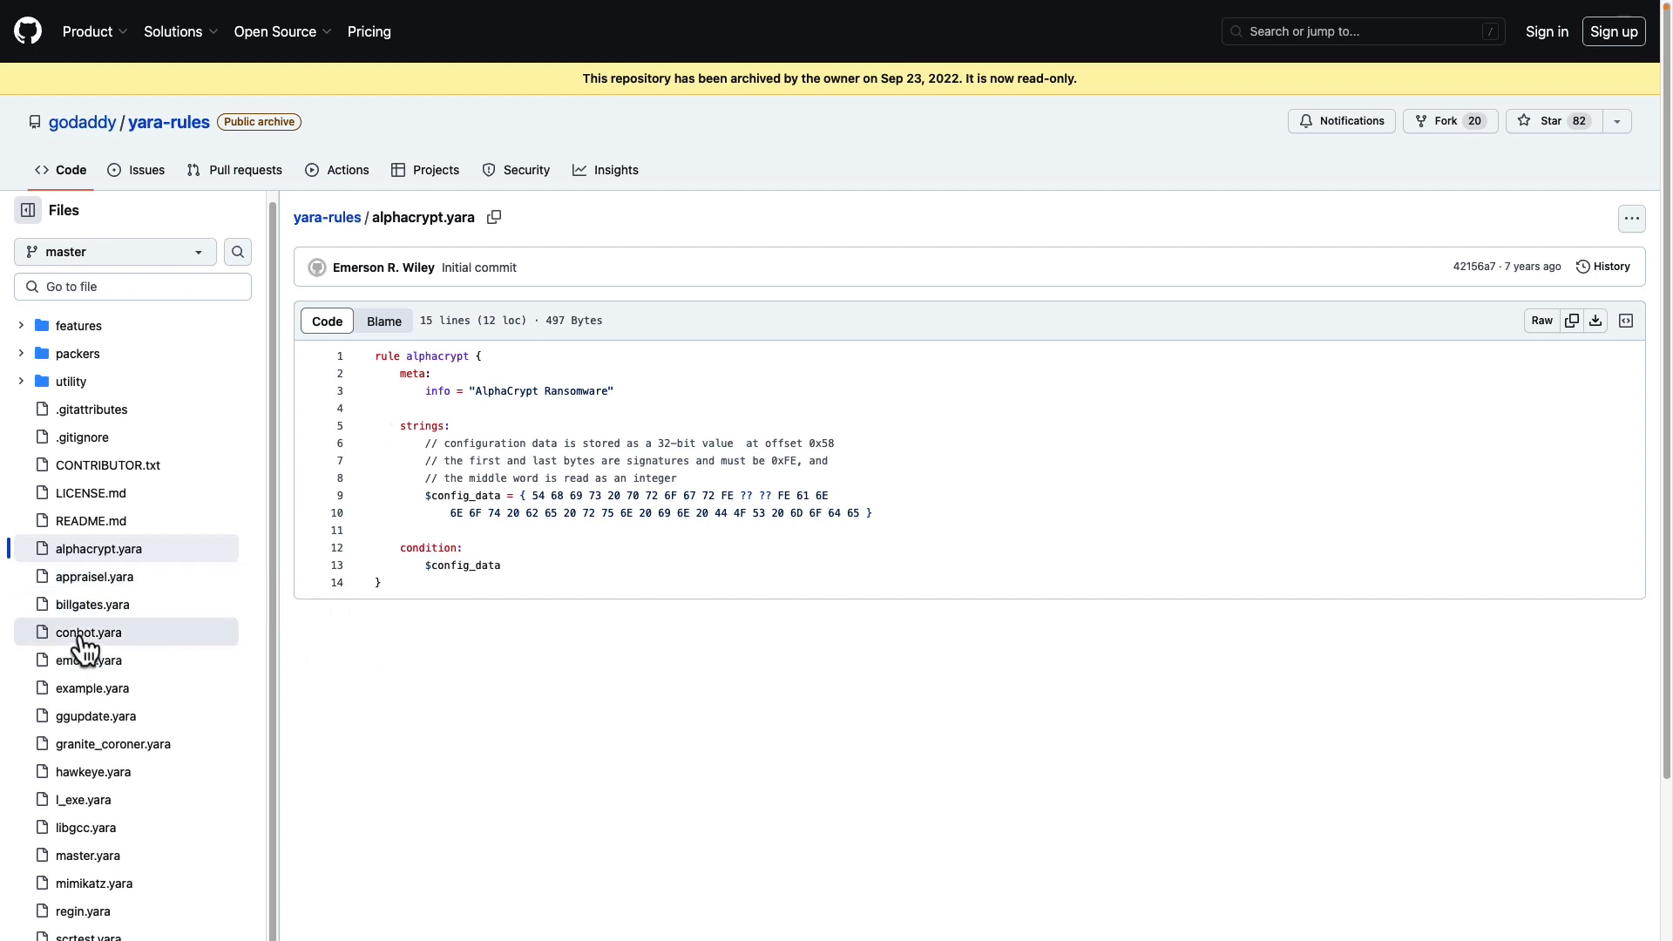
{"action": "mouse_move", "coordinate": [136, 643]}
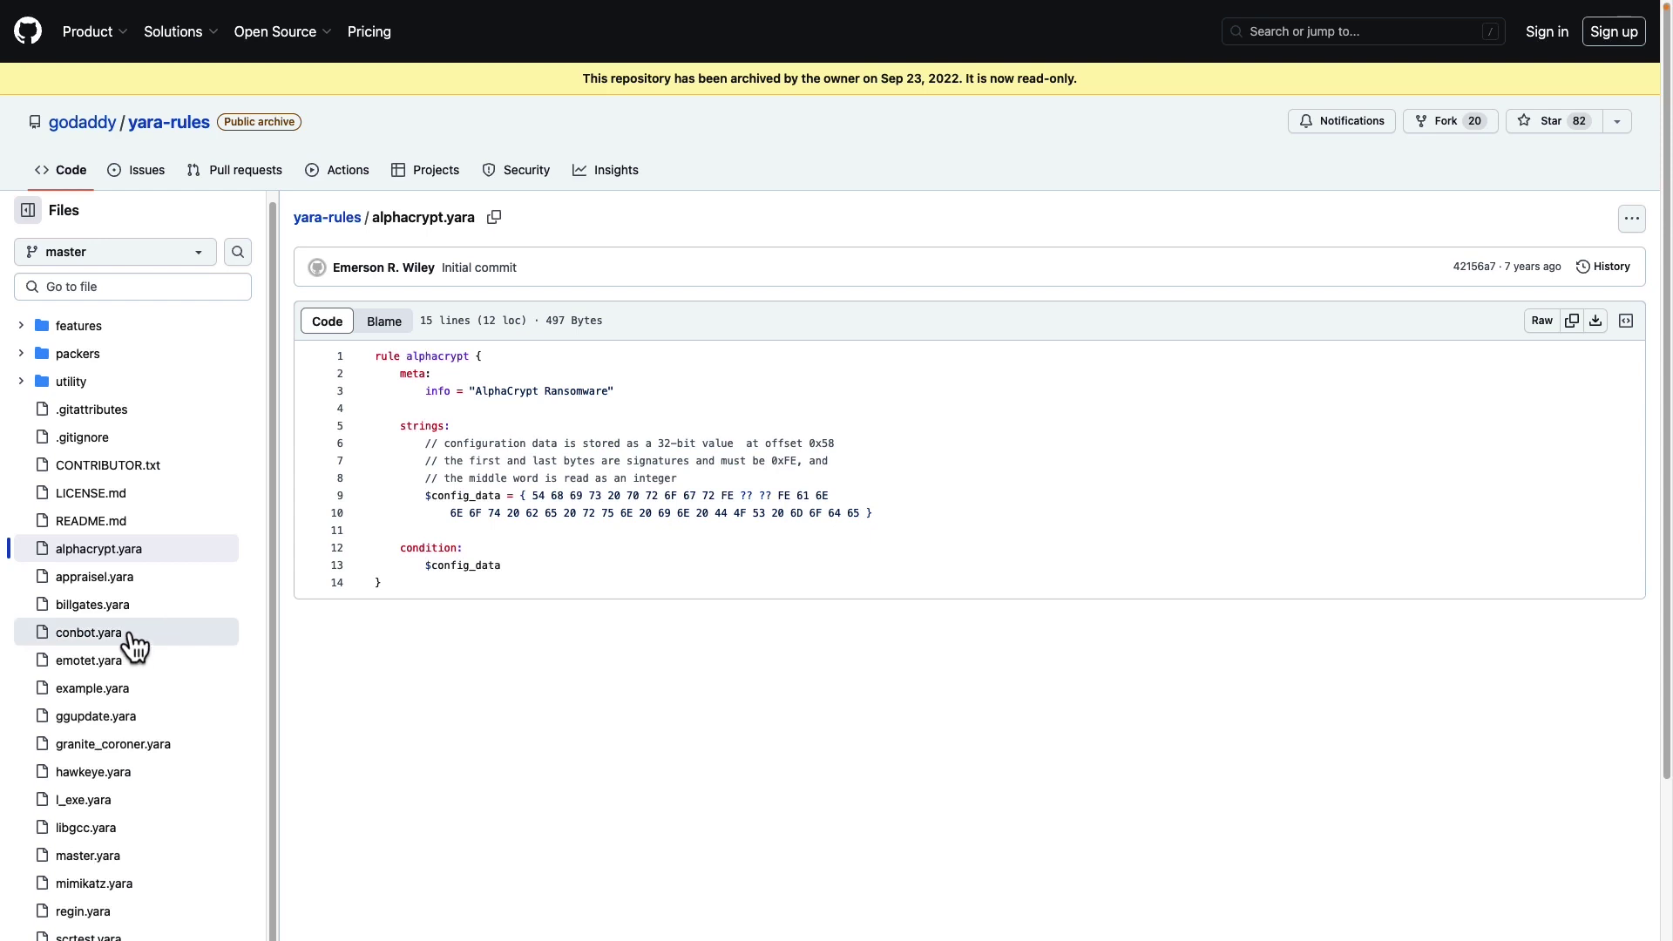
{"action": "mouse_move", "coordinate": [93, 688]}
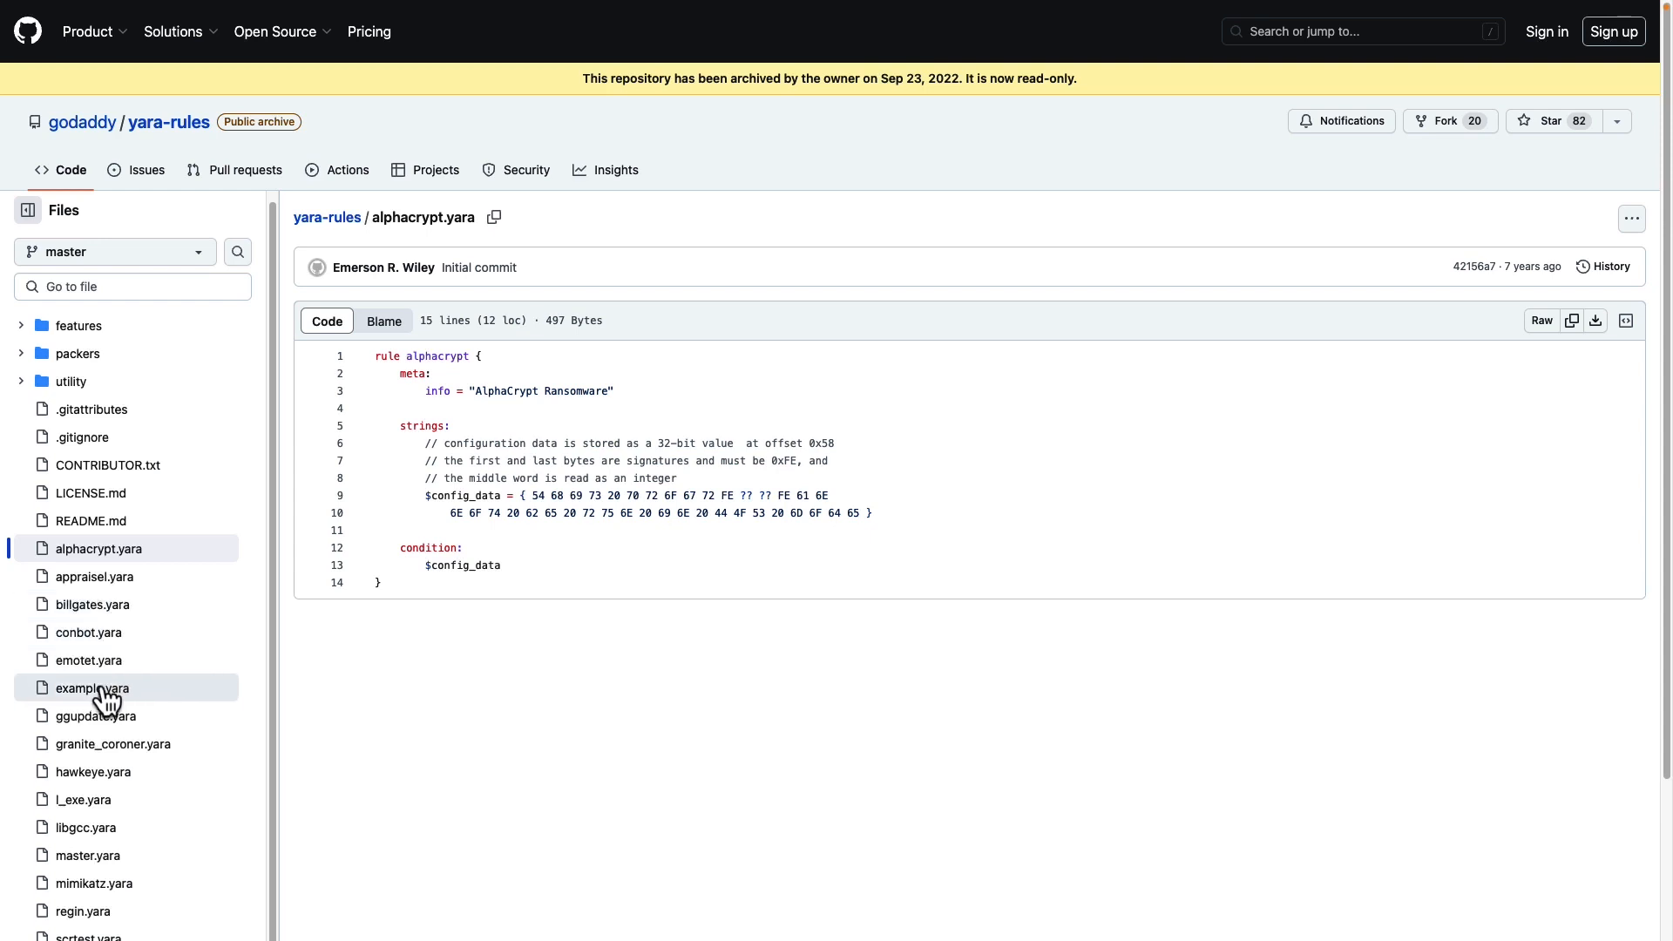
{"action": "left_click", "coordinate": [91, 688]}
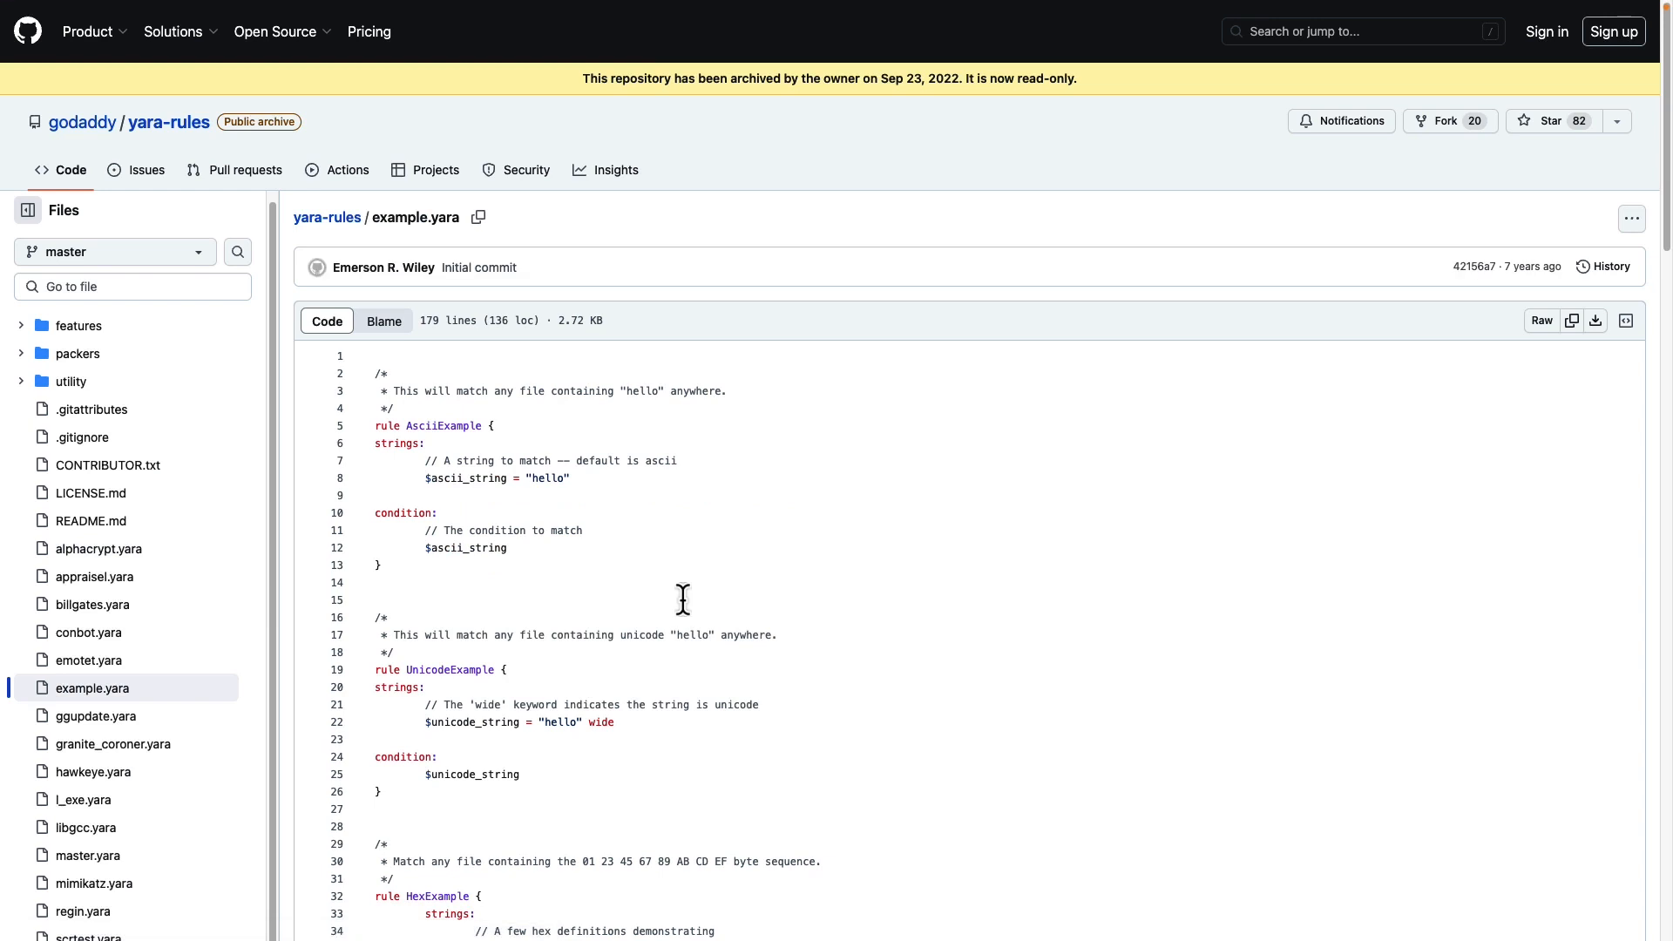
{"action": "mouse_move", "coordinate": [675, 594]}
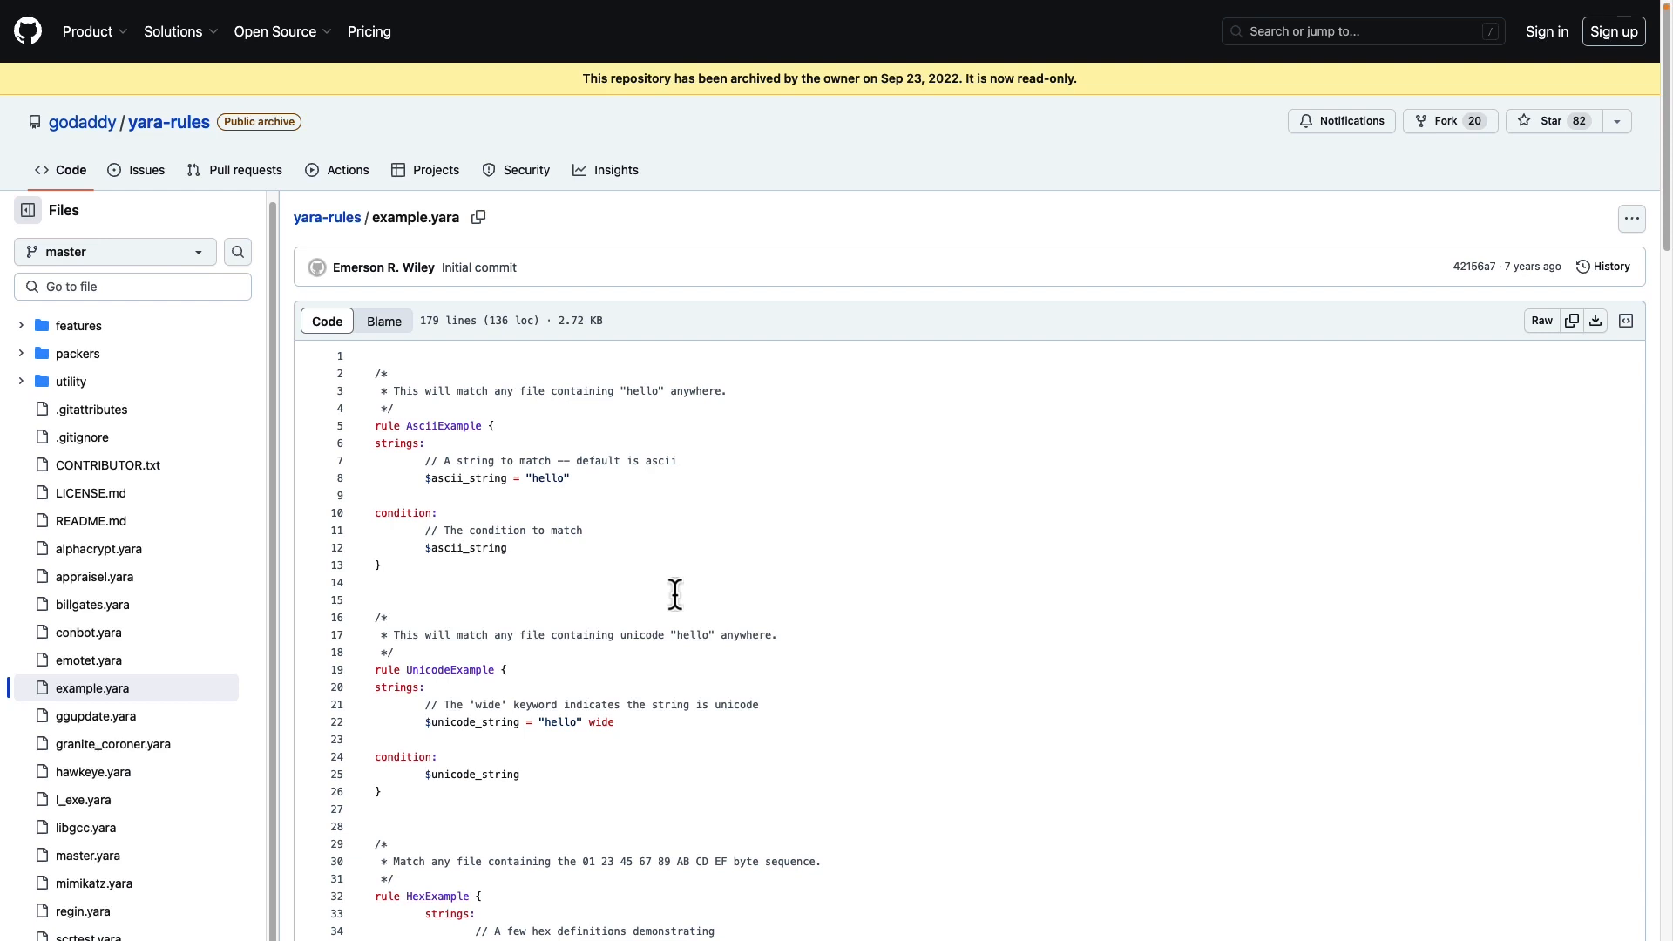
{"action": "mouse_move", "coordinate": [652, 569]}
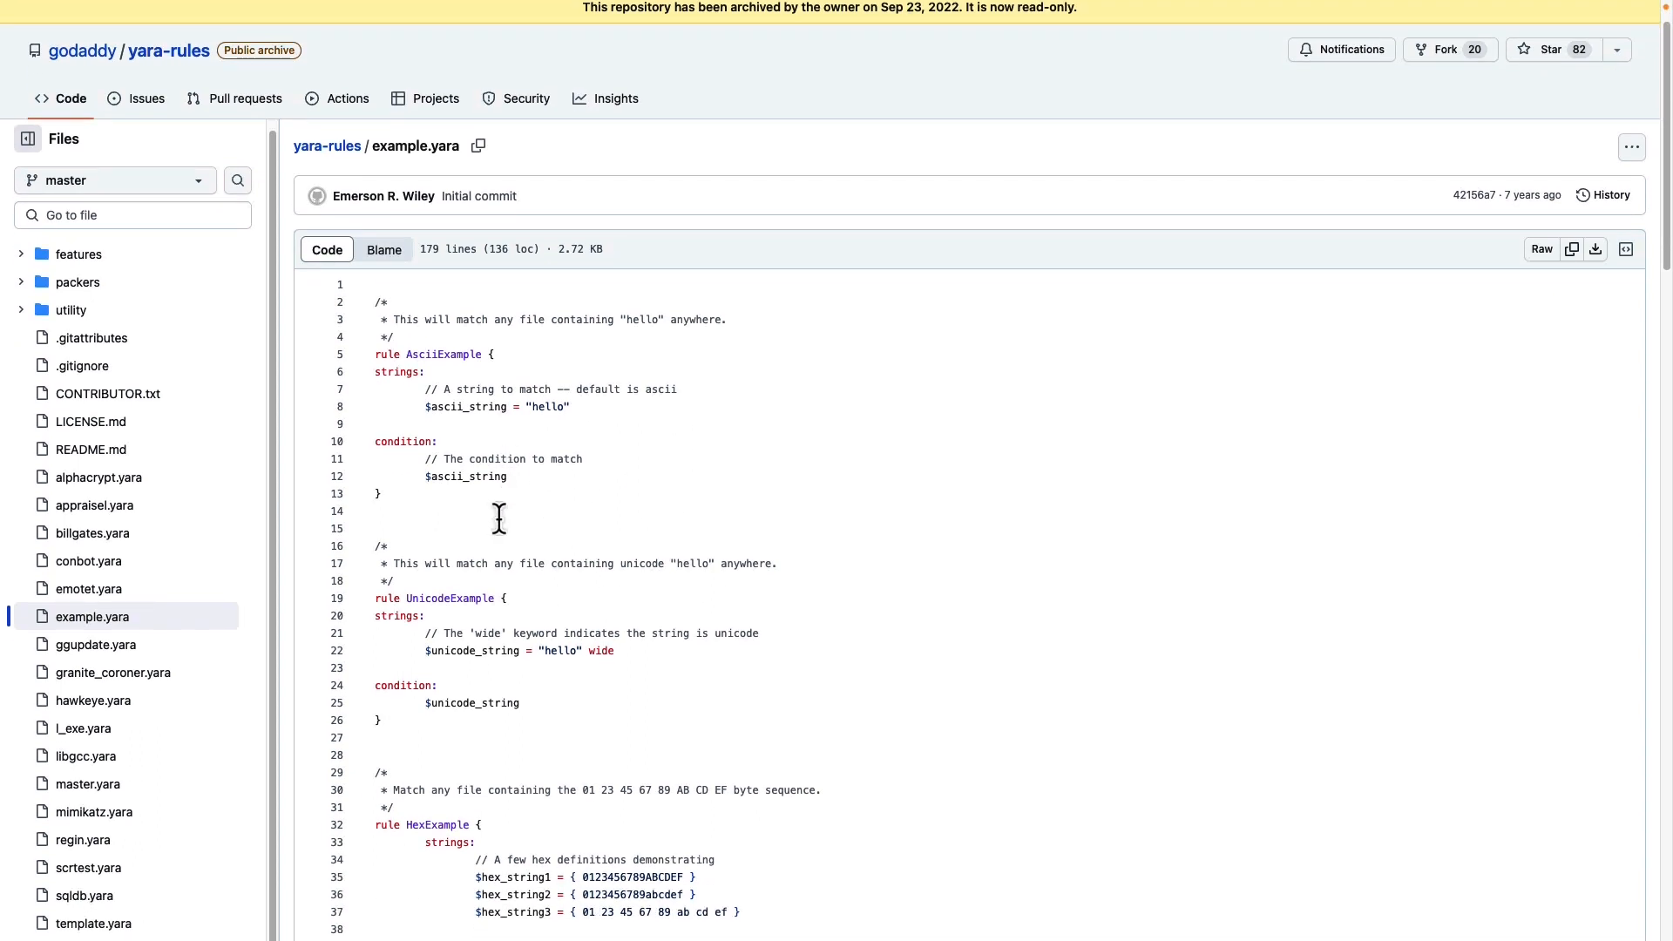
{"action": "scroll", "scroll_direction": "down", "scroll_amount": 3}
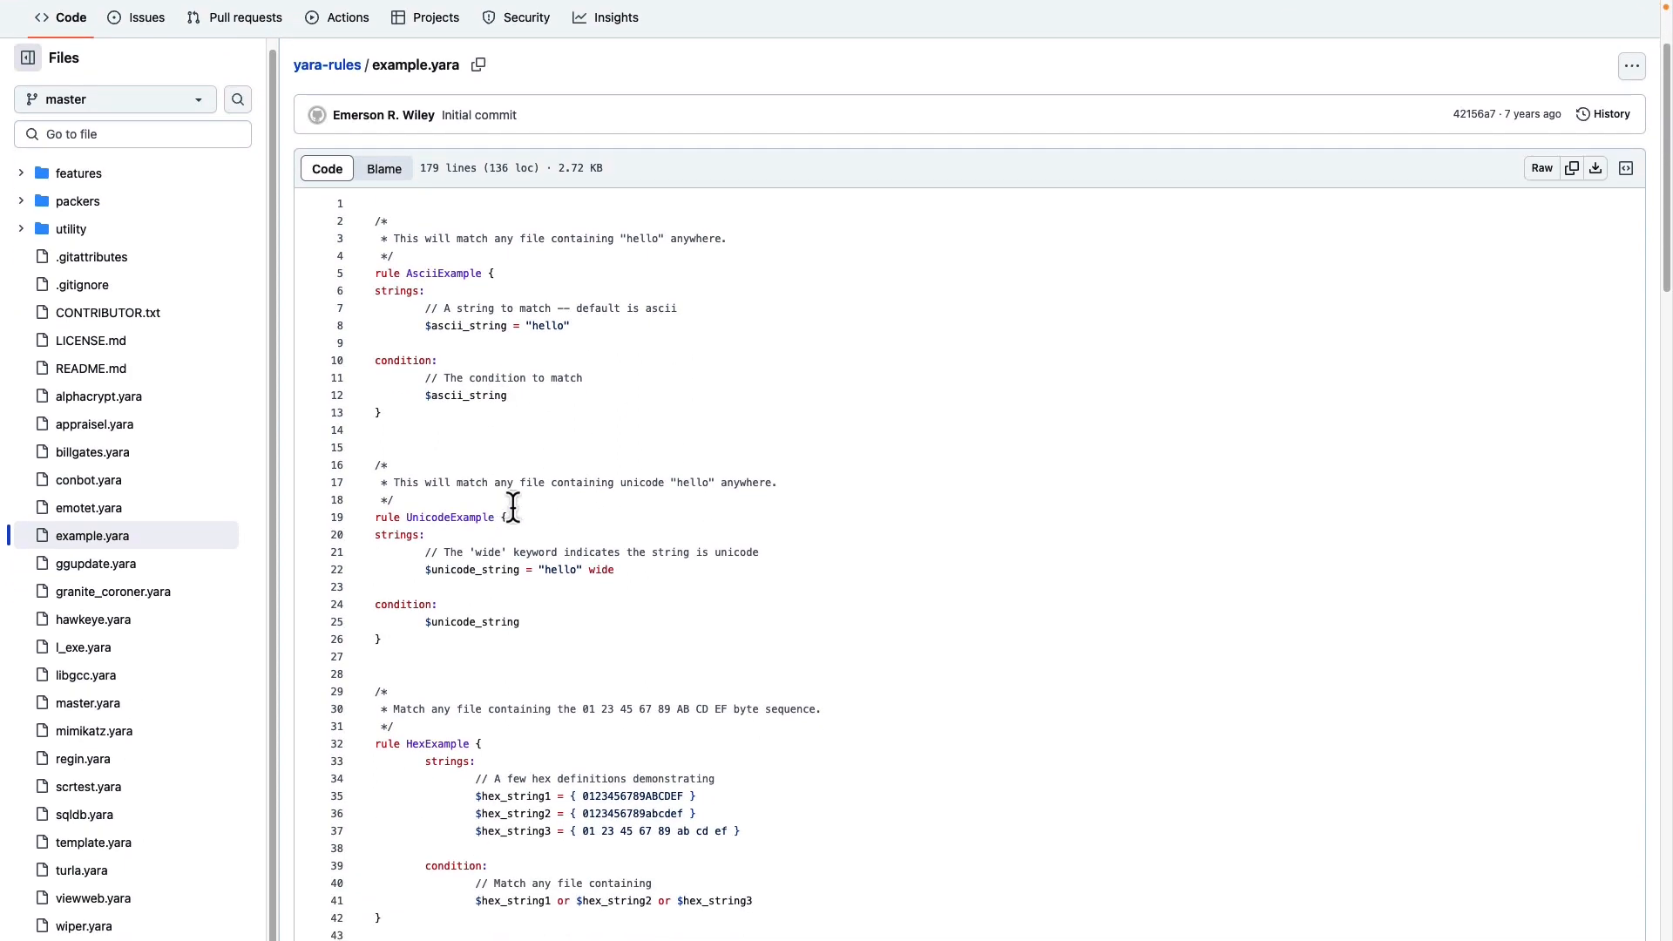
{"action": "scroll", "scroll_direction": "down", "scroll_amount": 3}
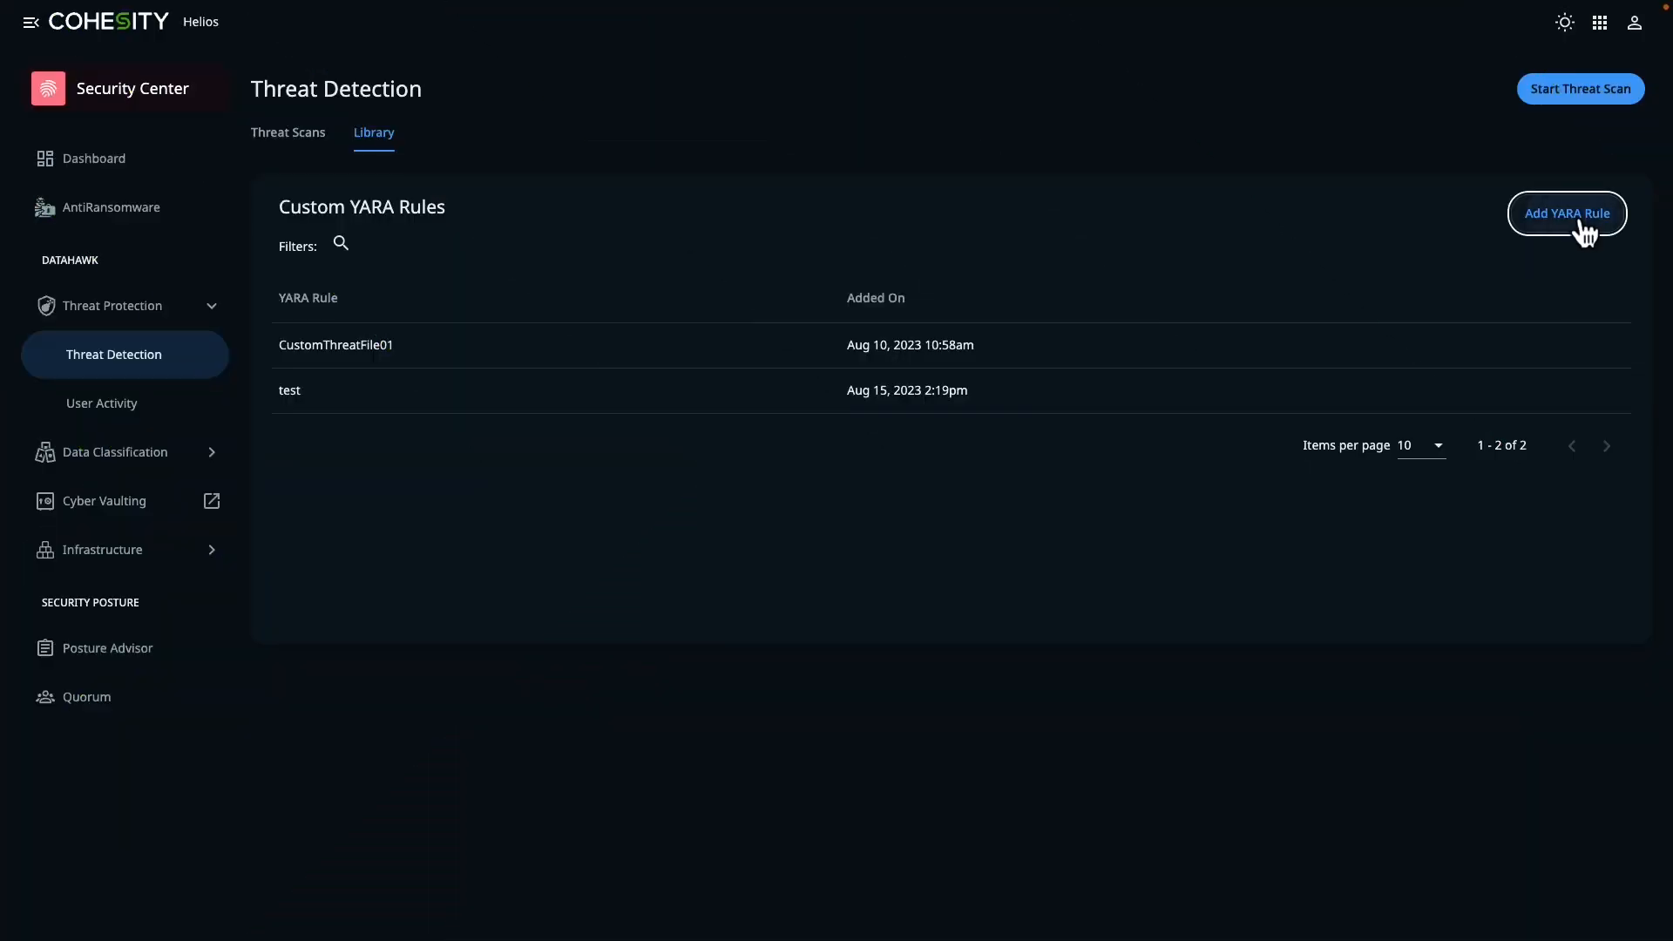
Upload example.yara as a custom YARA rule named 'Example', then validate and save it
{"action": "left_click", "coordinate": [1565, 213]}
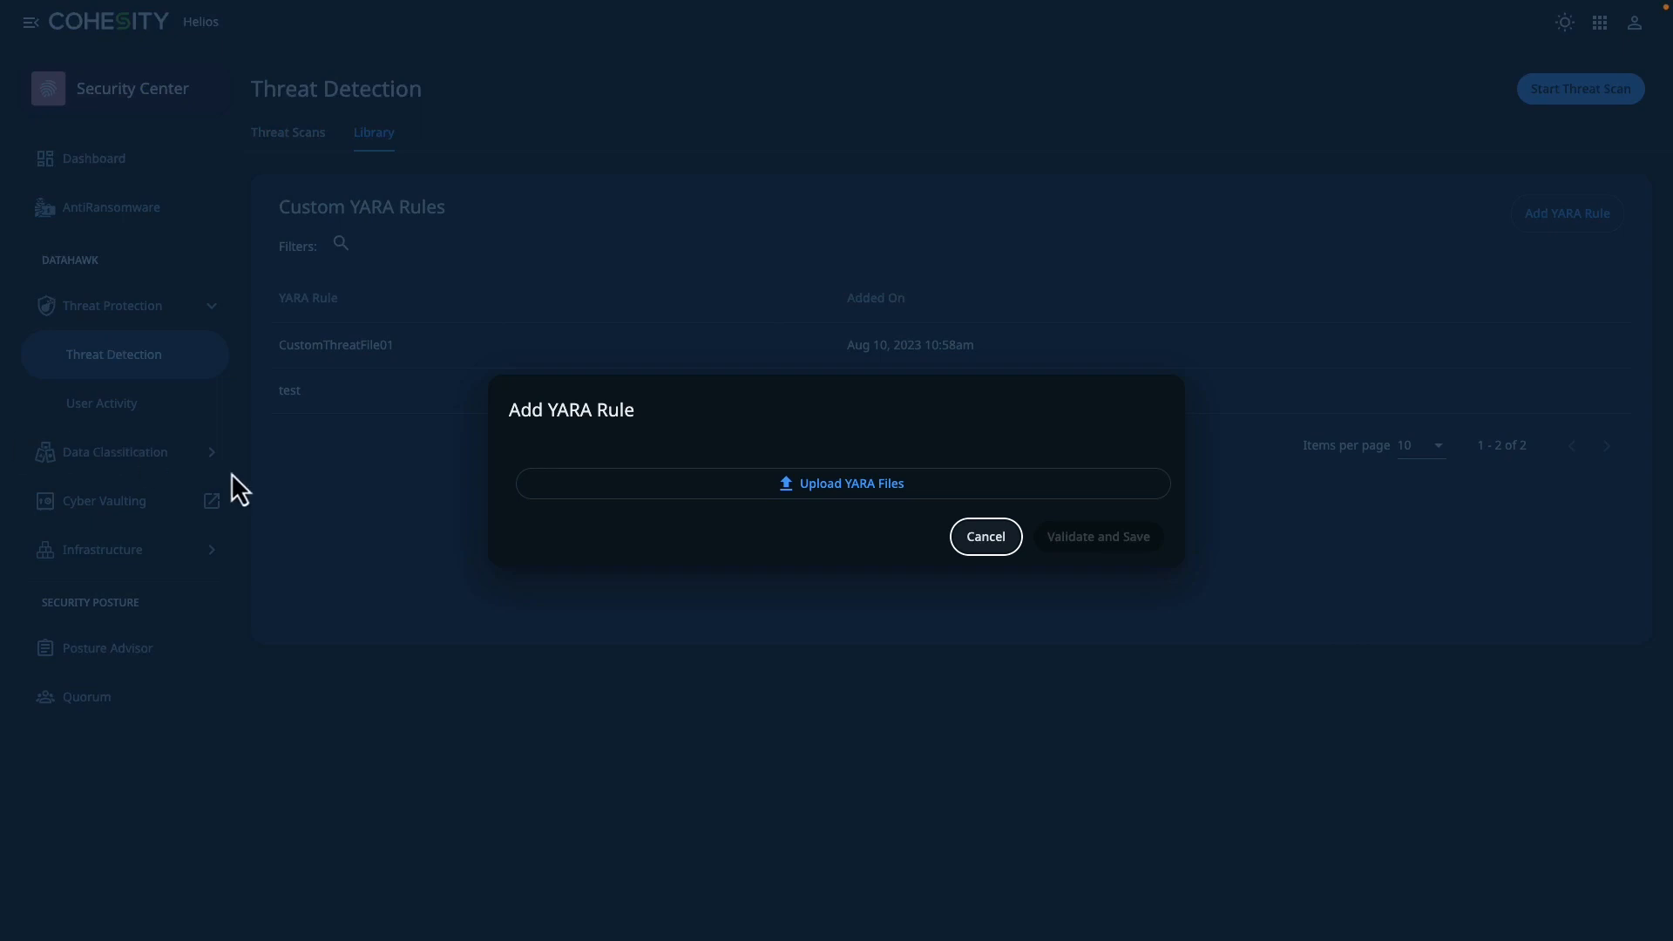
{"action": "left_click", "coordinate": [842, 483]}
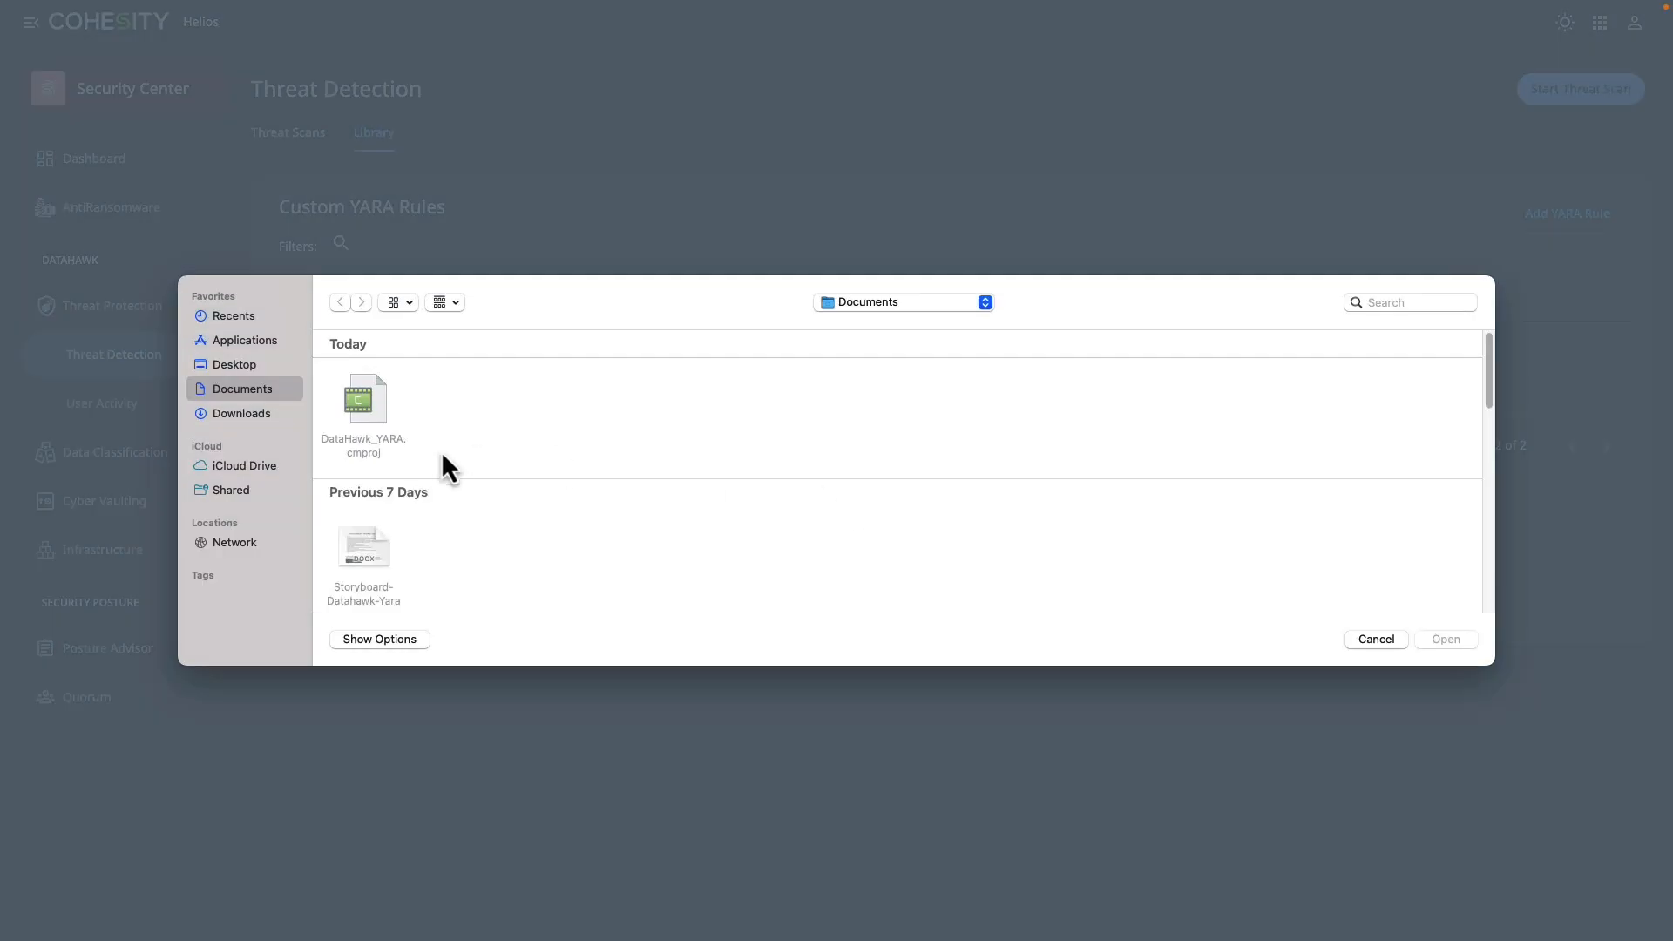
{"action": "mouse_move", "coordinate": [233, 364]}
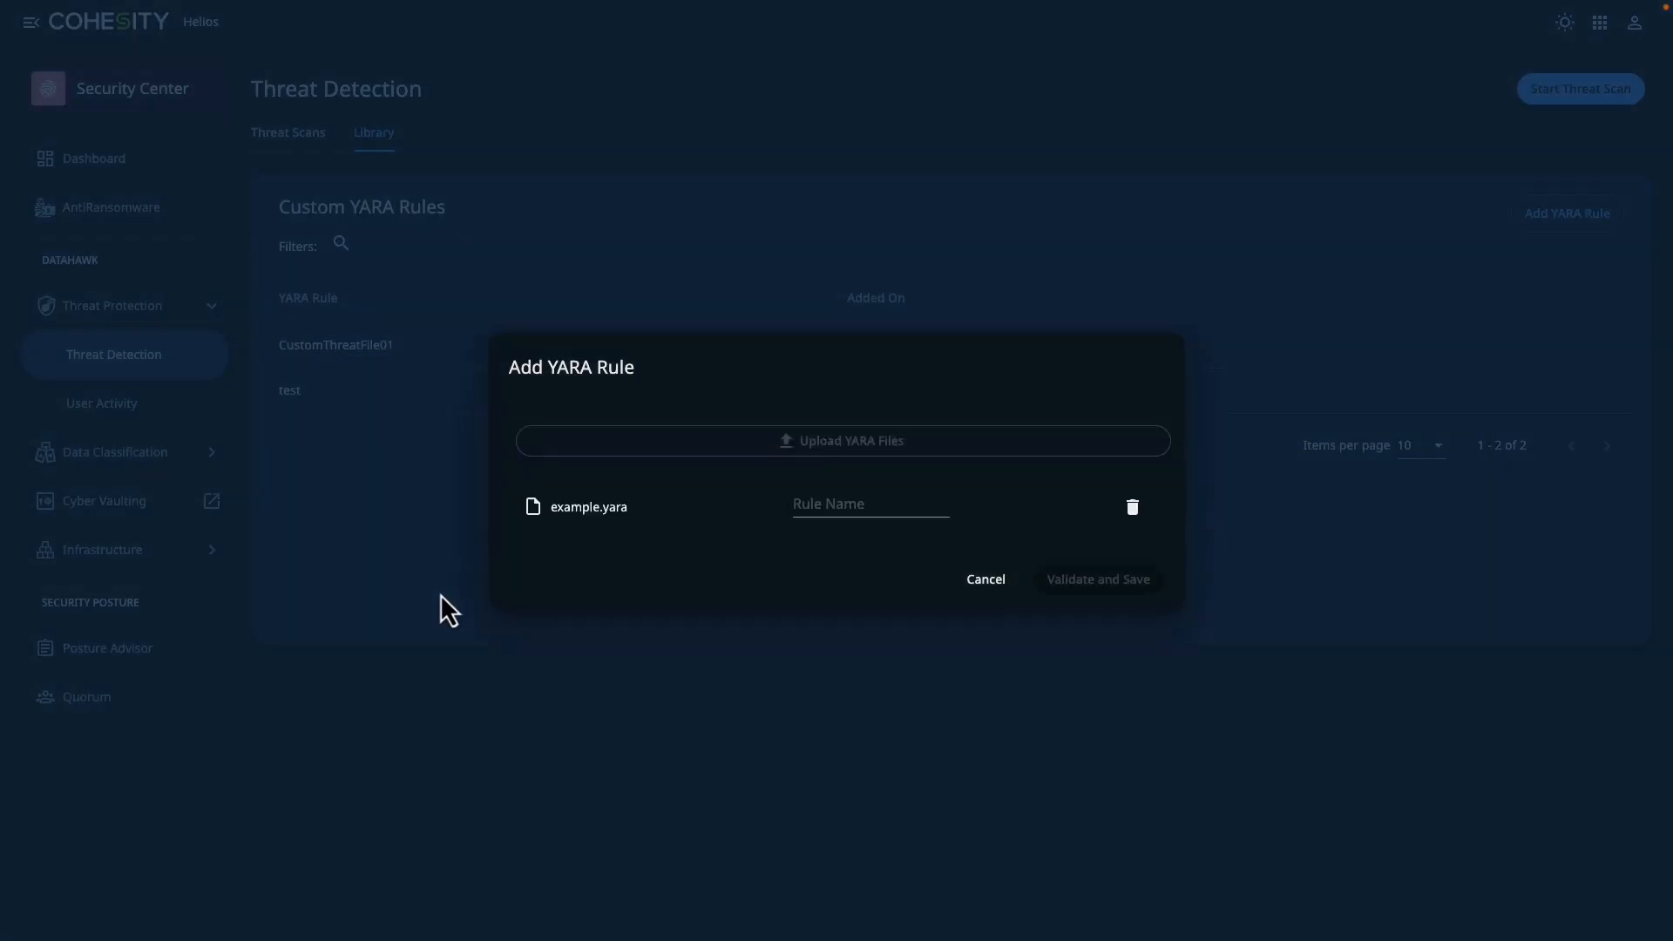
{"action": "left_click", "coordinate": [870, 503]}
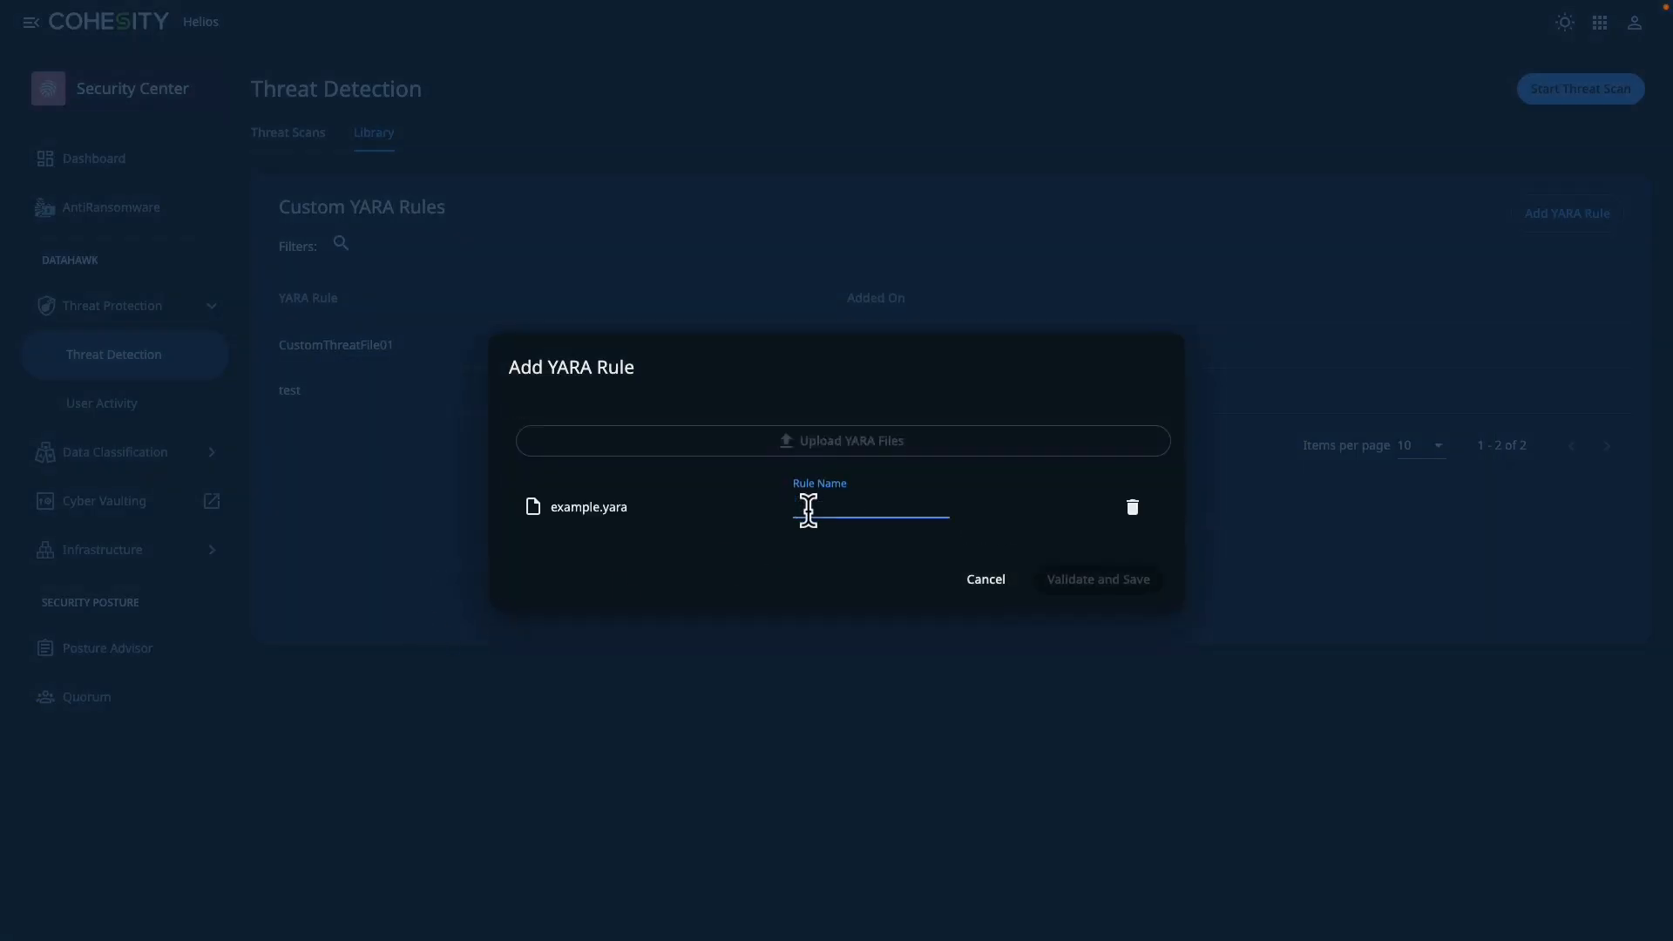
{"action": "type", "text": "Example"}
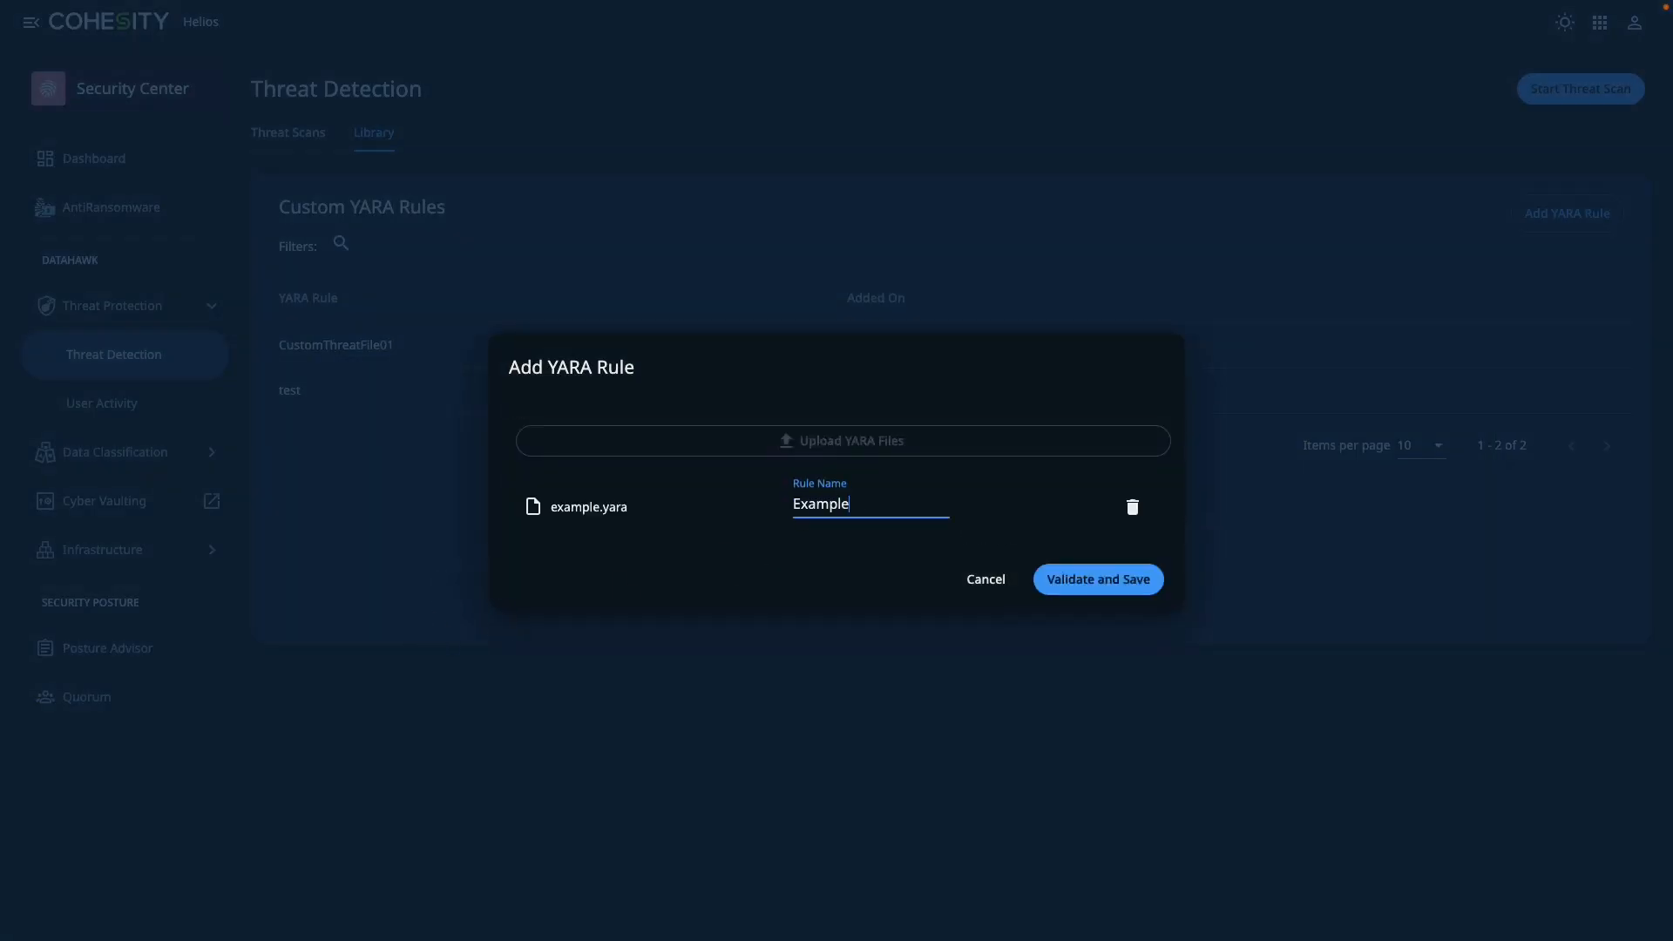
{"action": "mouse_move", "coordinate": [861, 574]}
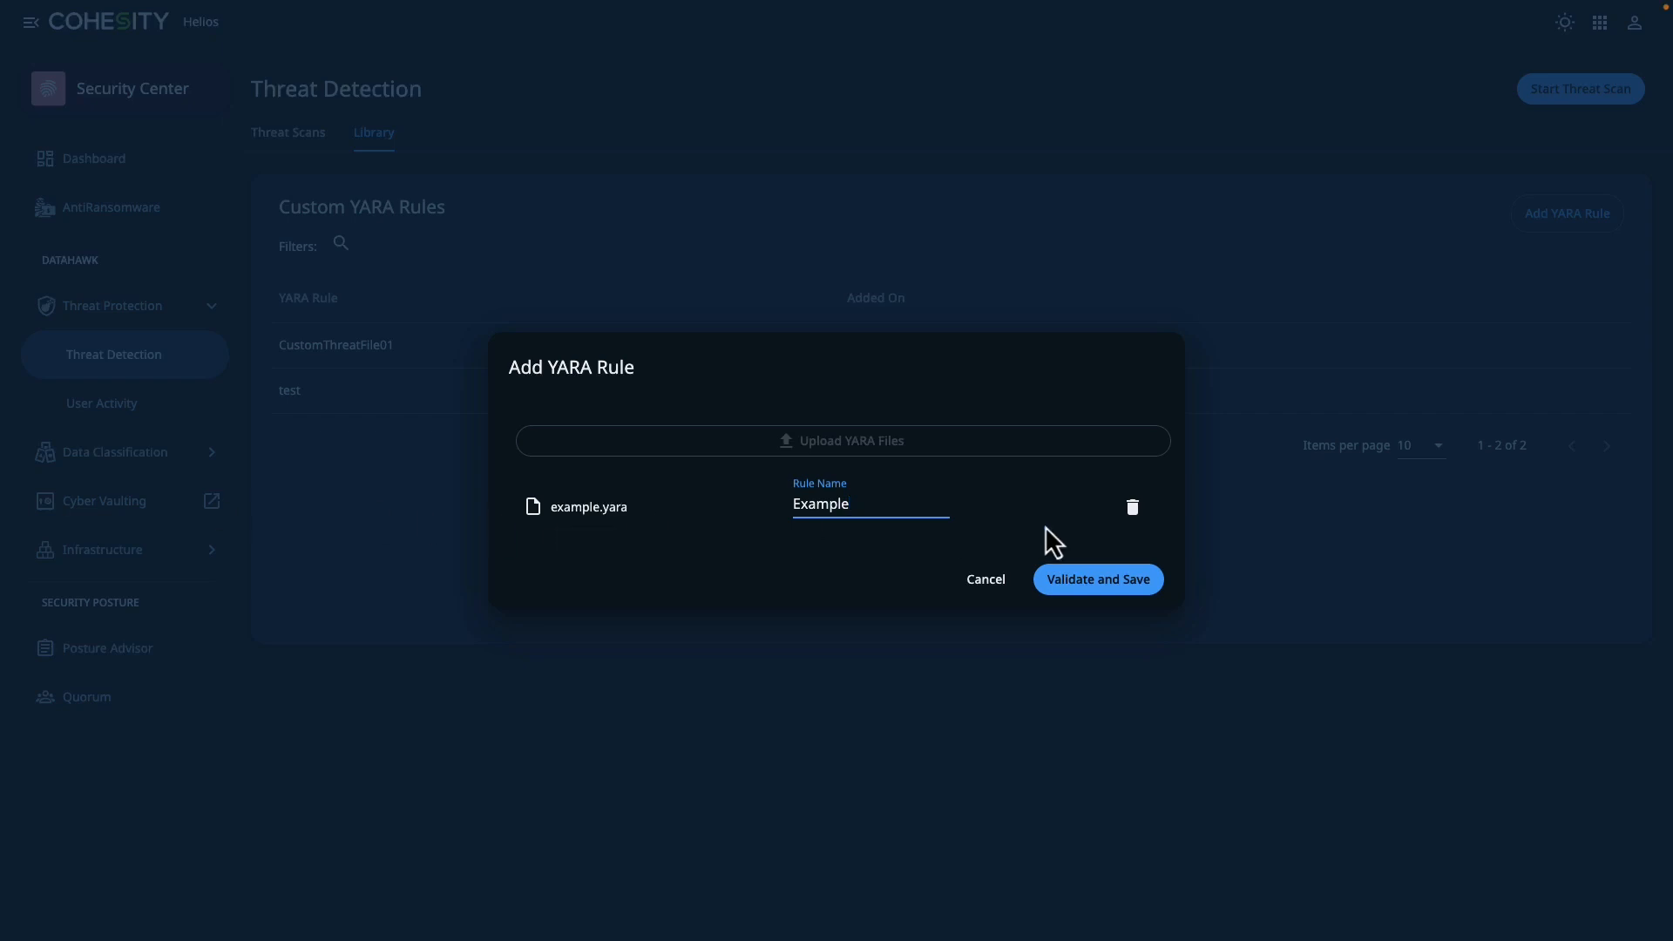
{"action": "left_click", "coordinate": [1096, 579]}
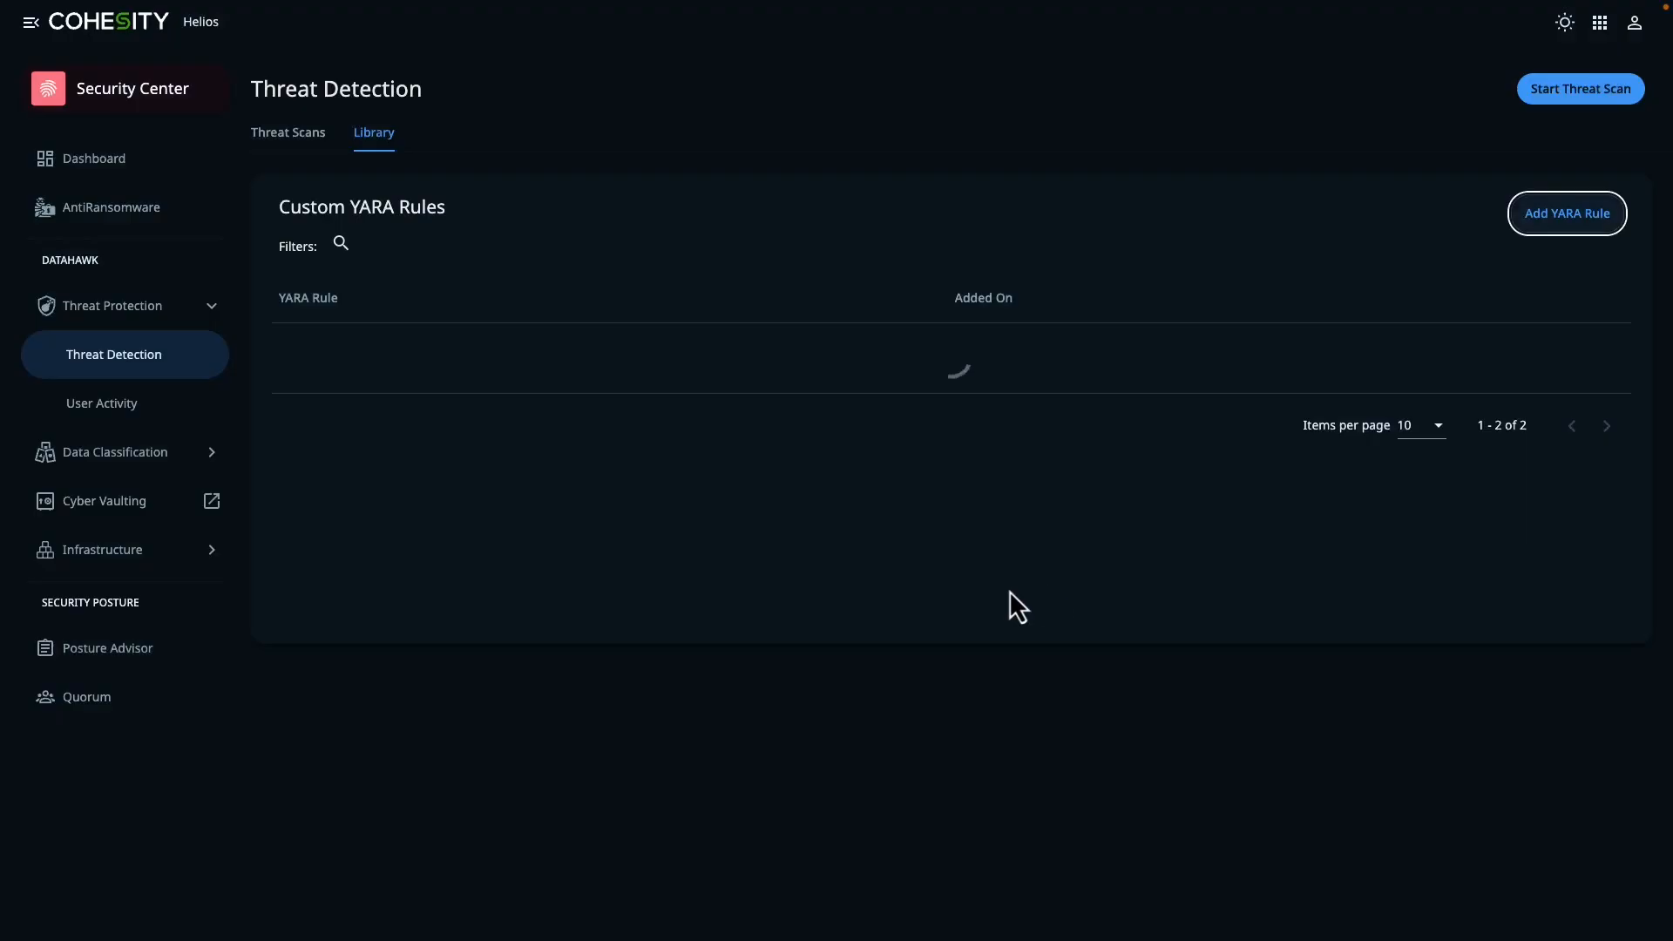